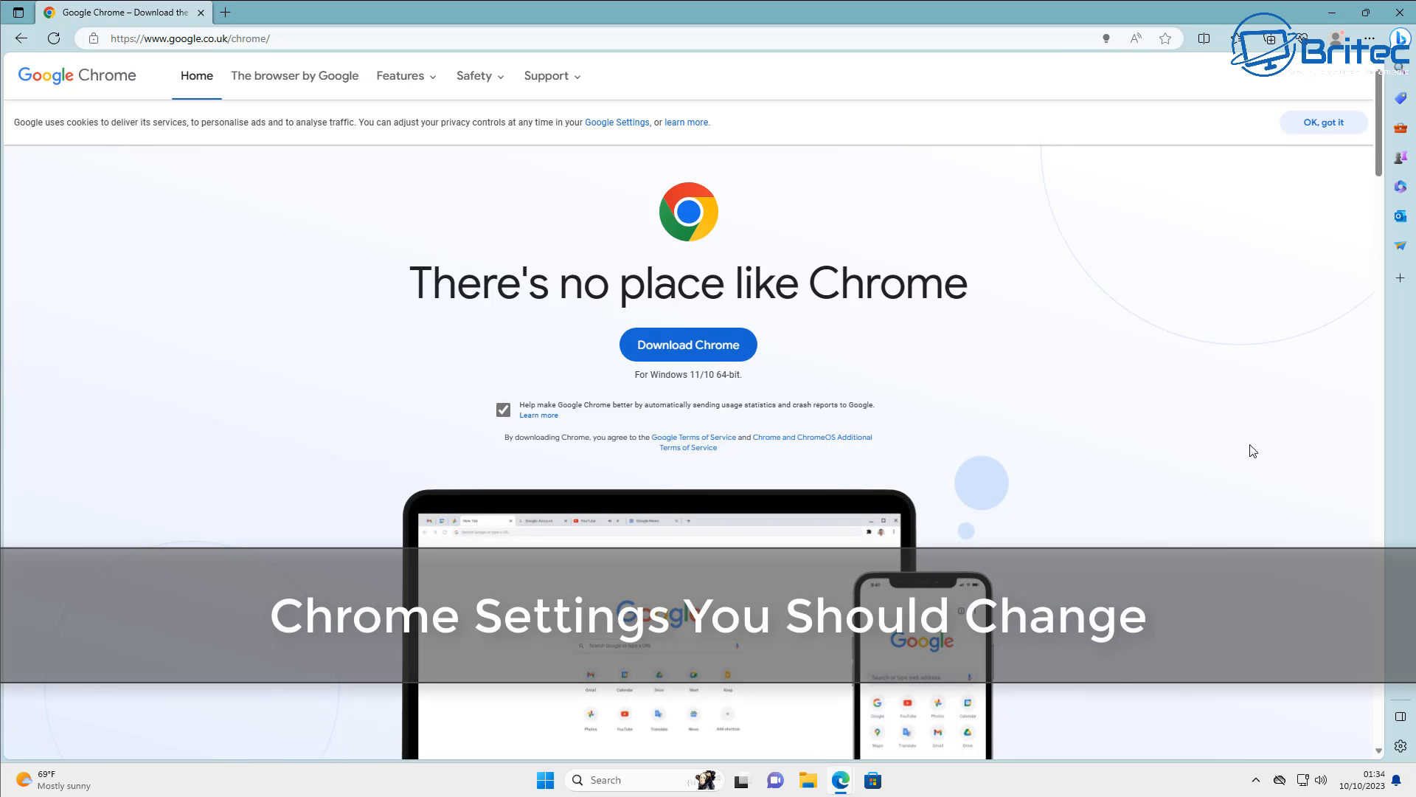
mouse_move(984, 338)
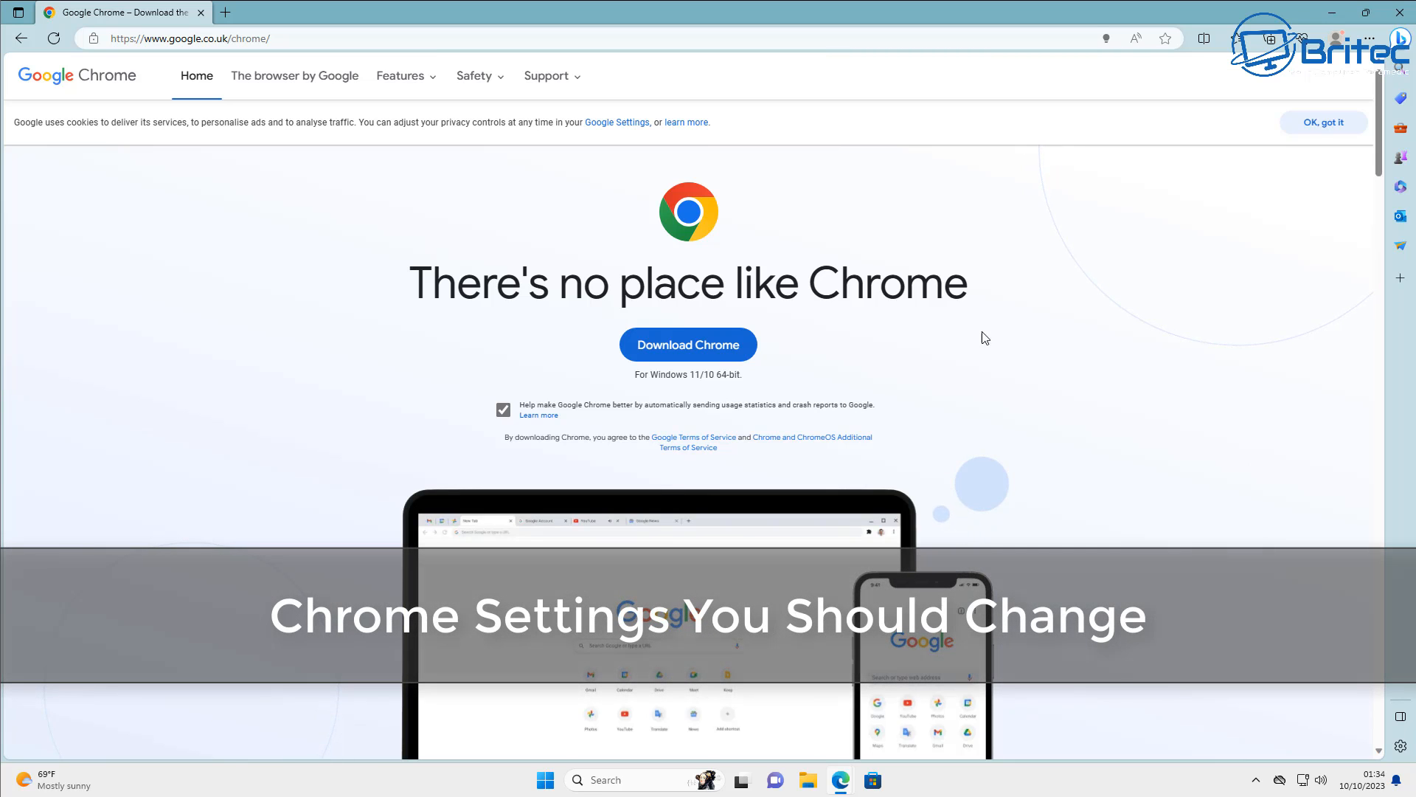
Step: Untick 'Help make Google Chrome better' usage statistics, then start the Chrome download
left_click(503, 409)
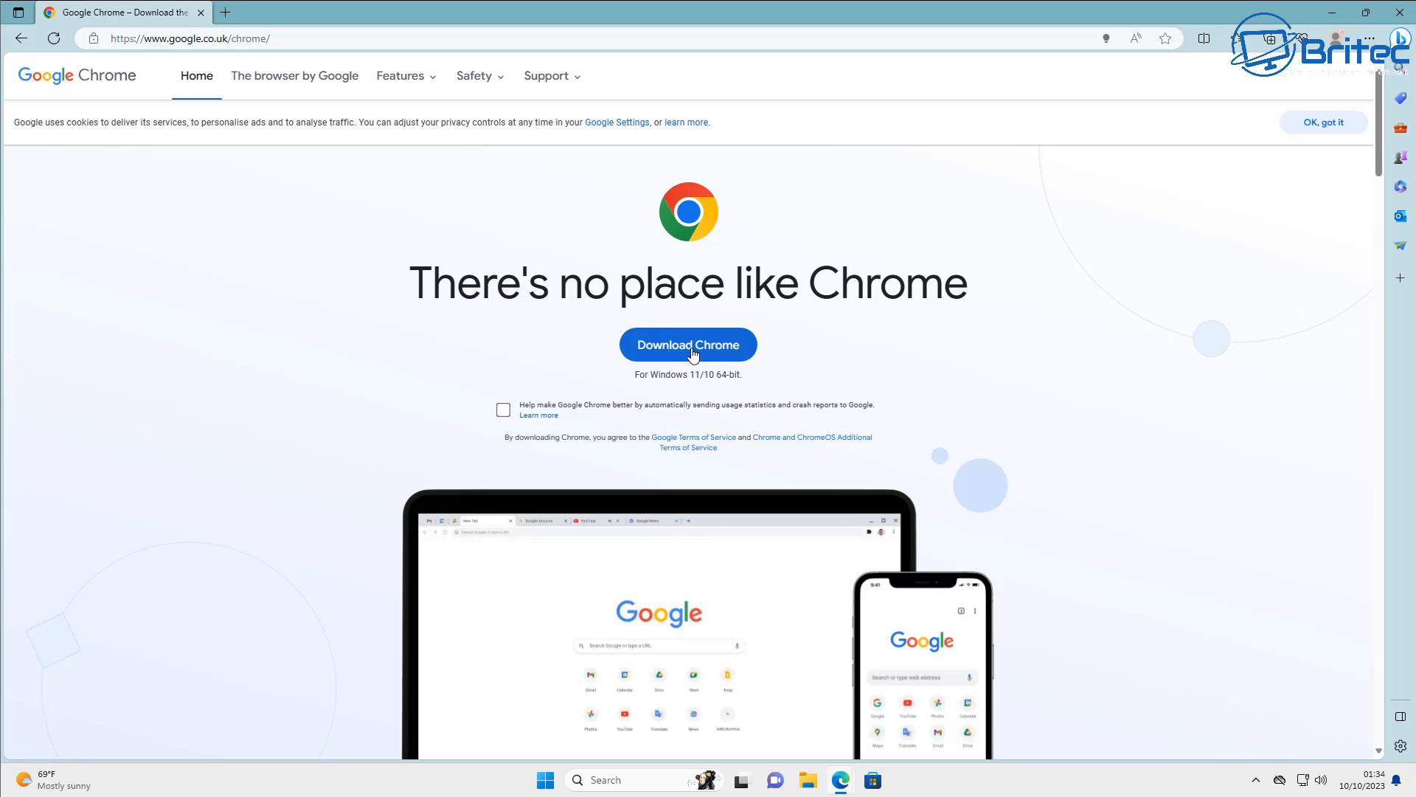
left_click(688, 344)
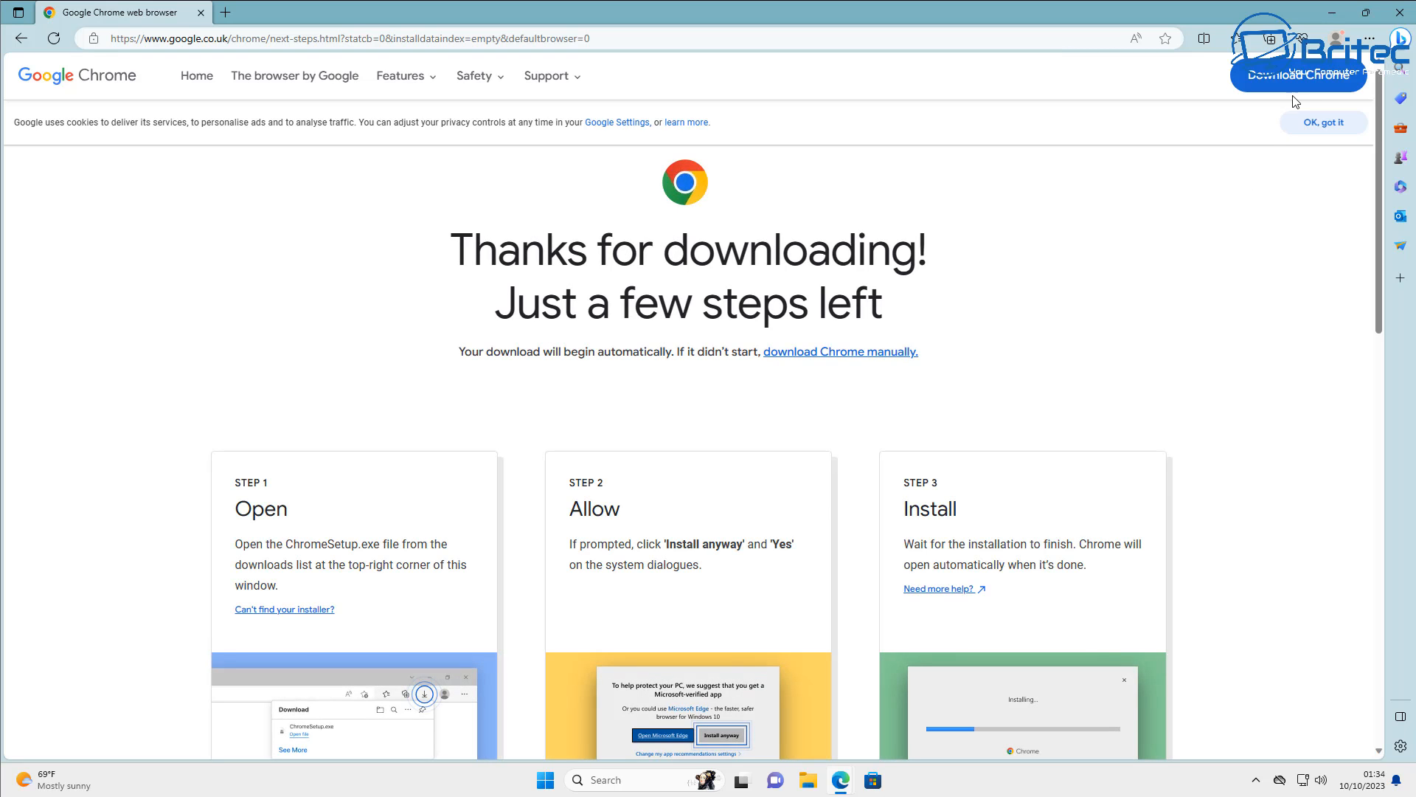
mouse_move(1261, 73)
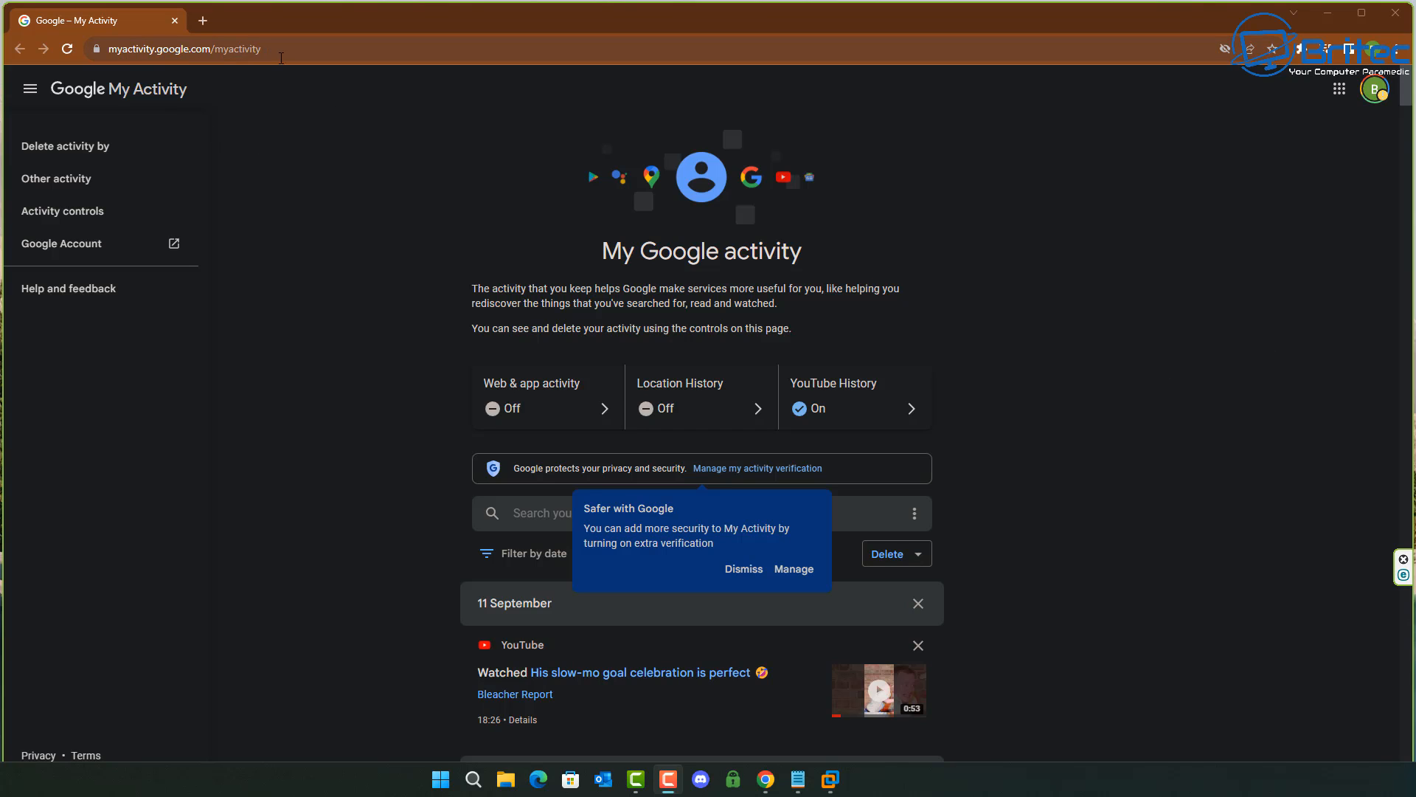
mouse_move(608, 401)
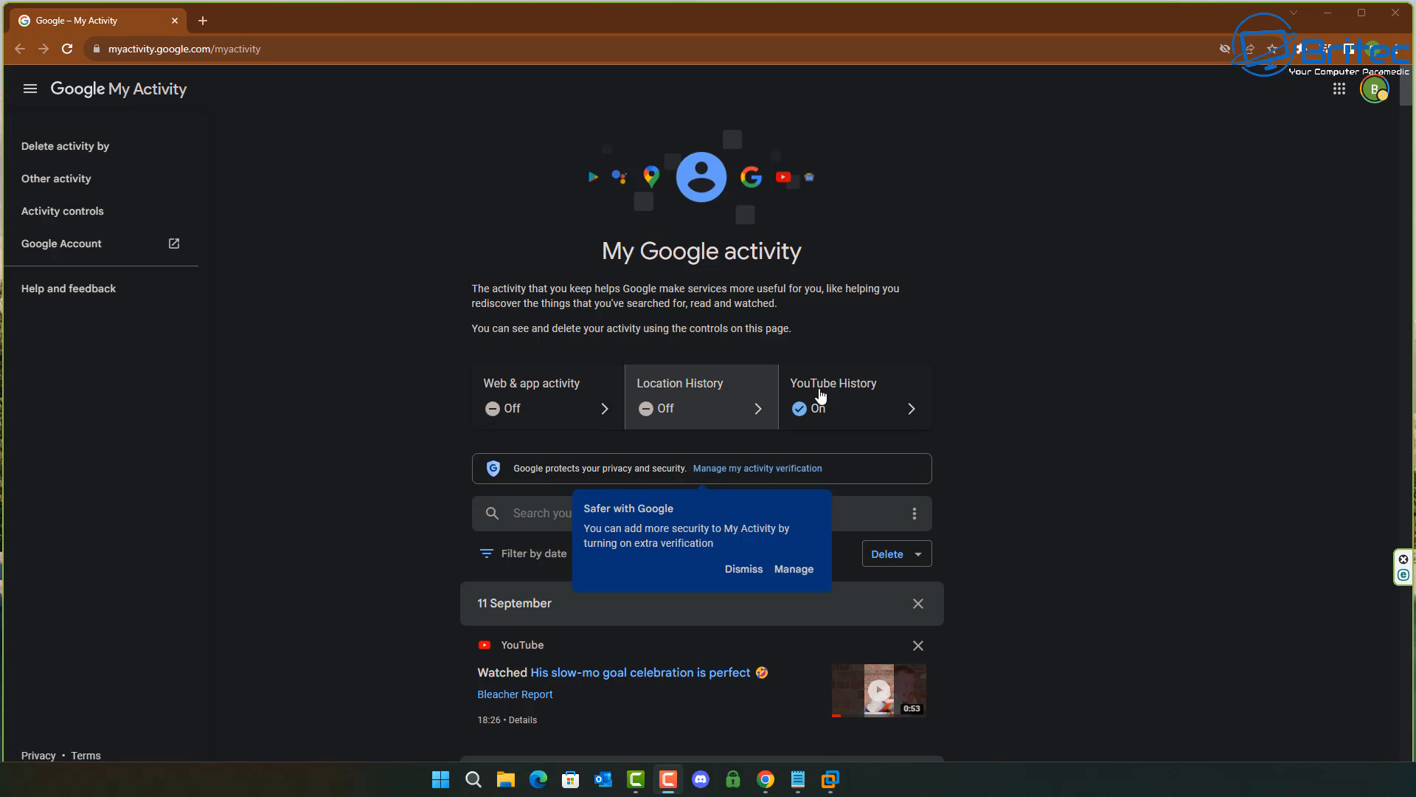
mouse_move(854, 397)
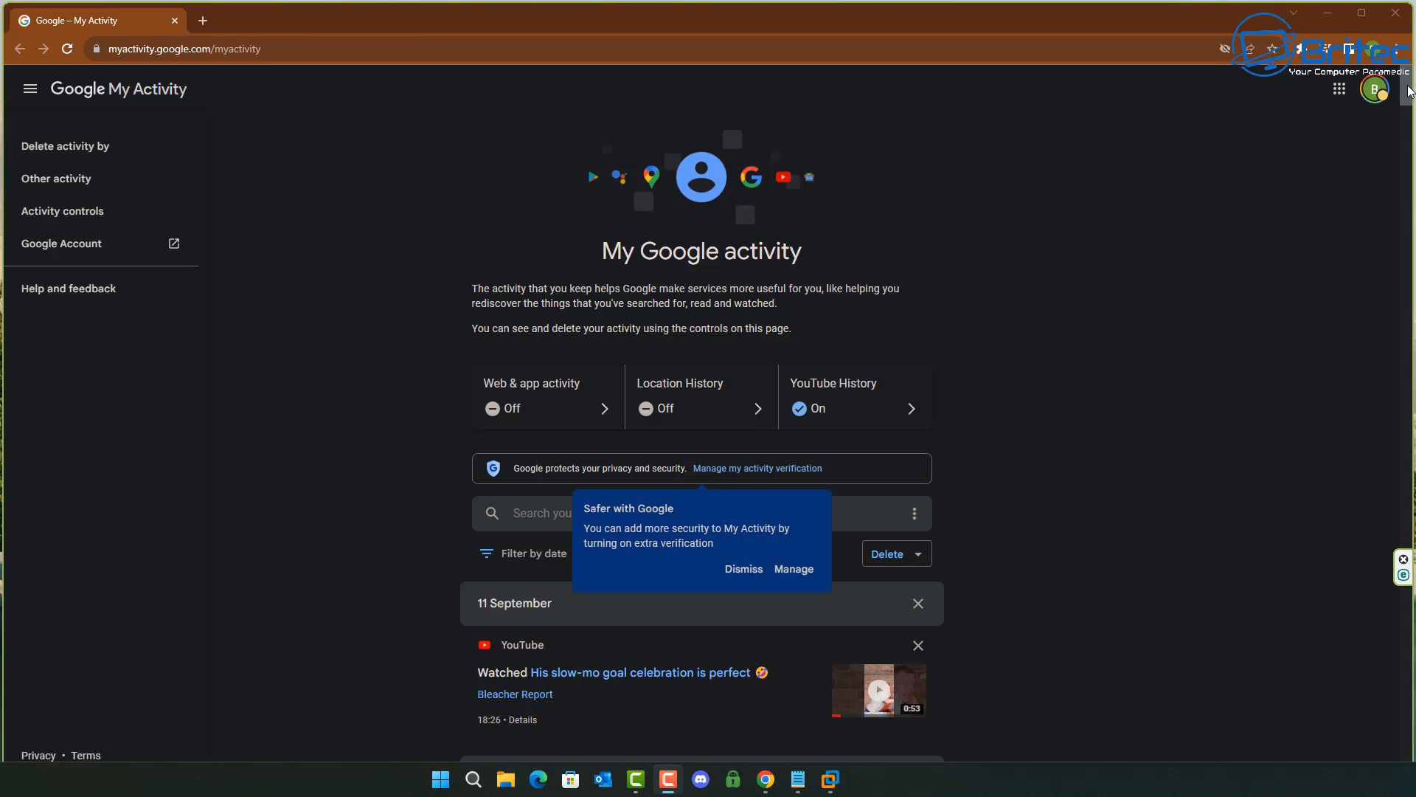
mouse_move(1189, 338)
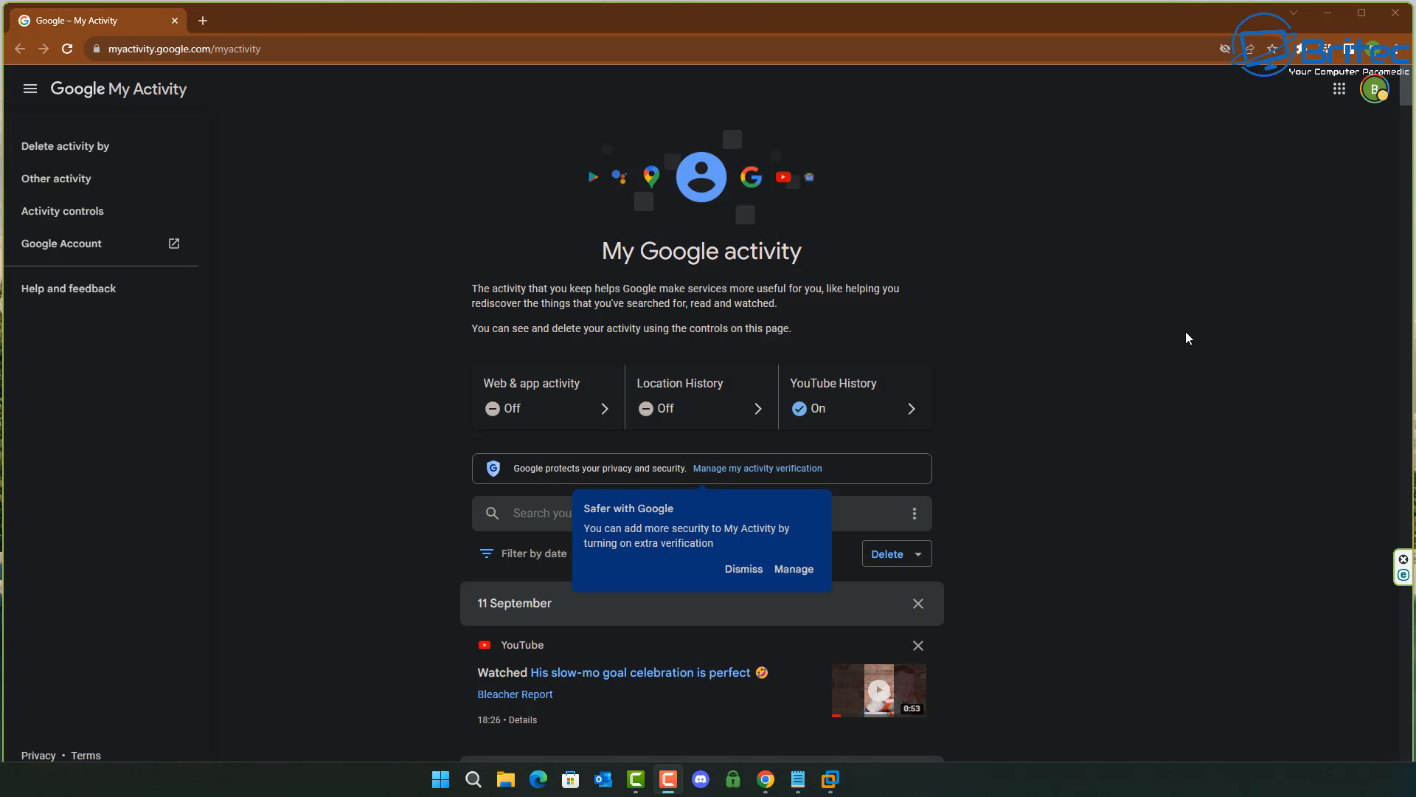
mouse_move(62, 211)
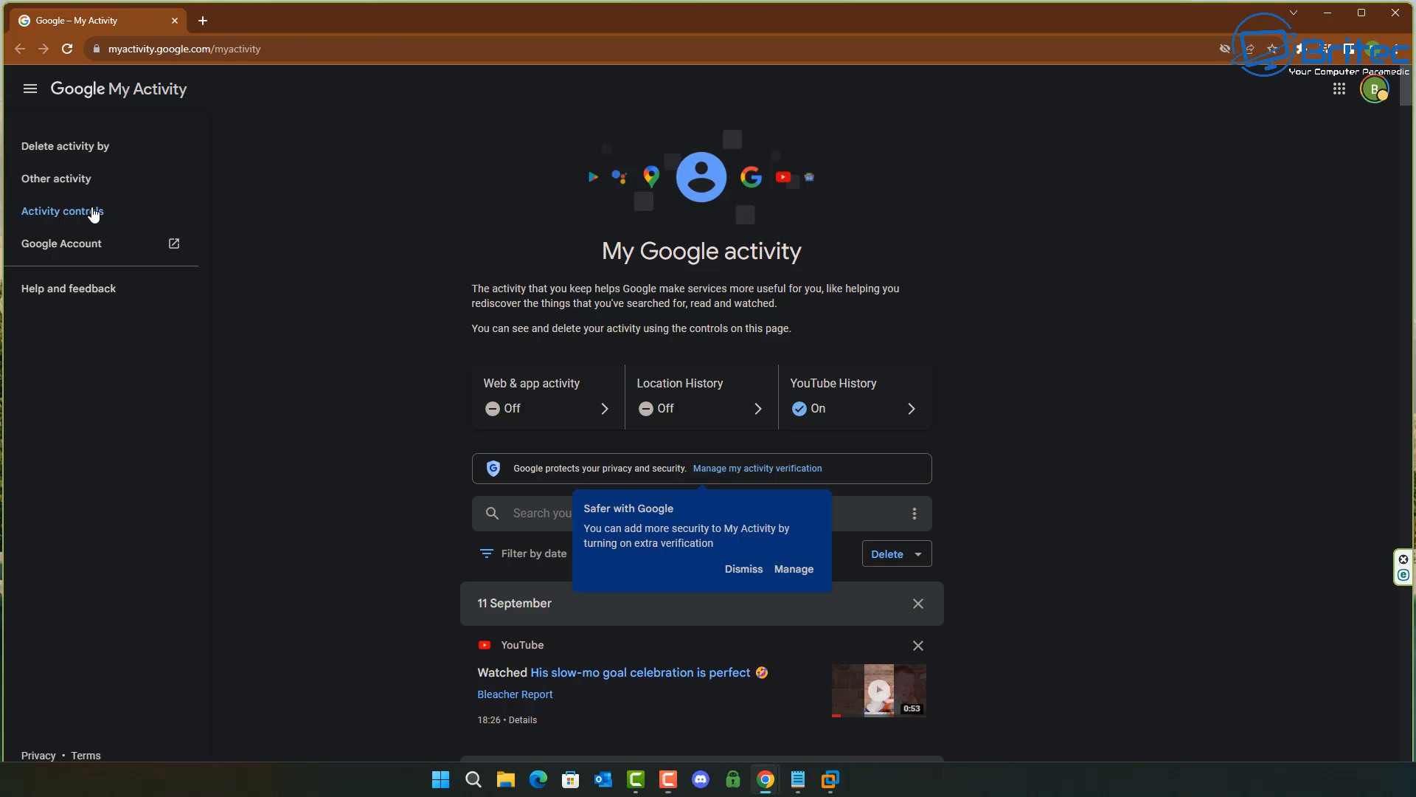
Step: Open Activity controls in My Activity and scroll to the Web & App Activity card, which is off
left_click(62, 211)
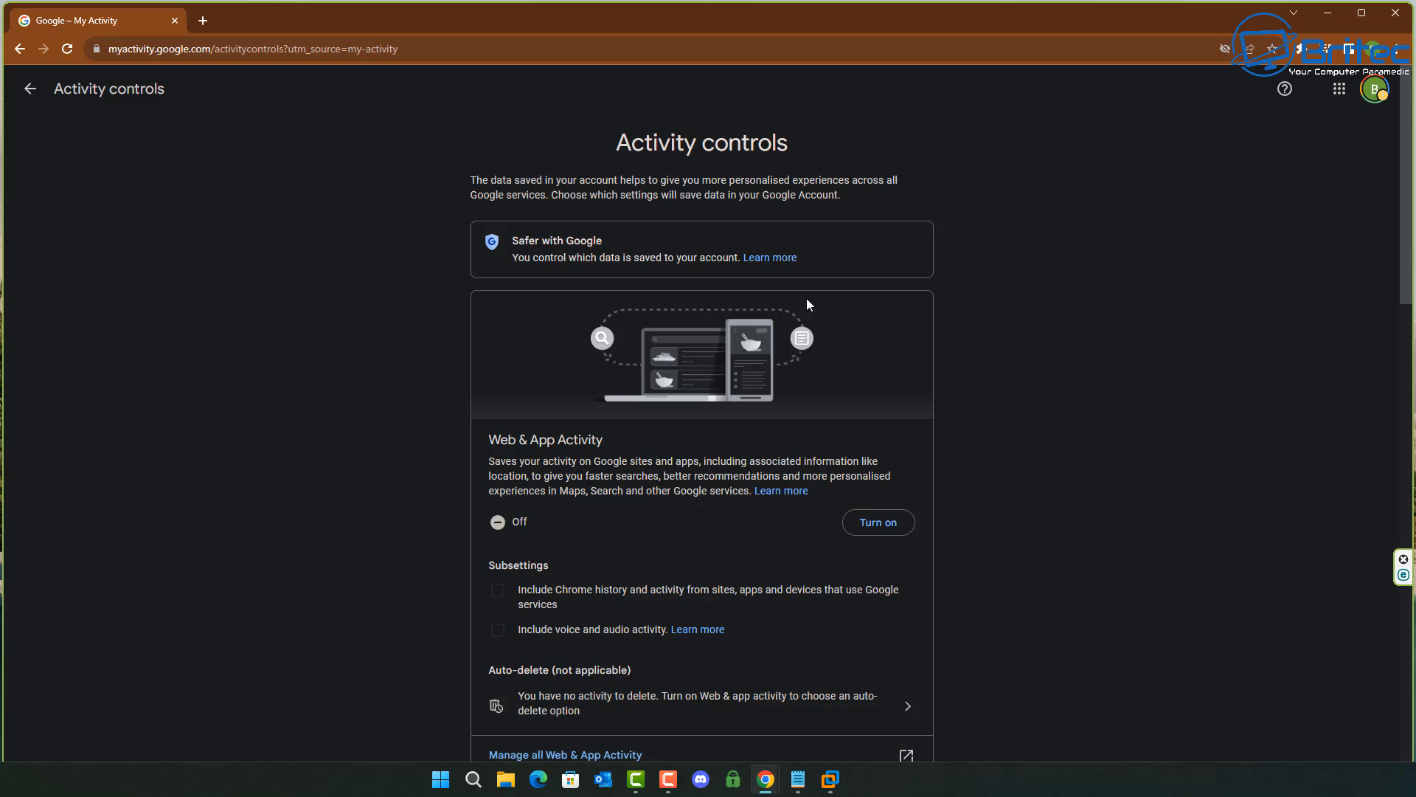
mouse_move(577, 506)
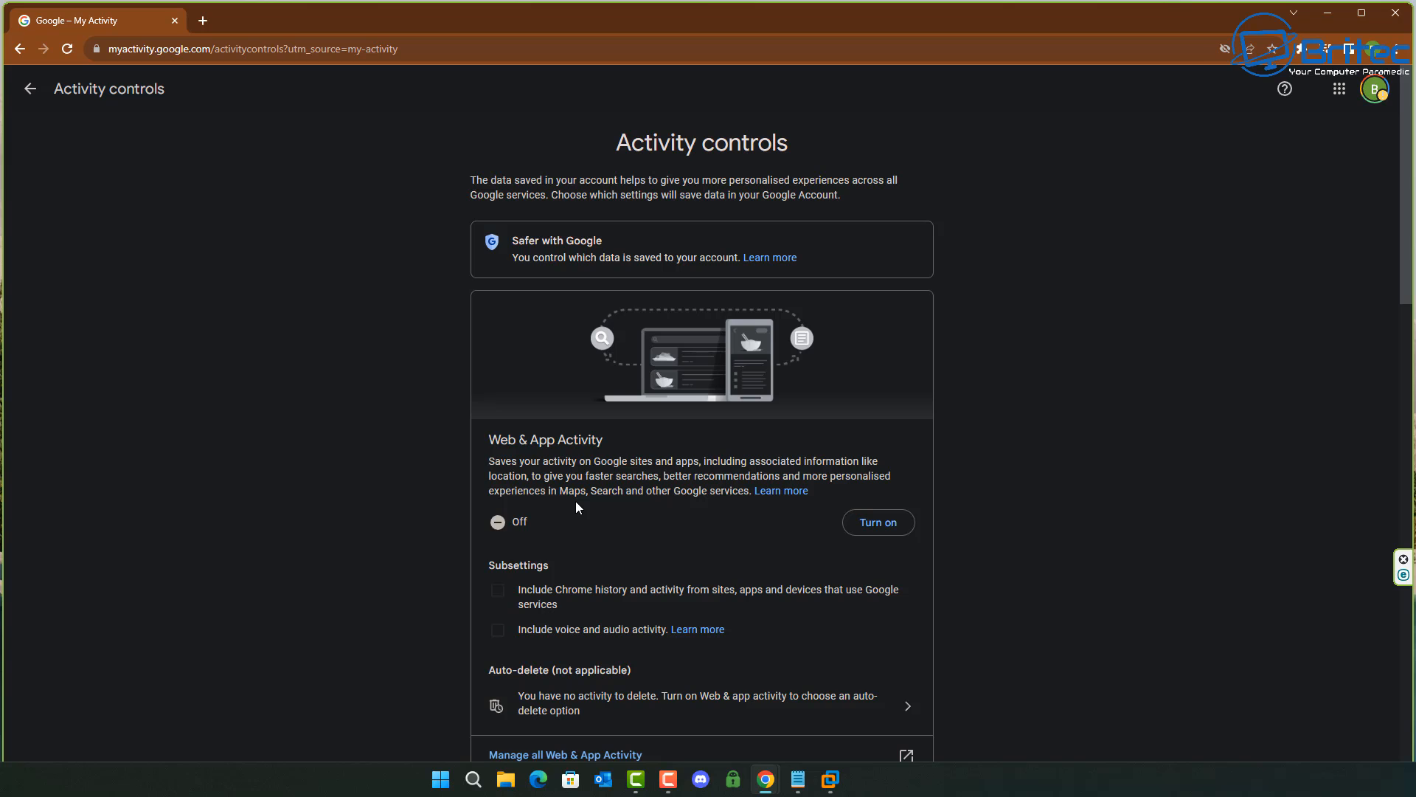
scroll("down", 3)
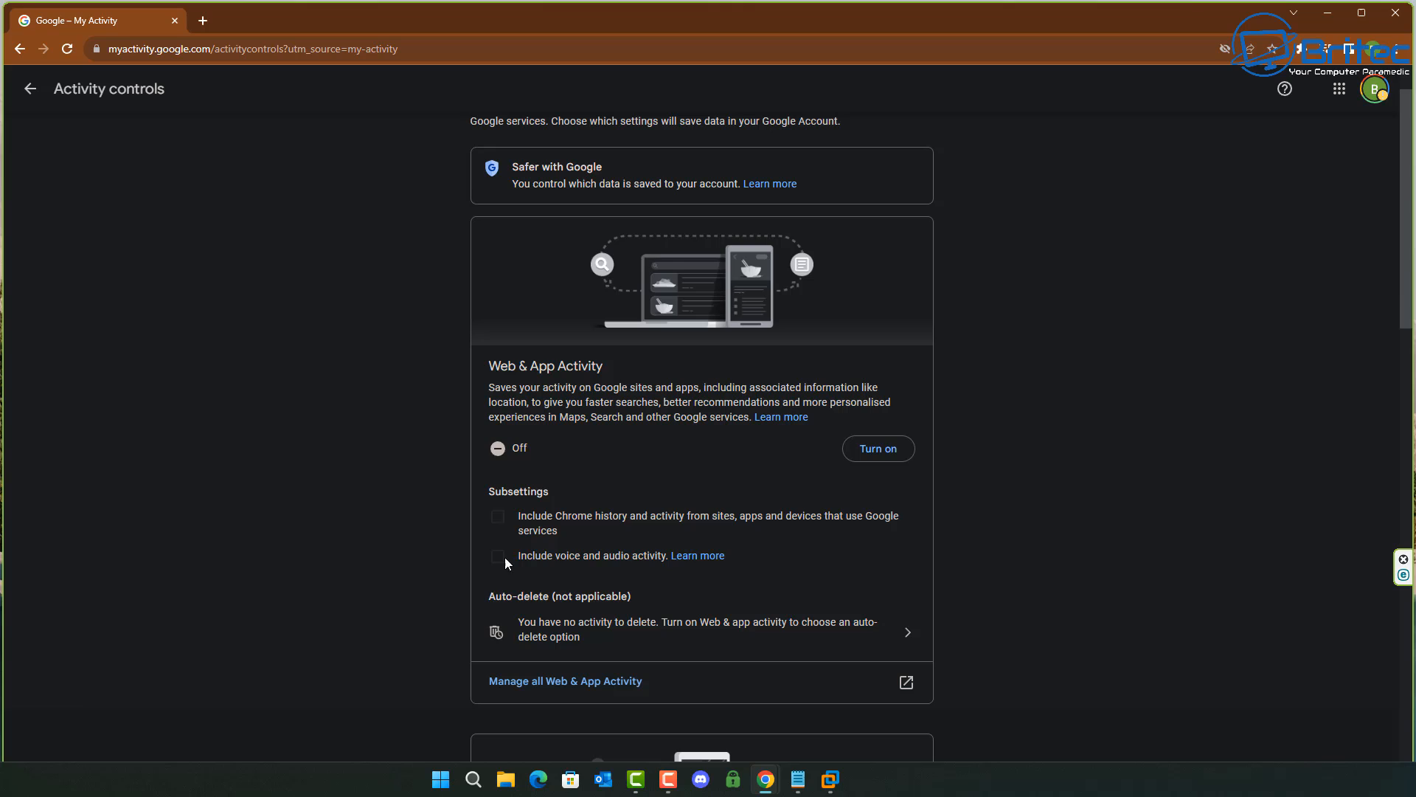
mouse_move(510, 560)
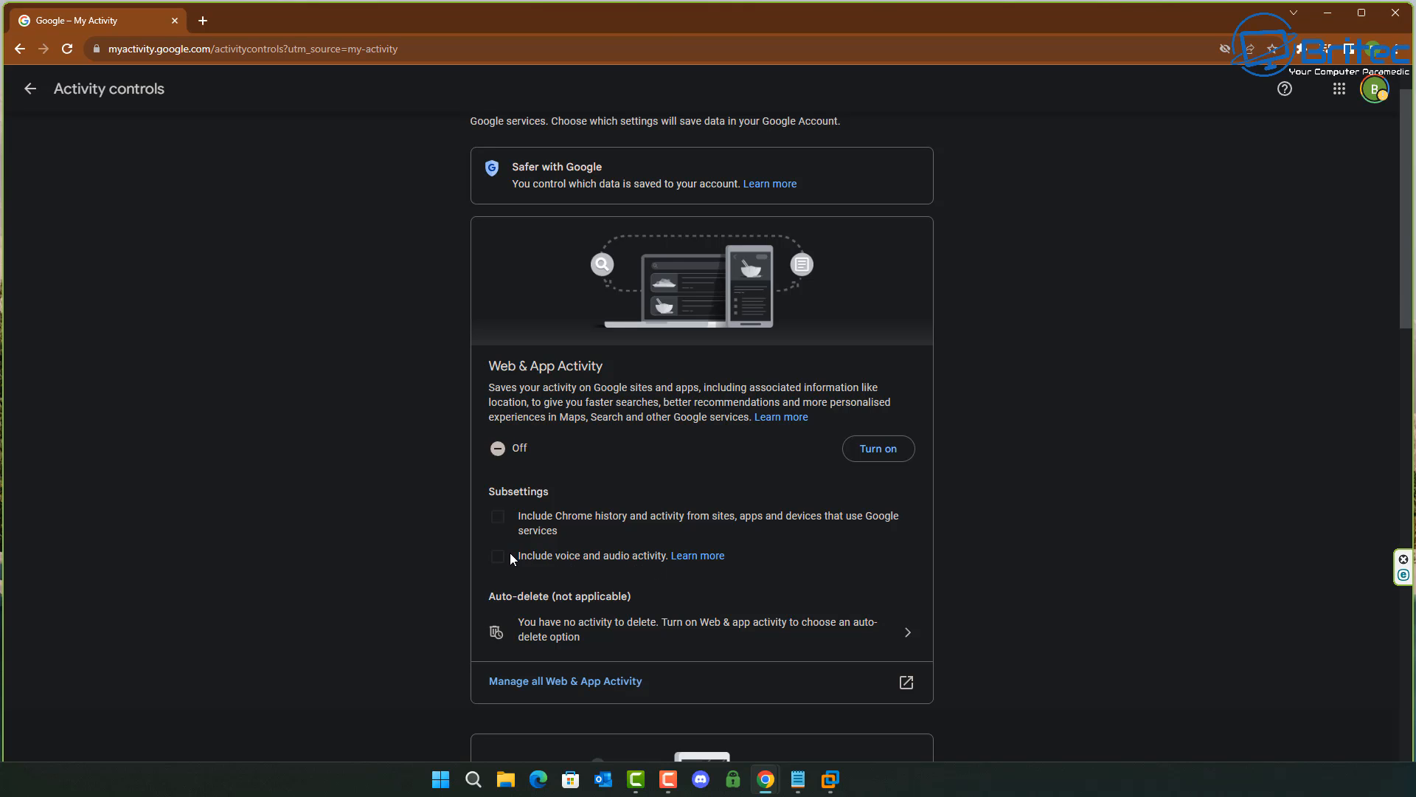
mouse_move(506, 562)
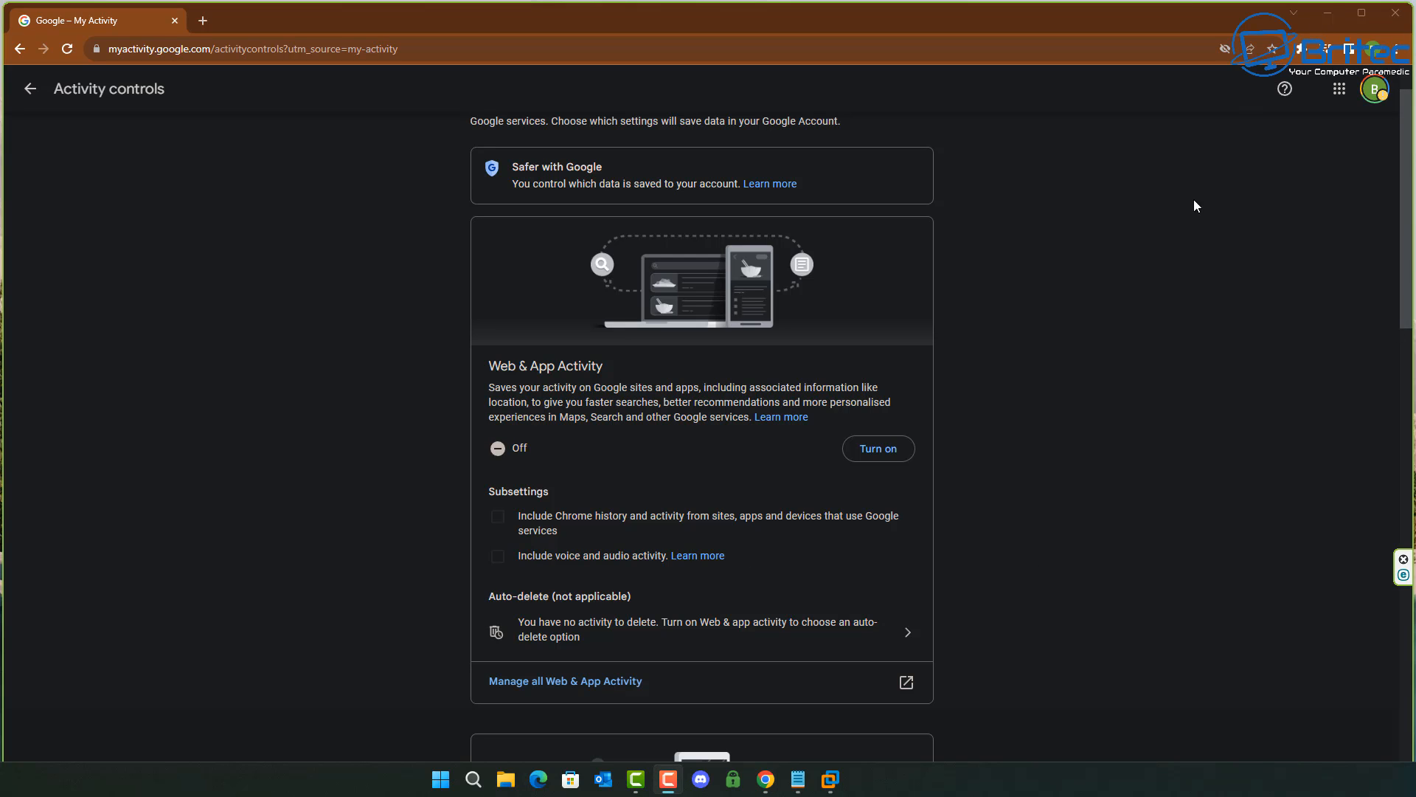
mouse_move(549, 636)
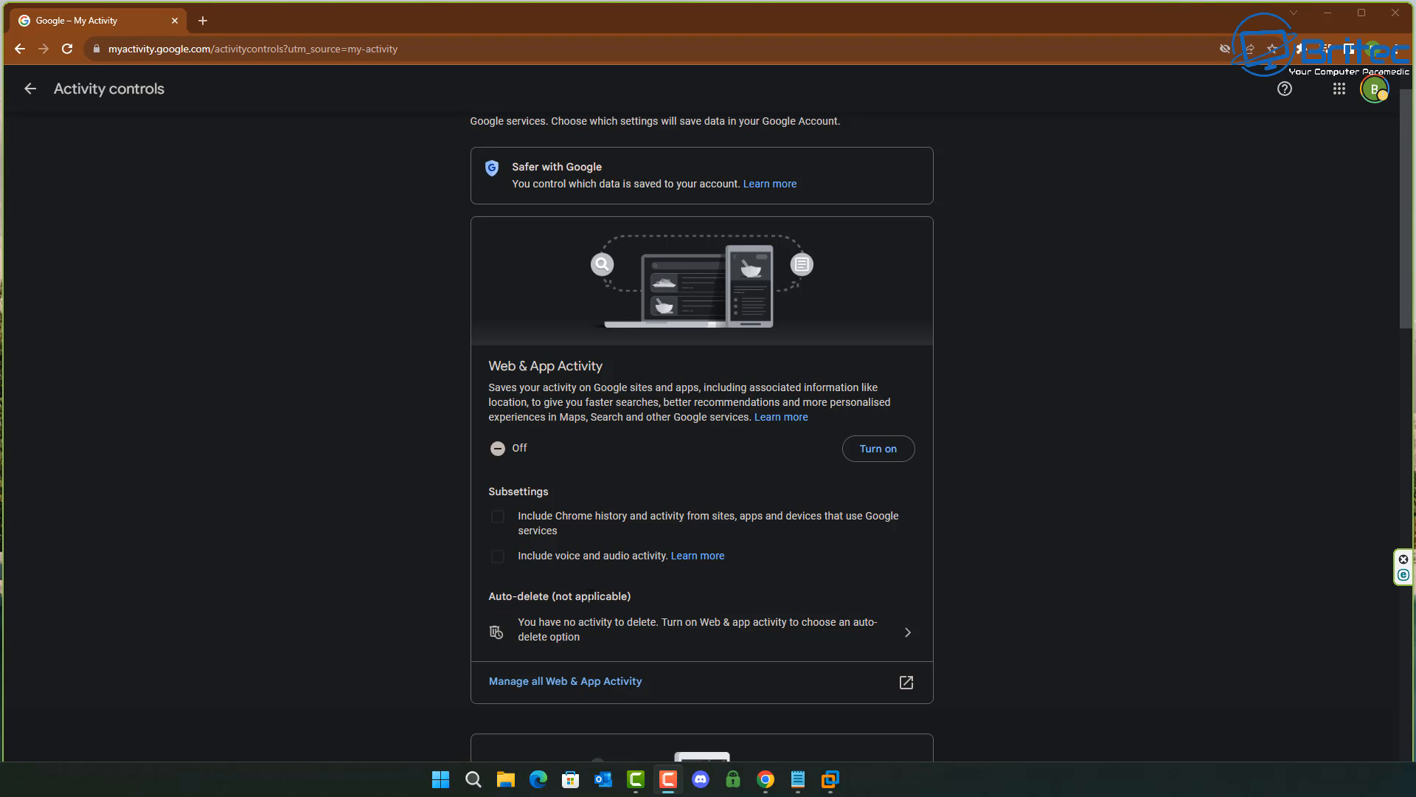
mouse_move(527, 470)
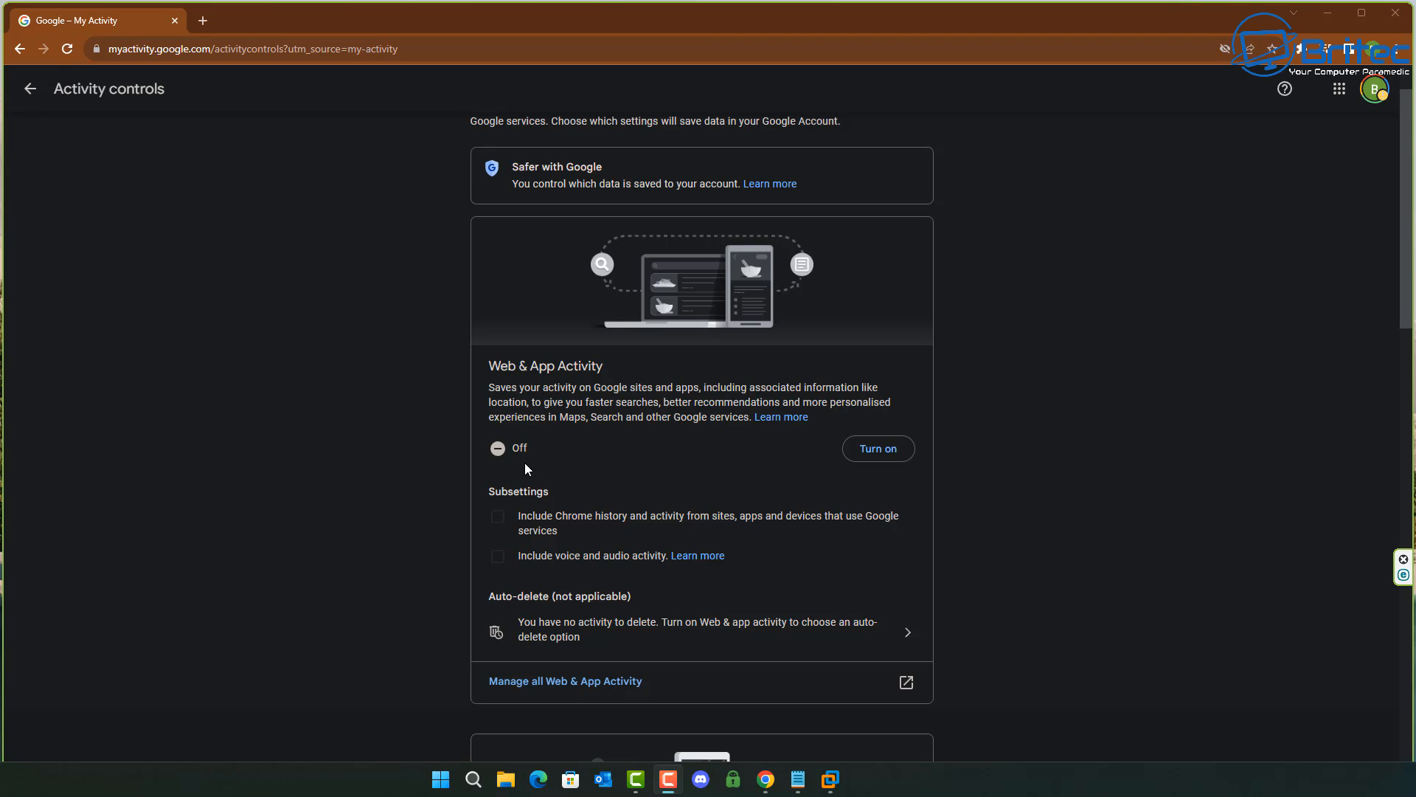
mouse_move(505, 564)
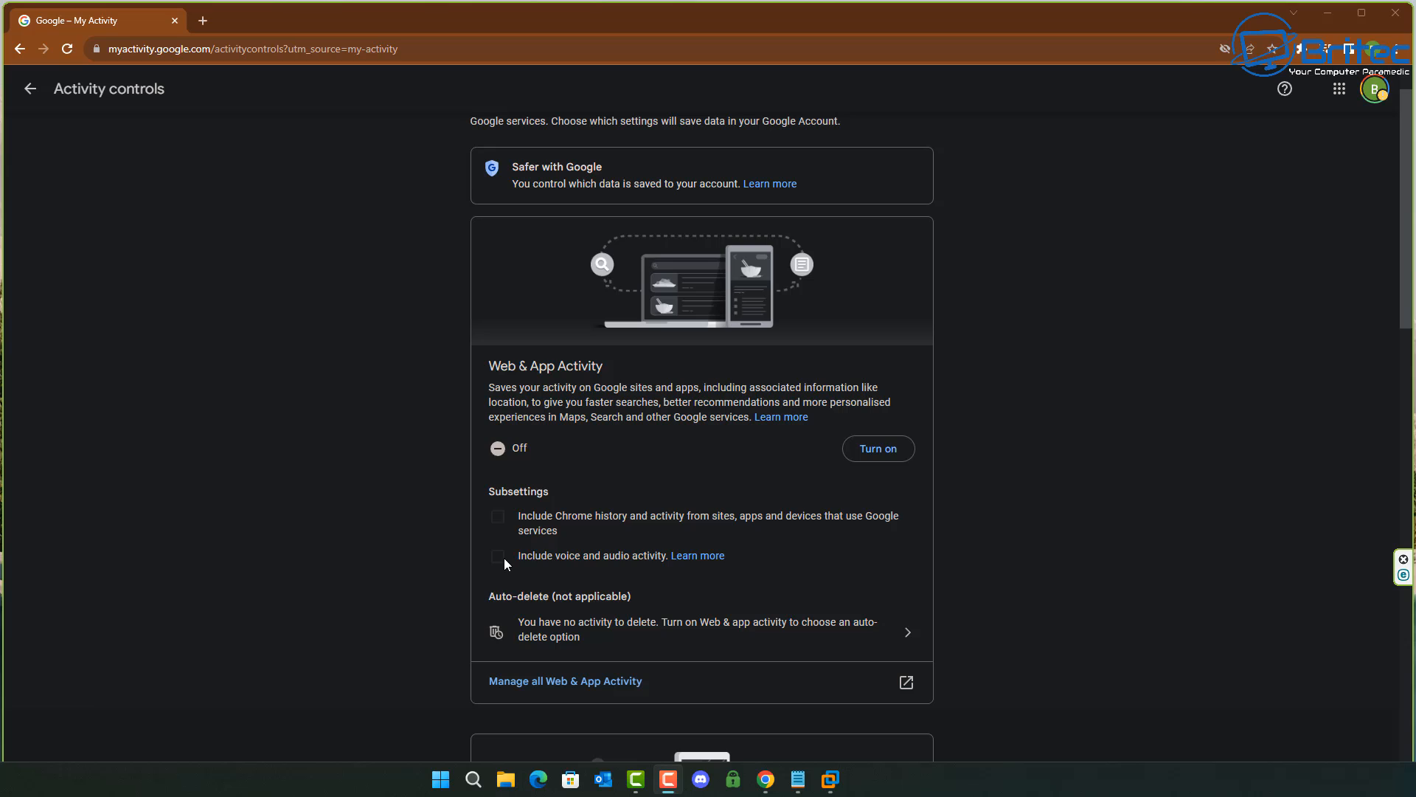
mouse_move(648, 565)
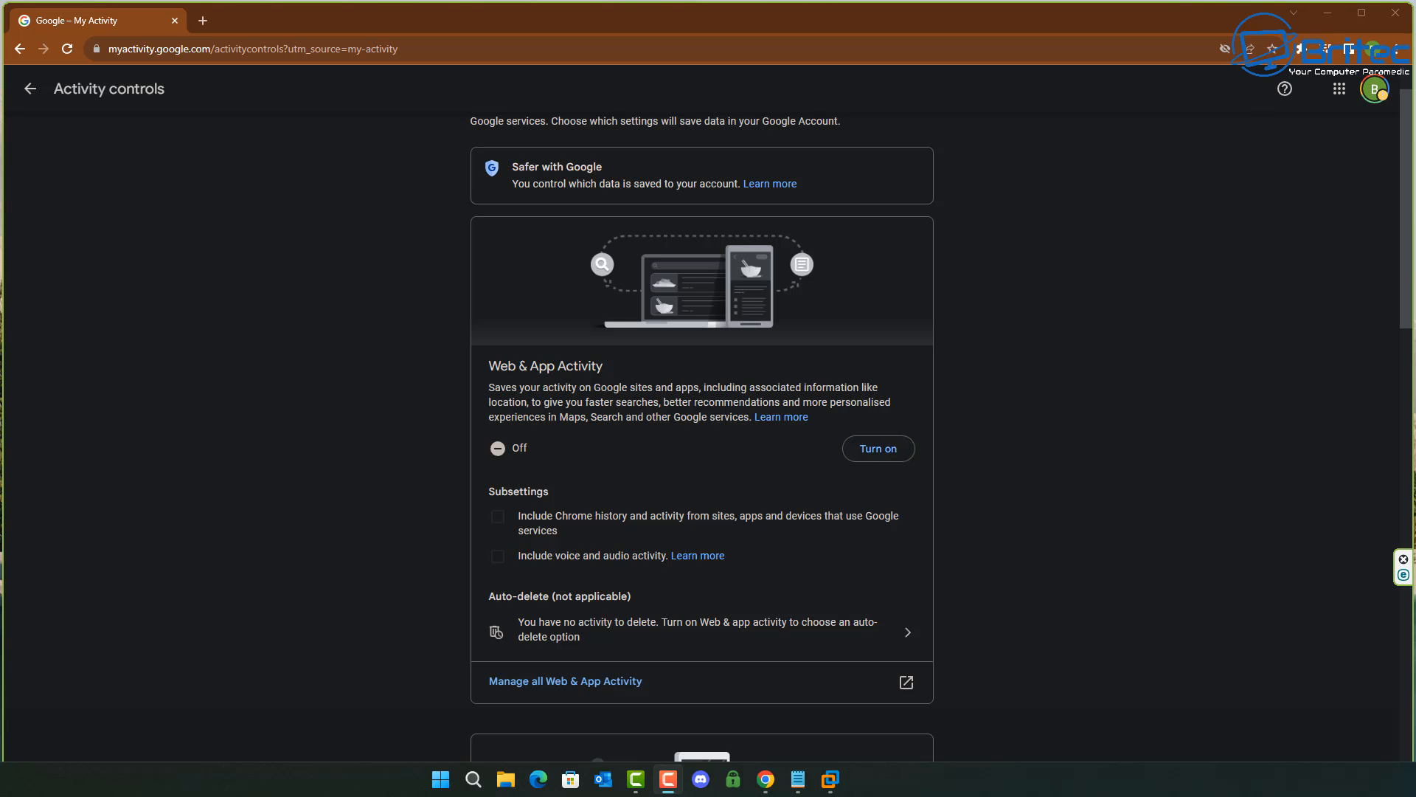
Step: Scroll past Location History (off) down to YouTube History (on) on Activity controls
scroll("down", 3)
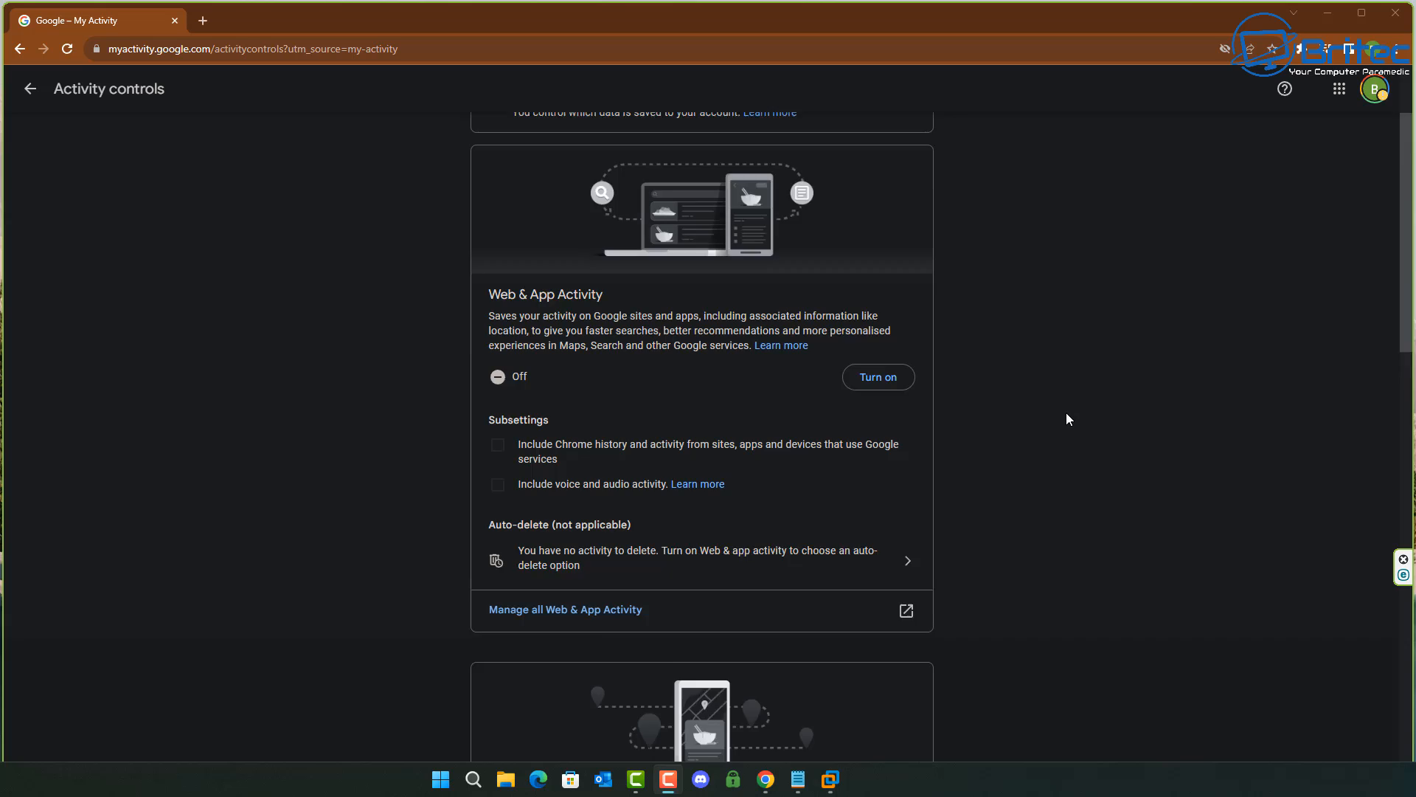
scroll("down", 3)
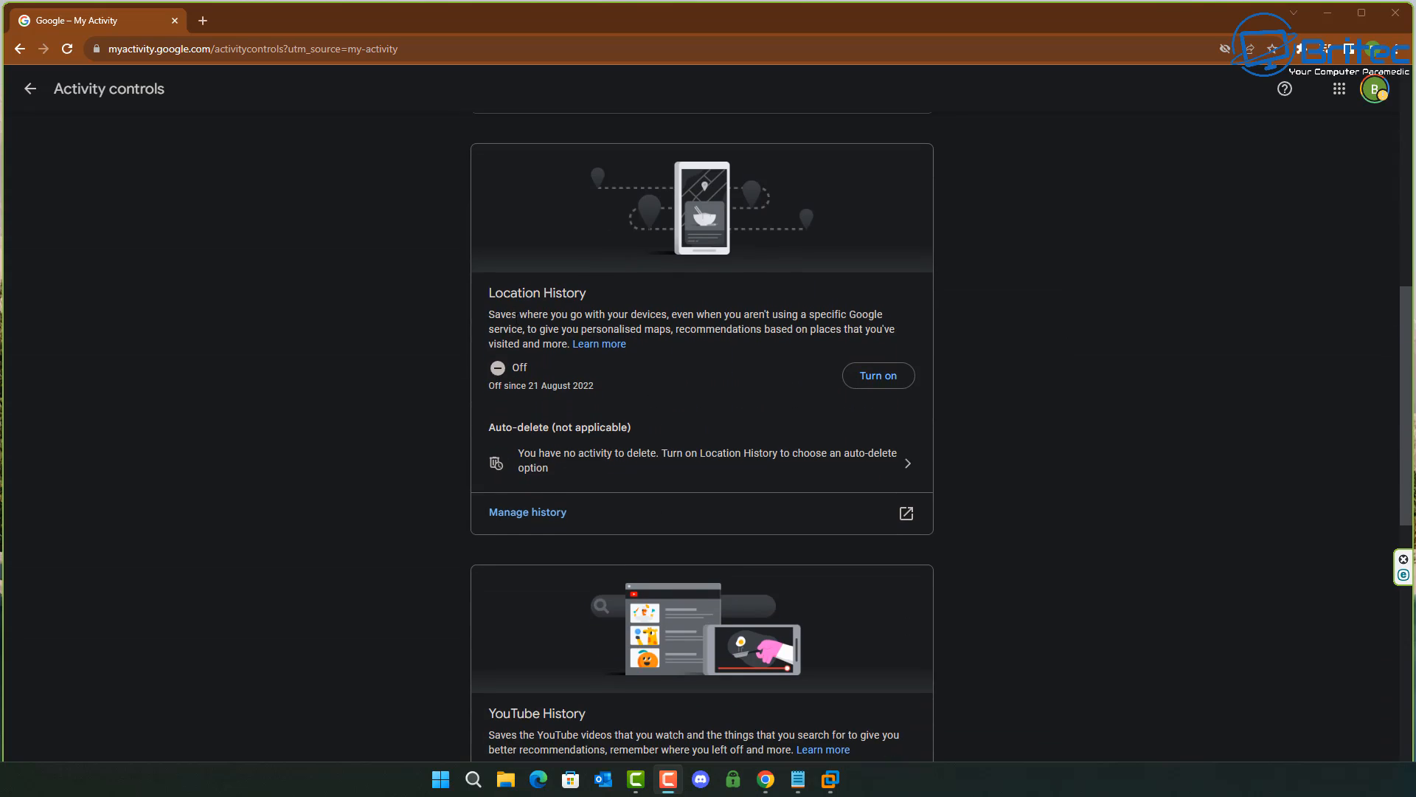
mouse_move(755, 329)
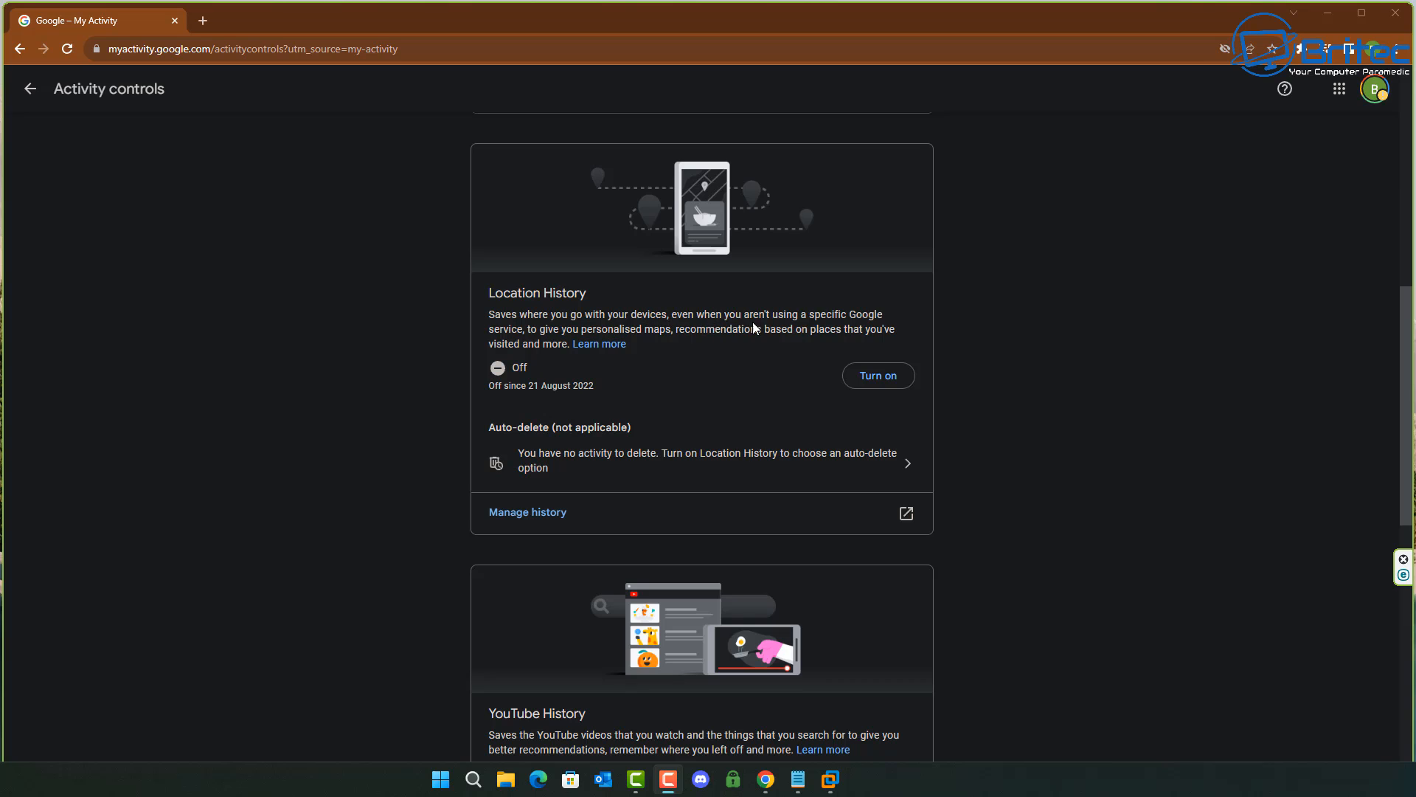
mouse_move(885, 329)
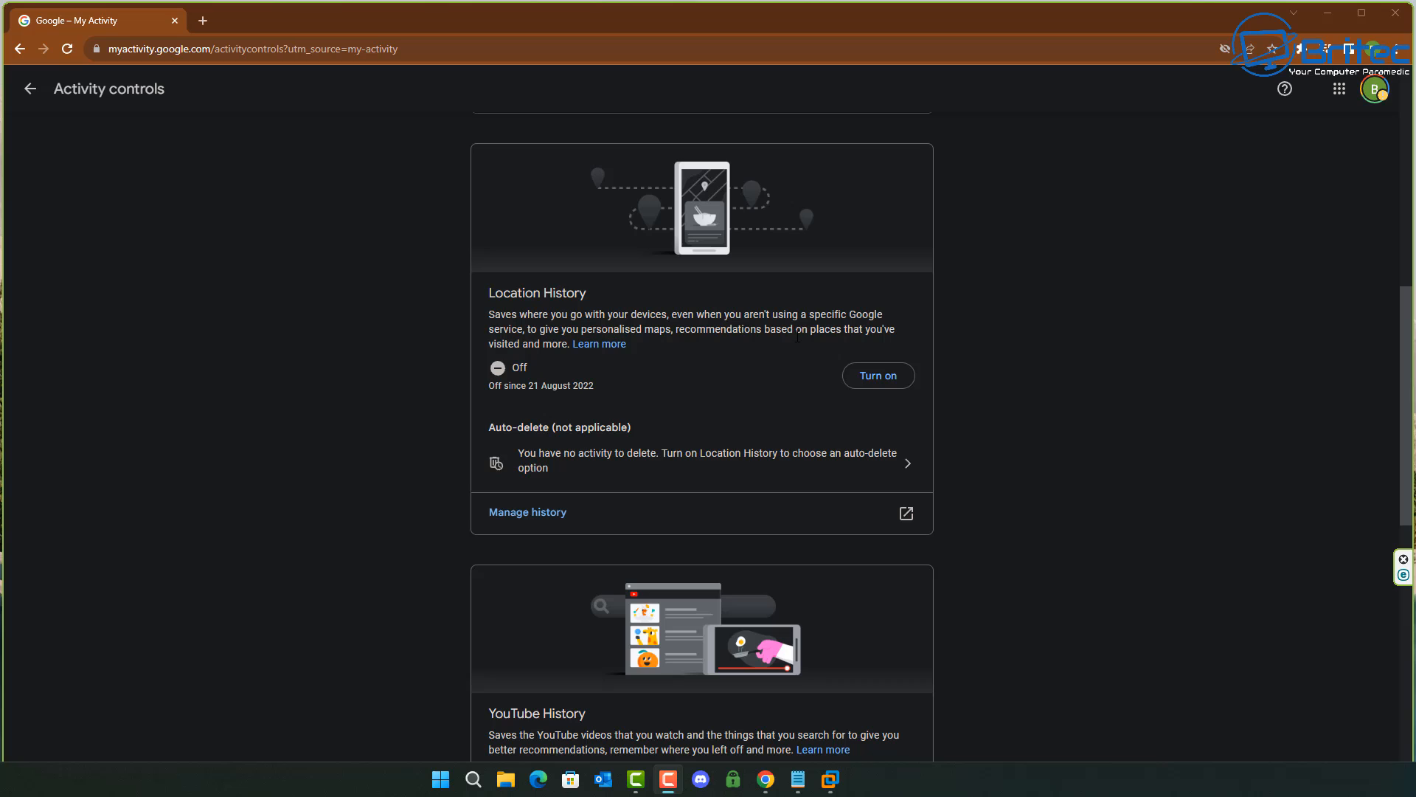
mouse_move(881, 396)
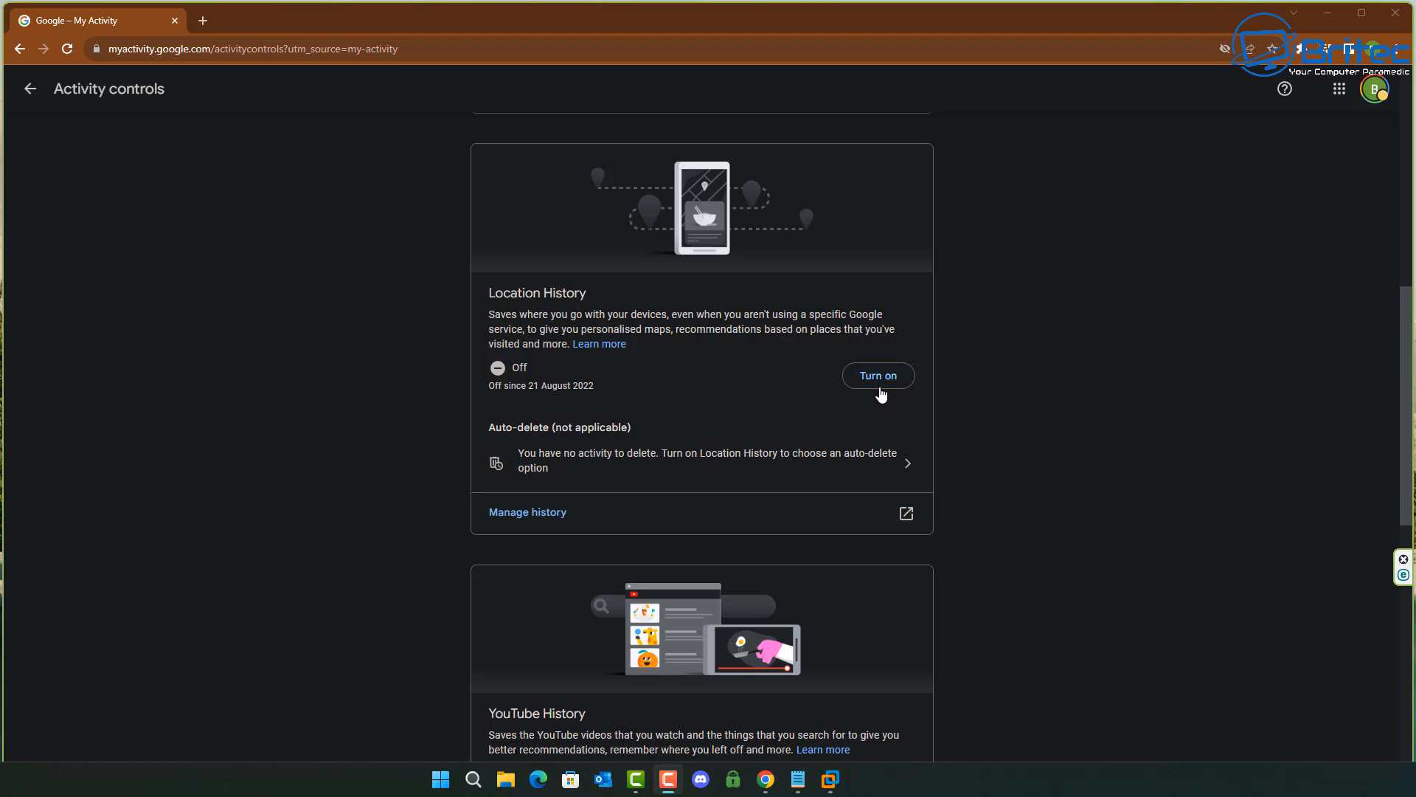
mouse_move(643, 434)
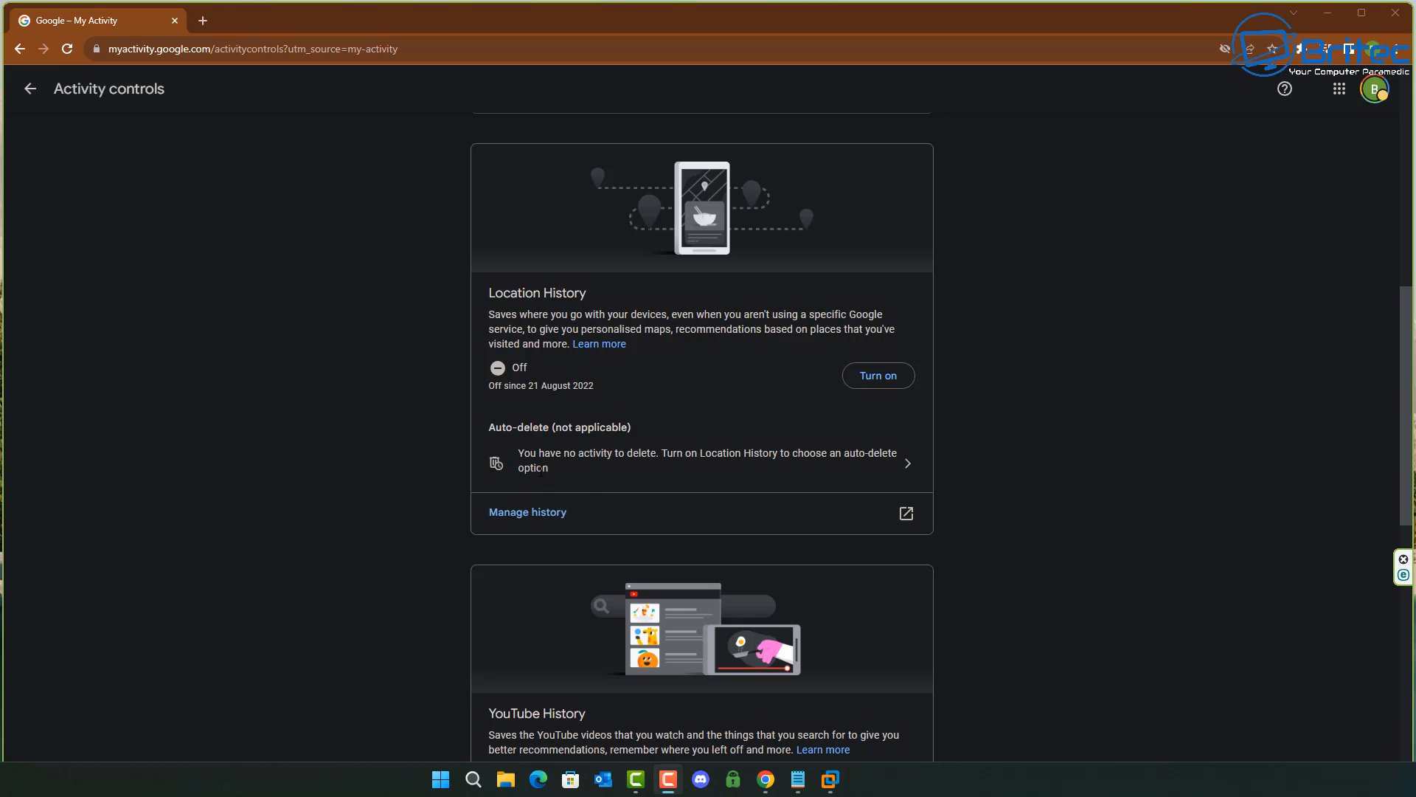
scroll("down", 3)
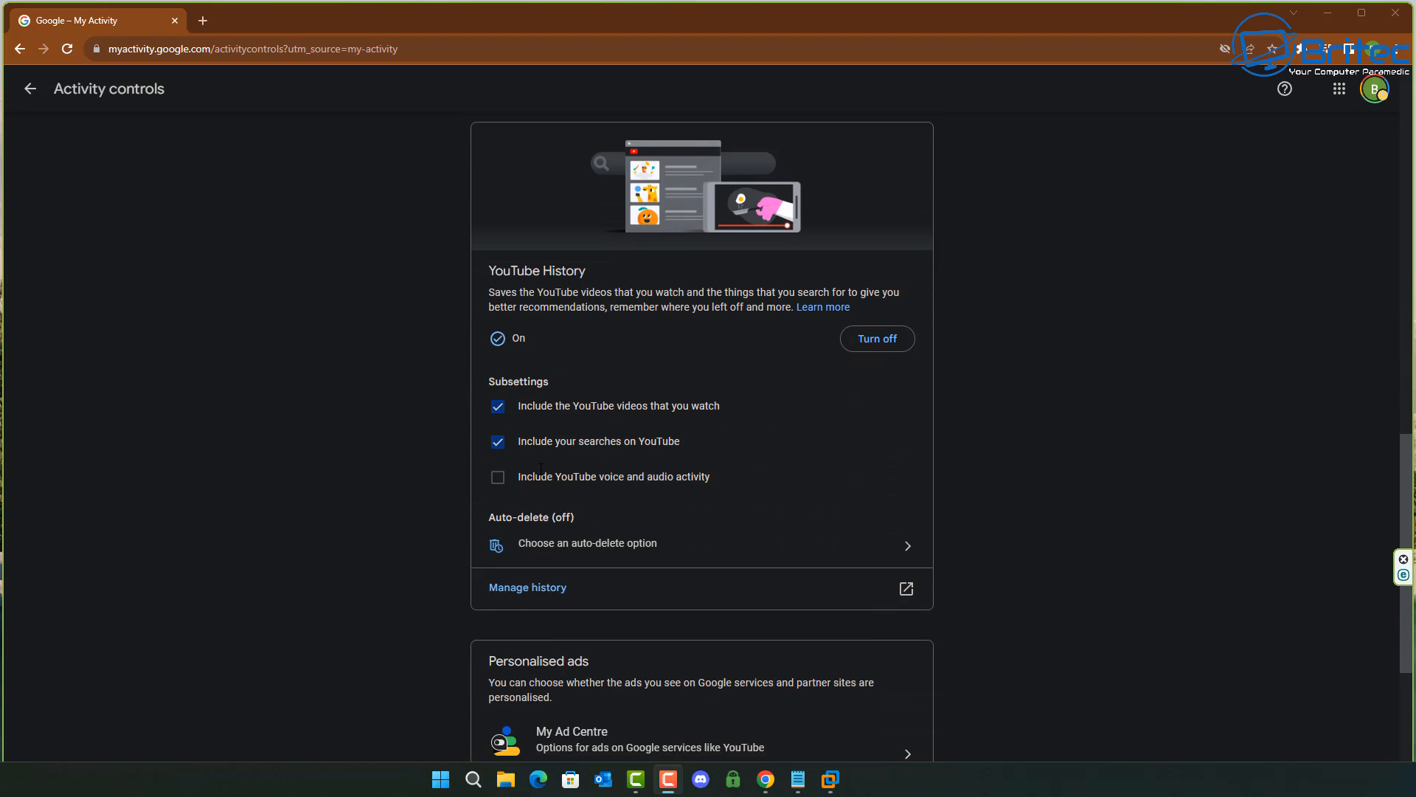
mouse_move(731, 416)
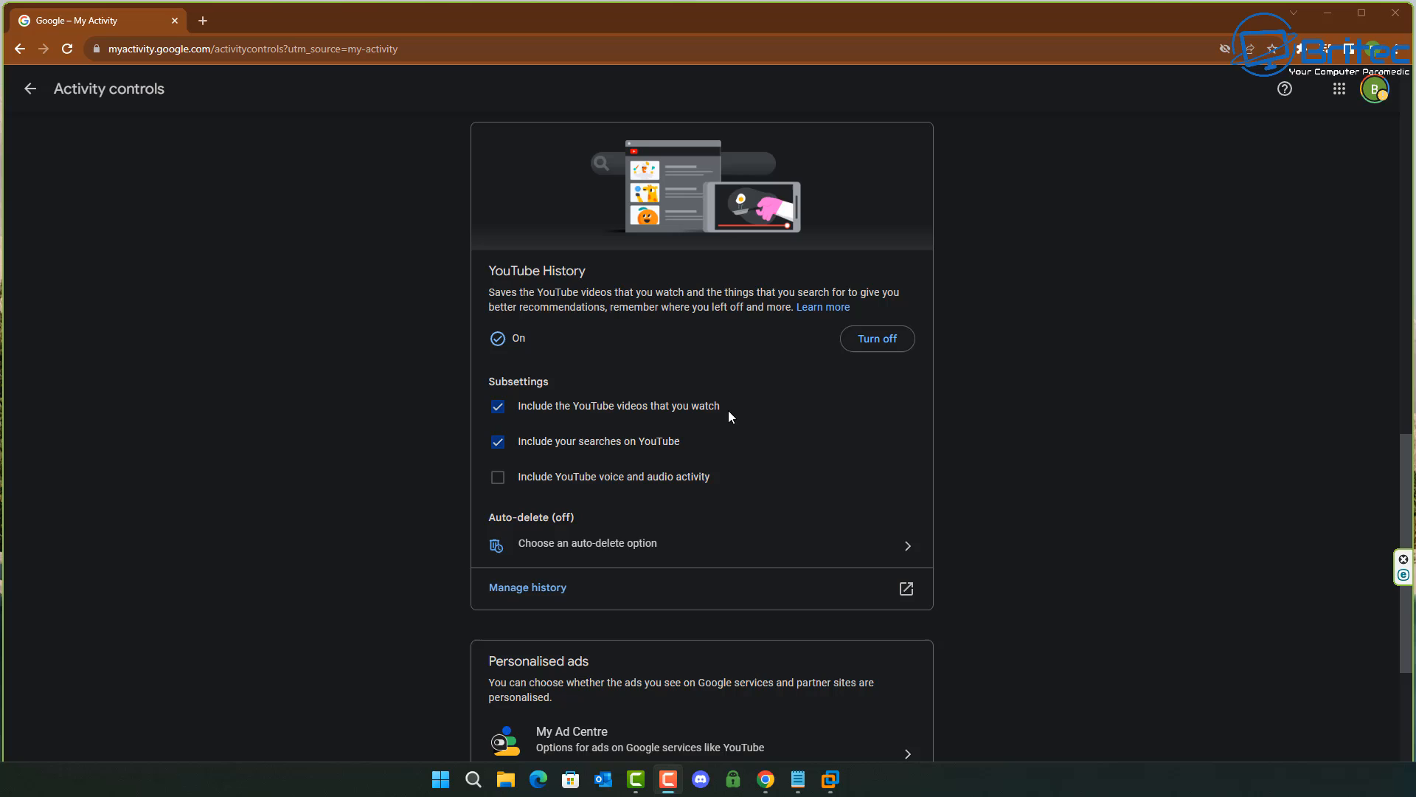
mouse_move(723, 419)
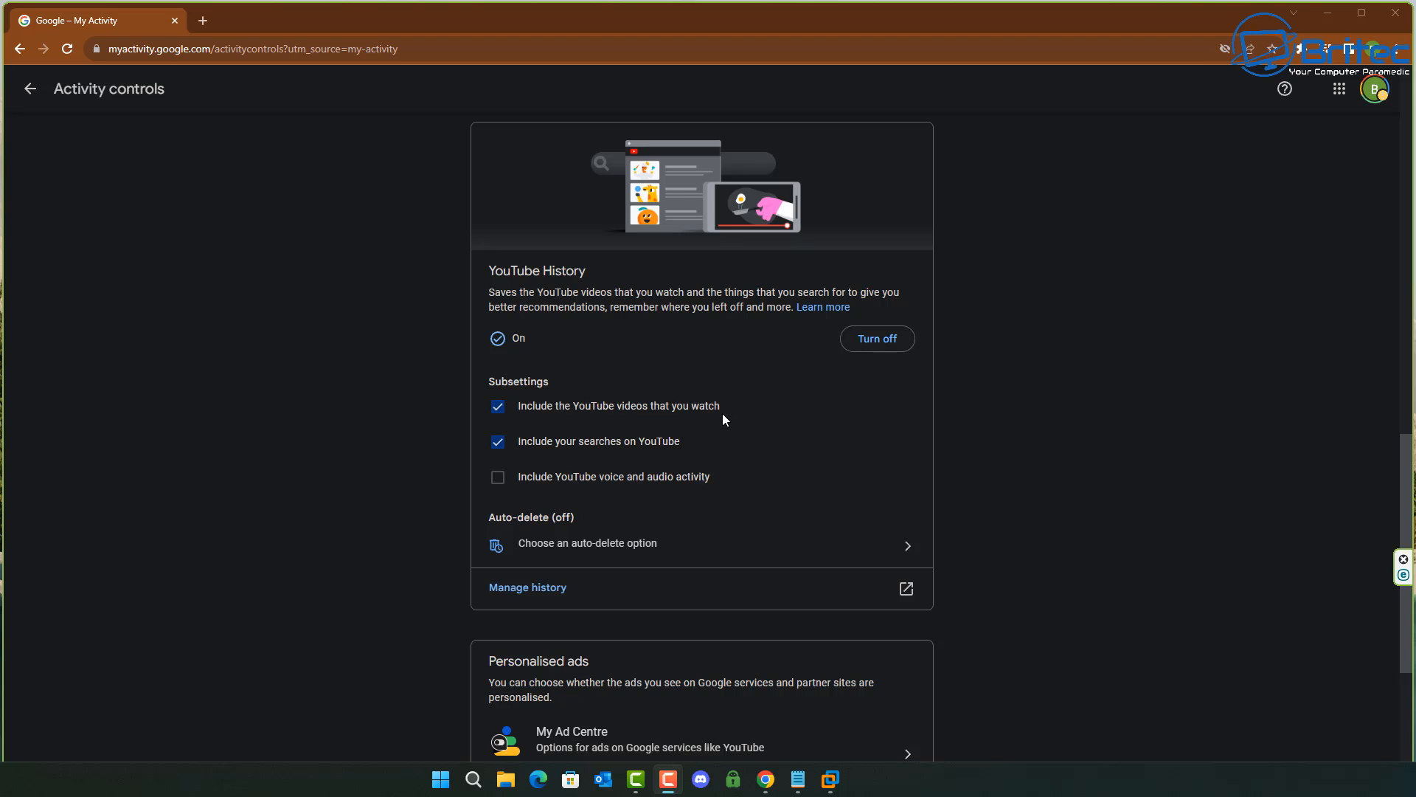
mouse_move(606, 437)
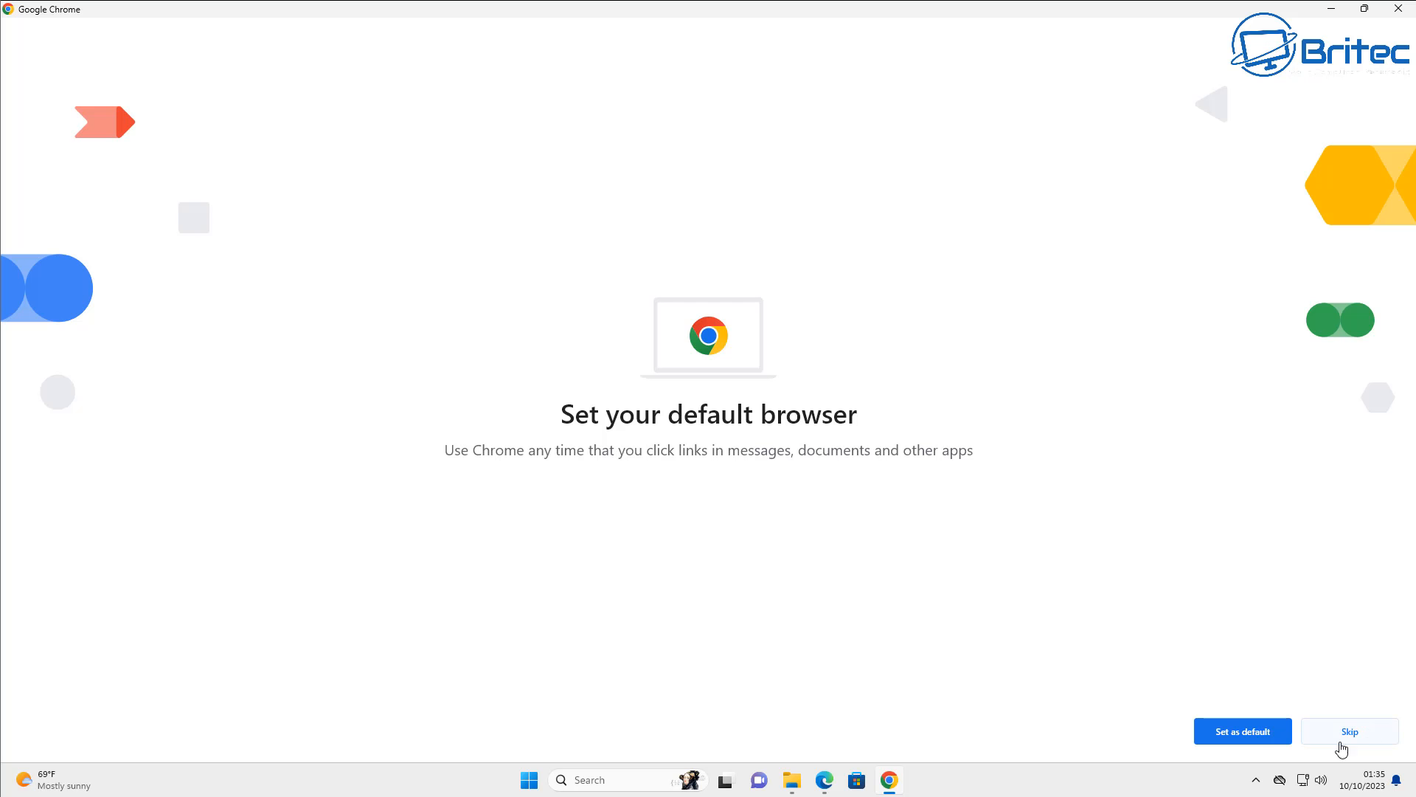
Step: Set Google Chrome as the default browser in Windows Settings' Default apps
left_click(1348, 731)
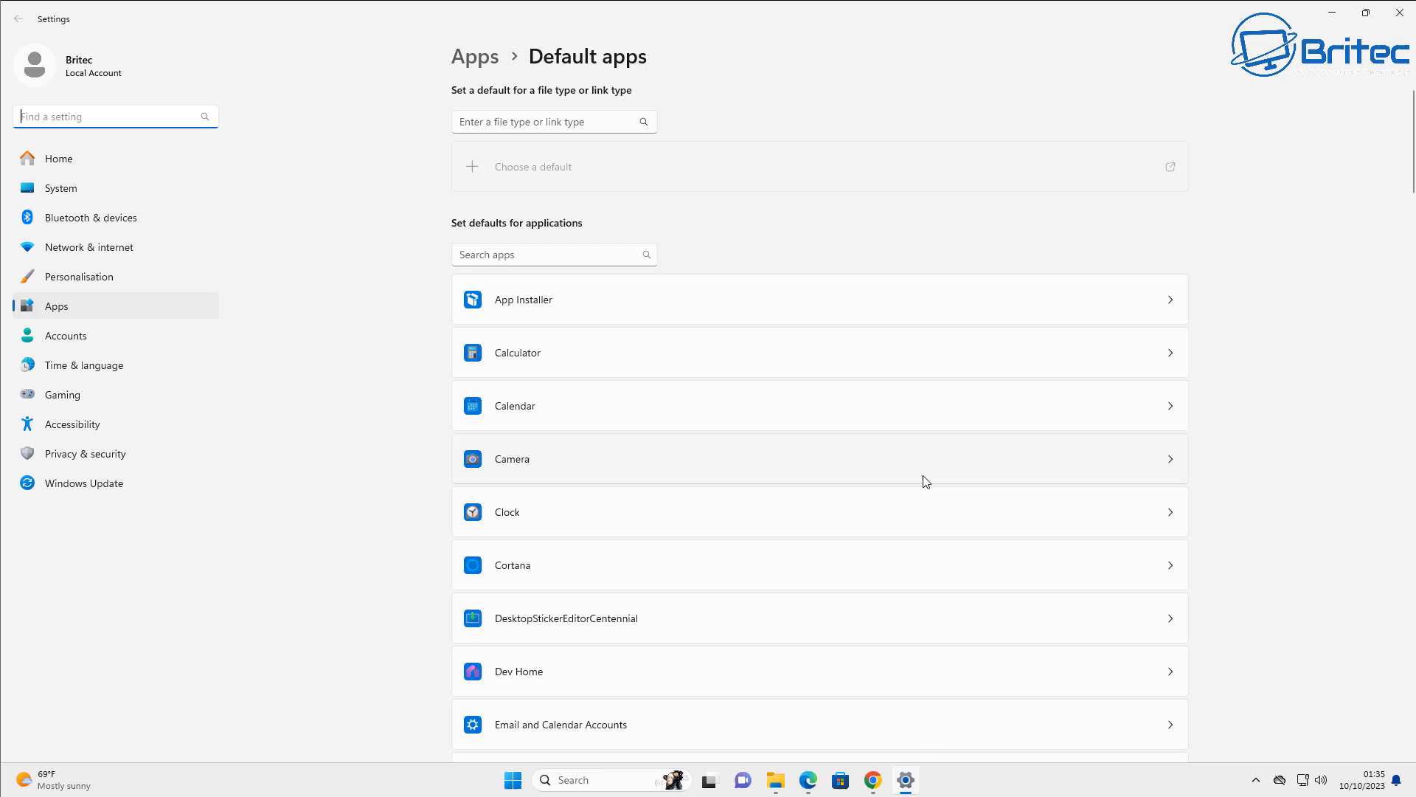
scroll("down", 3)
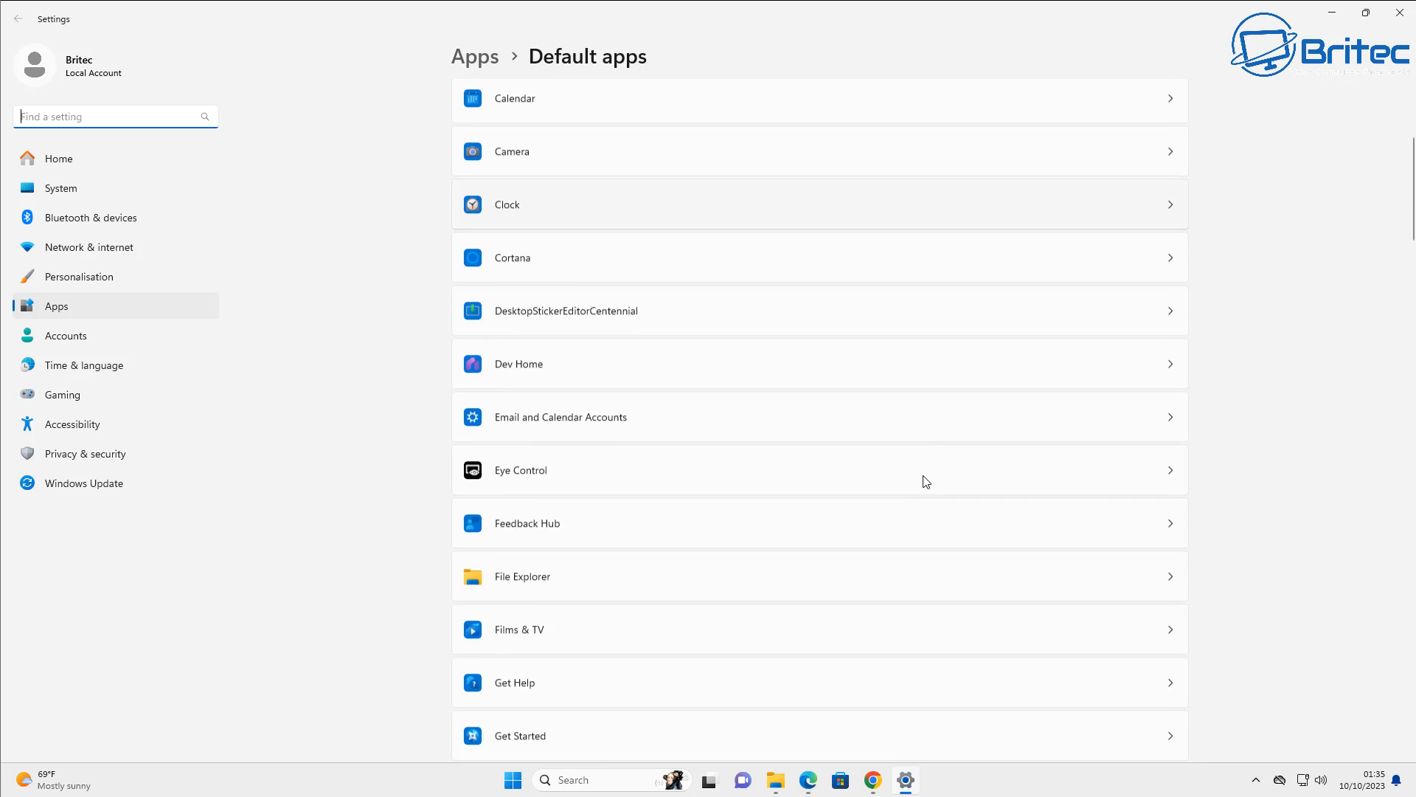
scroll("down", 3)
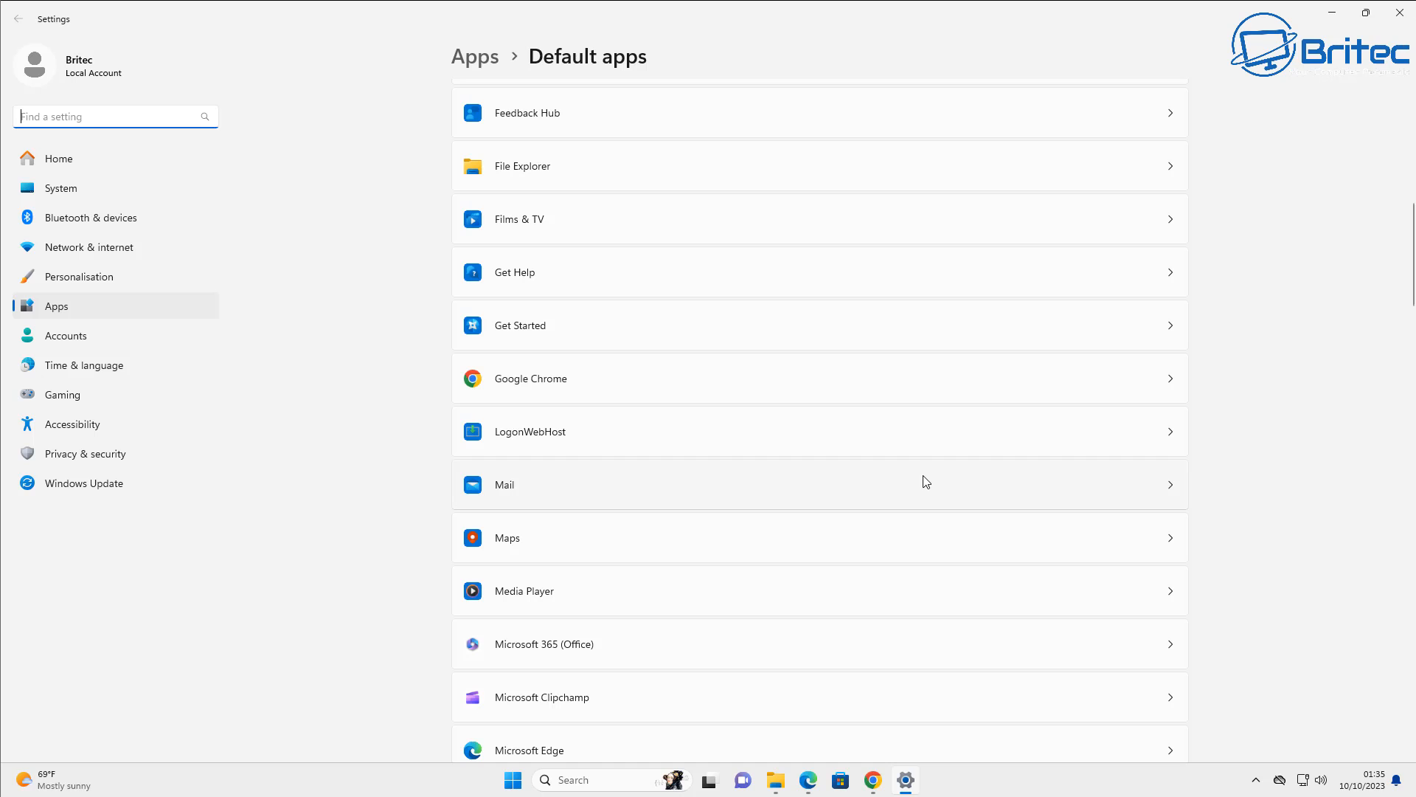
scroll("down", 3)
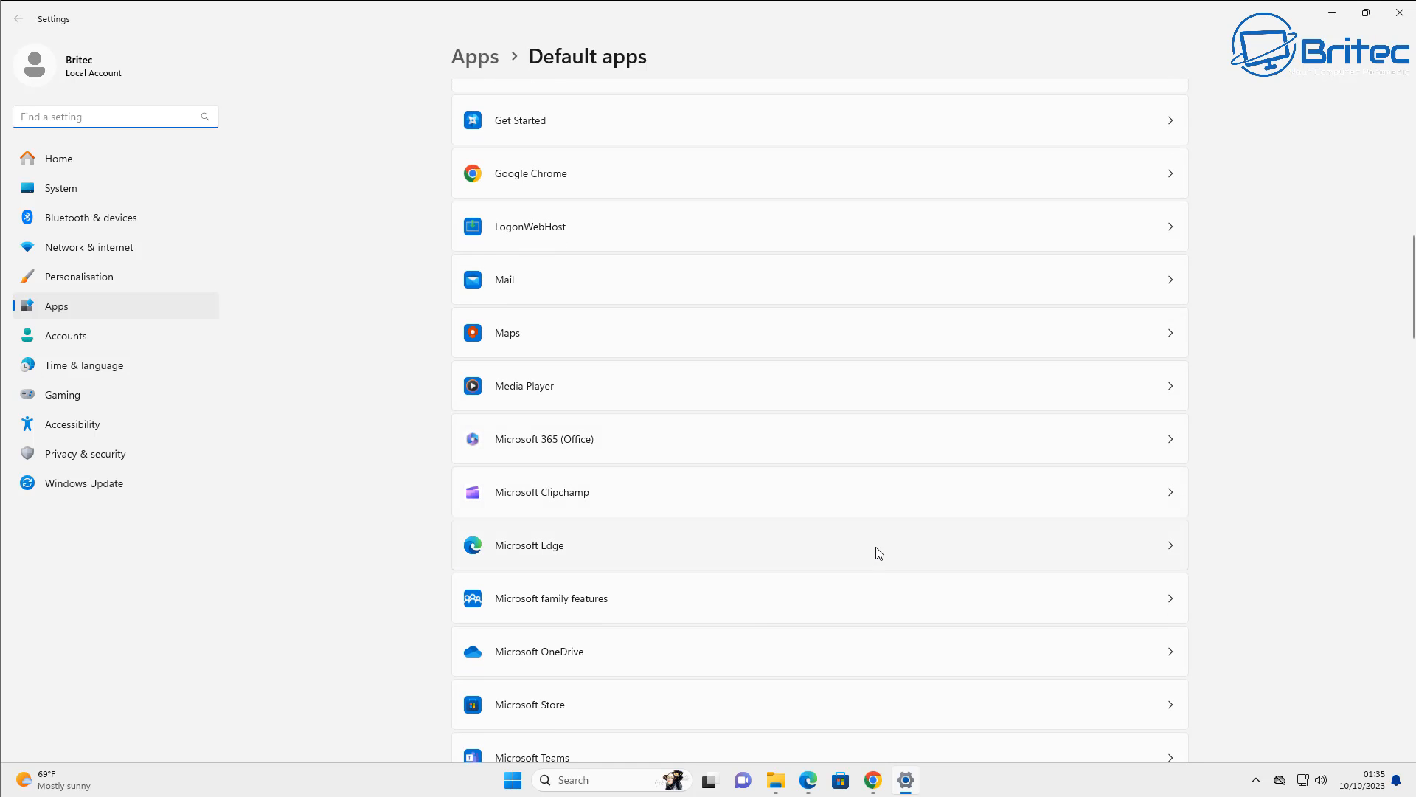
left_click(532, 173)
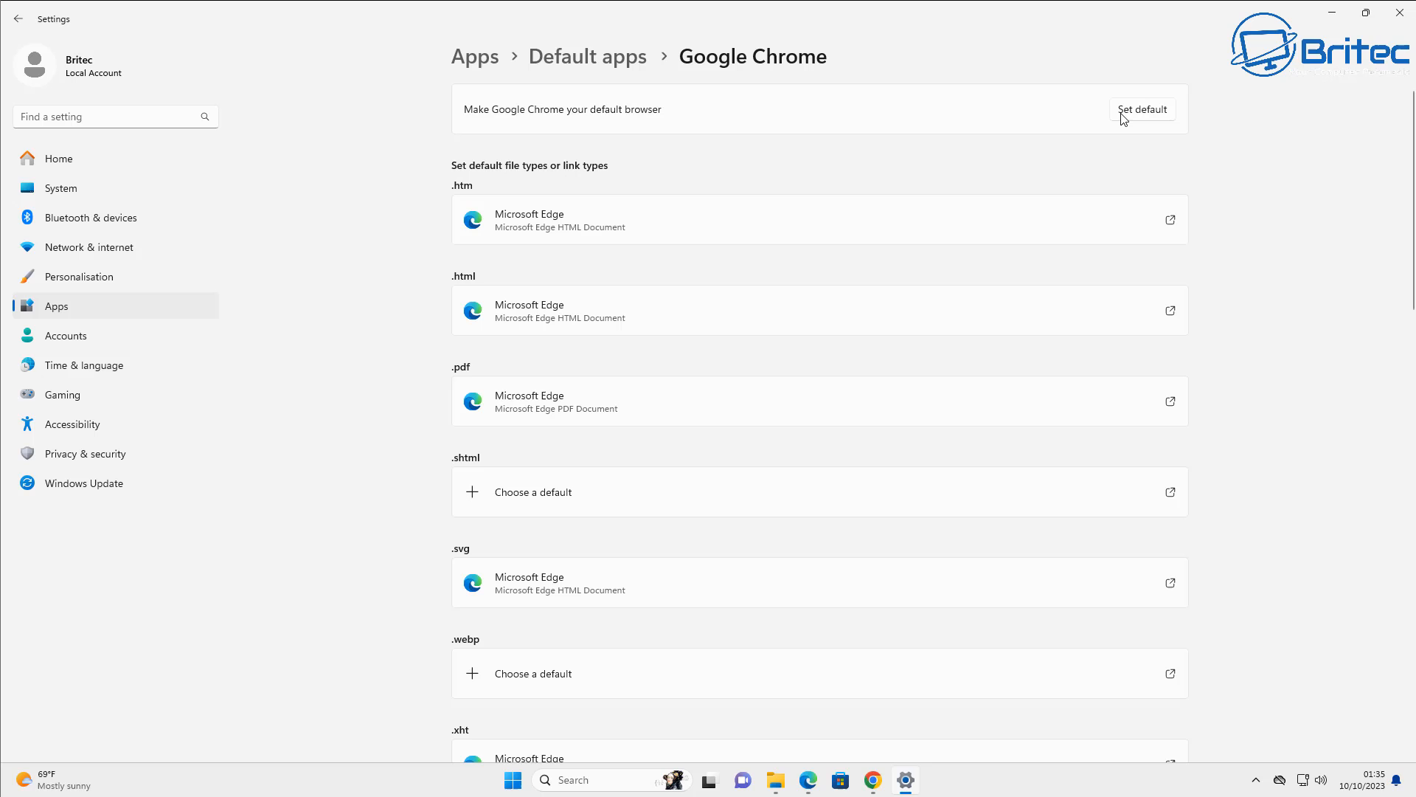
left_click(1142, 109)
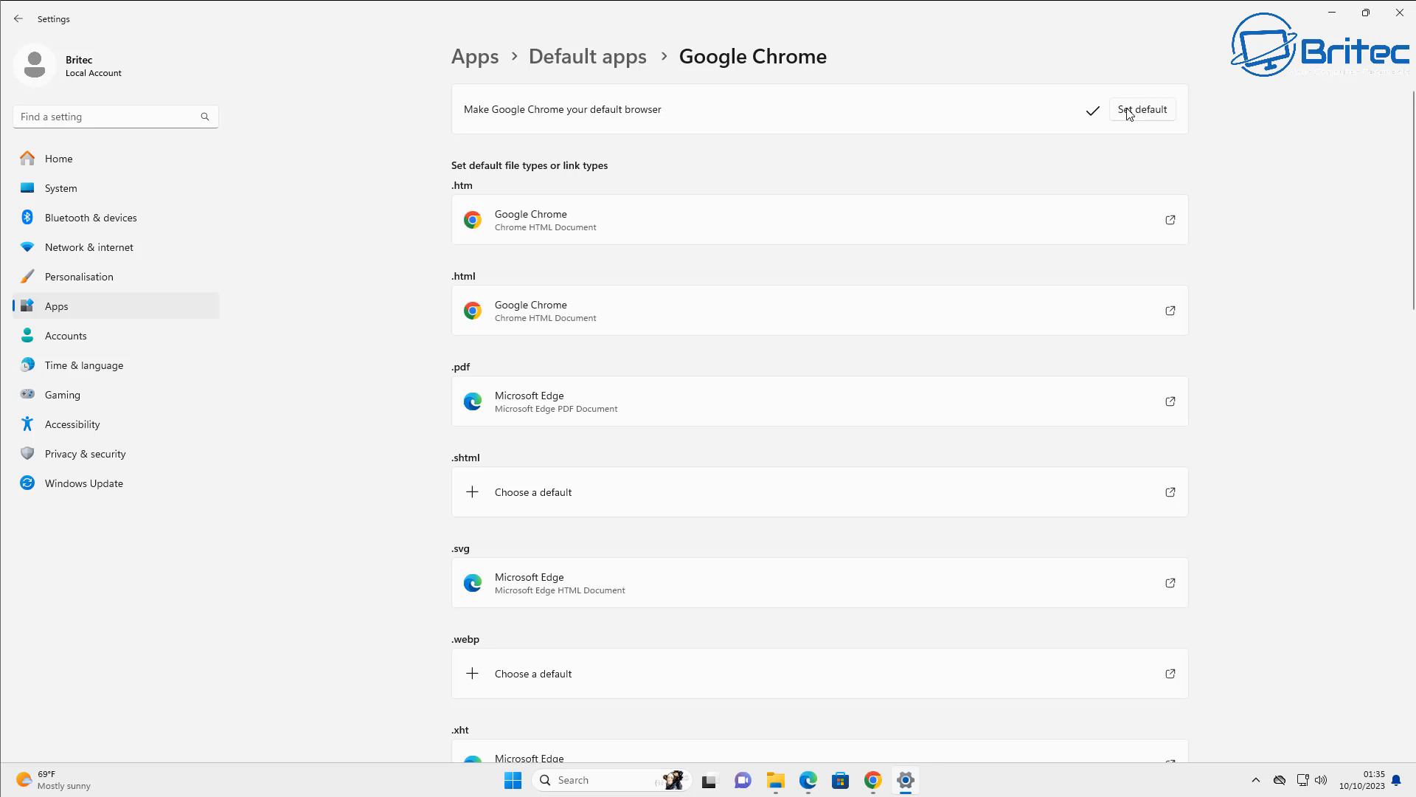
Step: Launch Chrome, dismiss the ad privacy notice and maximise the window
left_click(870, 779)
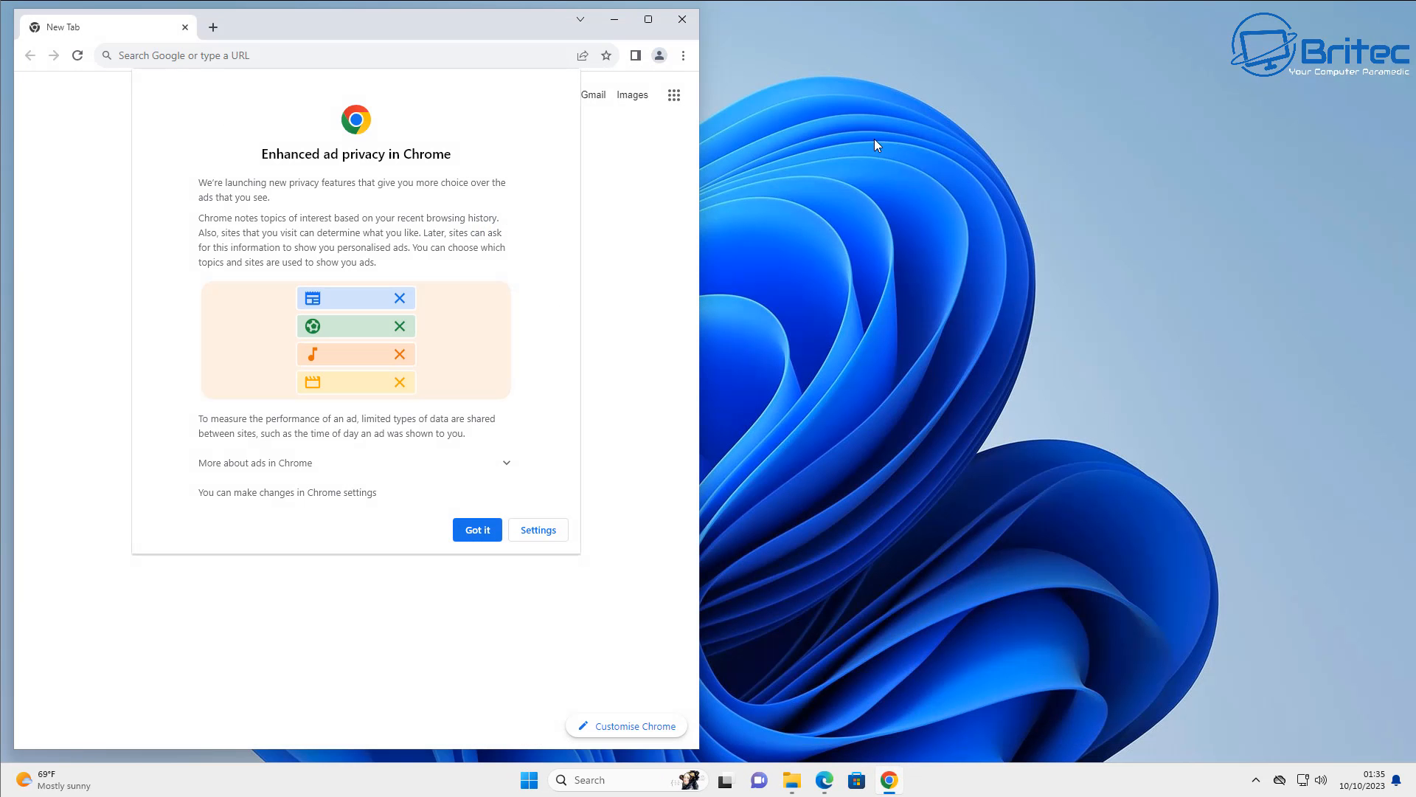
mouse_move(646, 76)
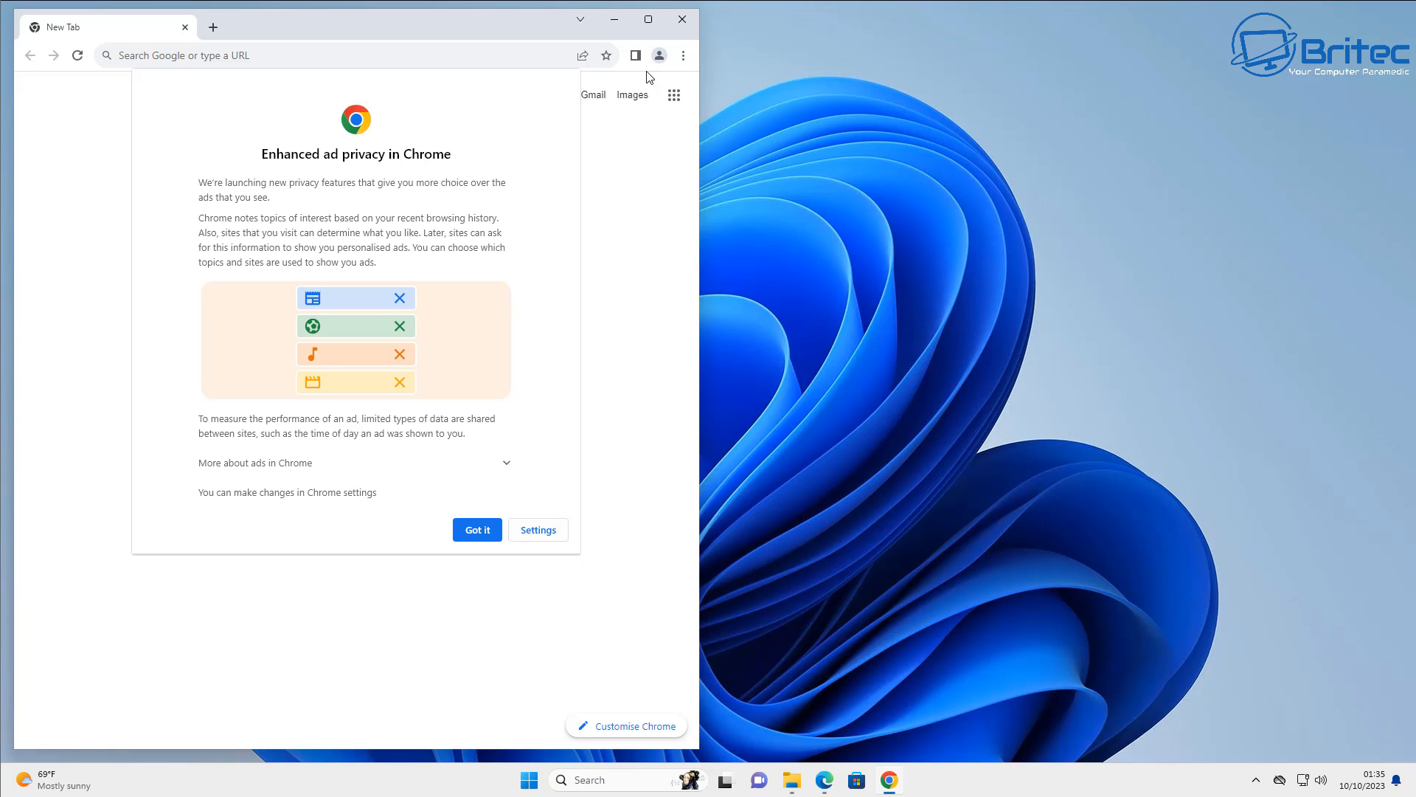
left_click(477, 529)
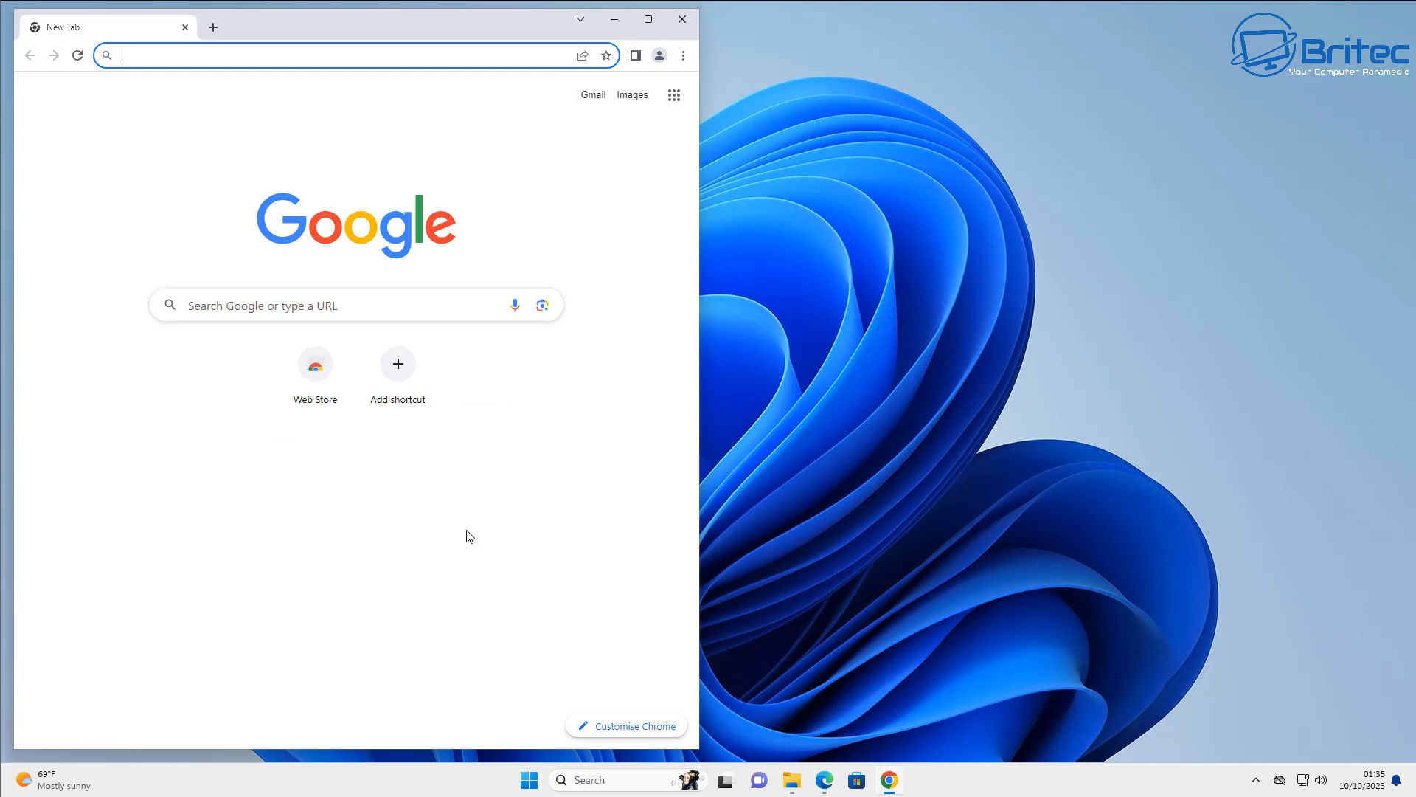
left_click(647, 19)
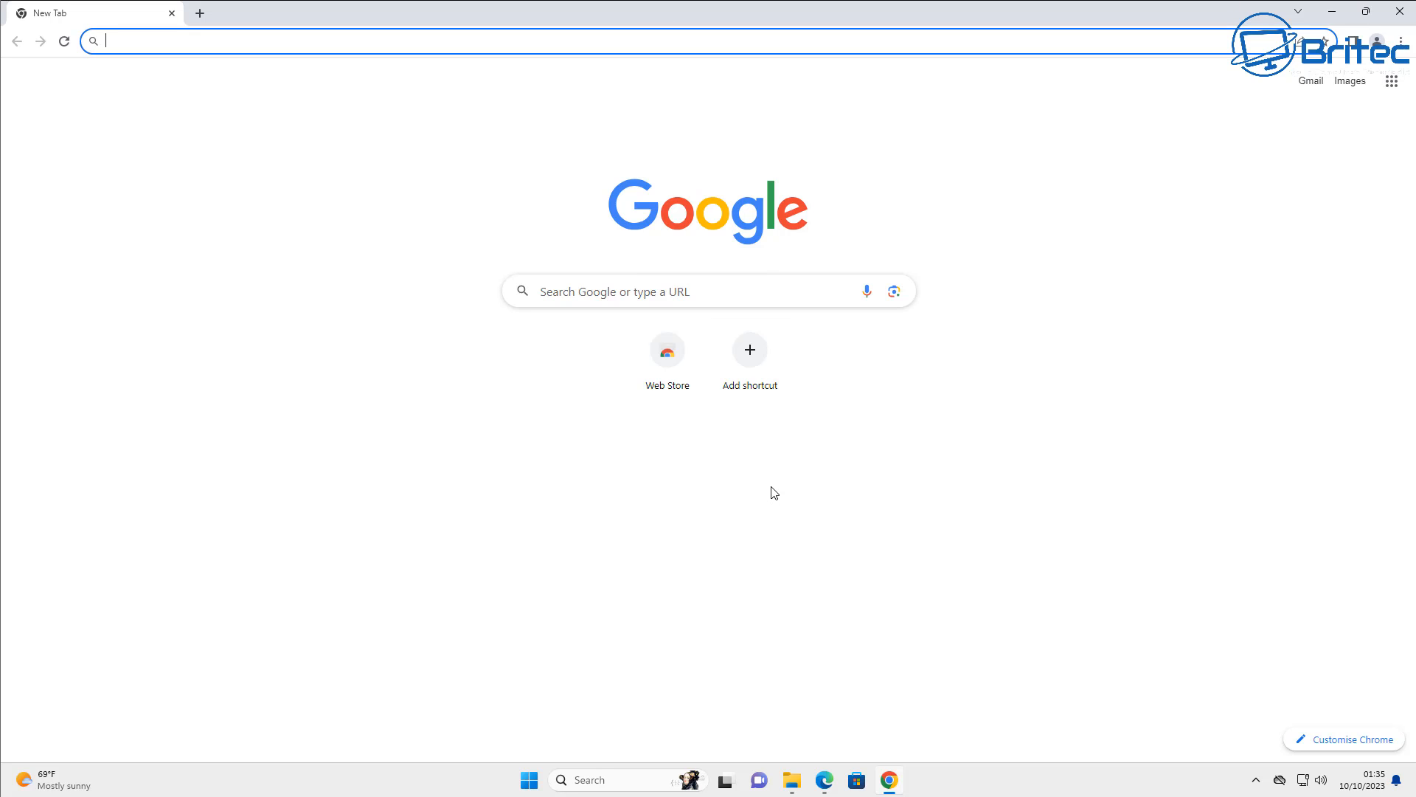
Step: Give Chrome's new tab page a light blue colour theme via Customise Chrome
left_click(1349, 739)
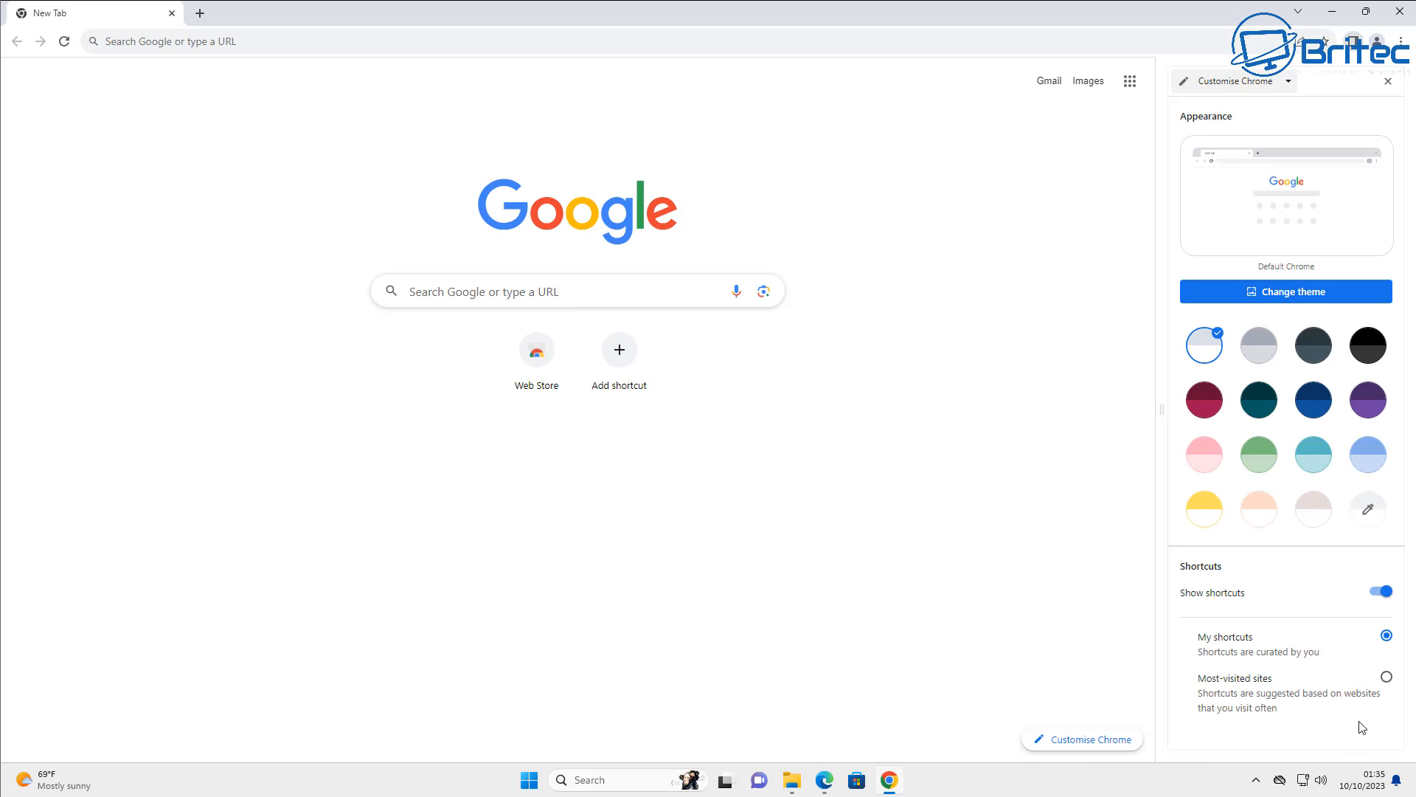
left_click(1367, 454)
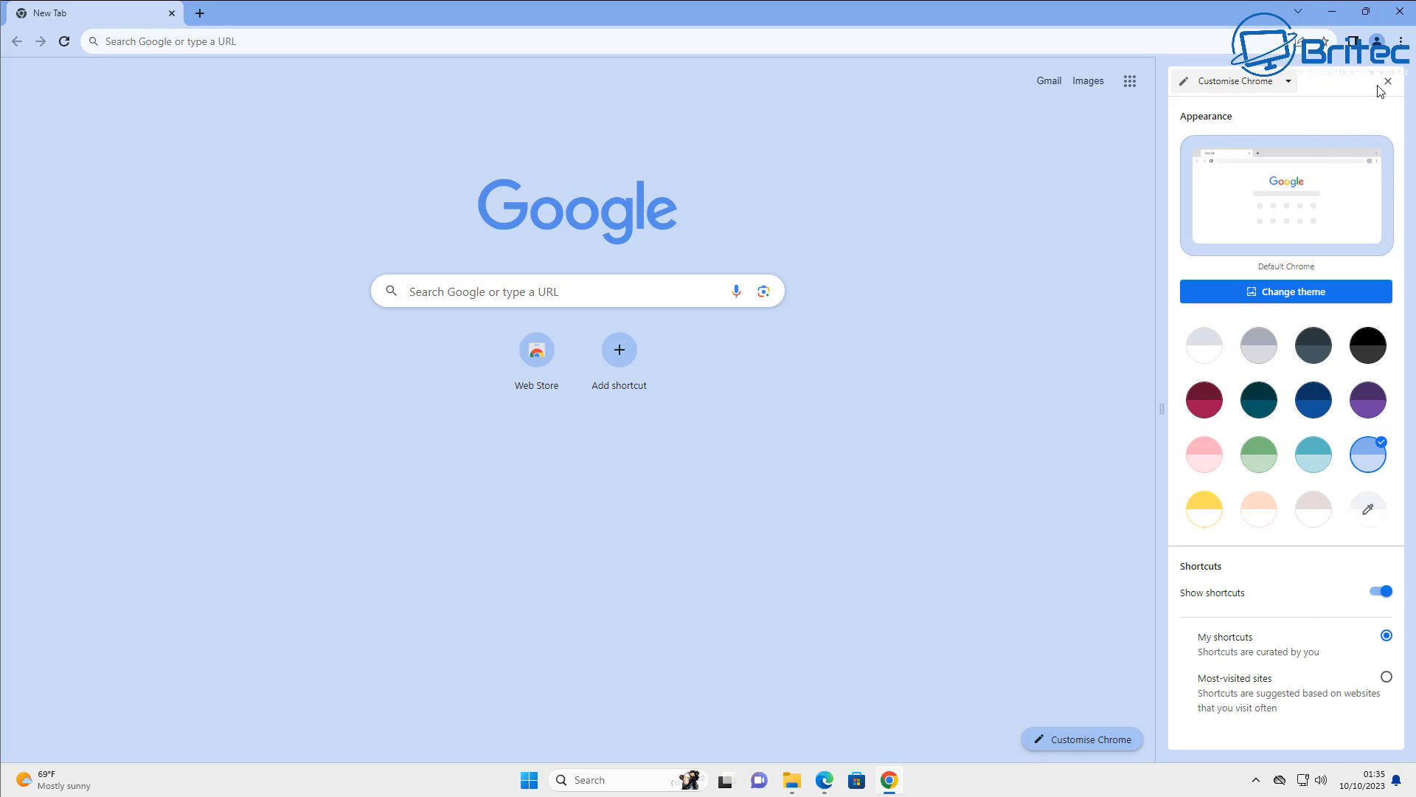
left_click(1387, 81)
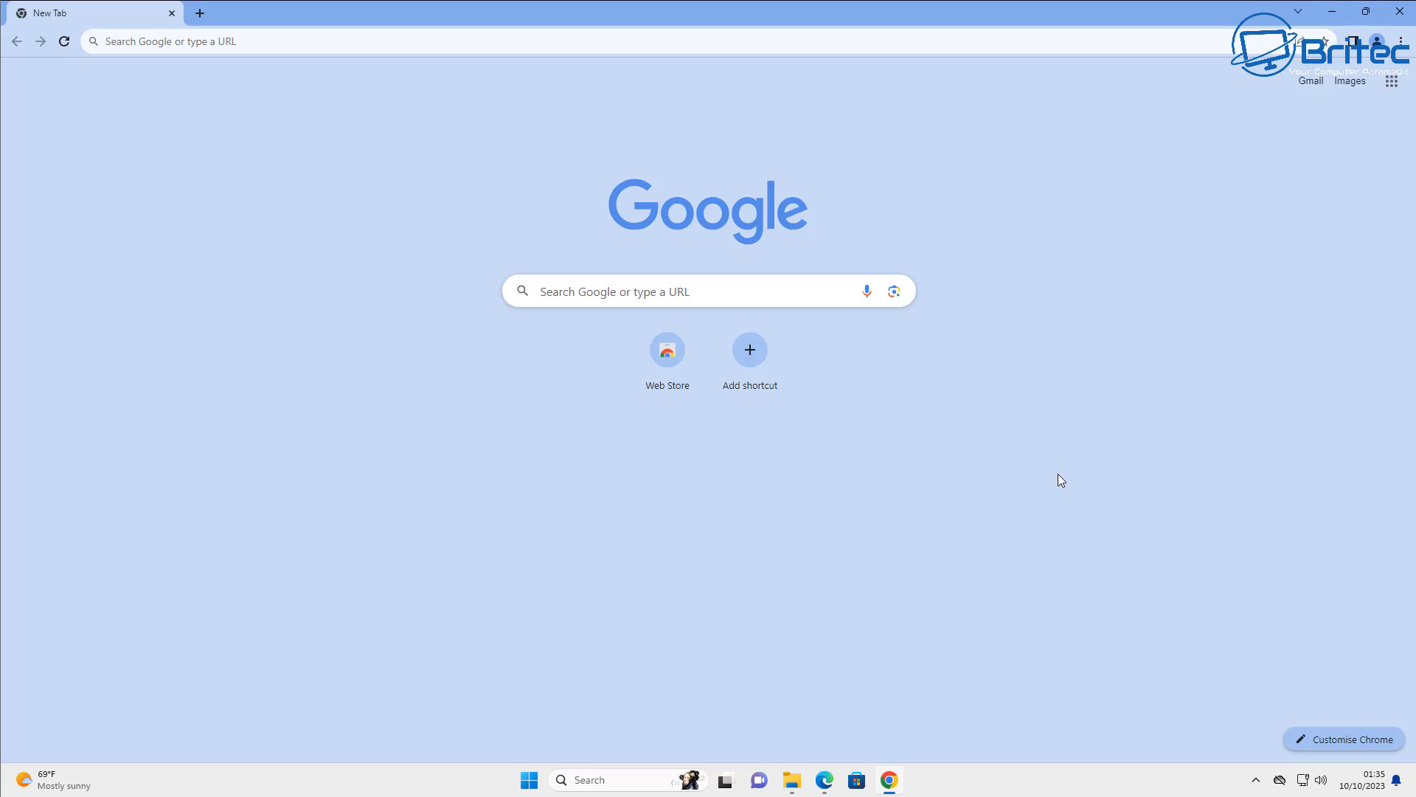
mouse_move(1061, 480)
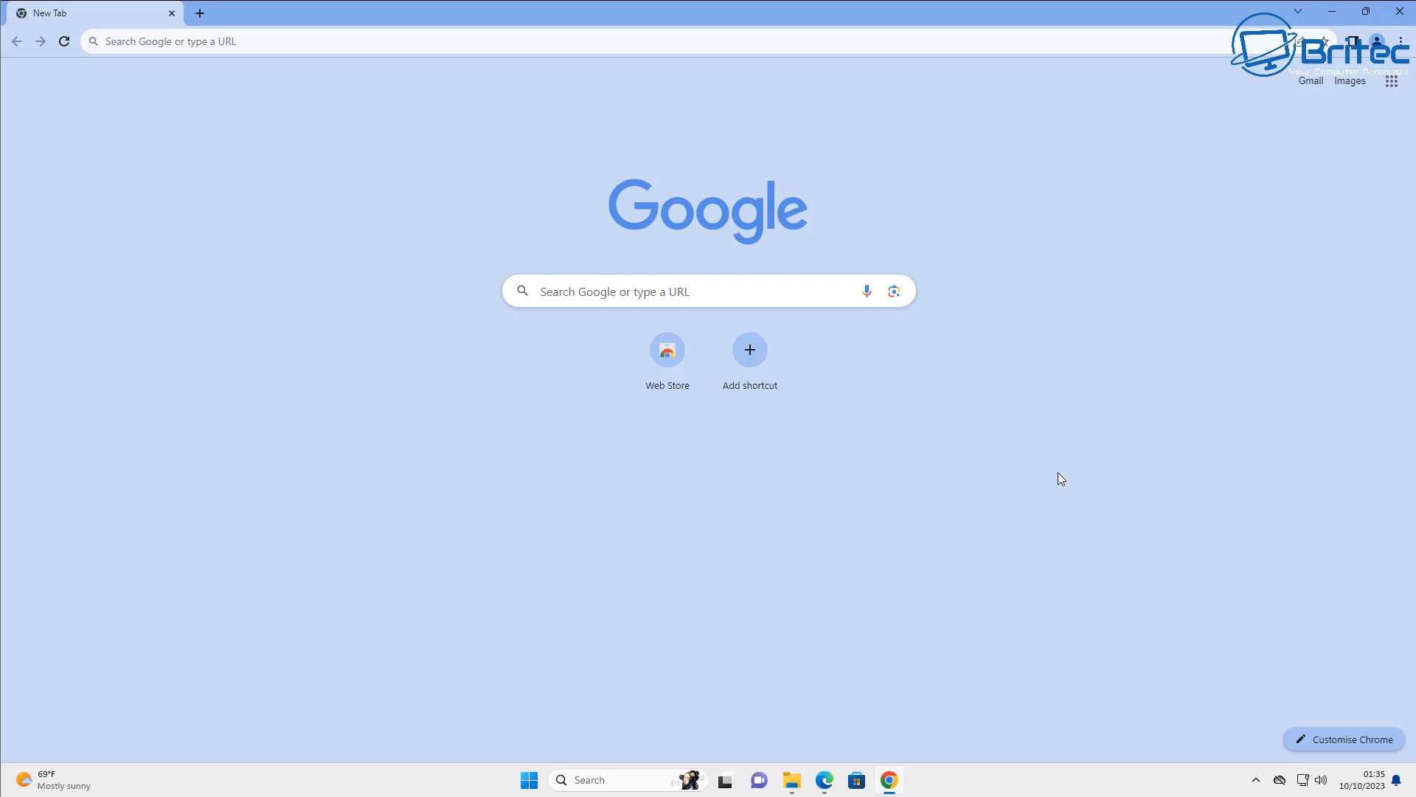
mouse_move(1353, 18)
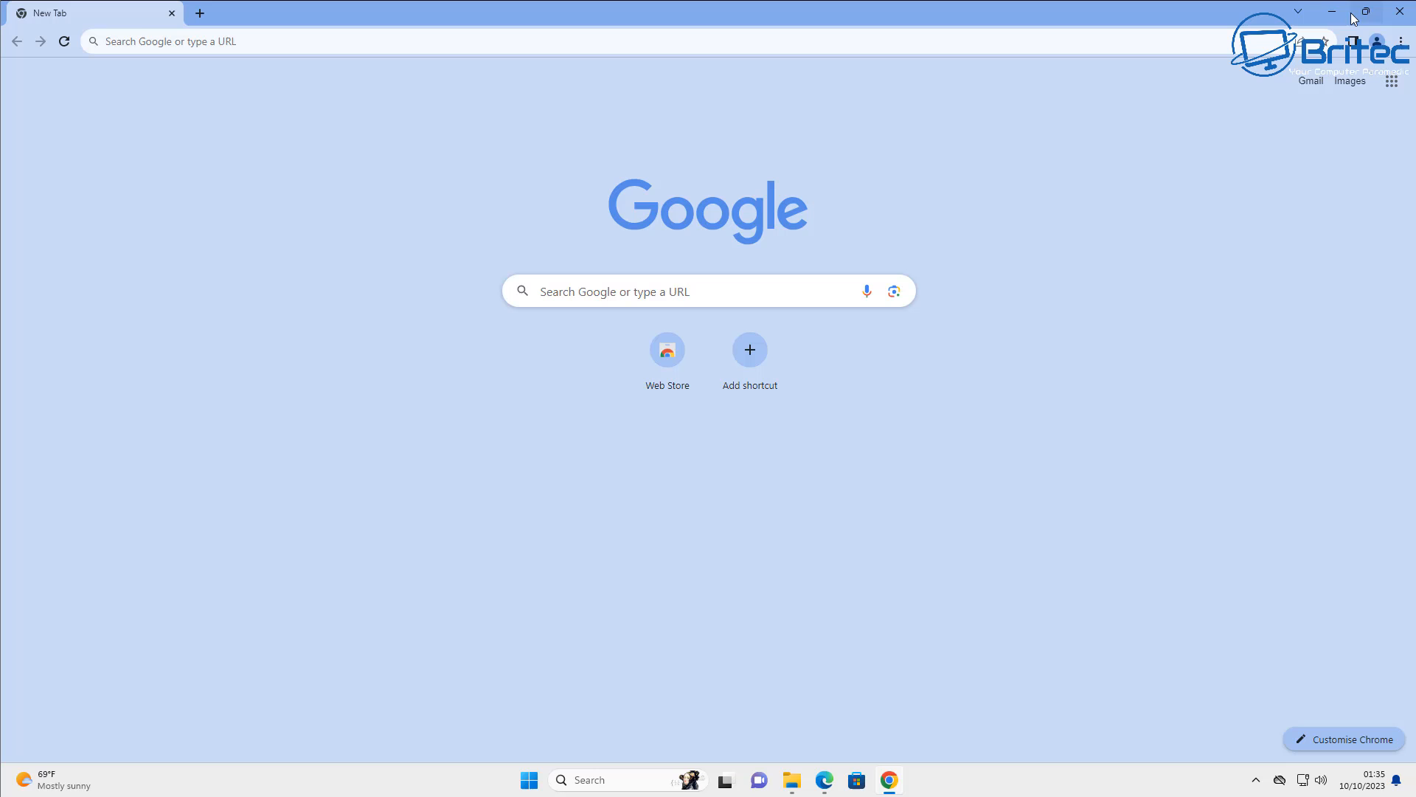
Step: Open Chrome Settings from the three-dot menu at the You and Google section
left_click(1402, 42)
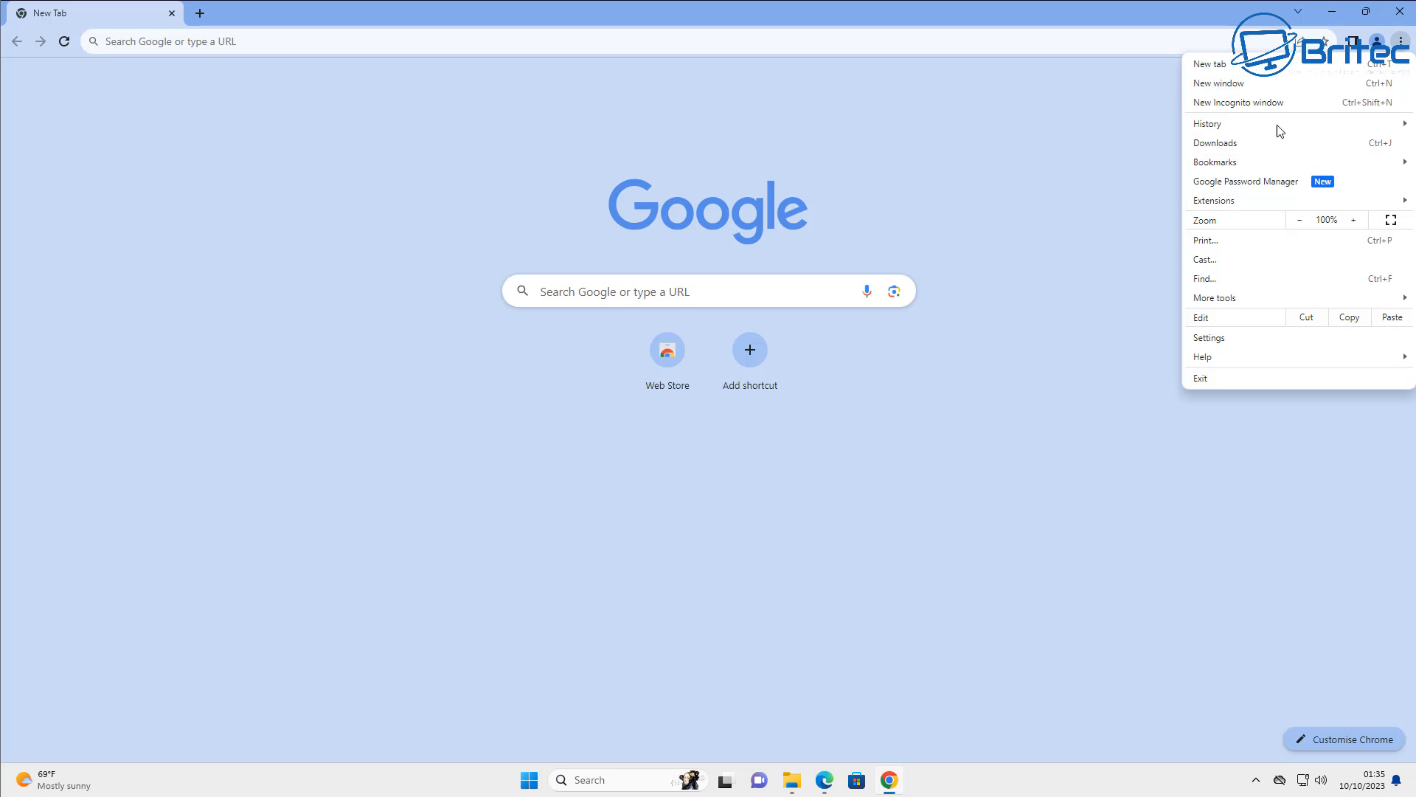
mouse_move(1231, 338)
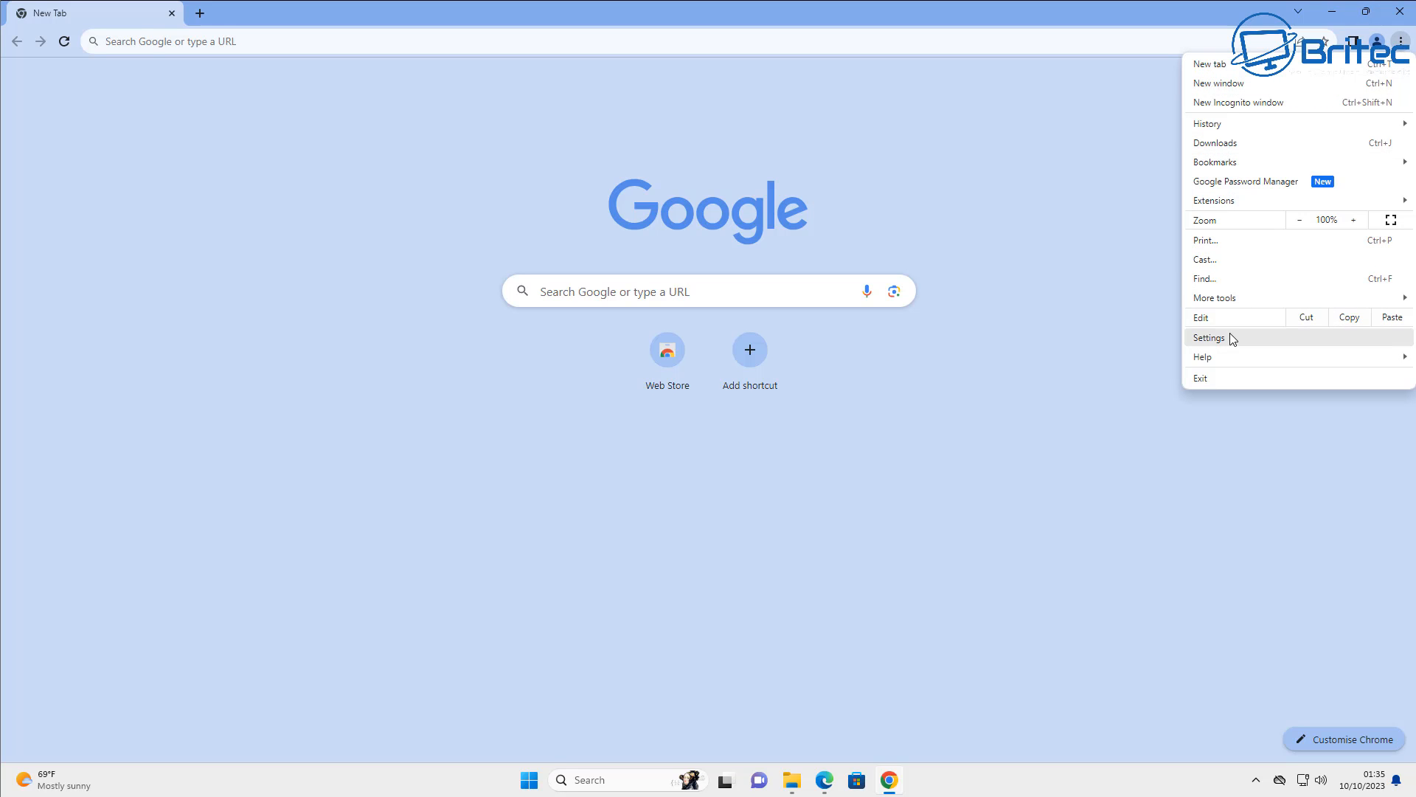
left_click(1209, 336)
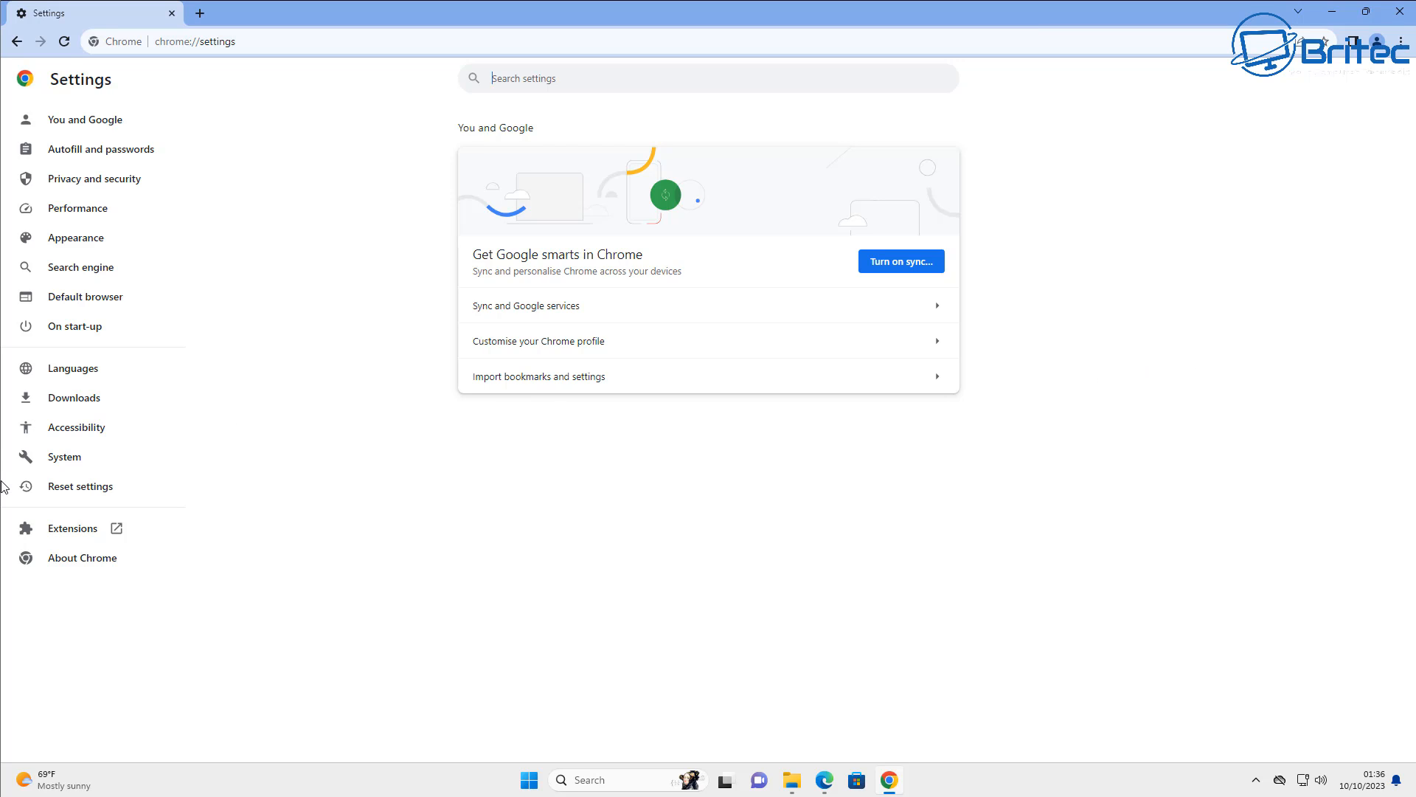
left_click(82, 118)
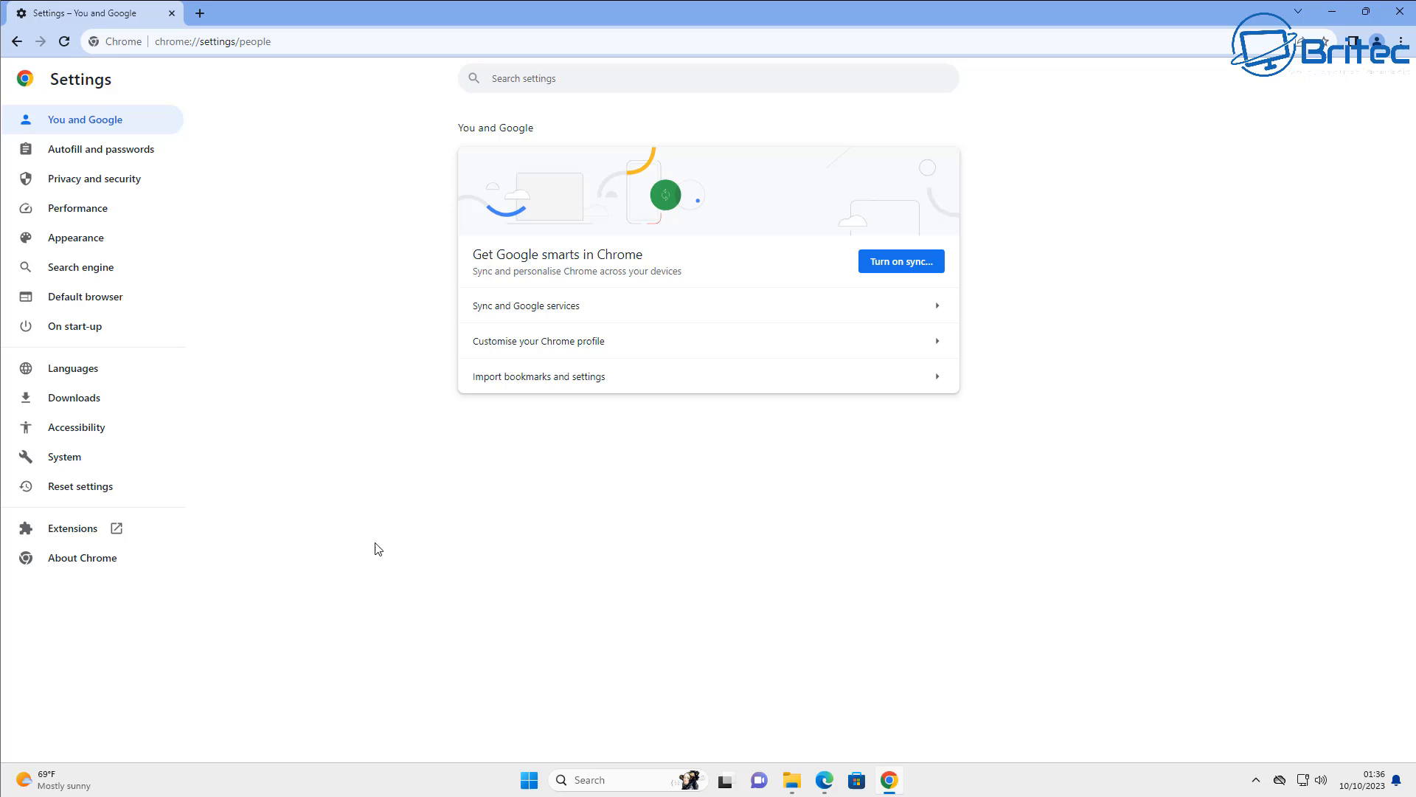
mouse_move(127, 188)
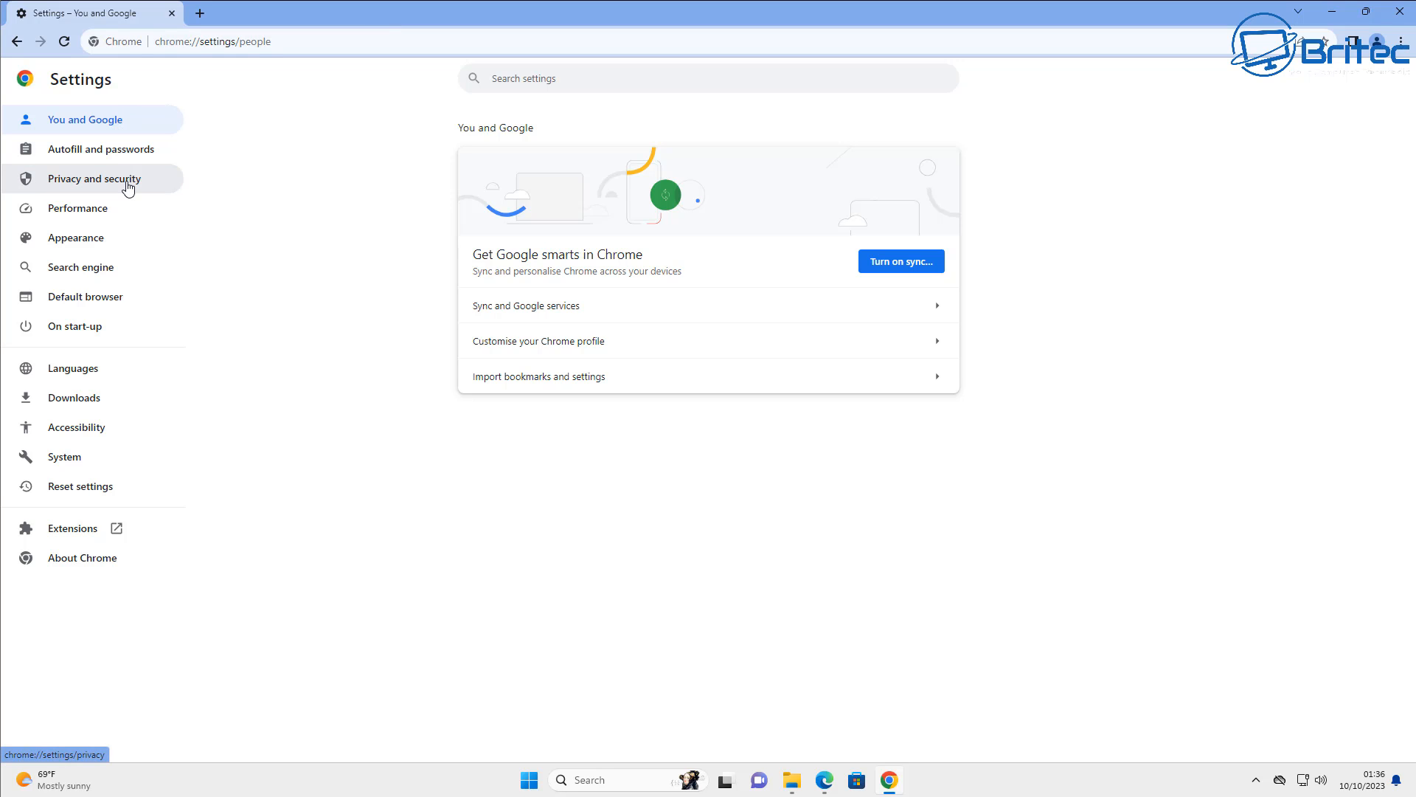
Step: Go to Privacy and security and run the safety check, which reports Chrome up to date
left_click(87, 178)
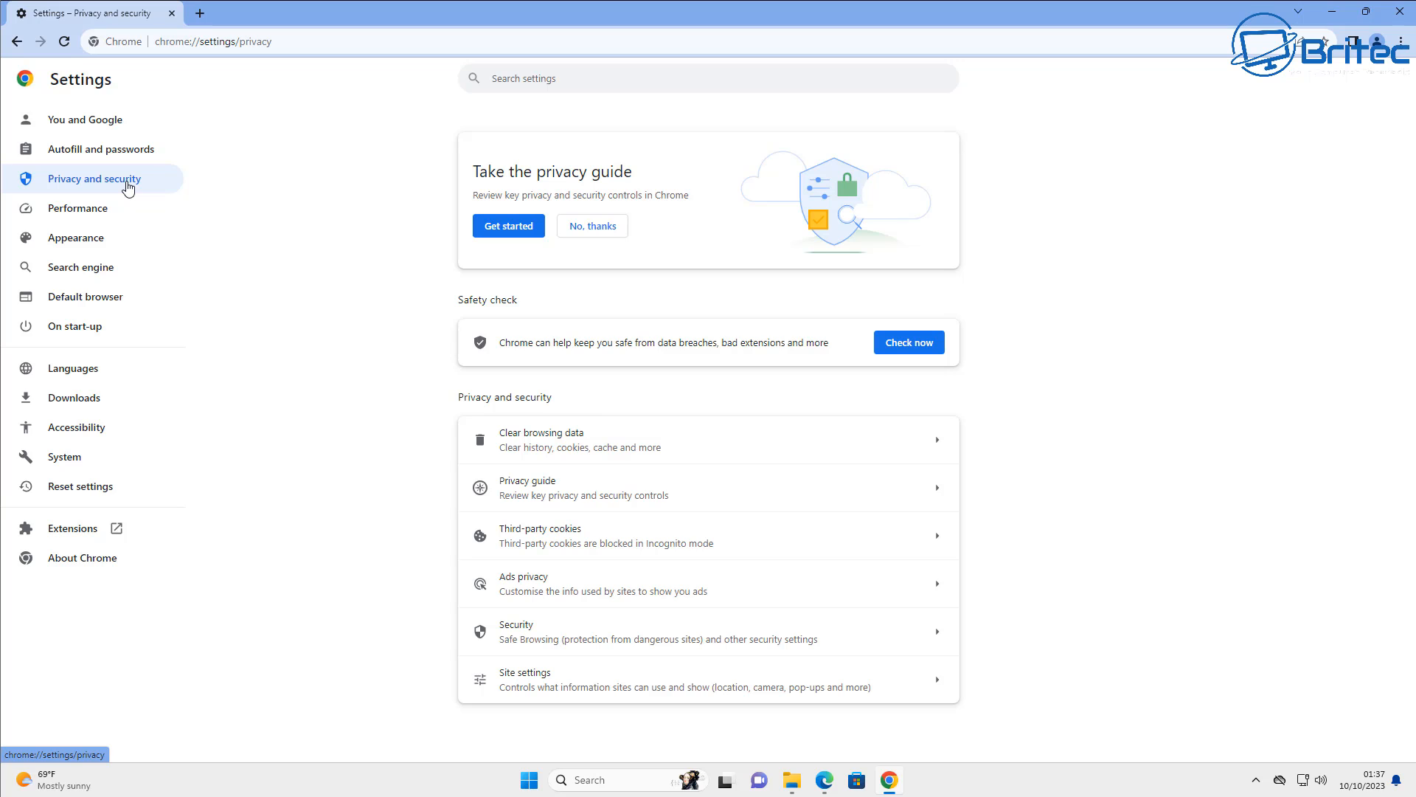
mouse_move(909, 342)
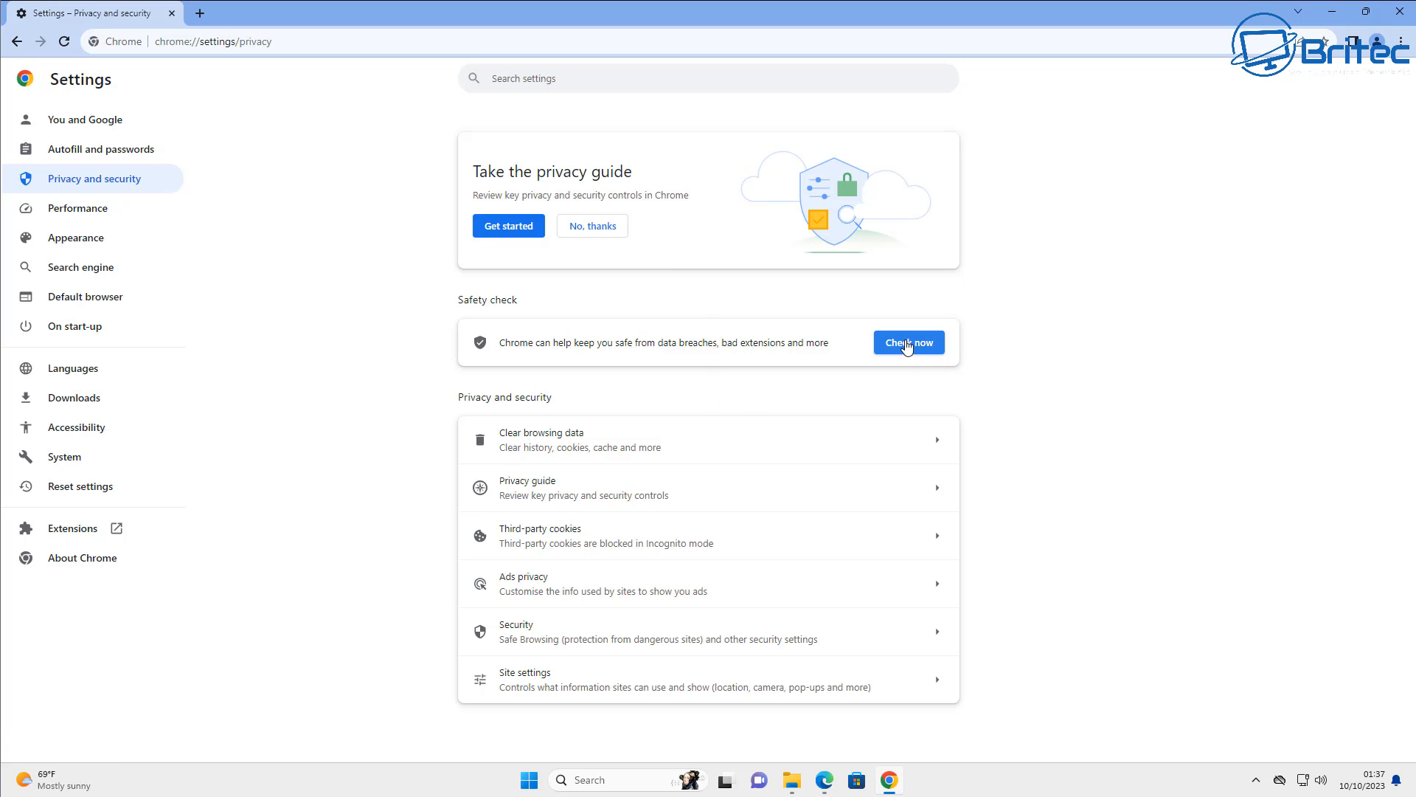
left_click(907, 343)
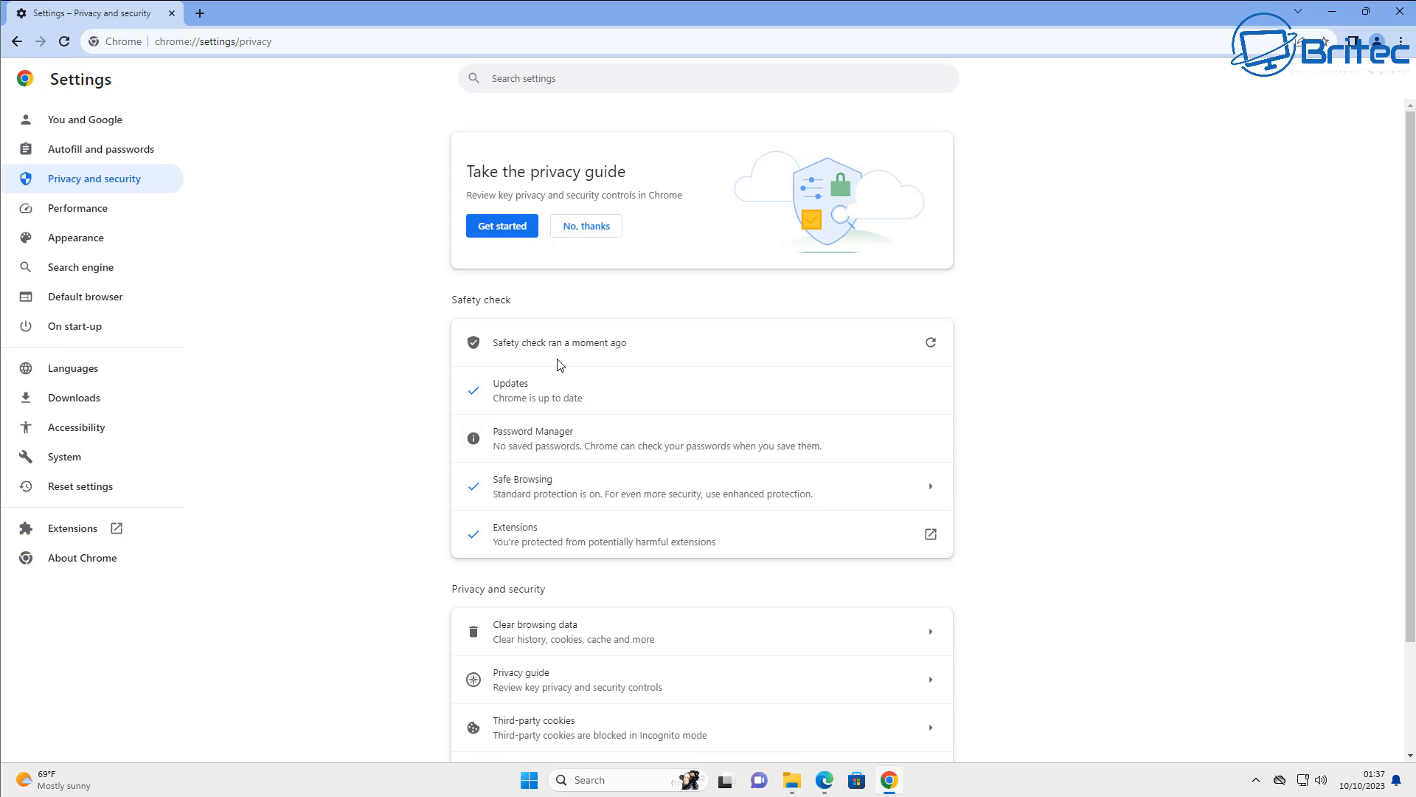
mouse_move(517, 449)
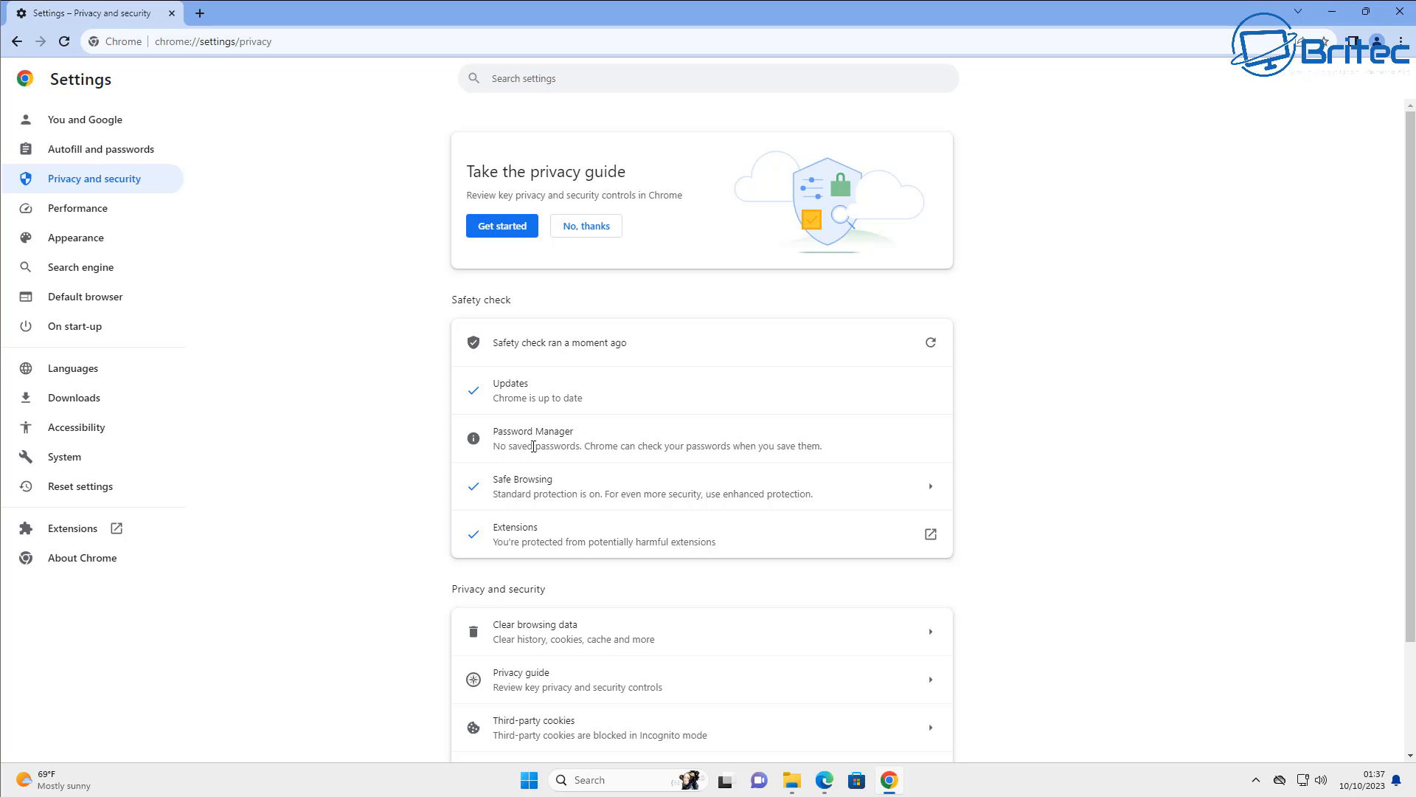
mouse_move(835, 454)
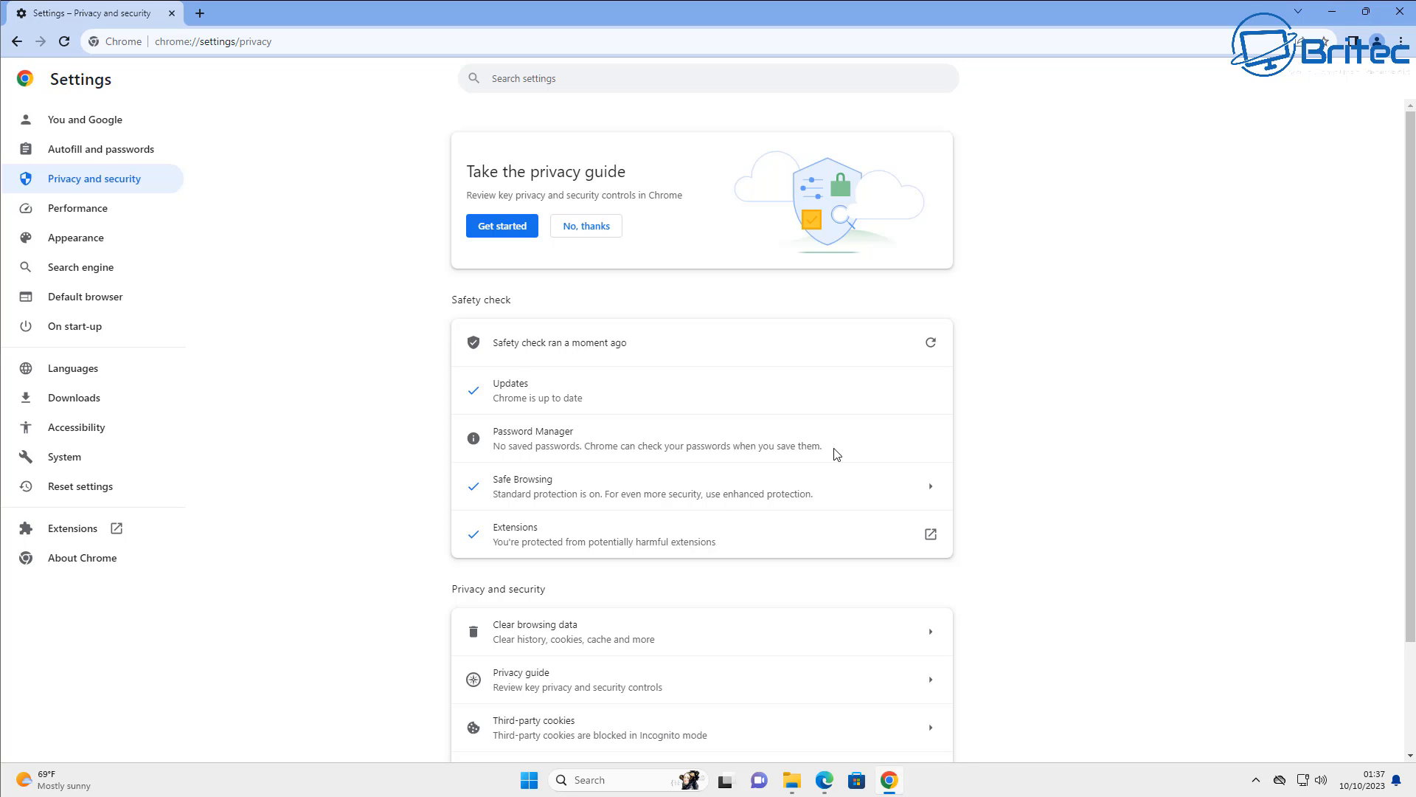
mouse_move(644, 353)
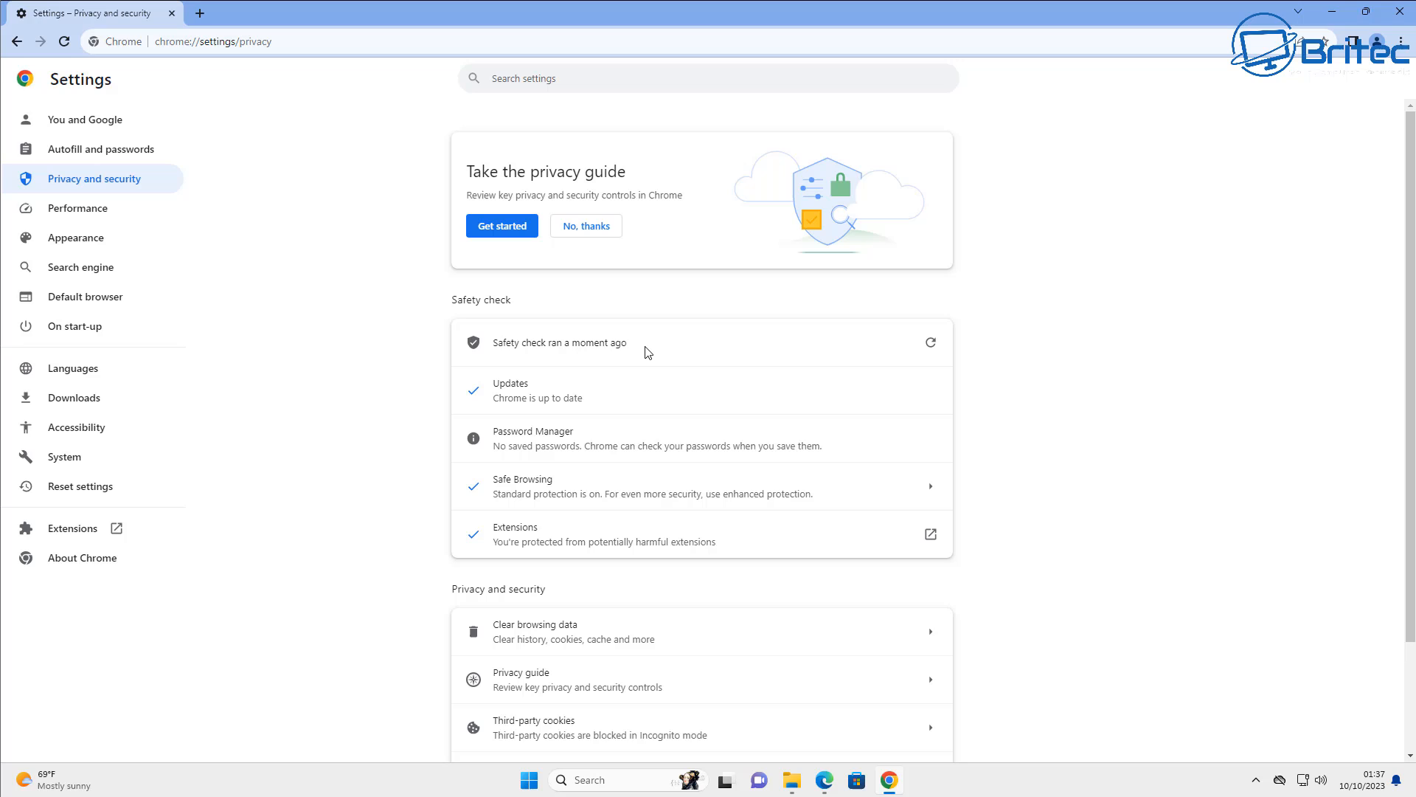
mouse_move(484, 458)
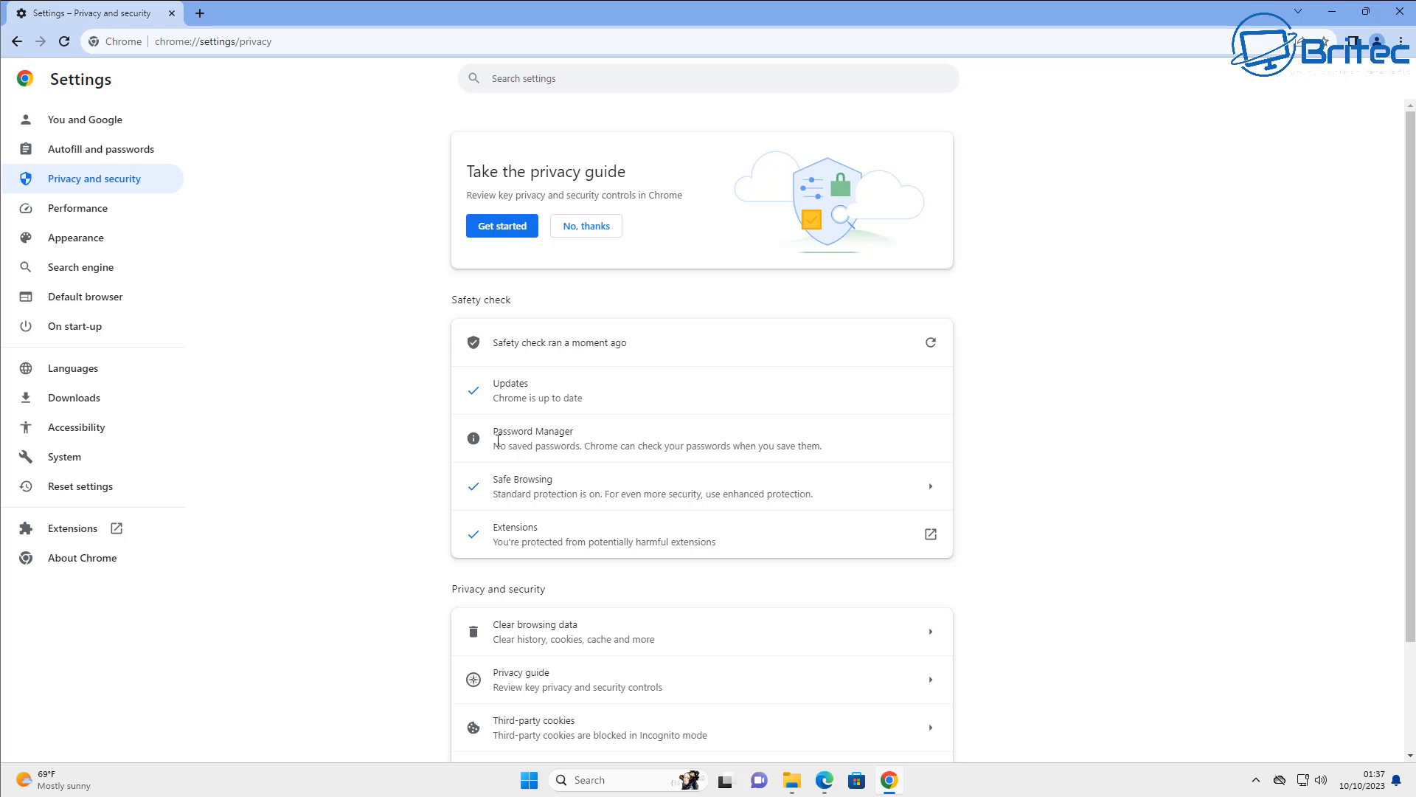
mouse_move(493, 265)
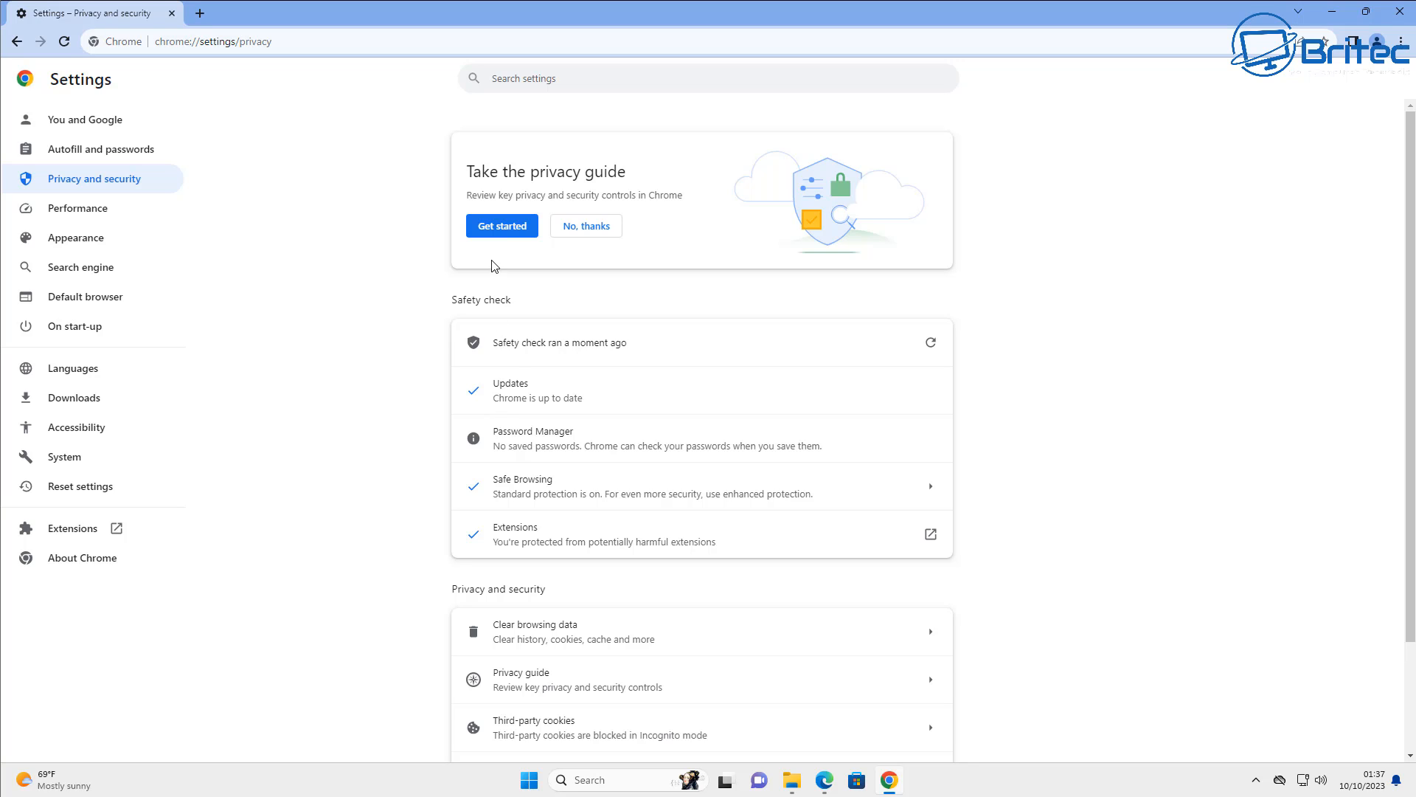
Step: Start the privacy guide and choose Enhanced protection for Safe Browsing
left_click(502, 226)
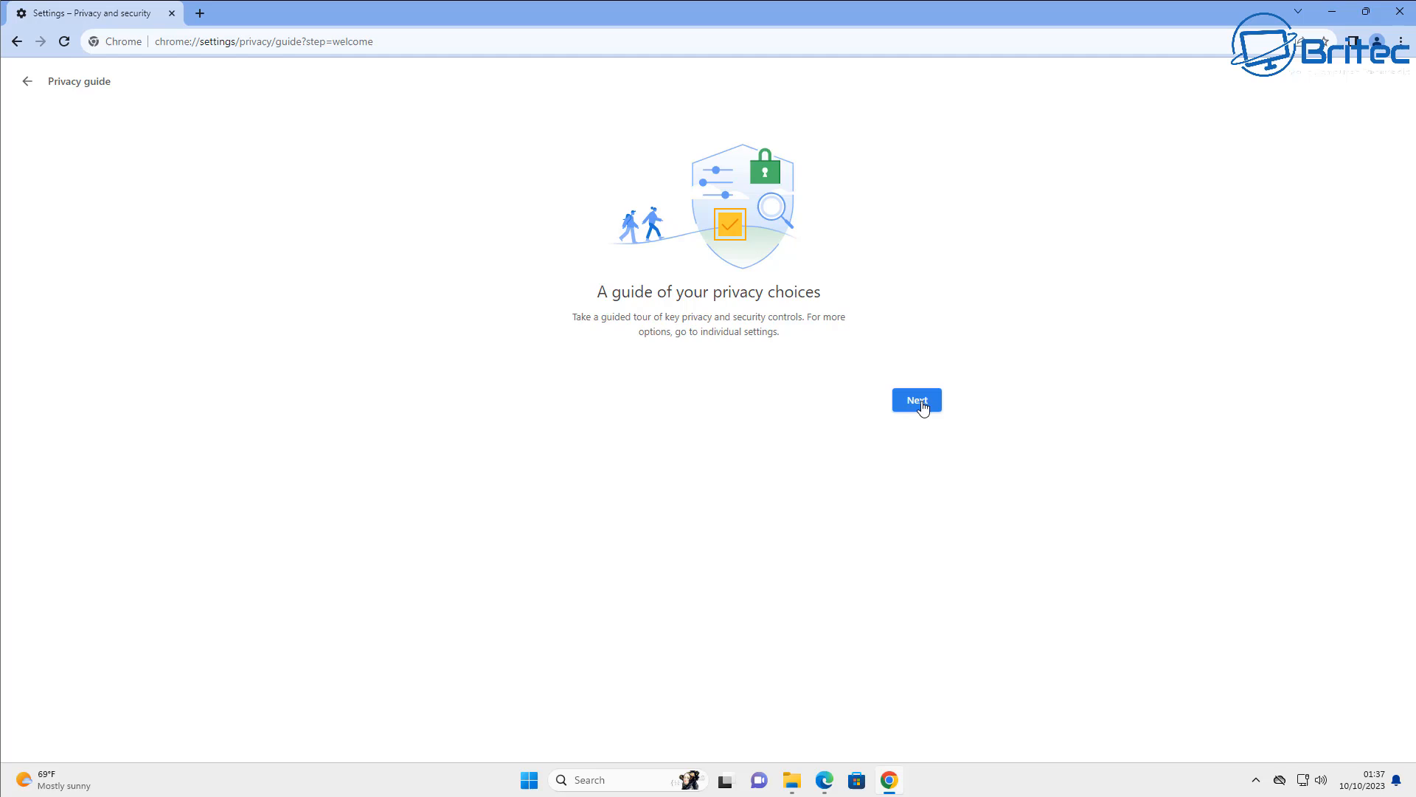
left_click(916, 400)
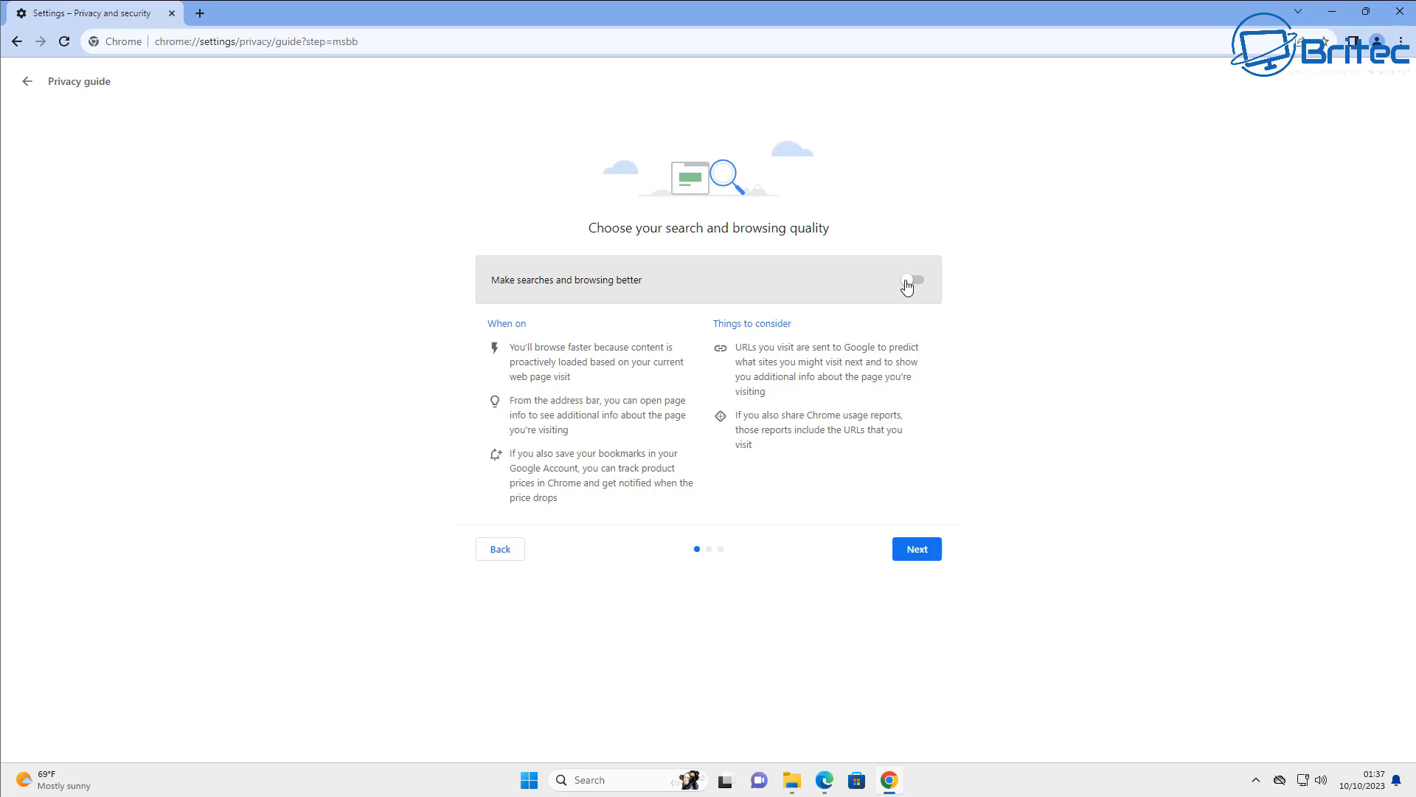
left_click(915, 549)
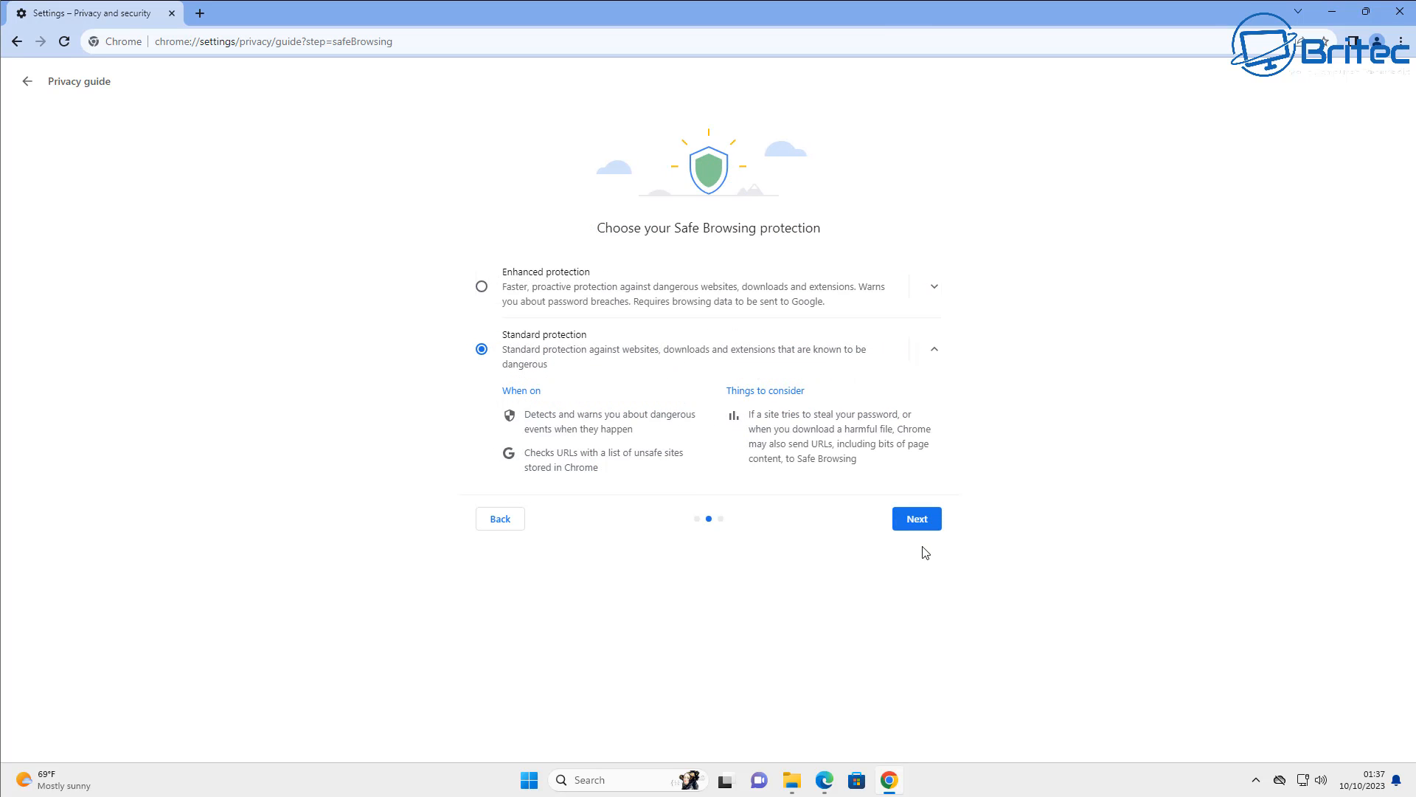
left_click(481, 286)
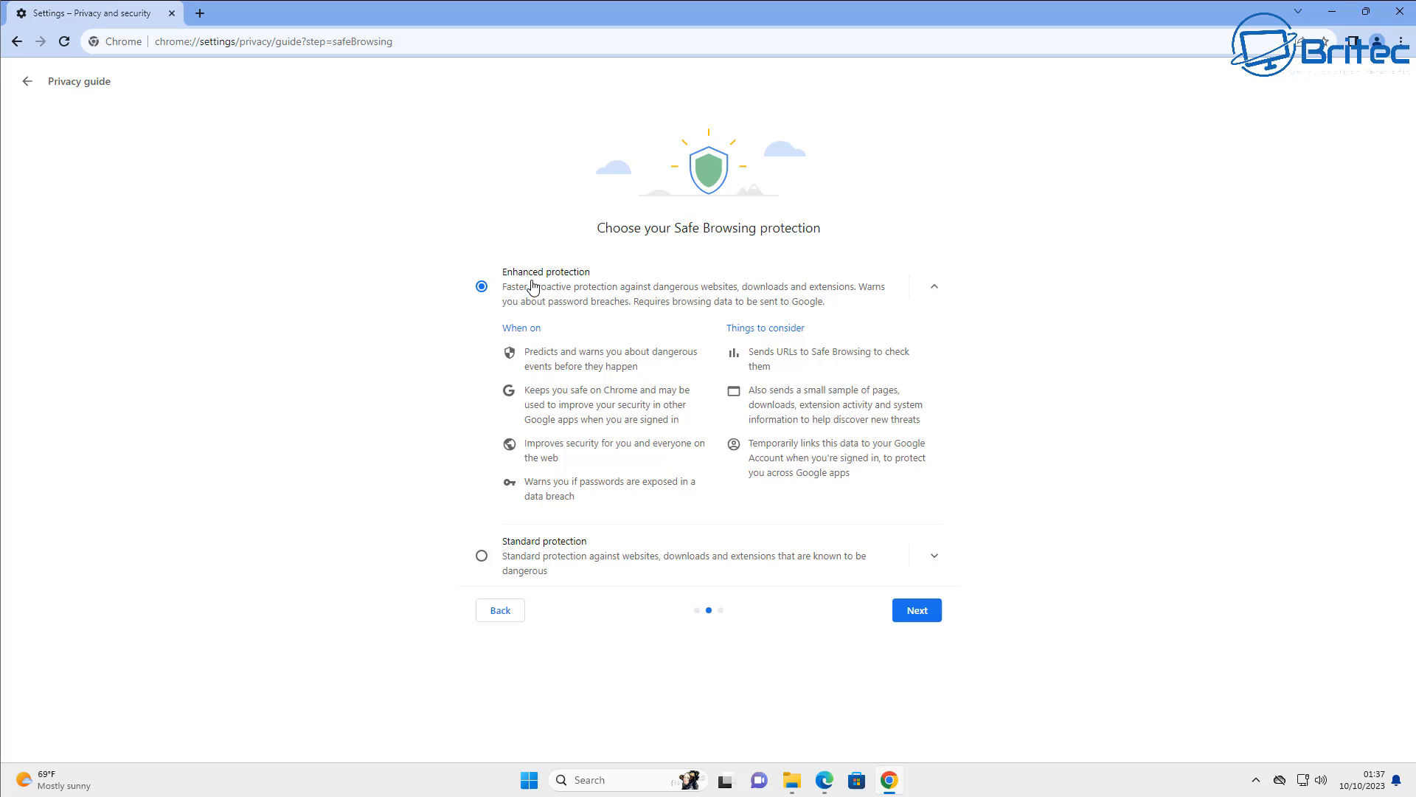
mouse_move(826, 425)
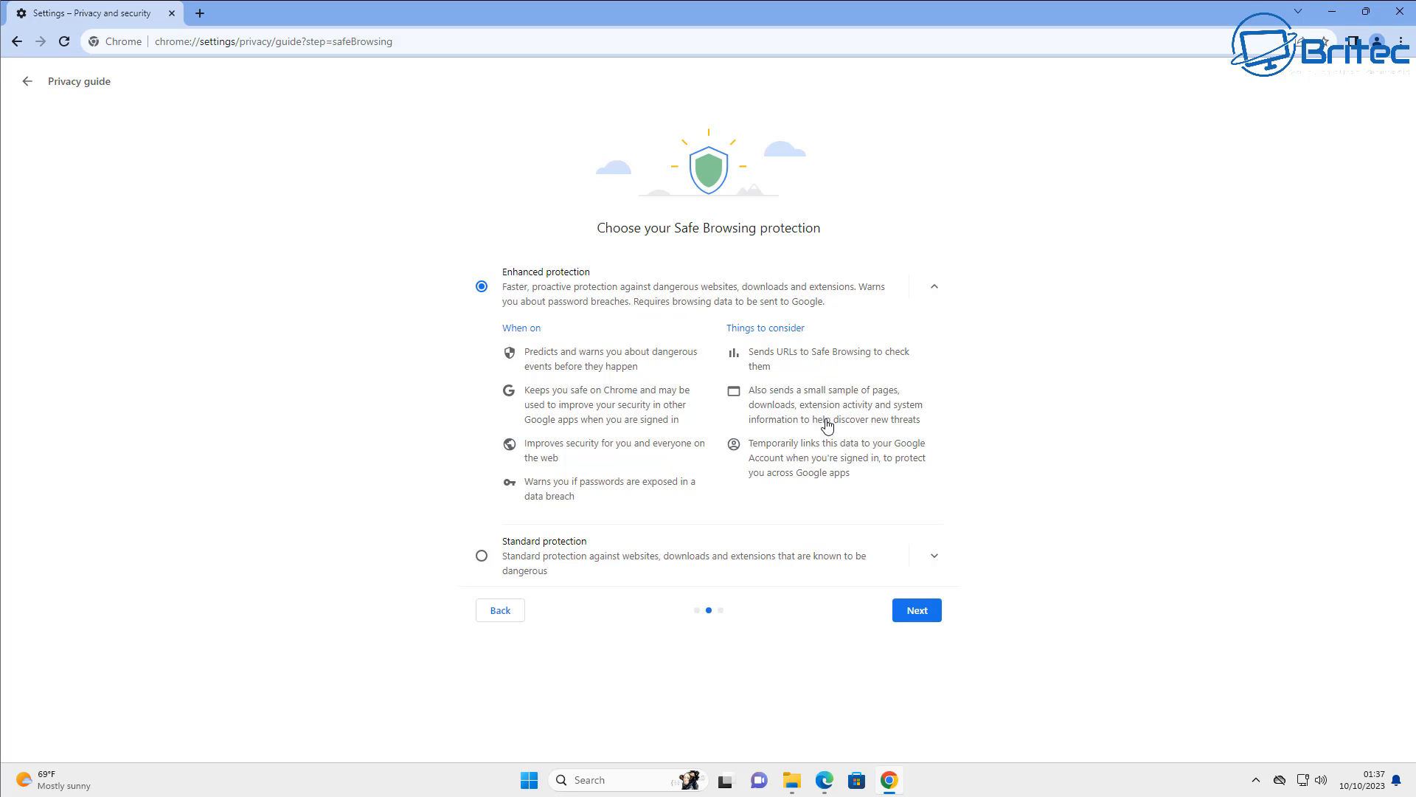
mouse_move(743, 578)
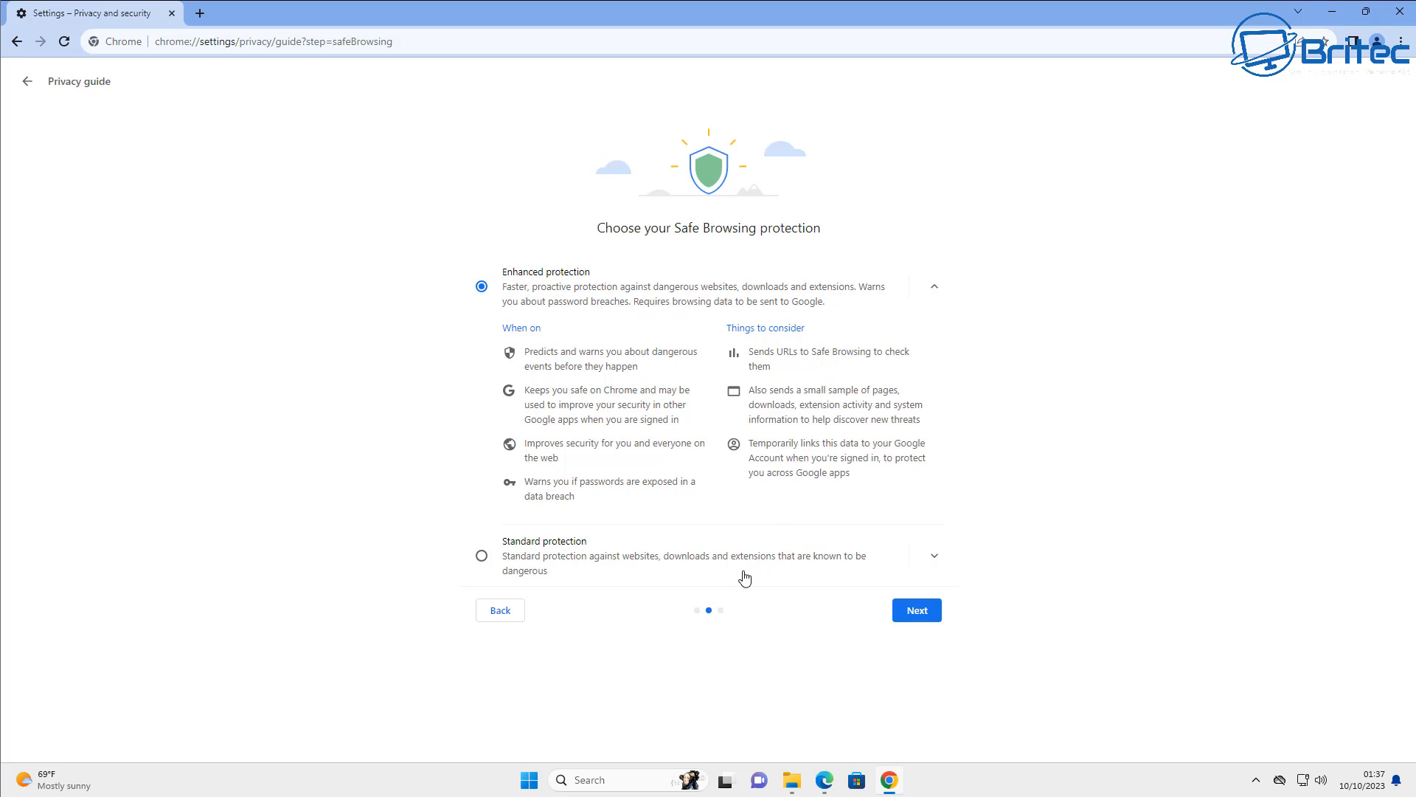
Step: Block all third-party cookies in the privacy guide and finish it
left_click(915, 609)
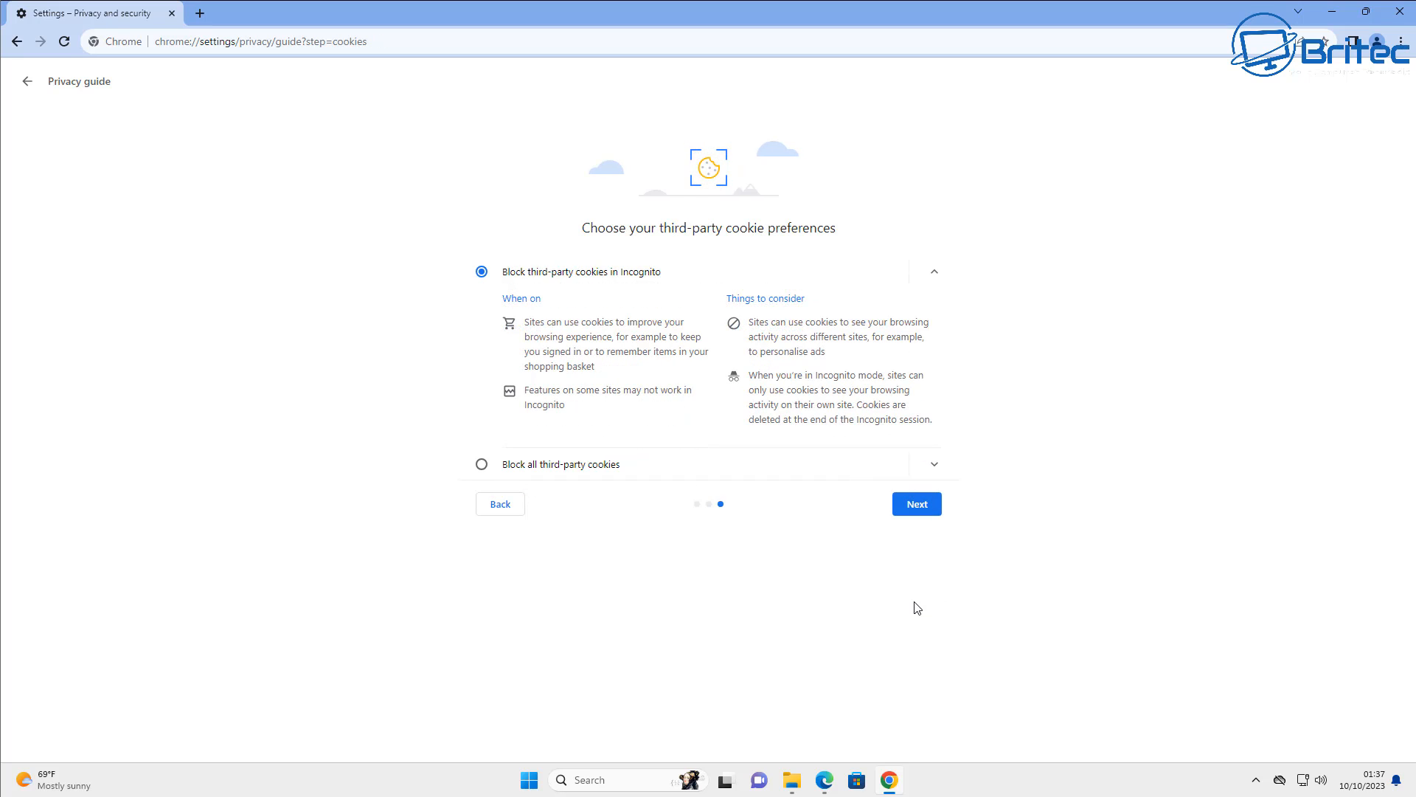
mouse_move(554, 295)
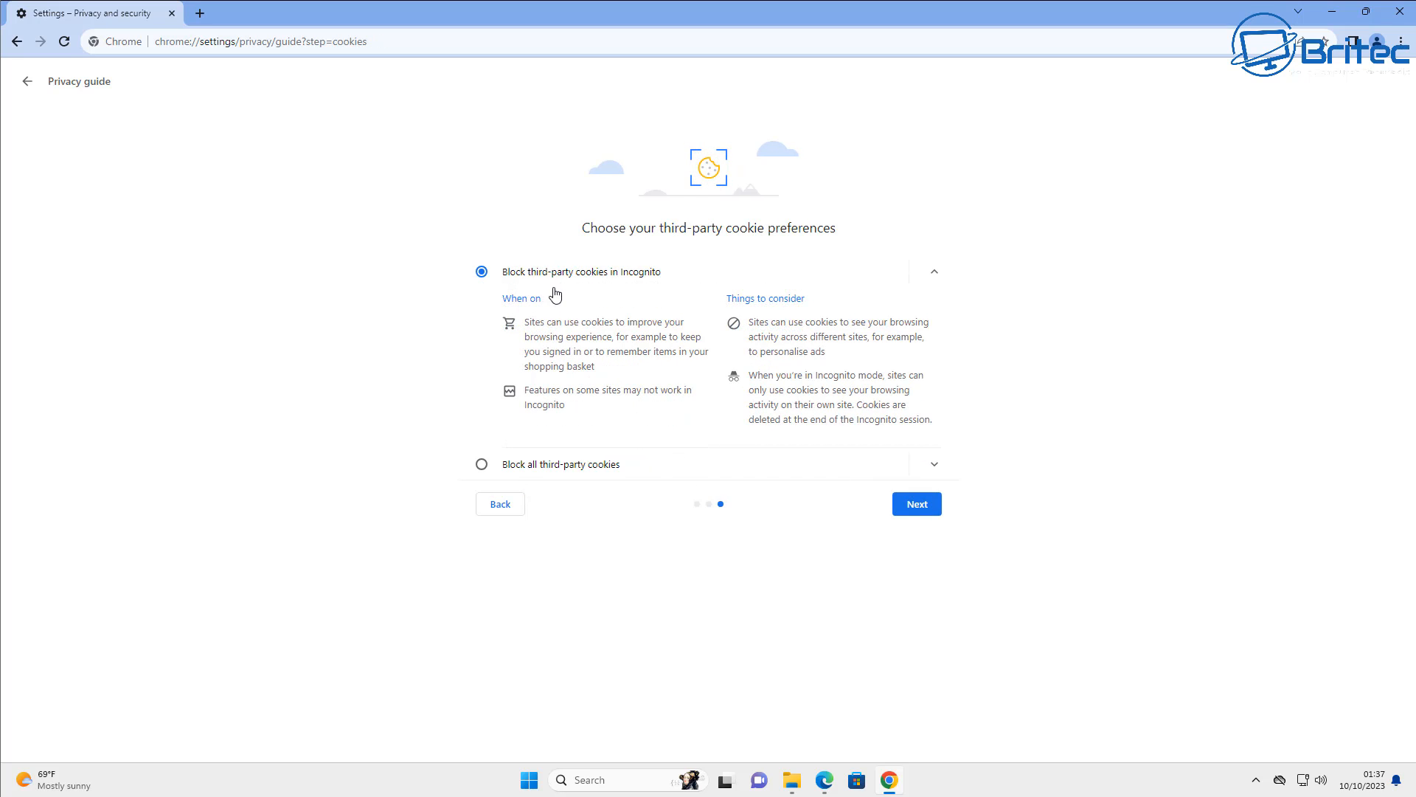
mouse_move(646, 283)
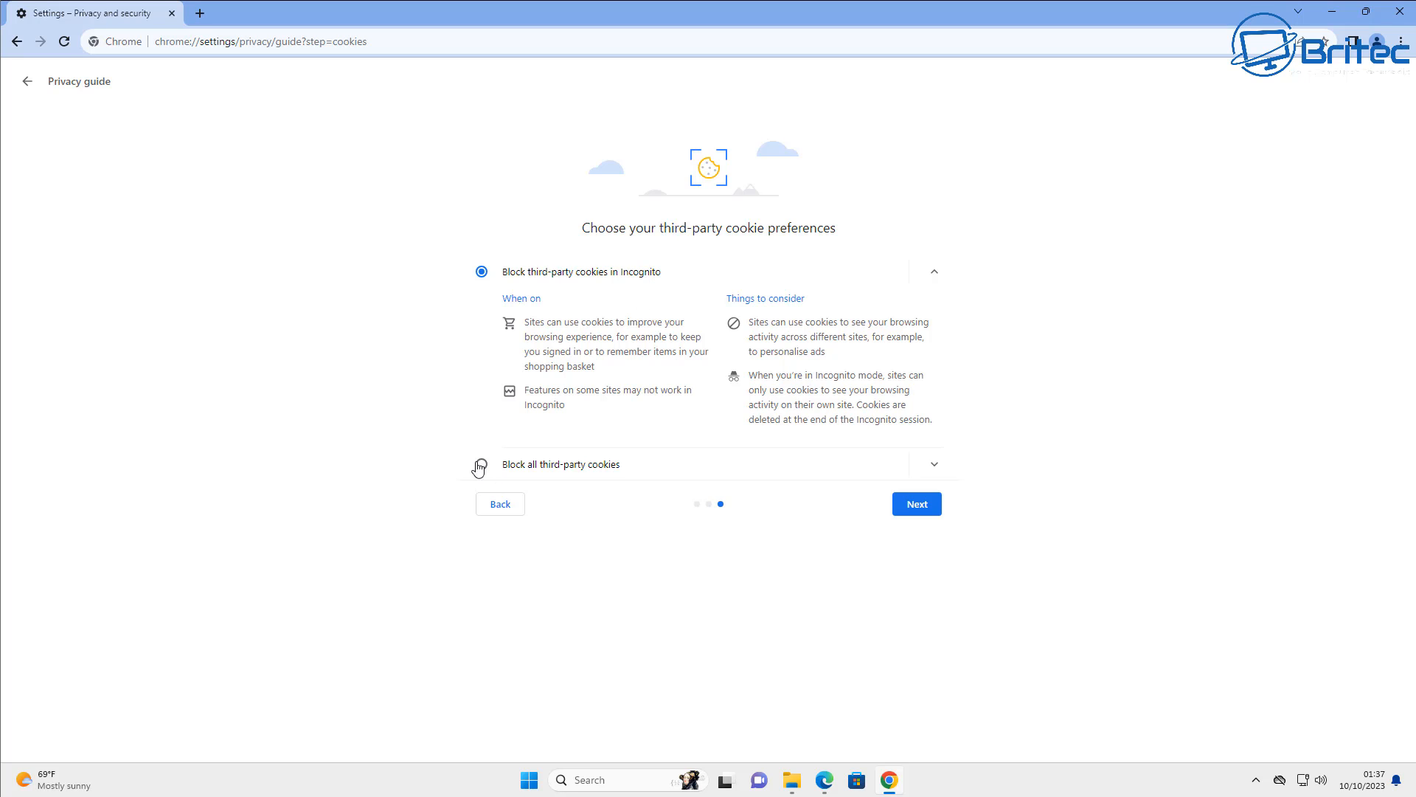
left_click(481, 465)
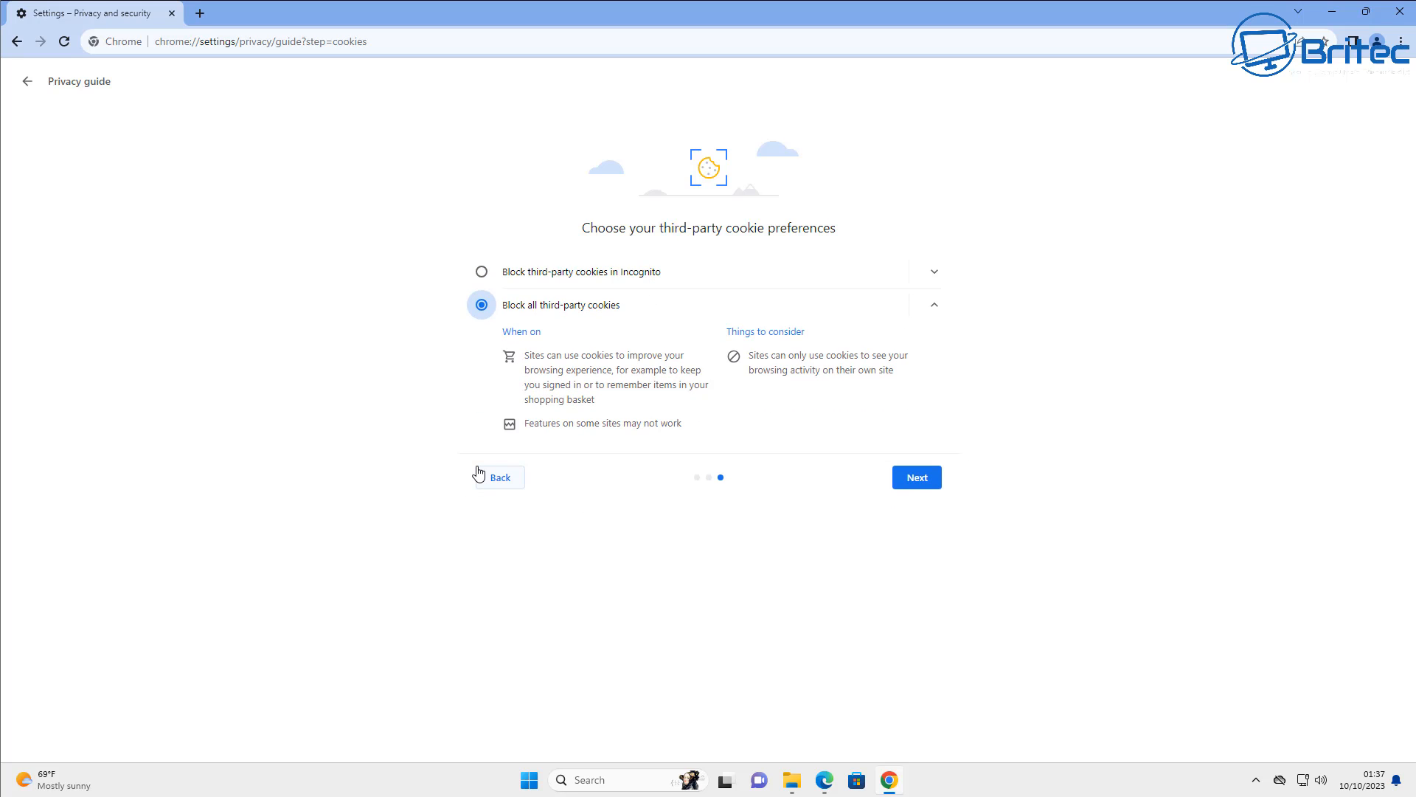
mouse_move(881, 489)
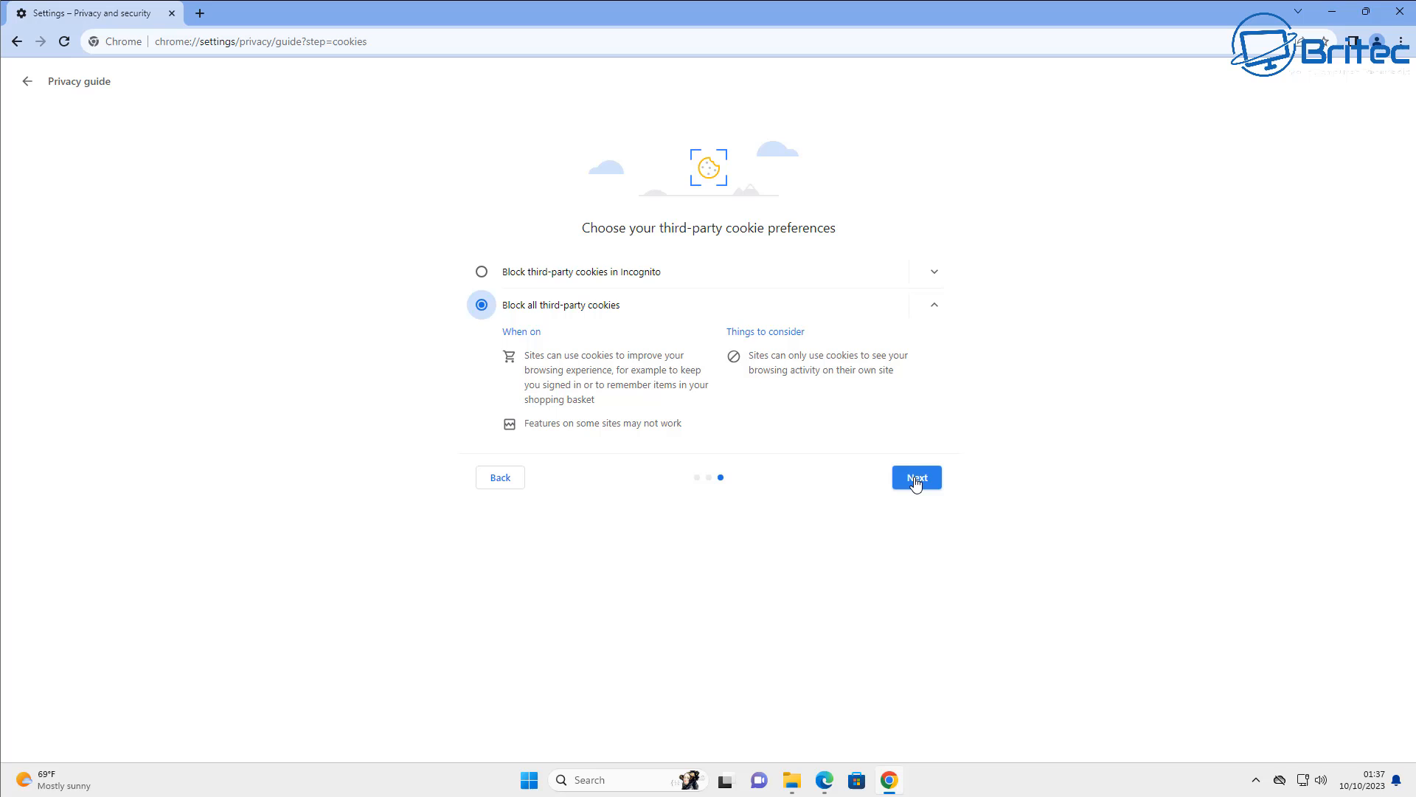
left_click(915, 476)
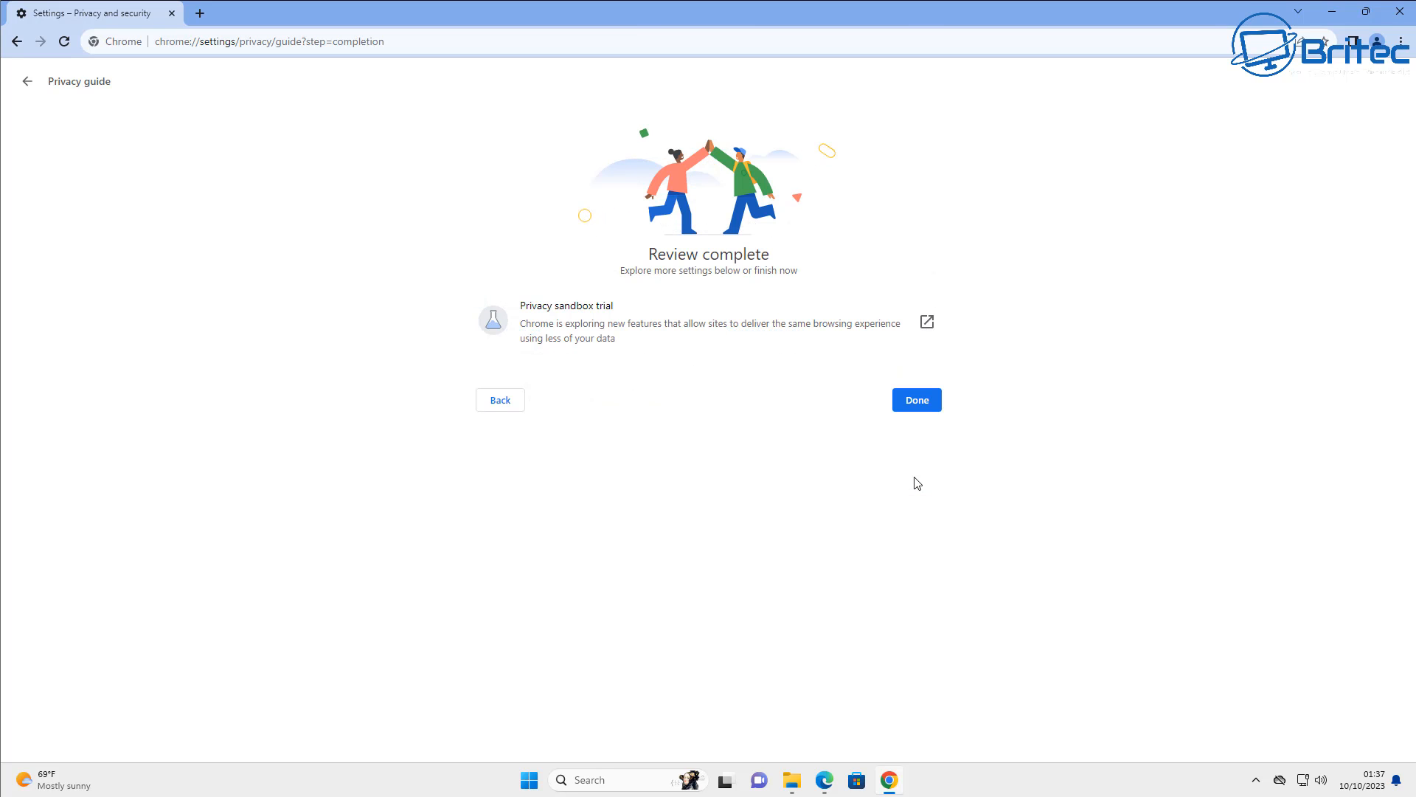
left_click(915, 400)
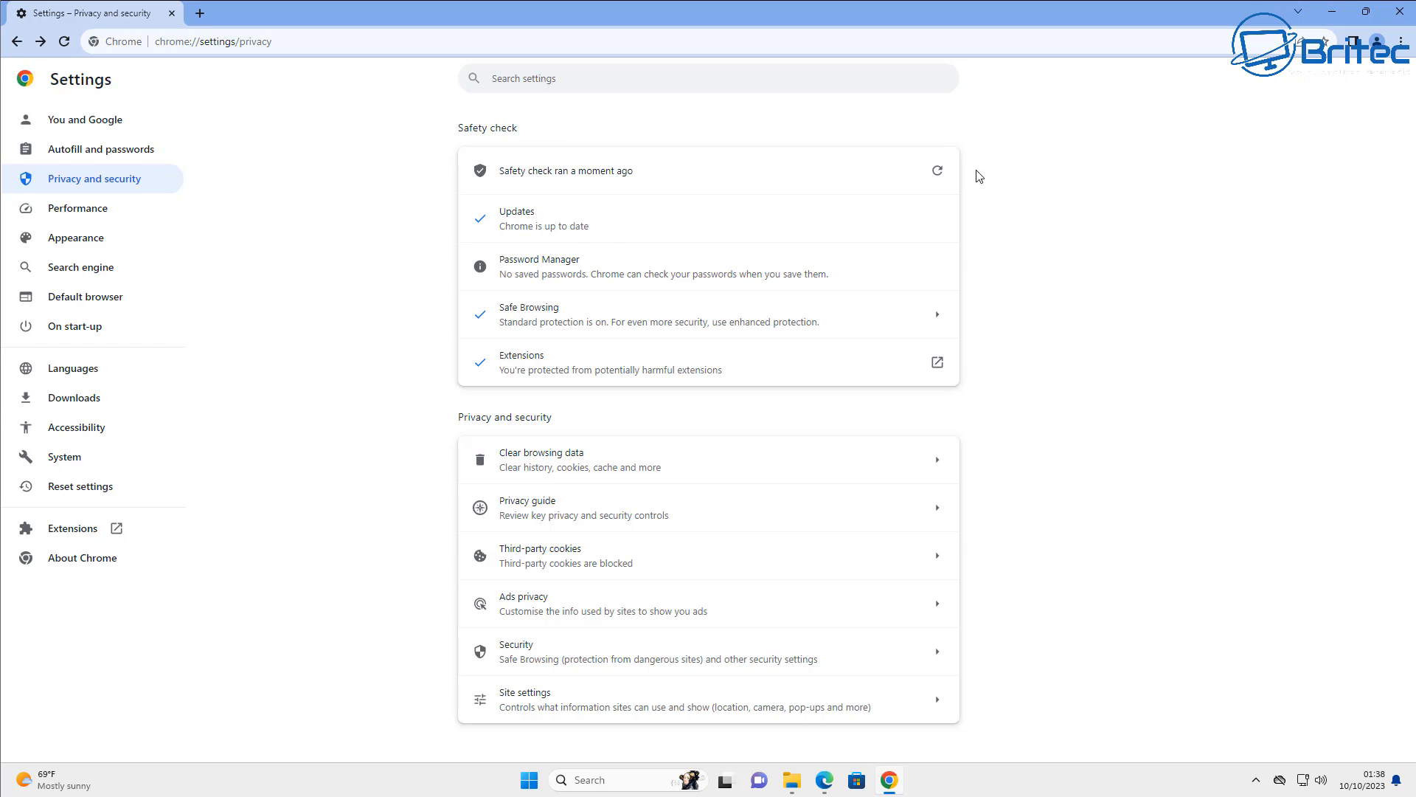
mouse_move(4, 699)
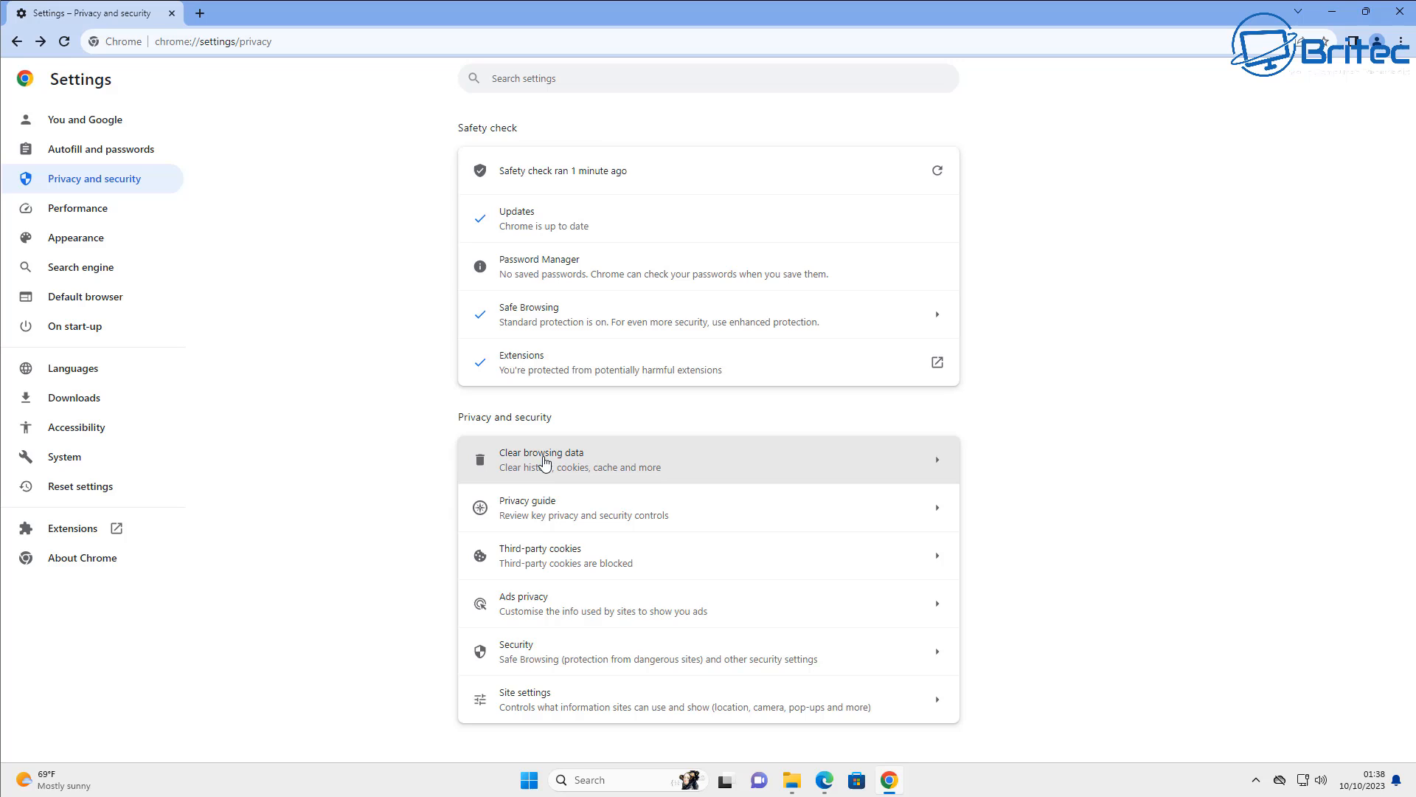
mouse_move(565, 566)
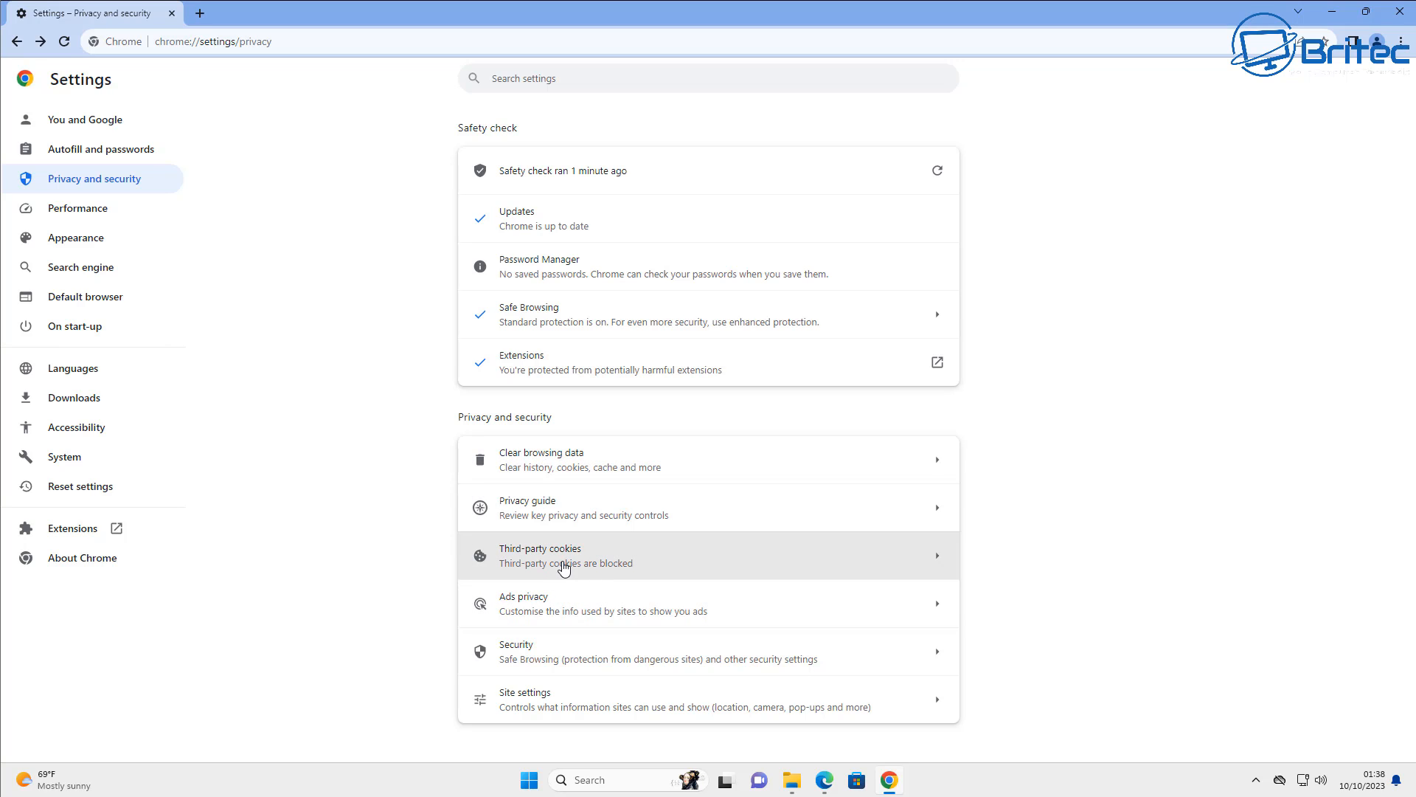
Step: Turn on 'Send a Do Not Track request' in Third-party cookies settings and confirm
left_click(564, 555)
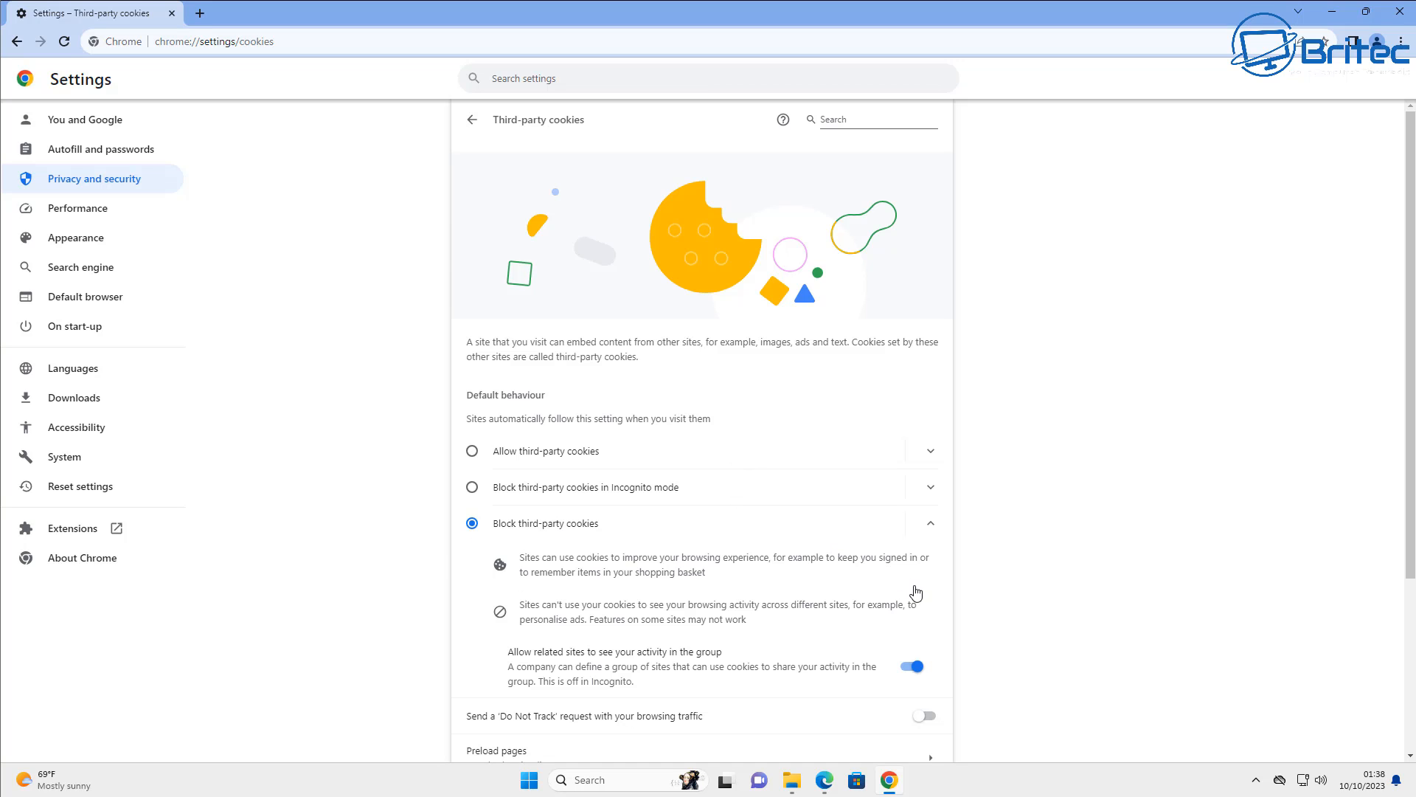
scroll("down", 3)
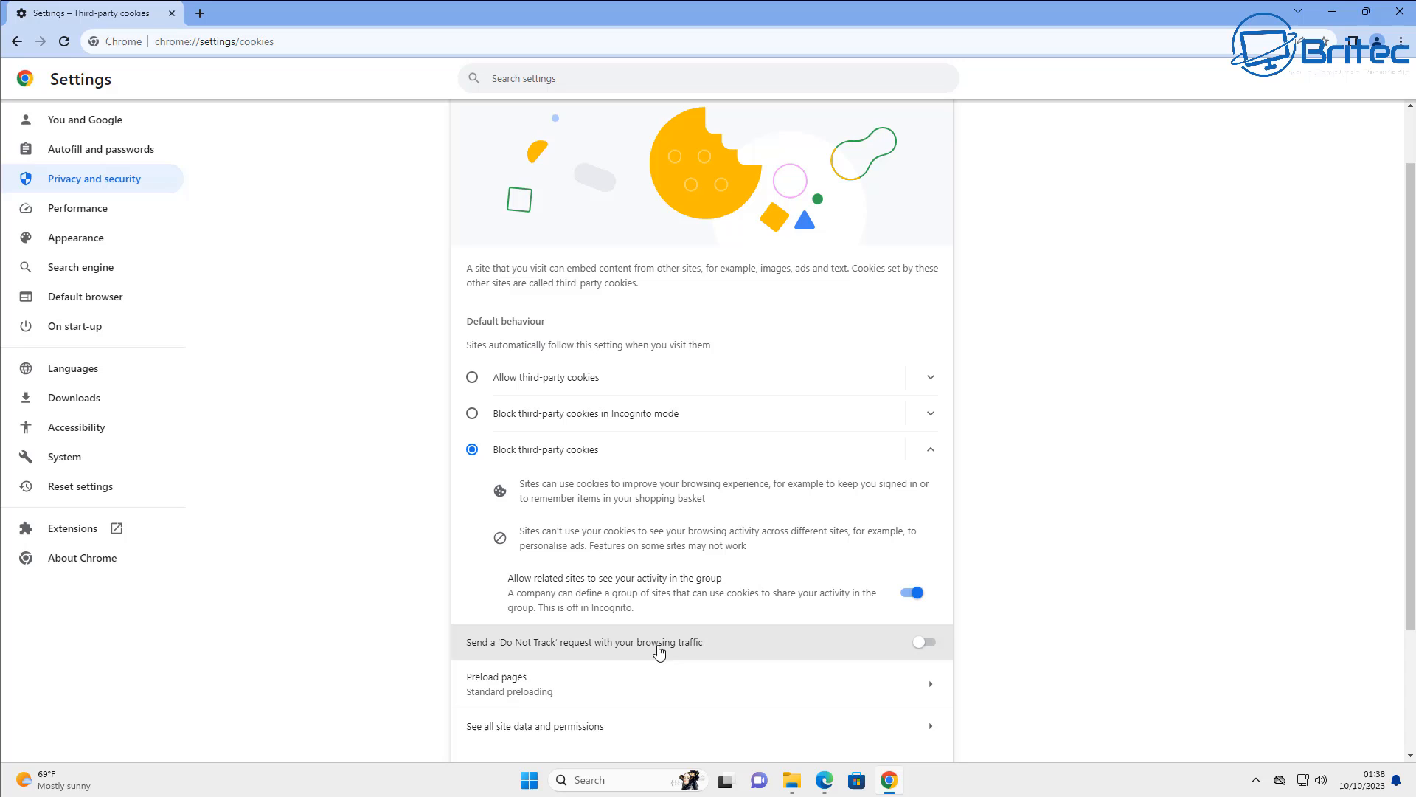
left_click(924, 642)
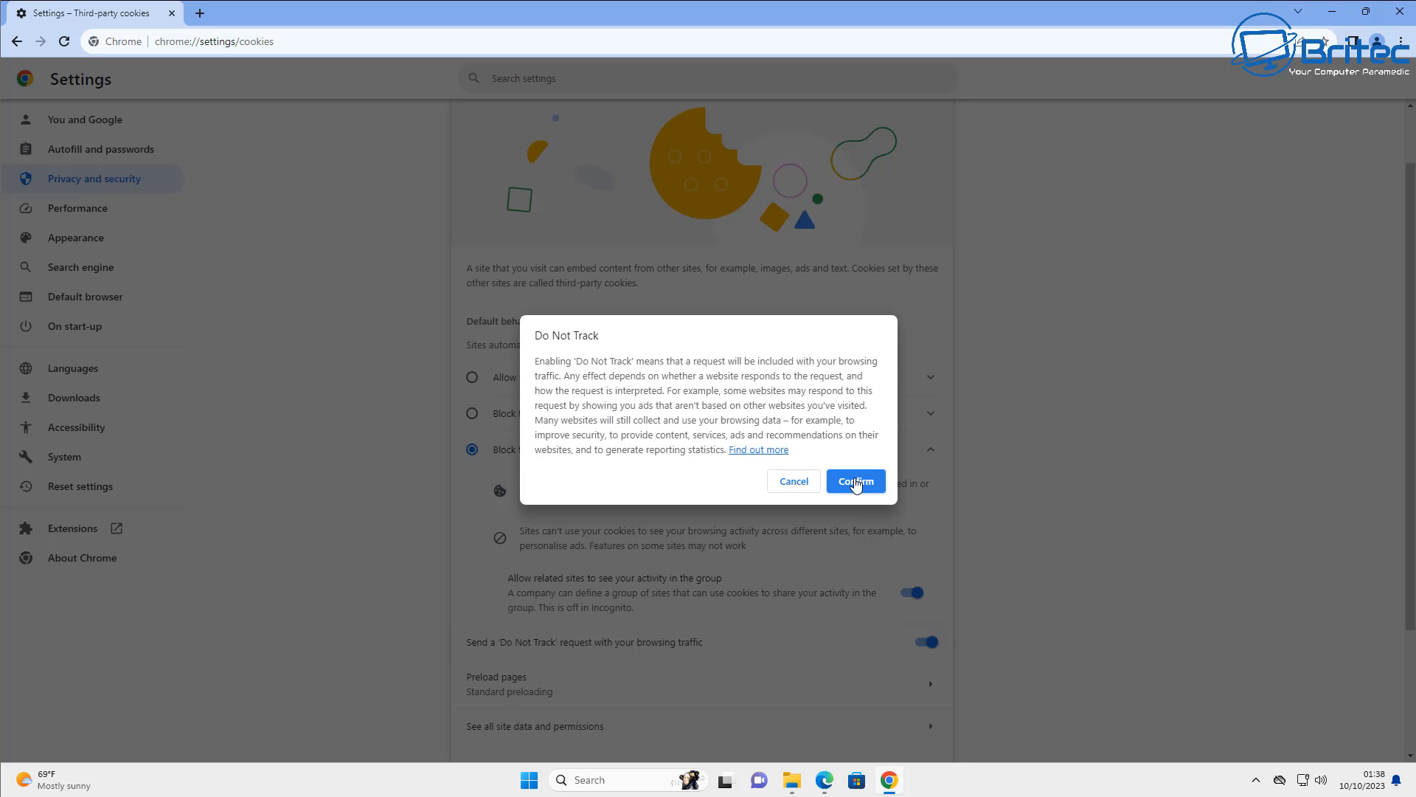
left_click(854, 481)
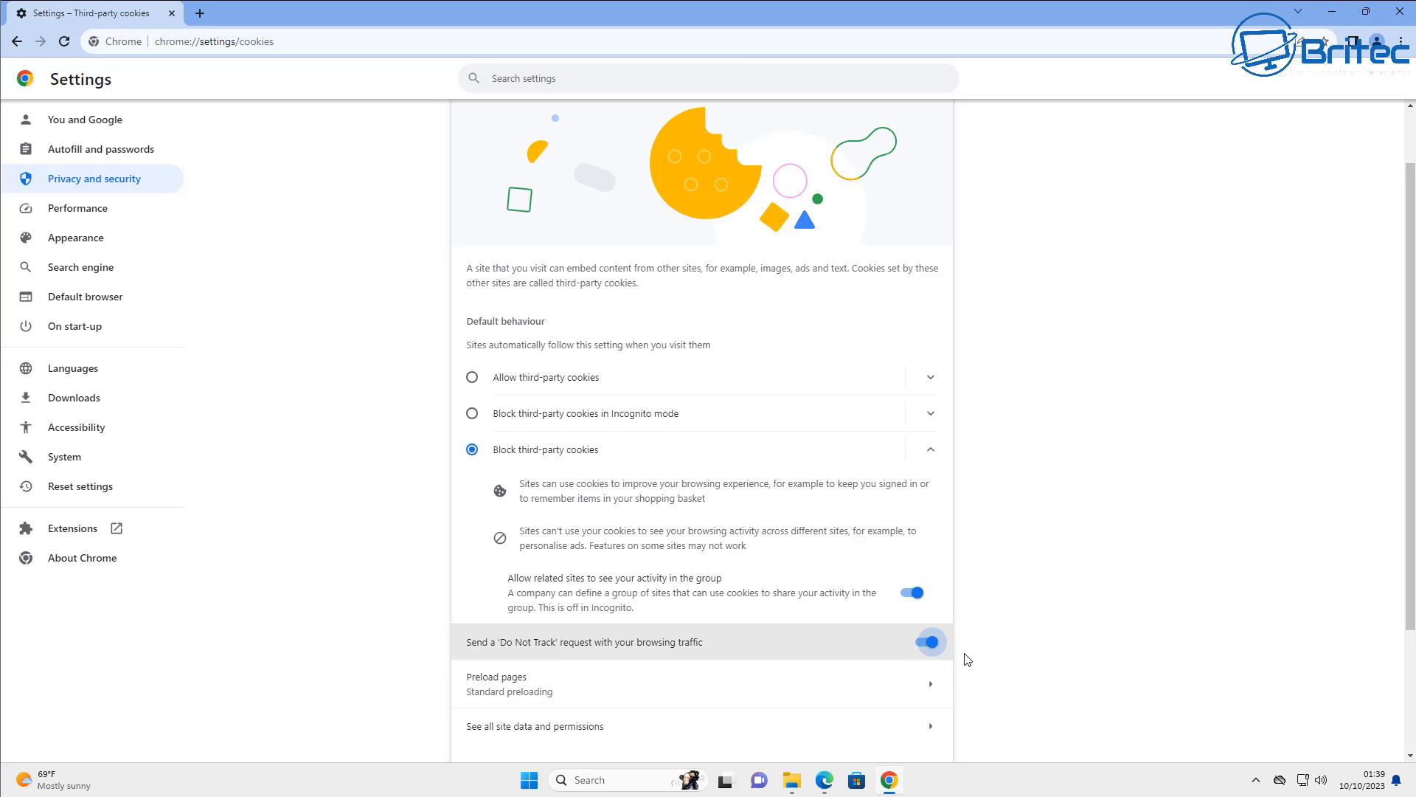
mouse_move(1067, 661)
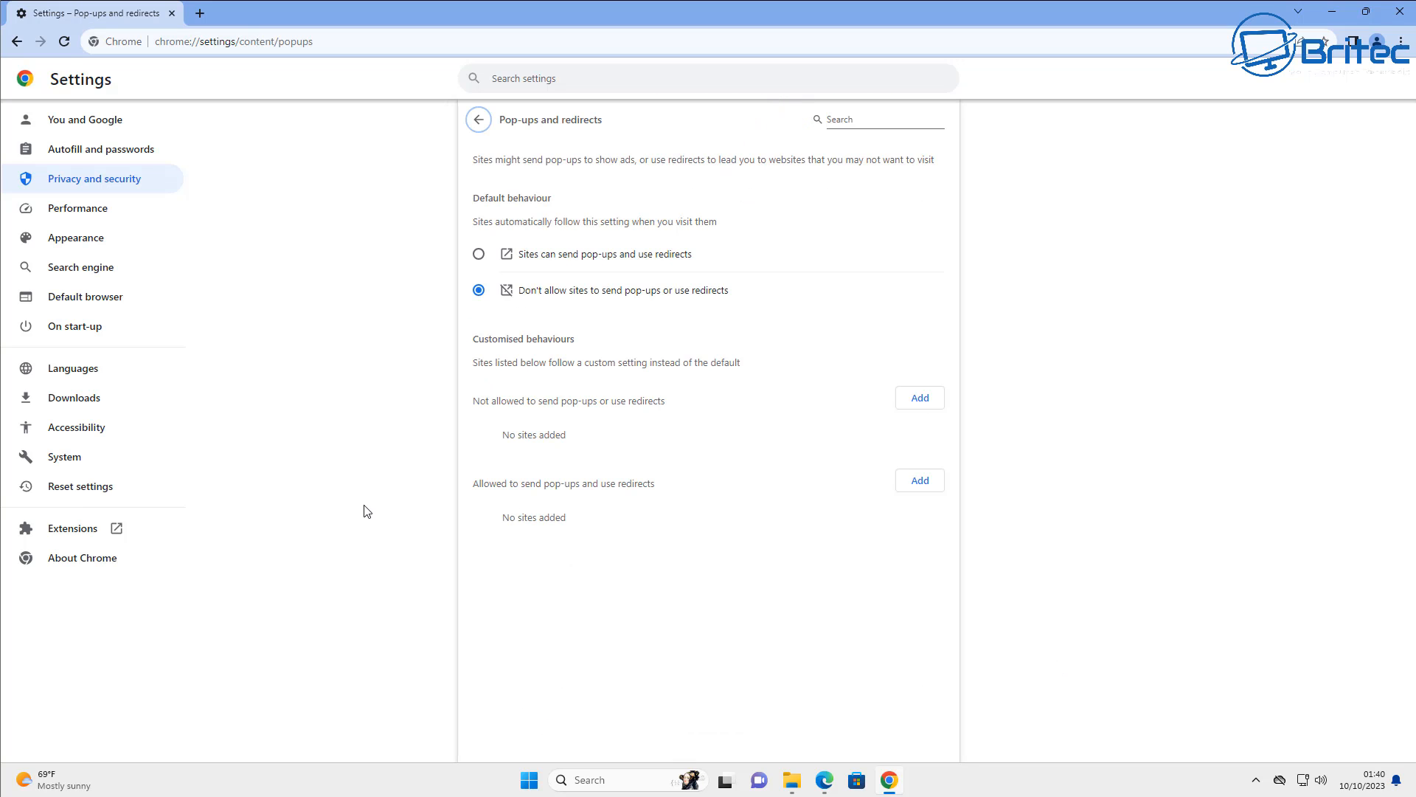
mouse_move(366, 429)
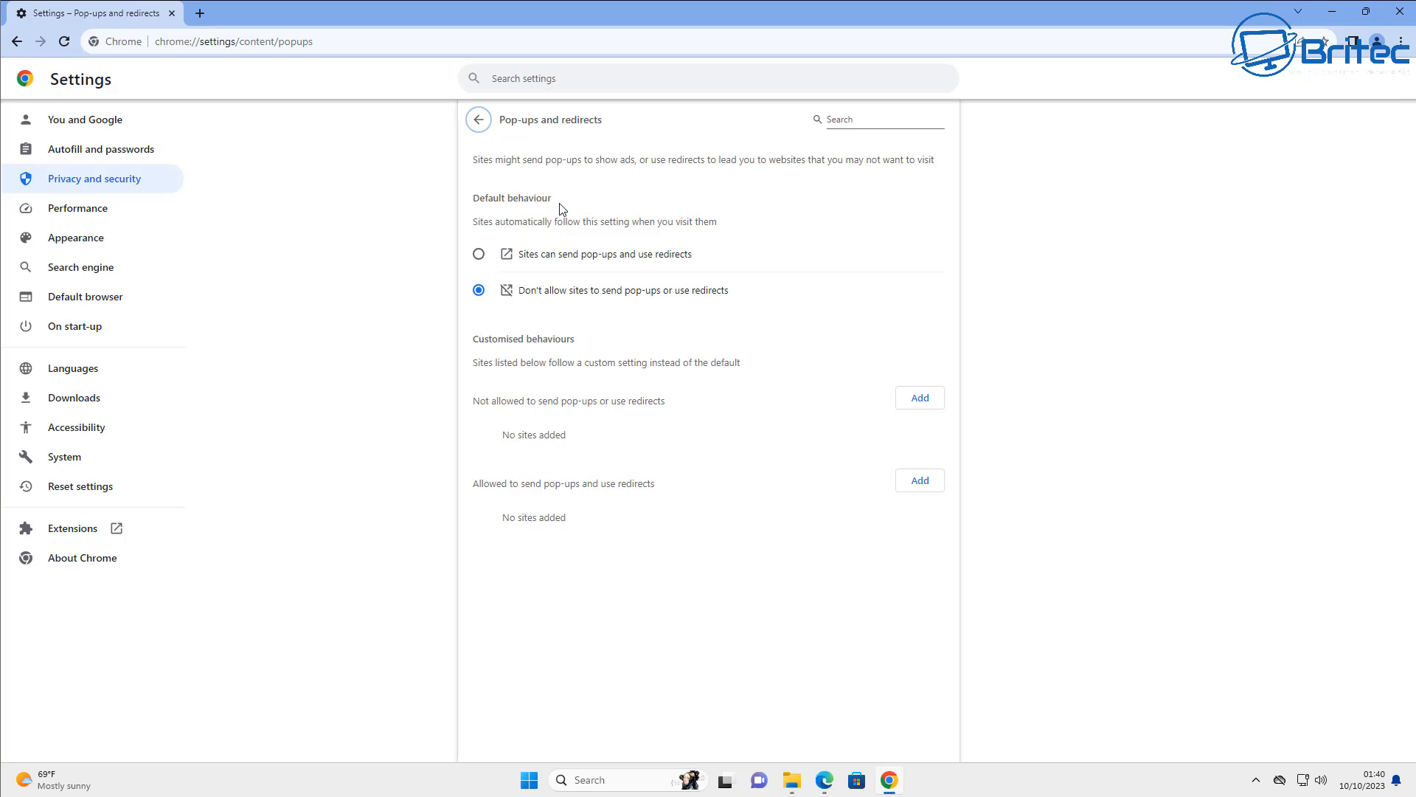
mouse_move(653, 272)
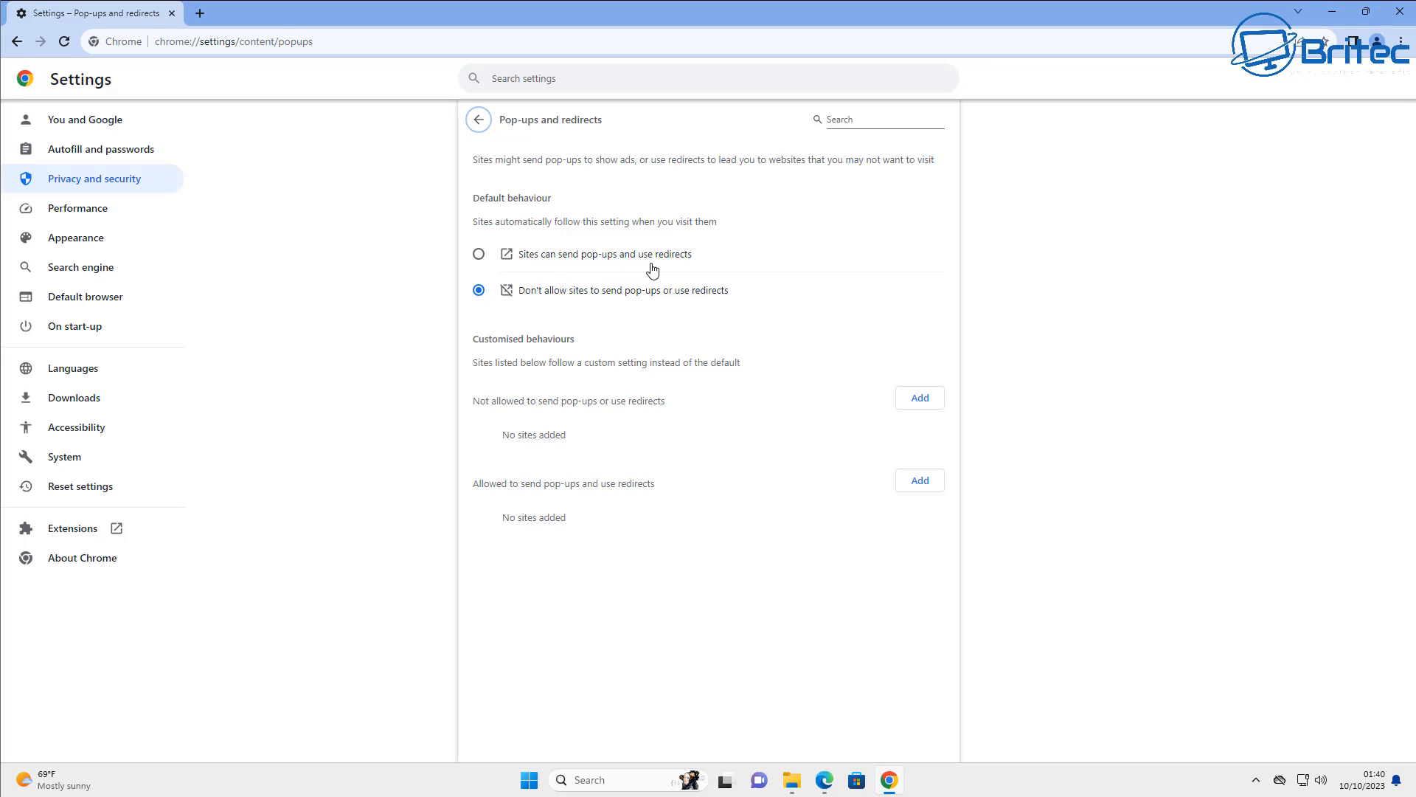
mouse_move(486, 307)
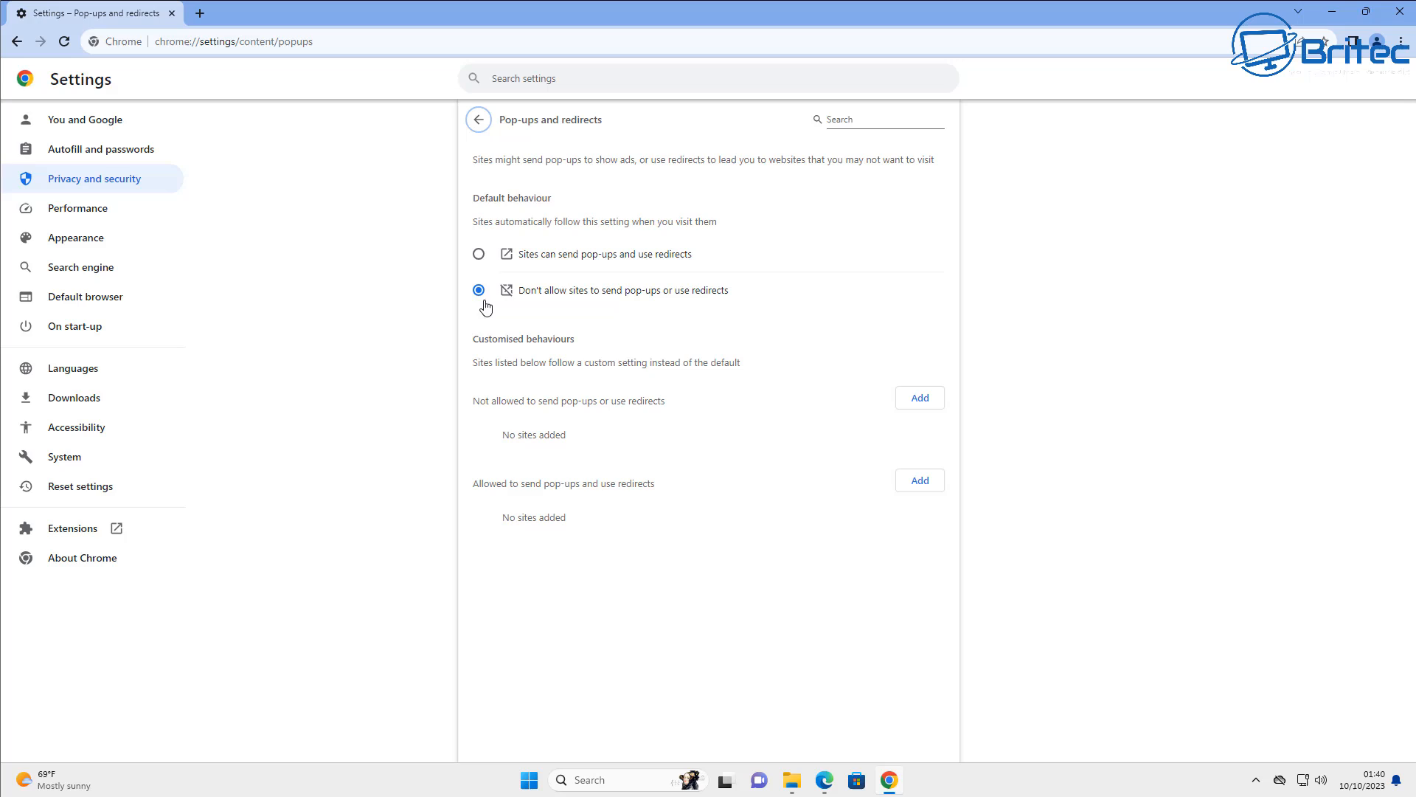
mouse_move(611, 303)
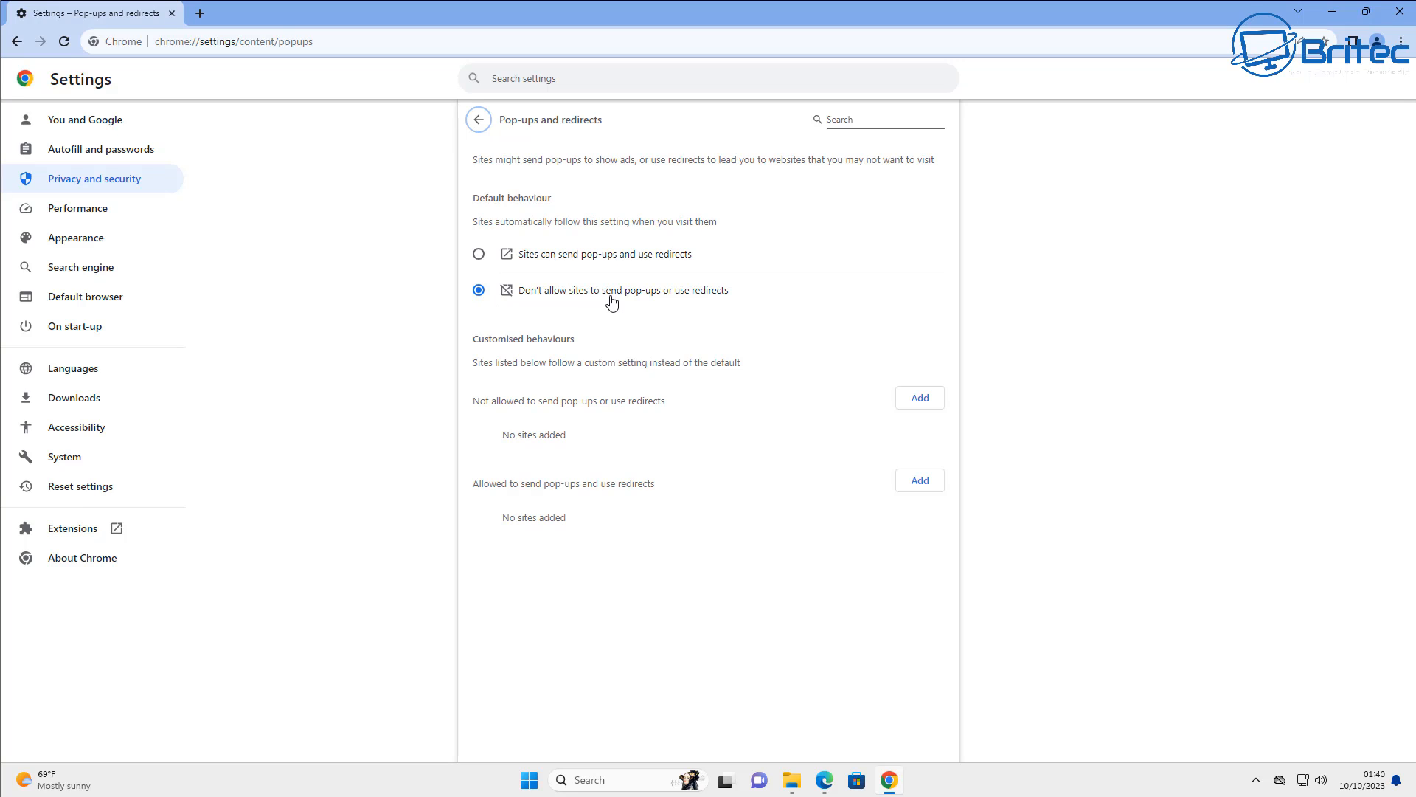
mouse_move(715, 306)
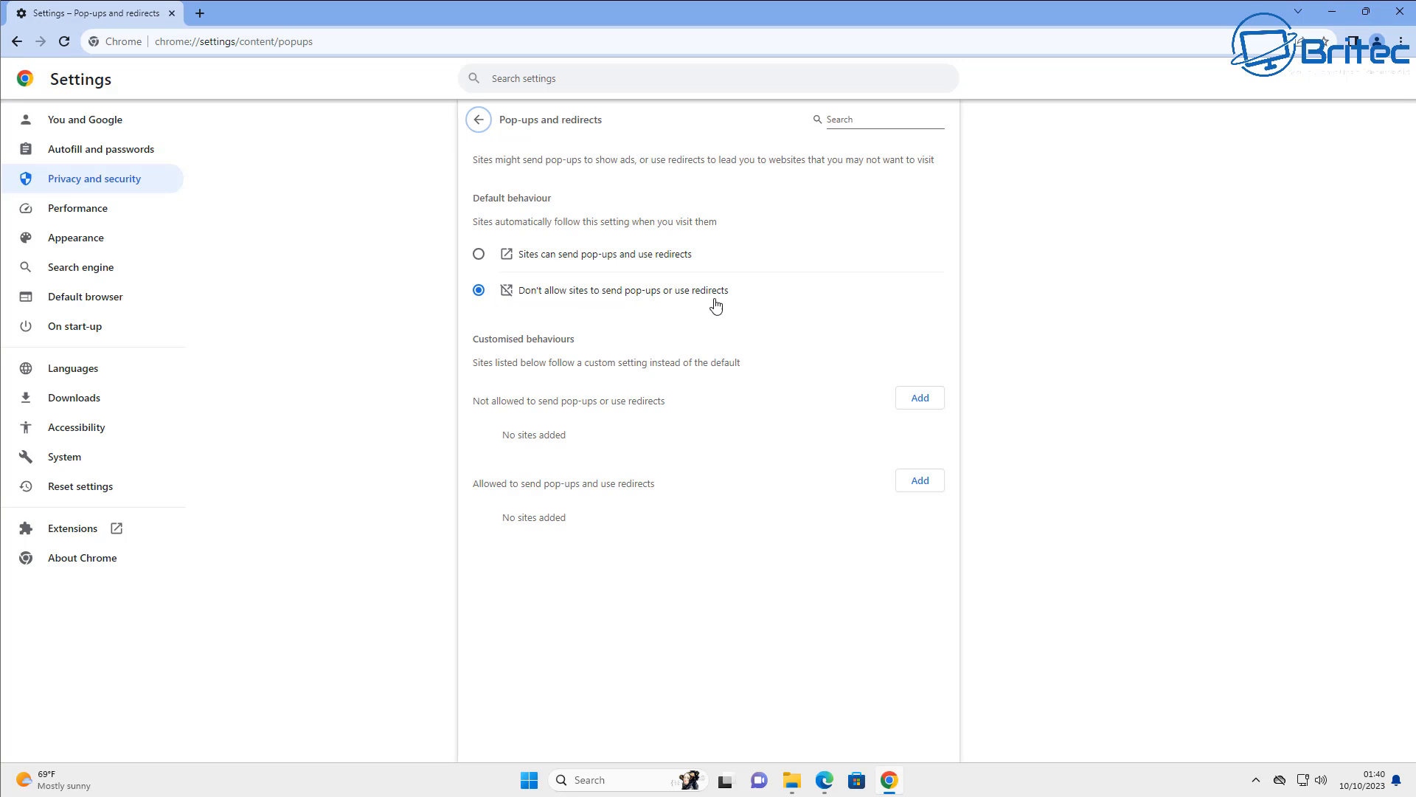
mouse_move(503, 367)
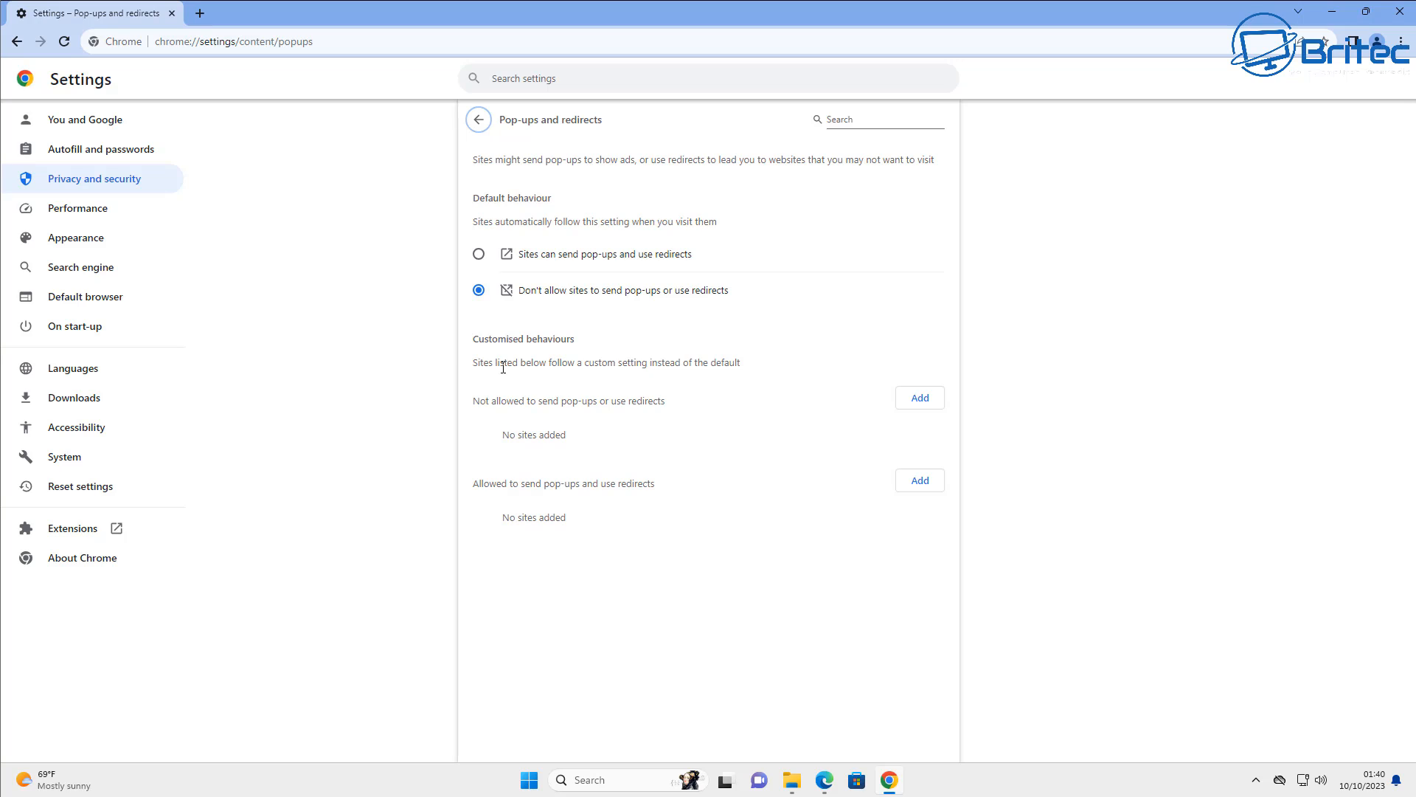
mouse_move(500, 522)
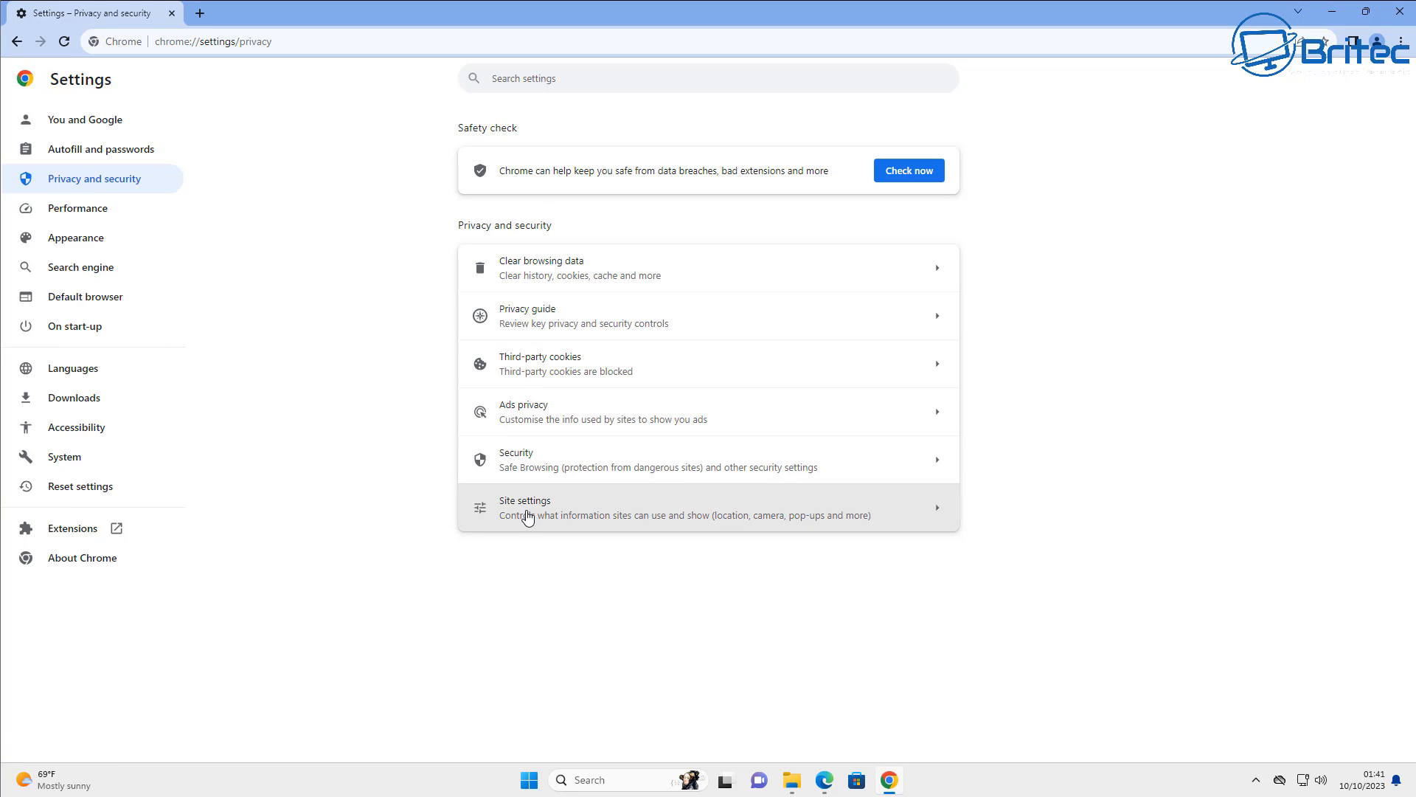
Step: In Site settings' Notifications, select 'Don't allow sites to send notifications'
left_click(526, 508)
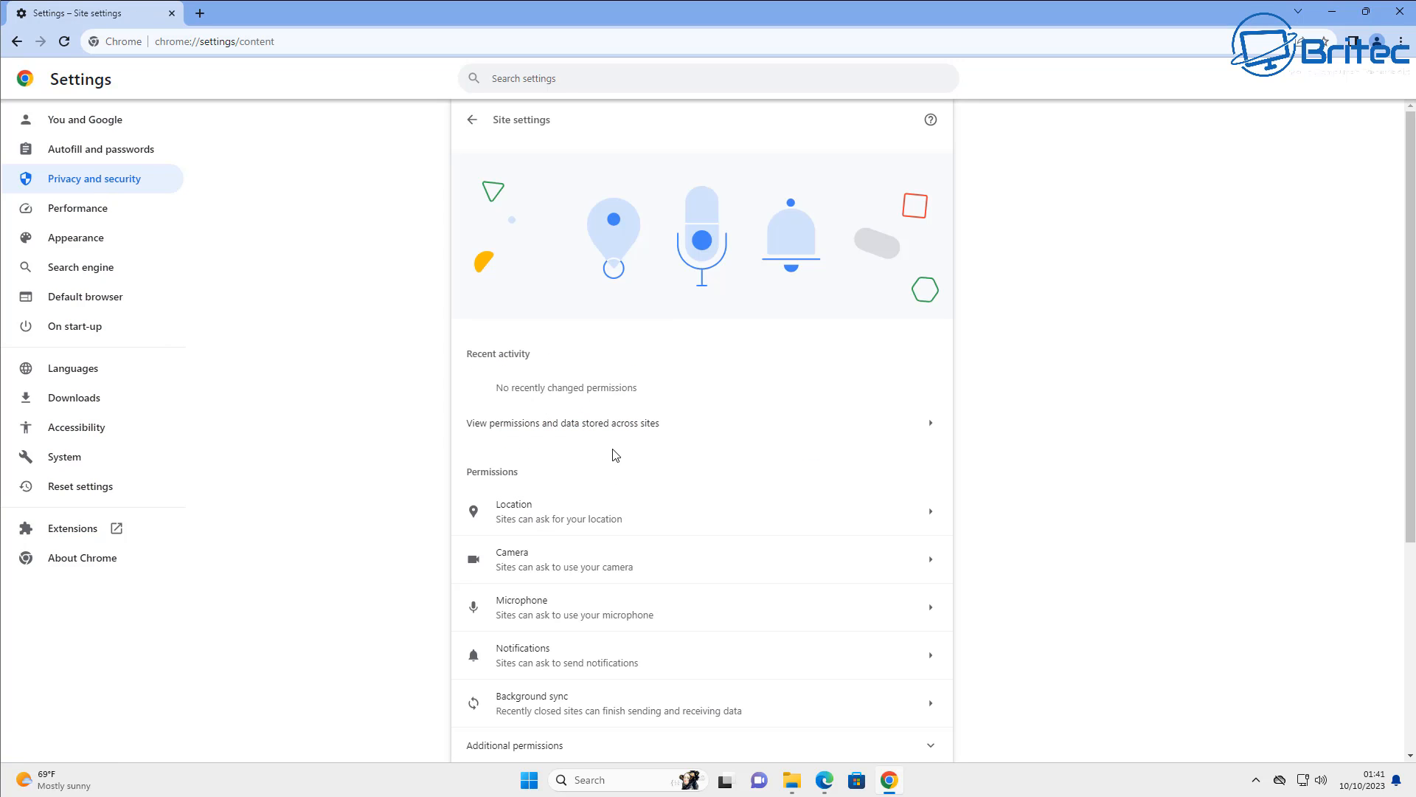
mouse_move(563, 658)
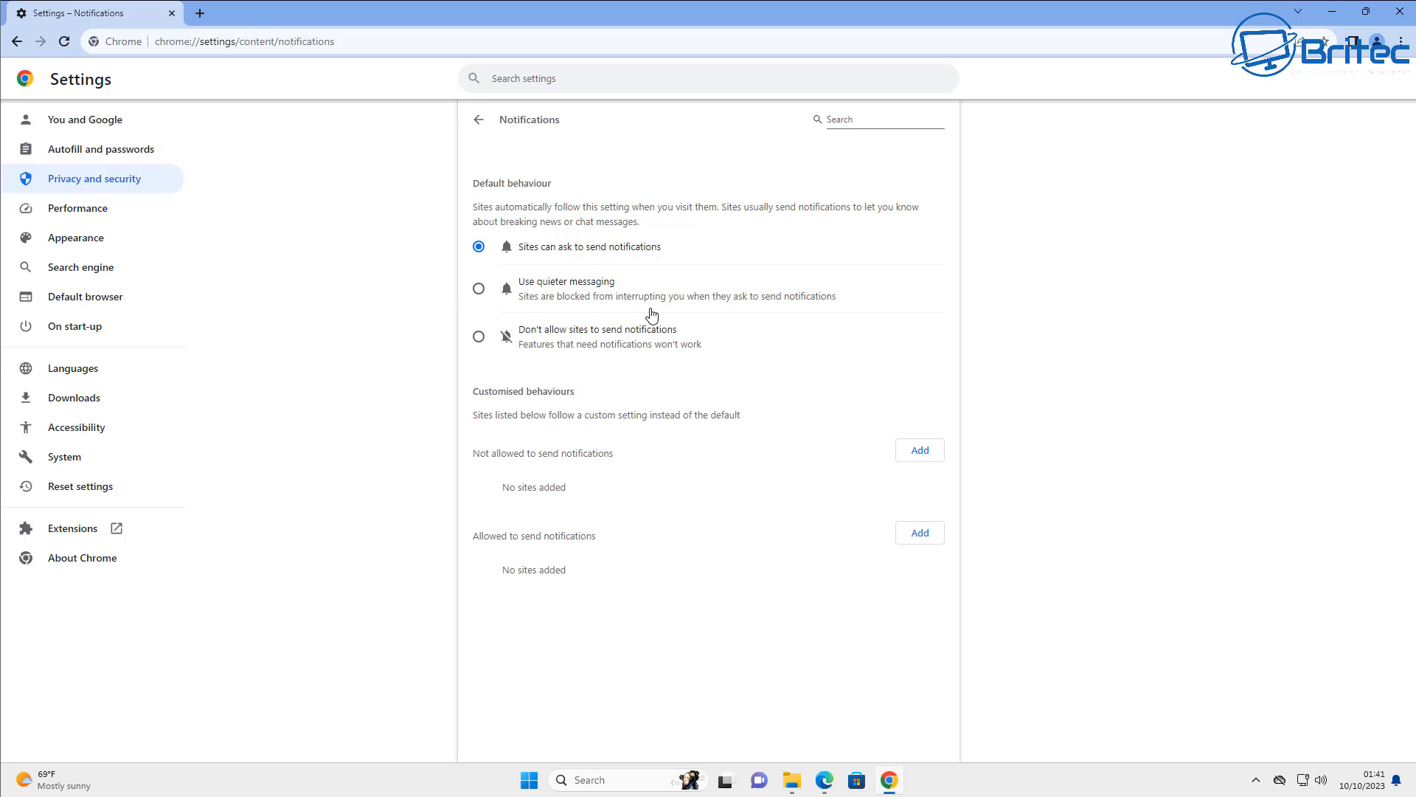
mouse_move(479, 344)
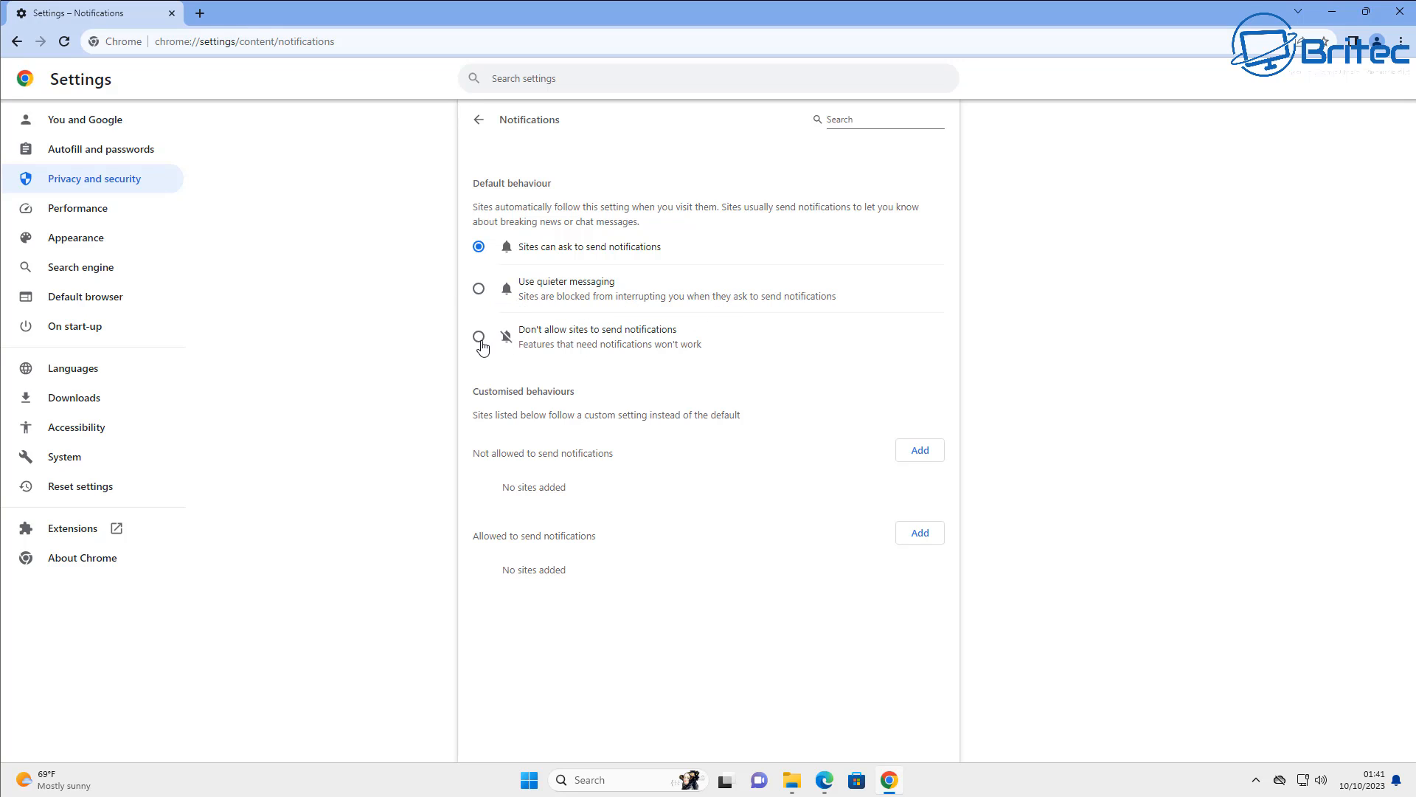
left_click(479, 336)
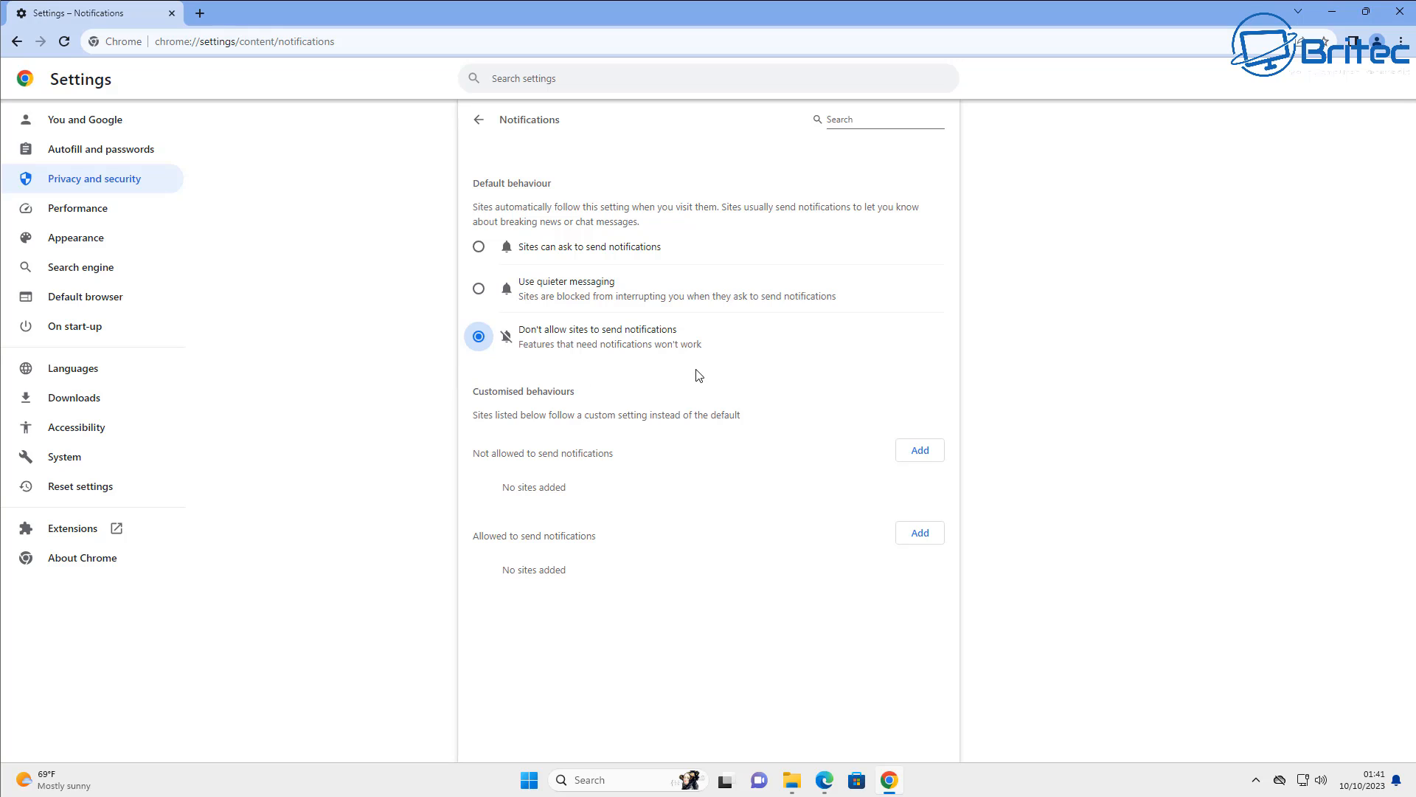
mouse_move(589, 347)
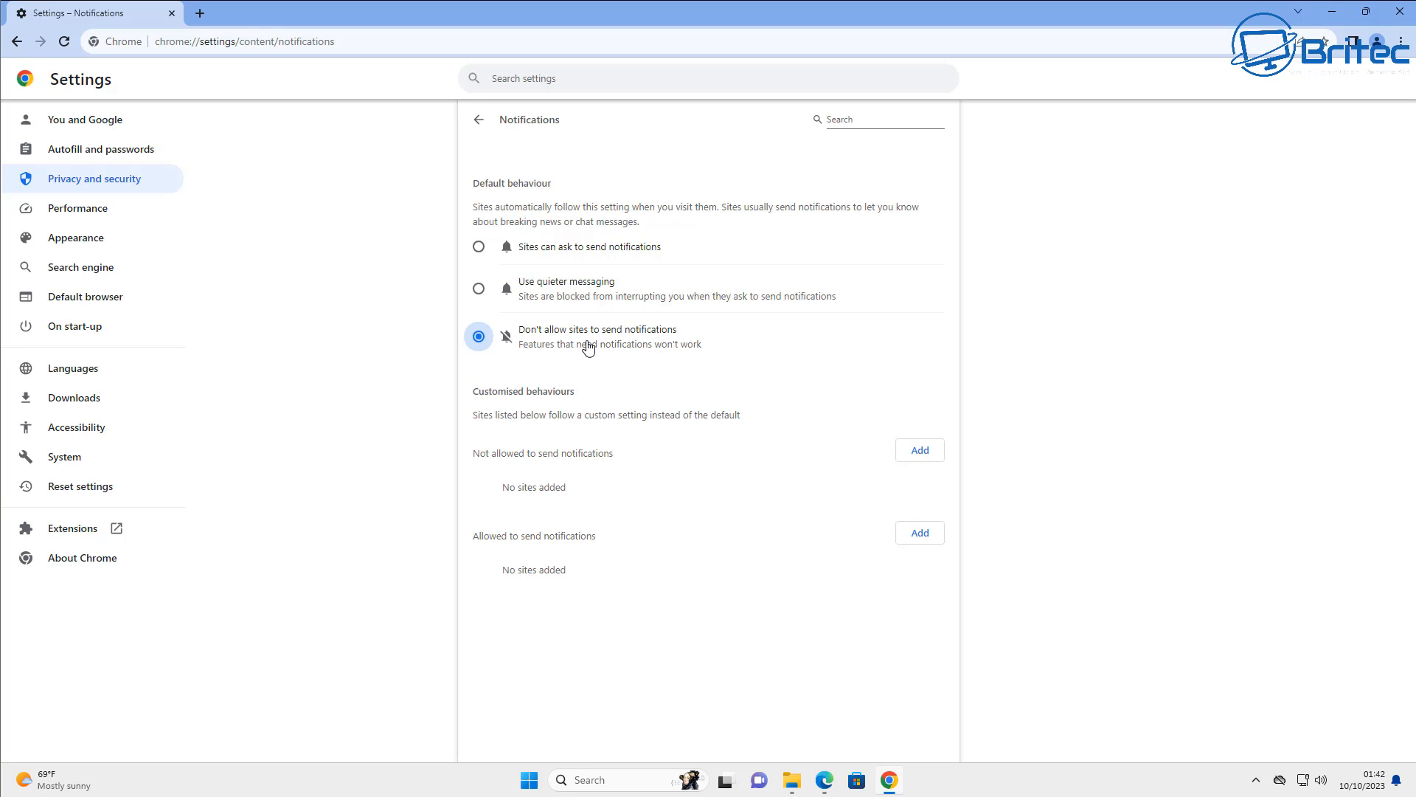
mouse_move(469, 286)
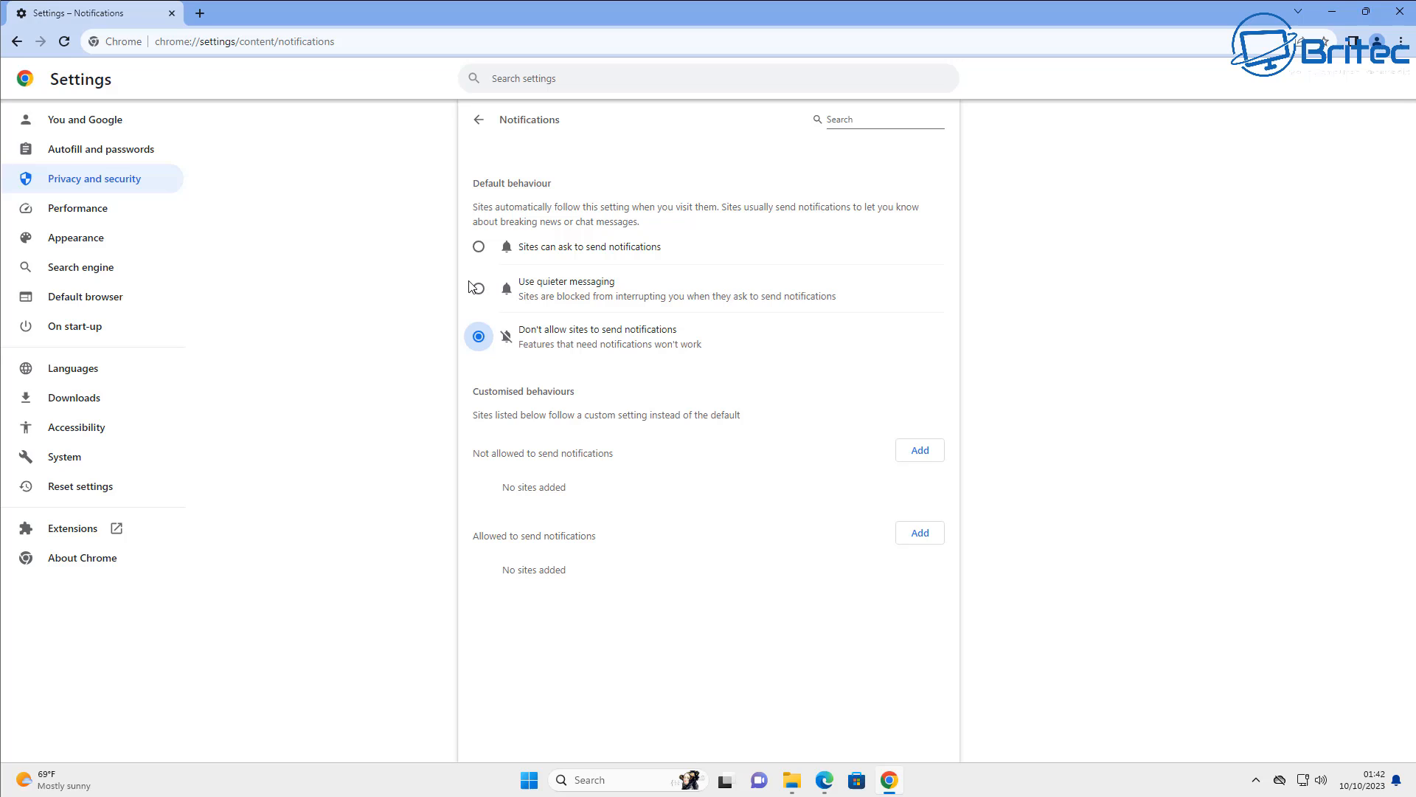
mouse_move(480, 290)
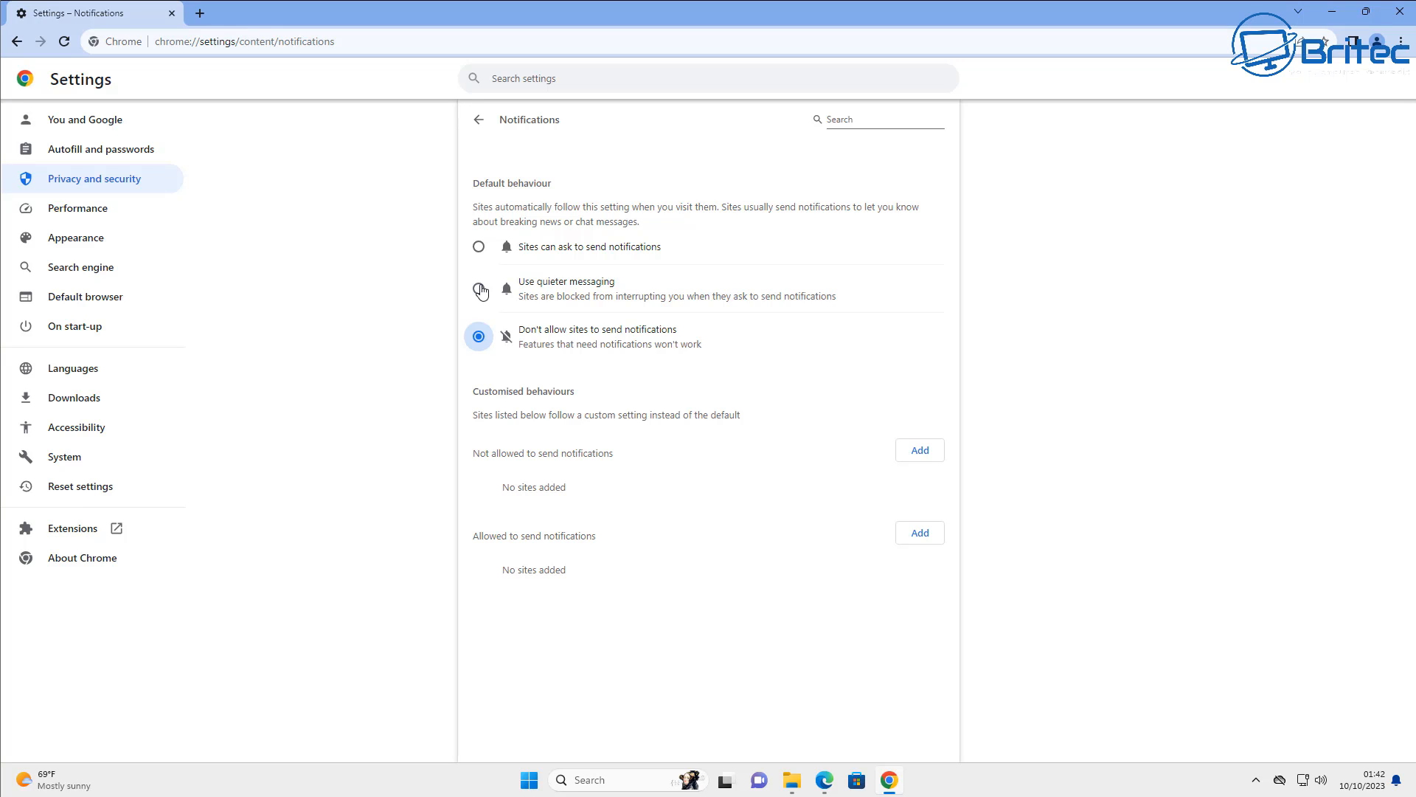
mouse_move(361, 358)
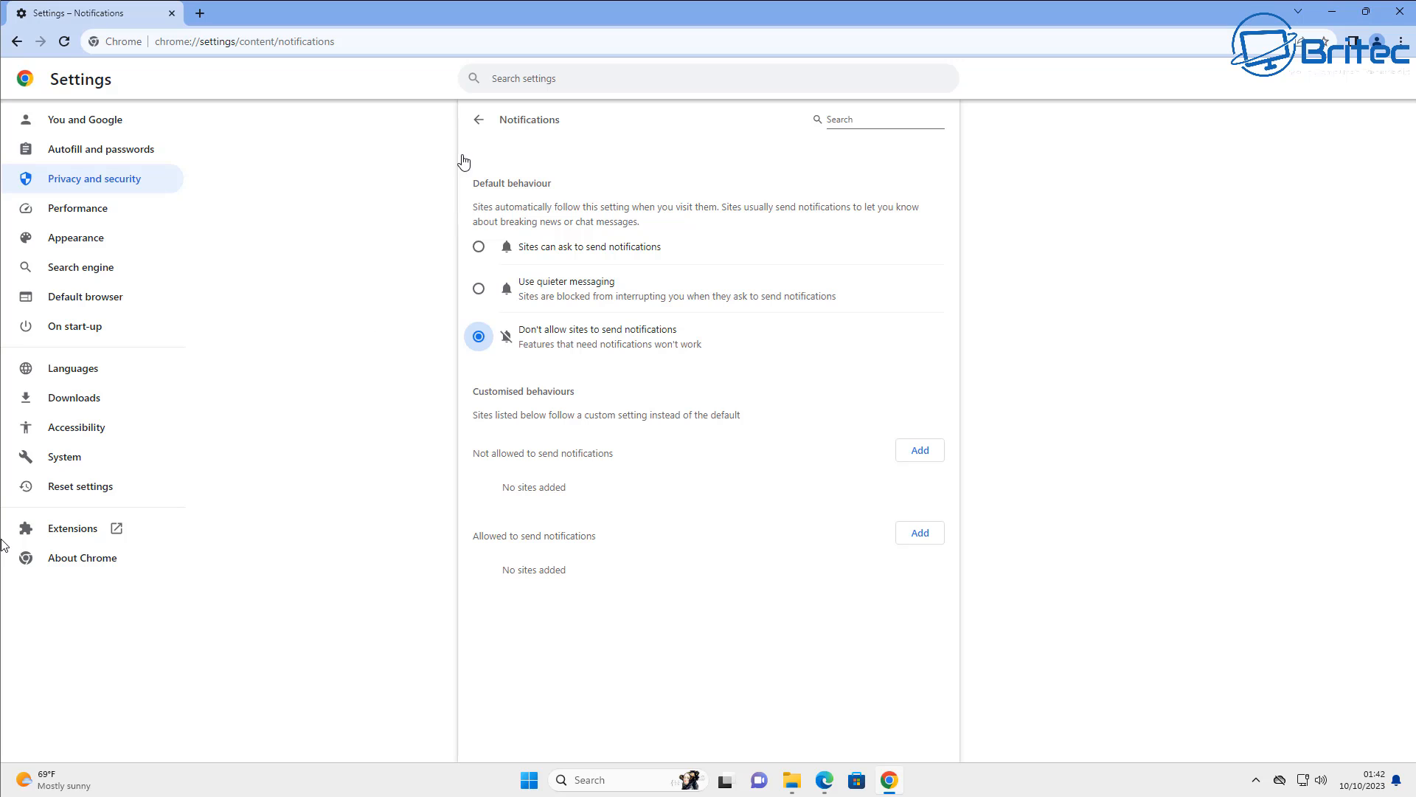
Step: Confirm pop-ups and redirects stay blocked, then return to the Site settings list
left_click(476, 119)
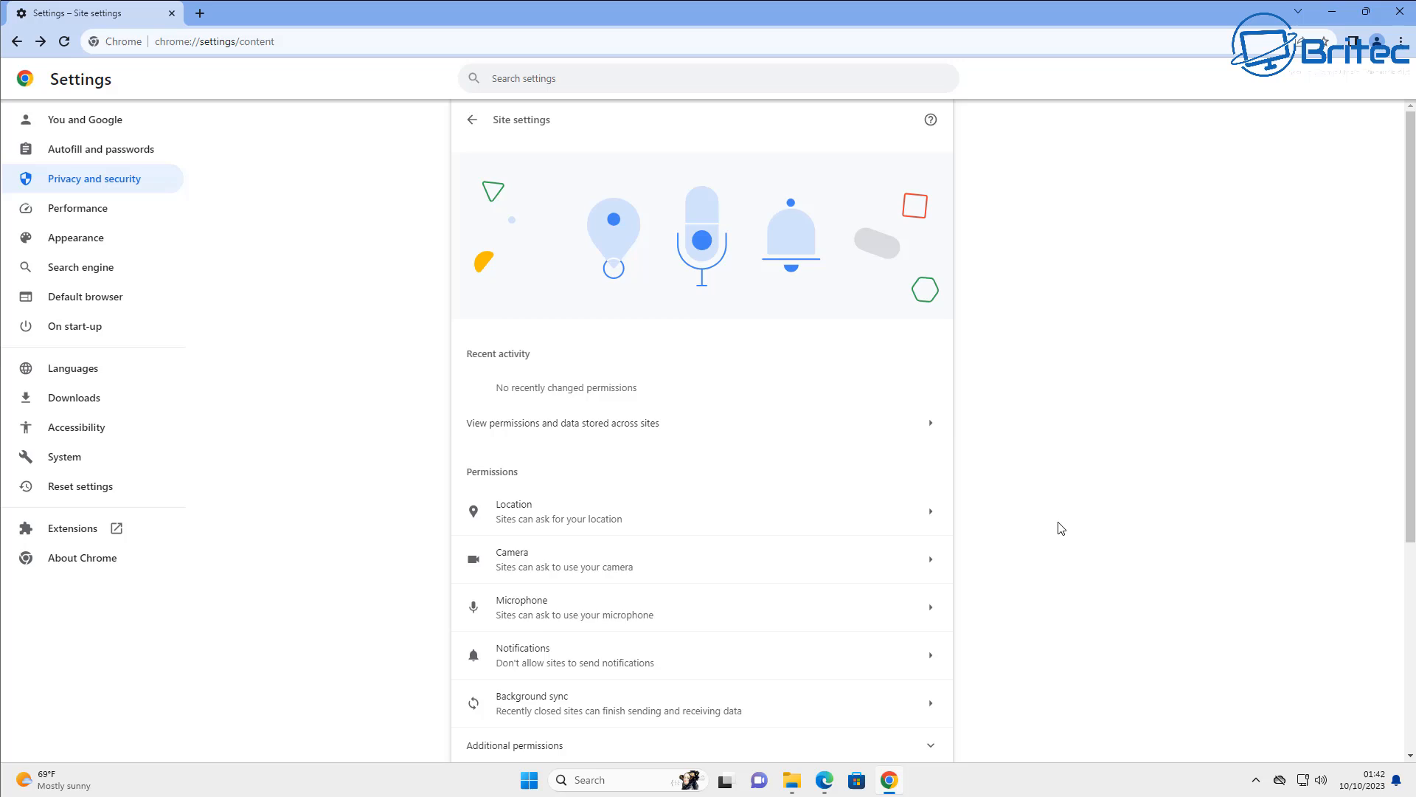
scroll("down", 3)
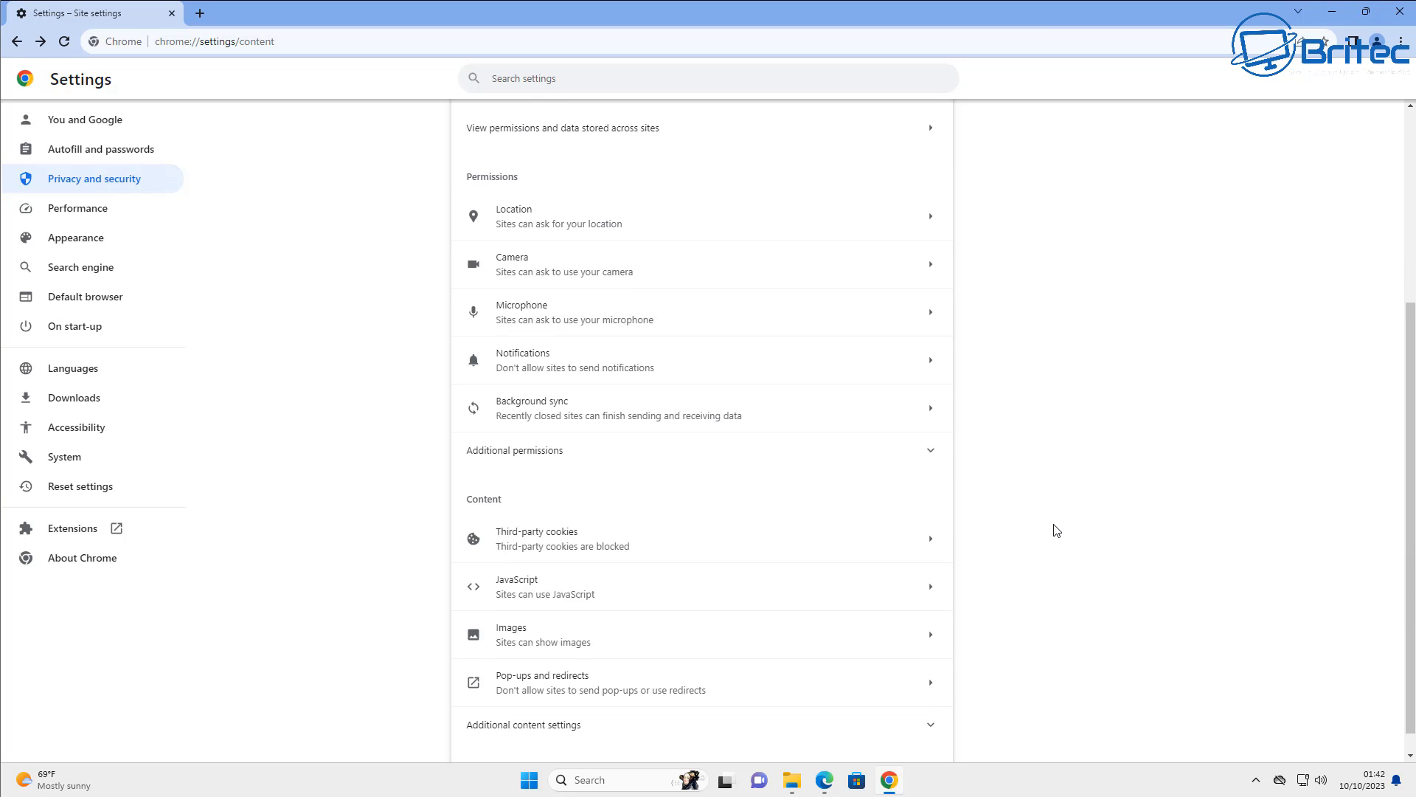
mouse_move(993, 581)
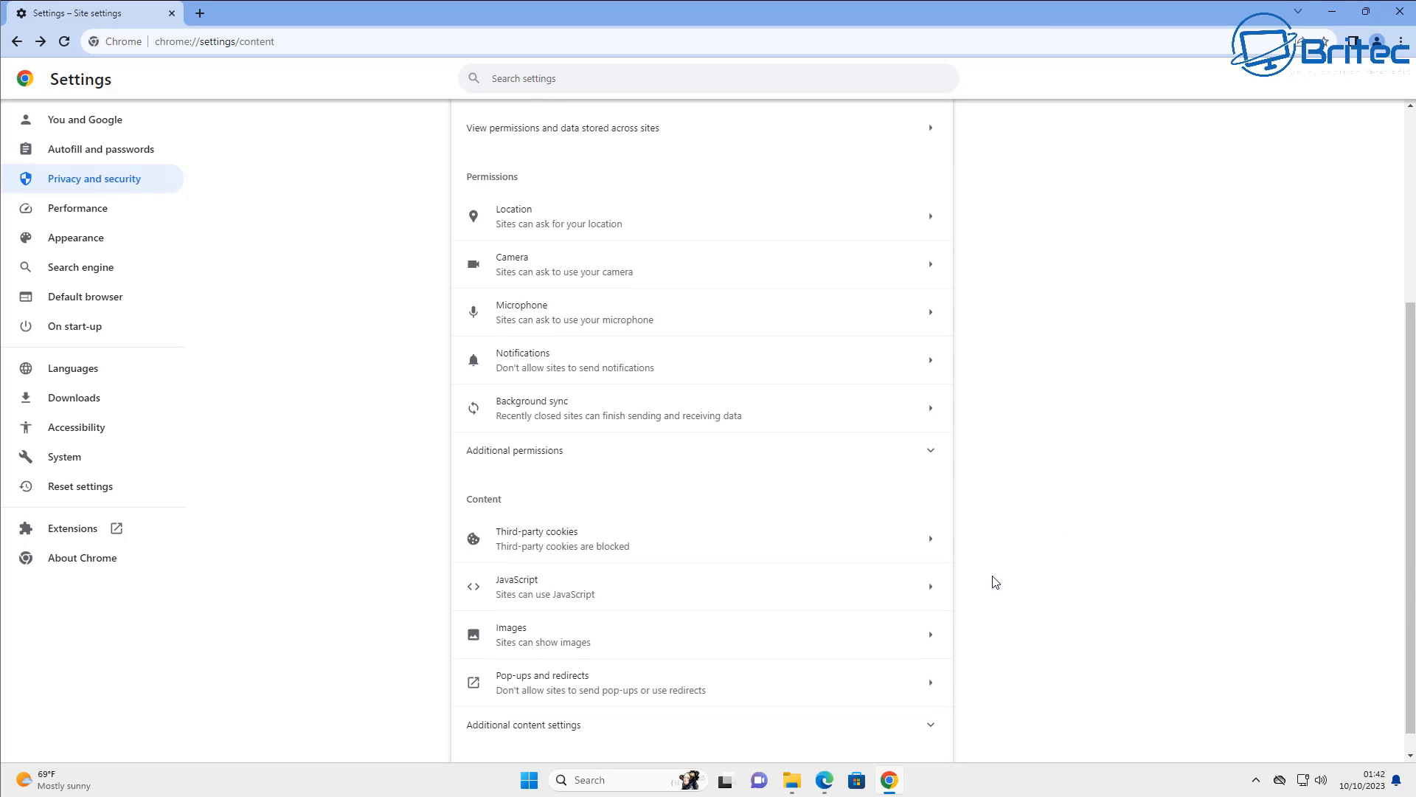
mouse_move(775, 683)
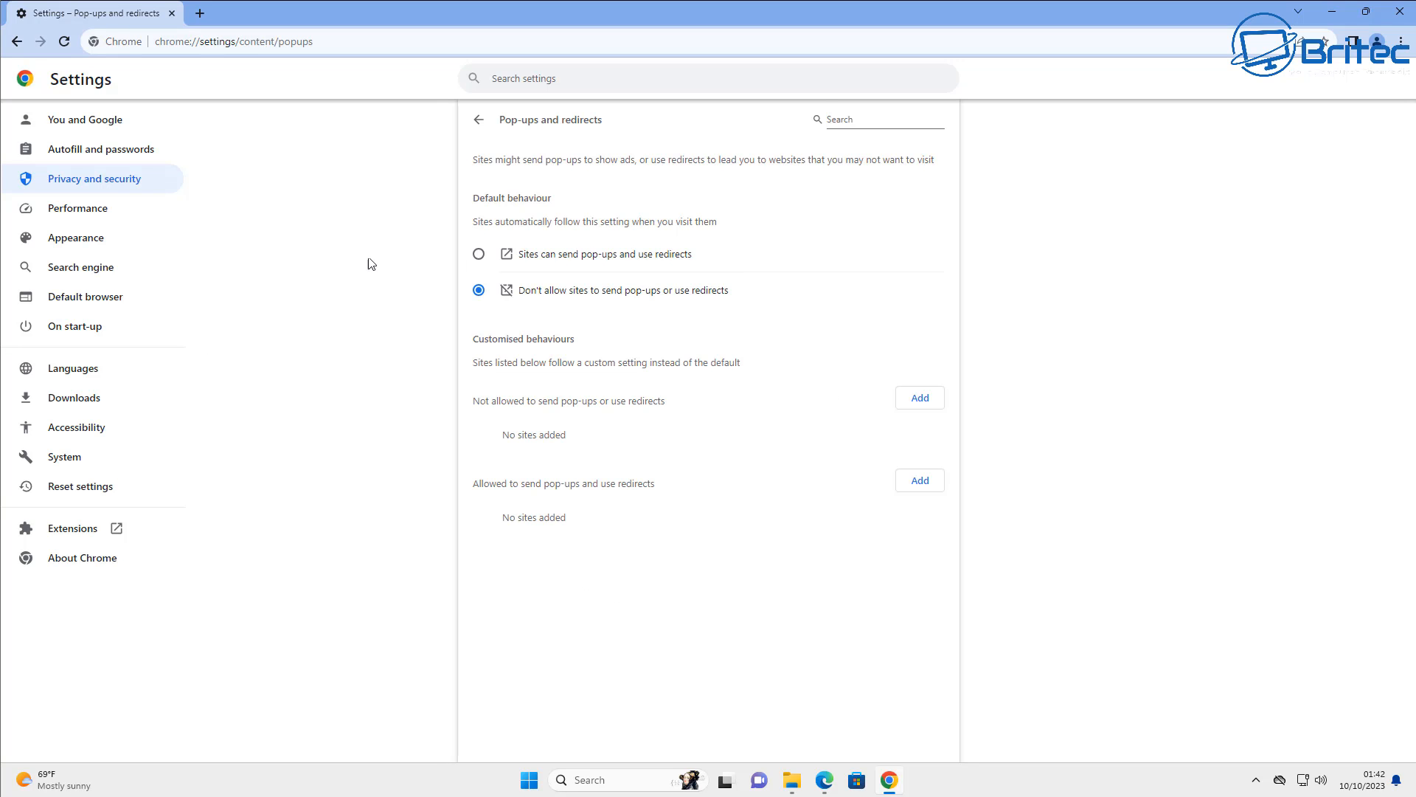
left_click(478, 119)
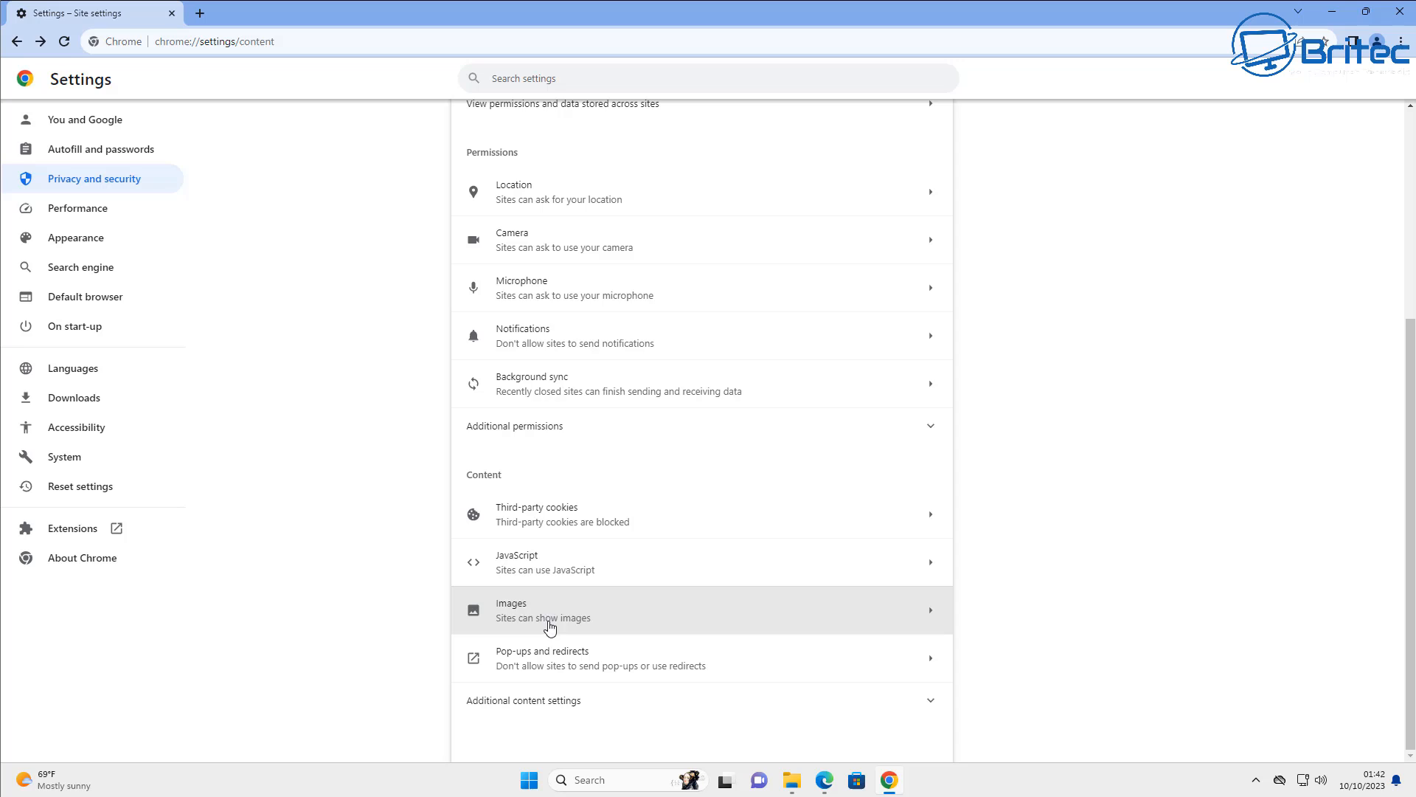
Step: Set JavaScript to 'Don't allow sites to use JavaScript'
left_click(545, 561)
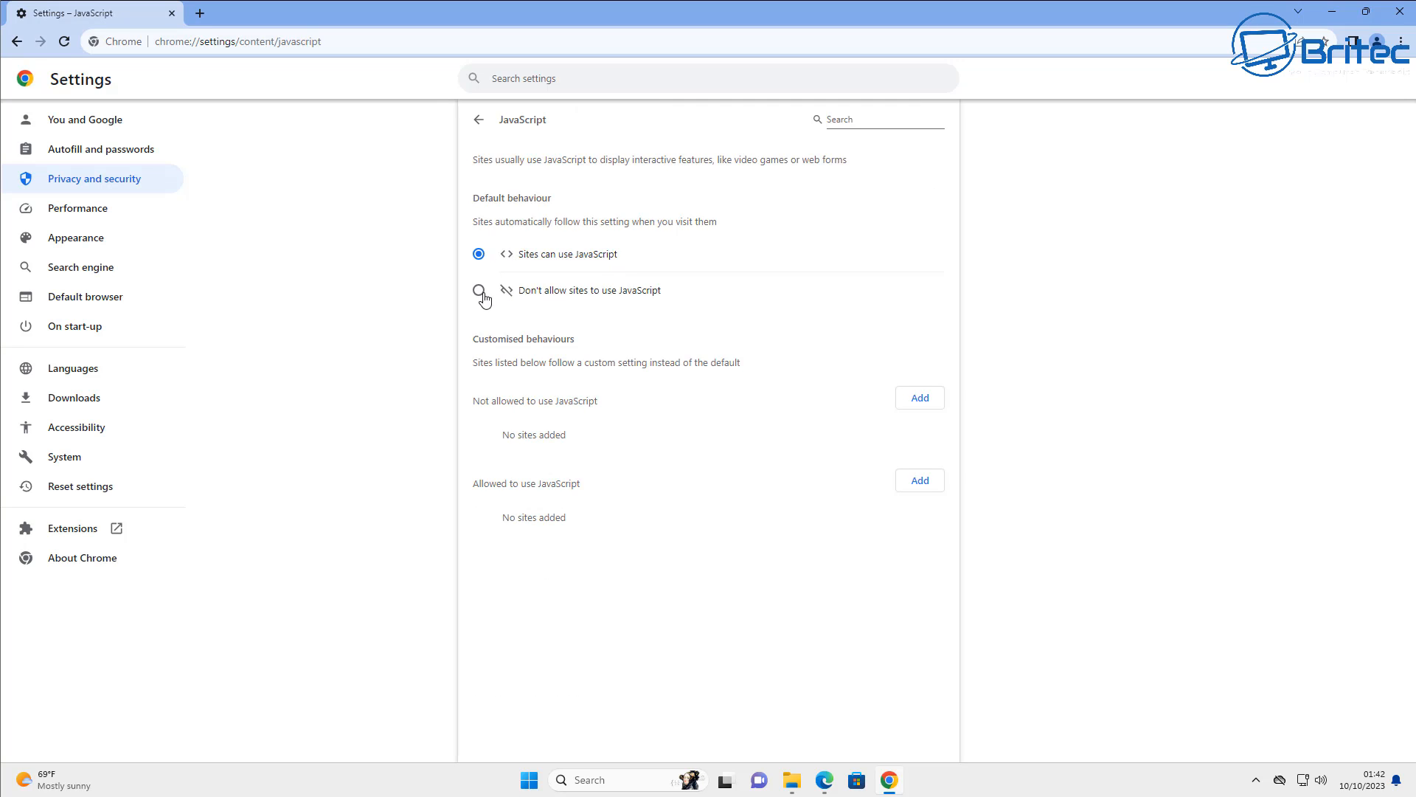
left_click(478, 290)
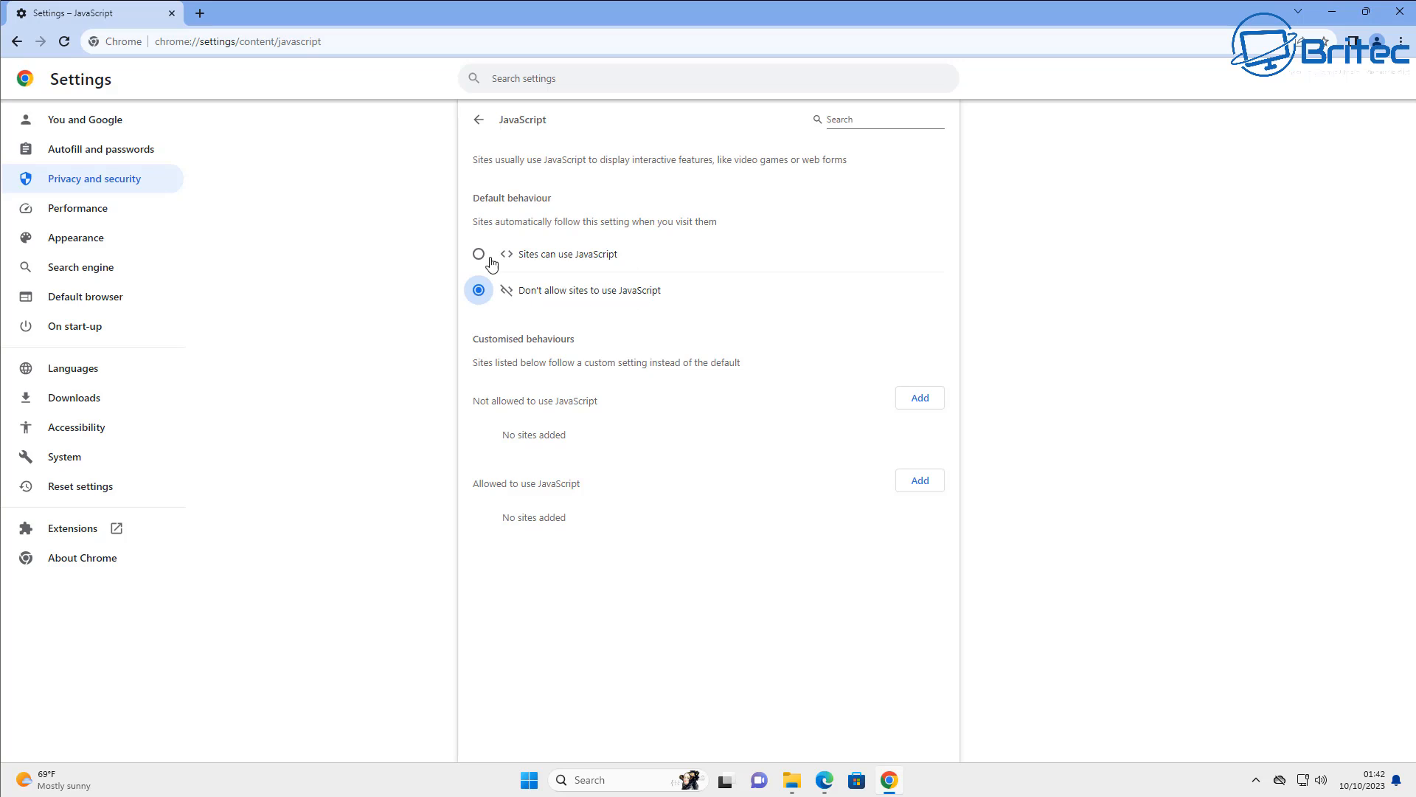
mouse_move(516, 329)
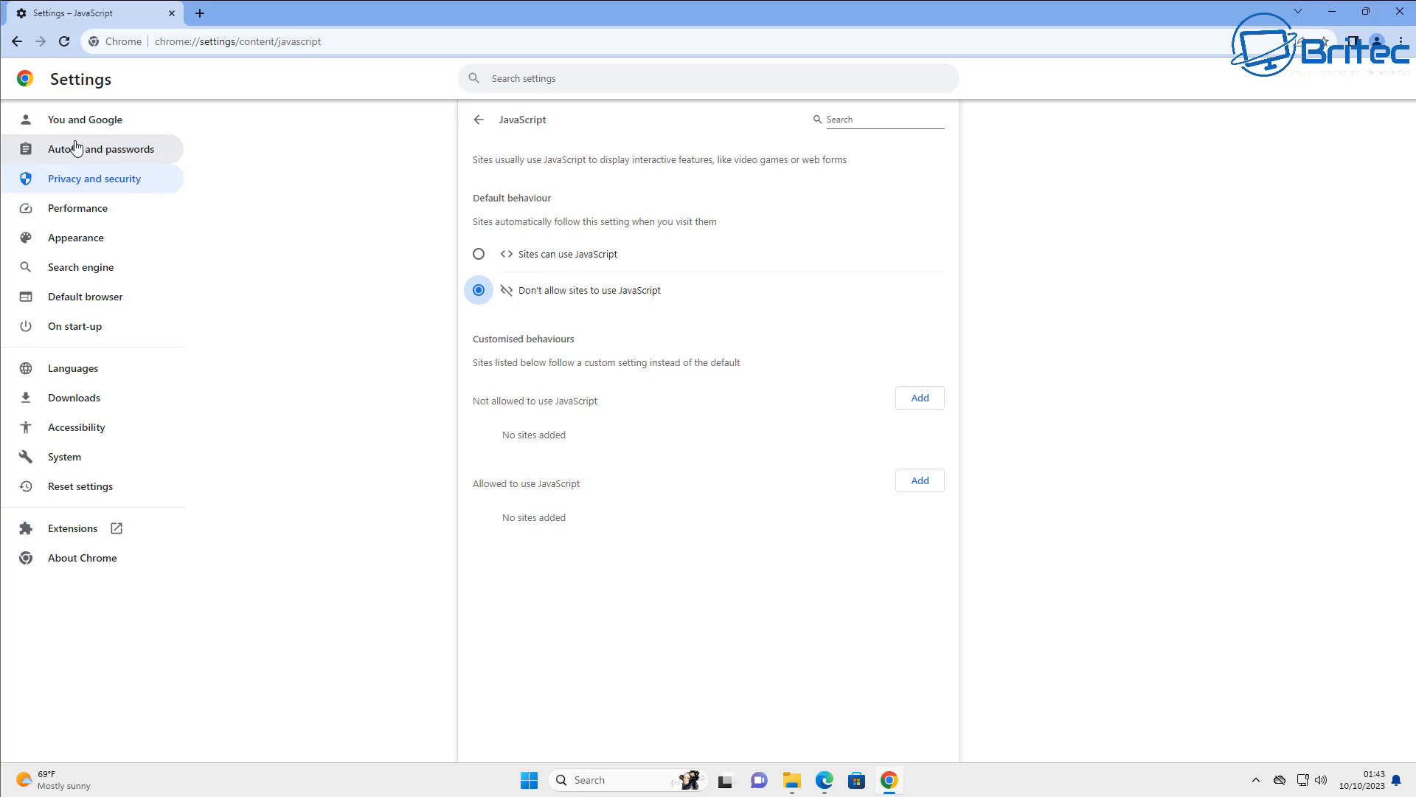
mouse_move(16, 41)
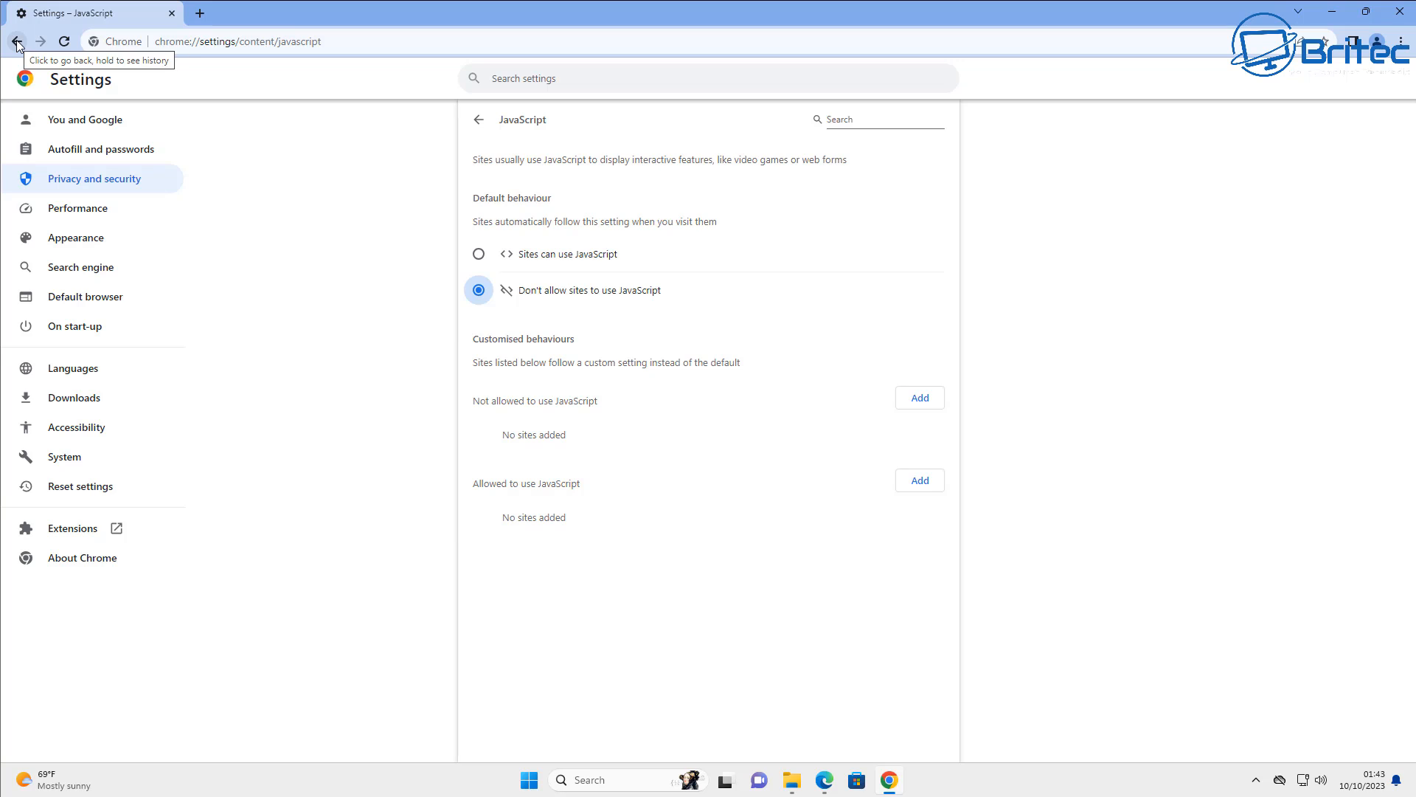
Step: Block all sites from seeing your location
left_click(16, 41)
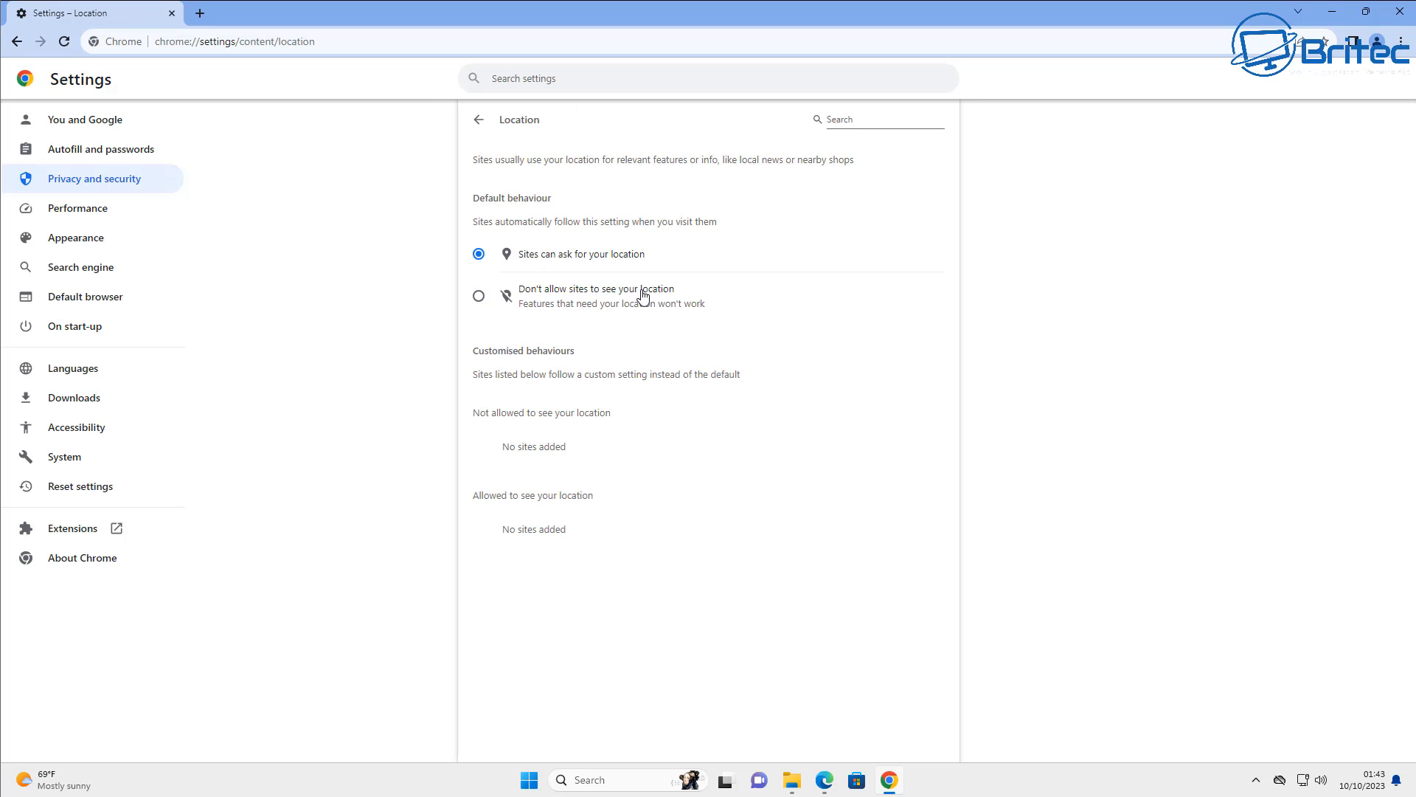
left_click(478, 295)
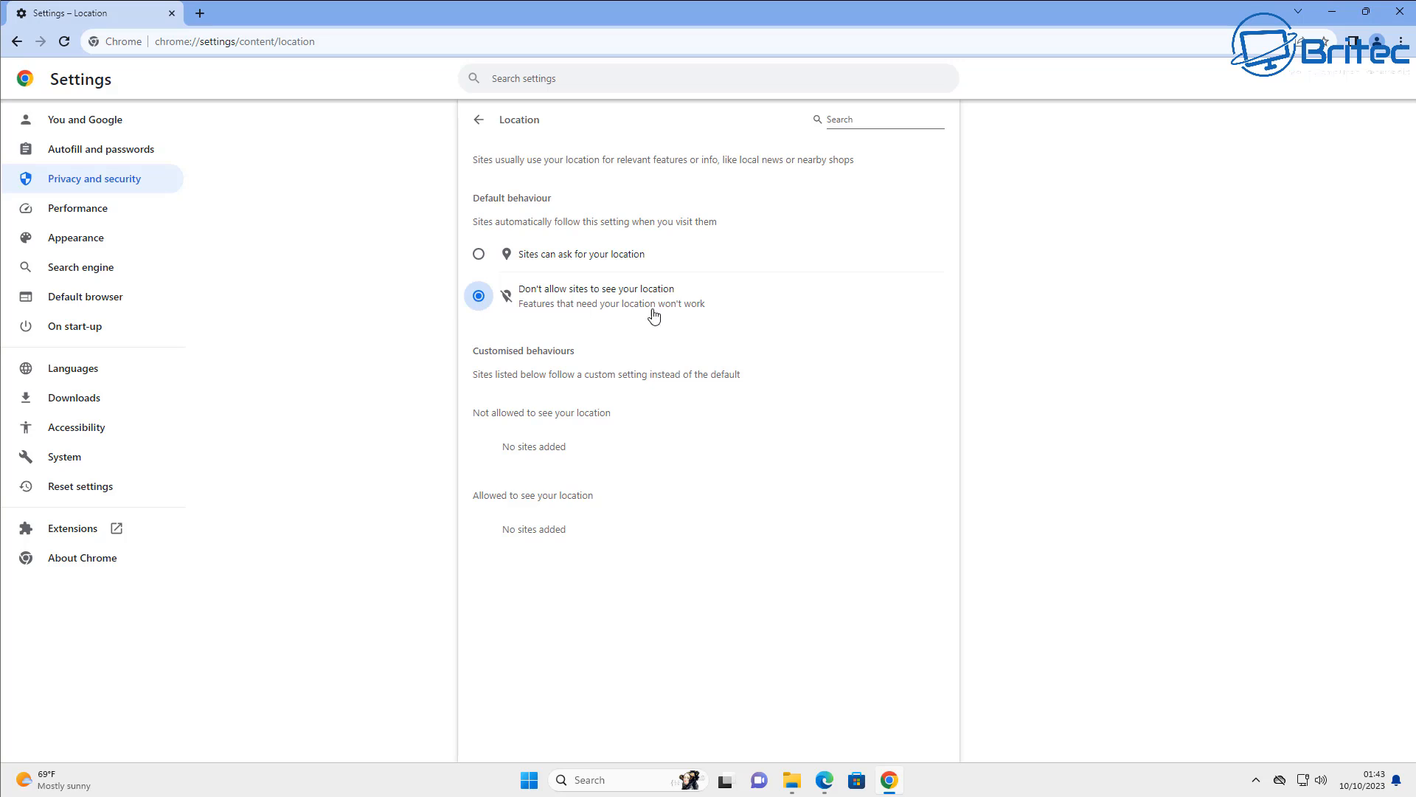
mouse_move(562, 334)
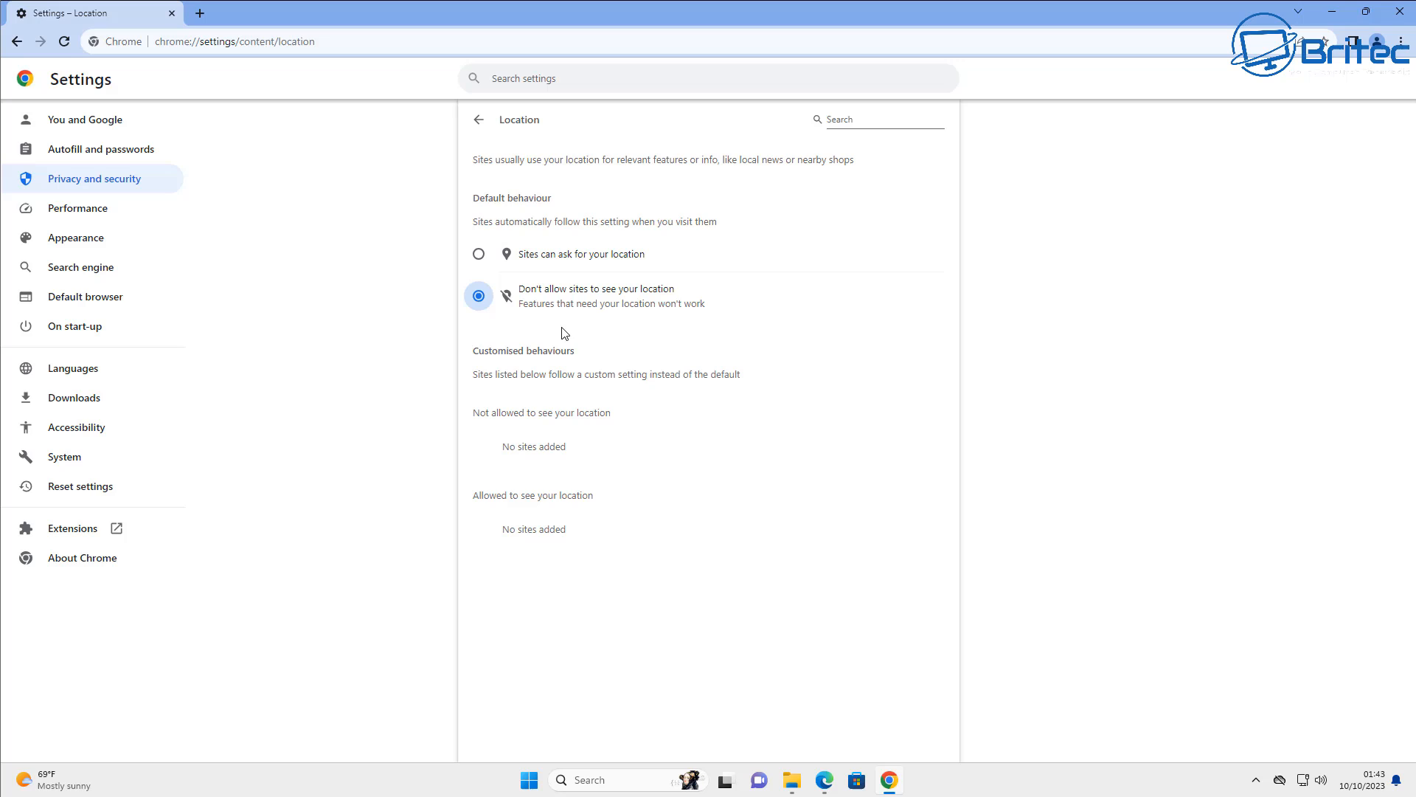
left_click(479, 120)
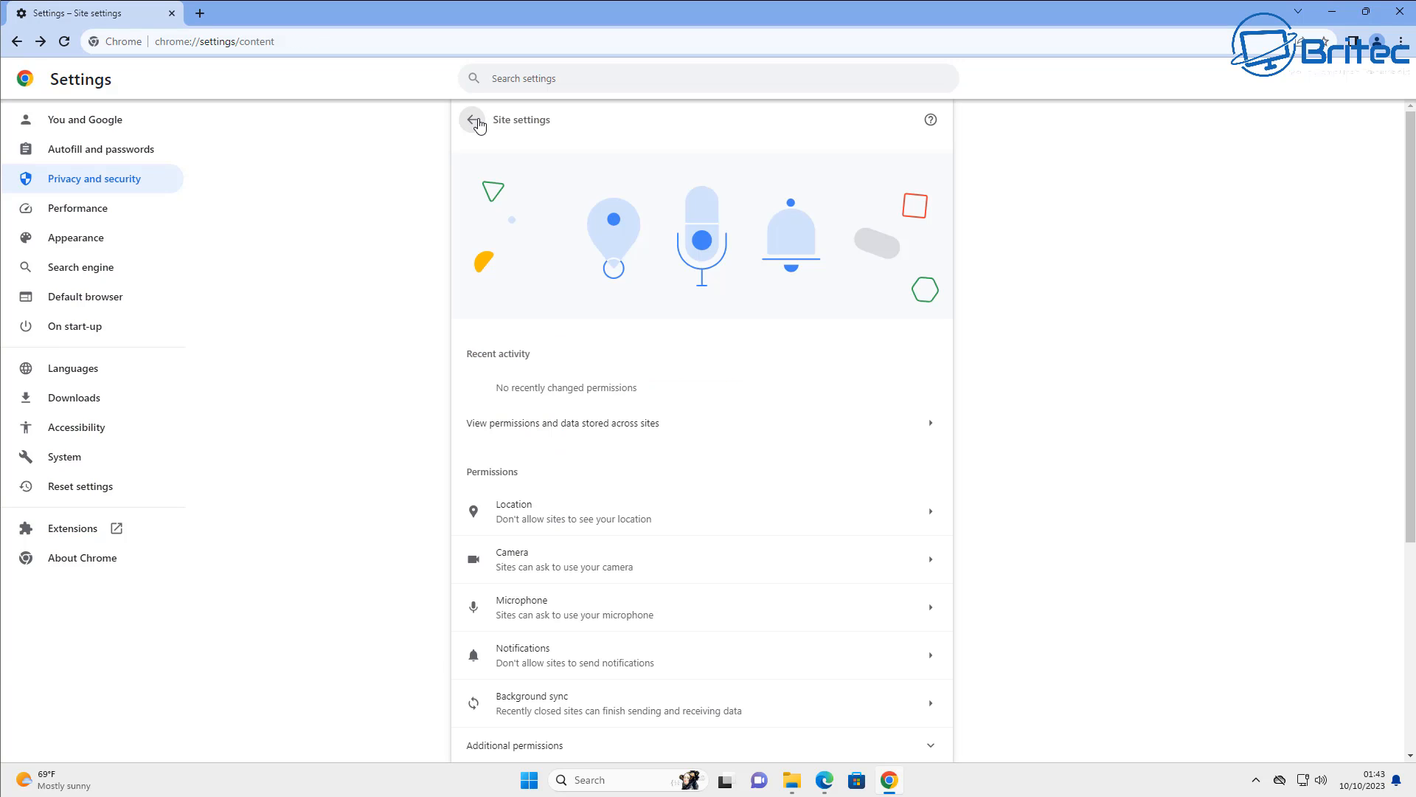
mouse_move(5, 655)
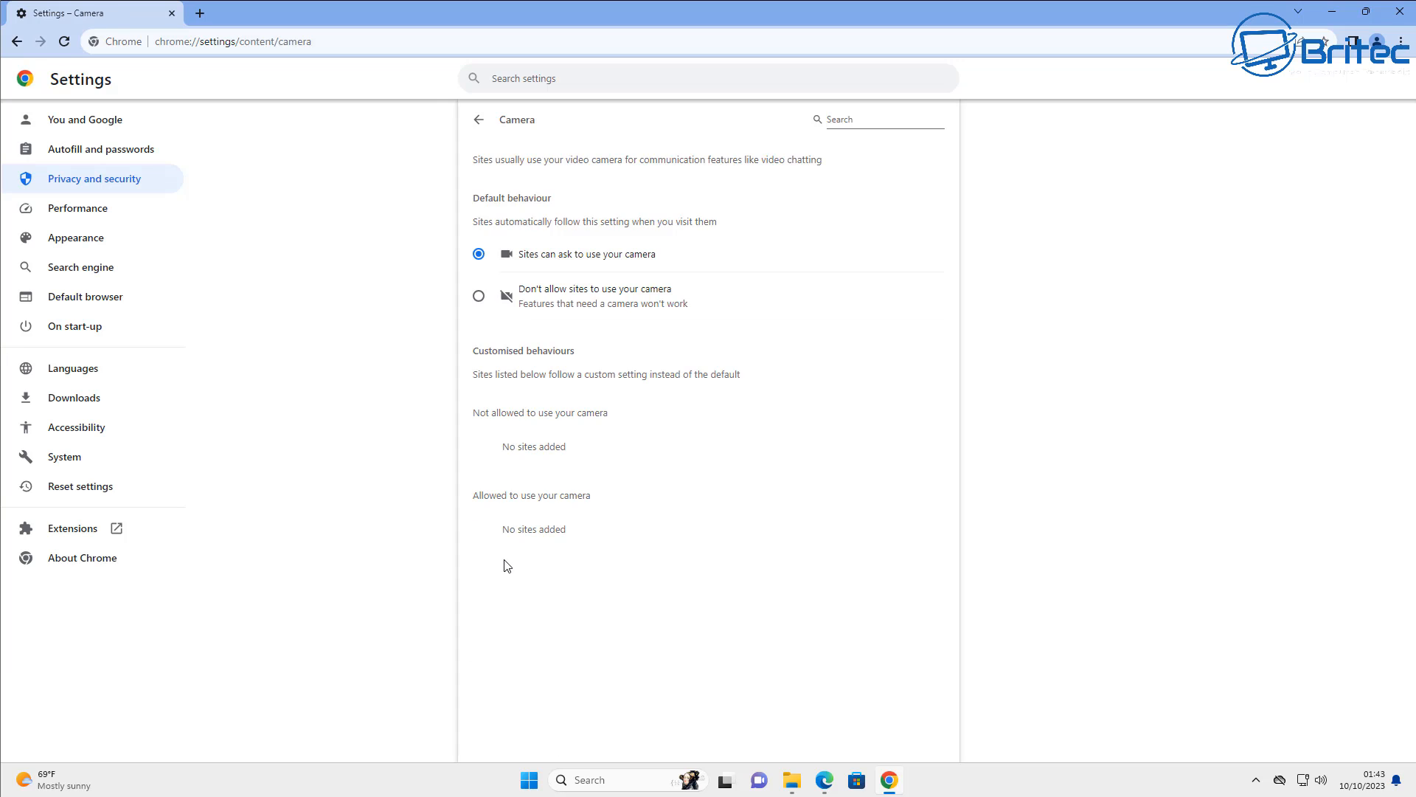
mouse_move(478, 301)
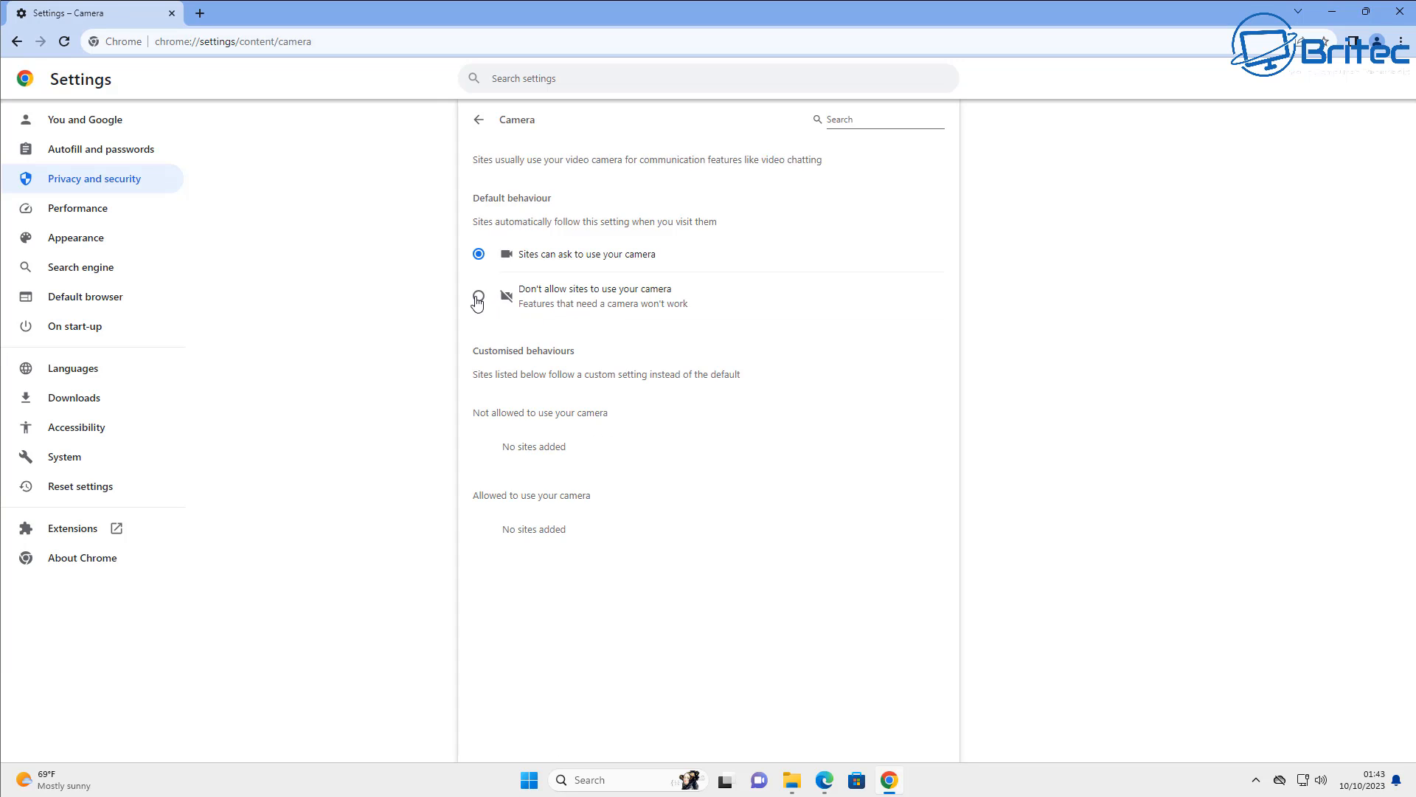
Step: Block all sites from using your camera and microphone
left_click(478, 295)
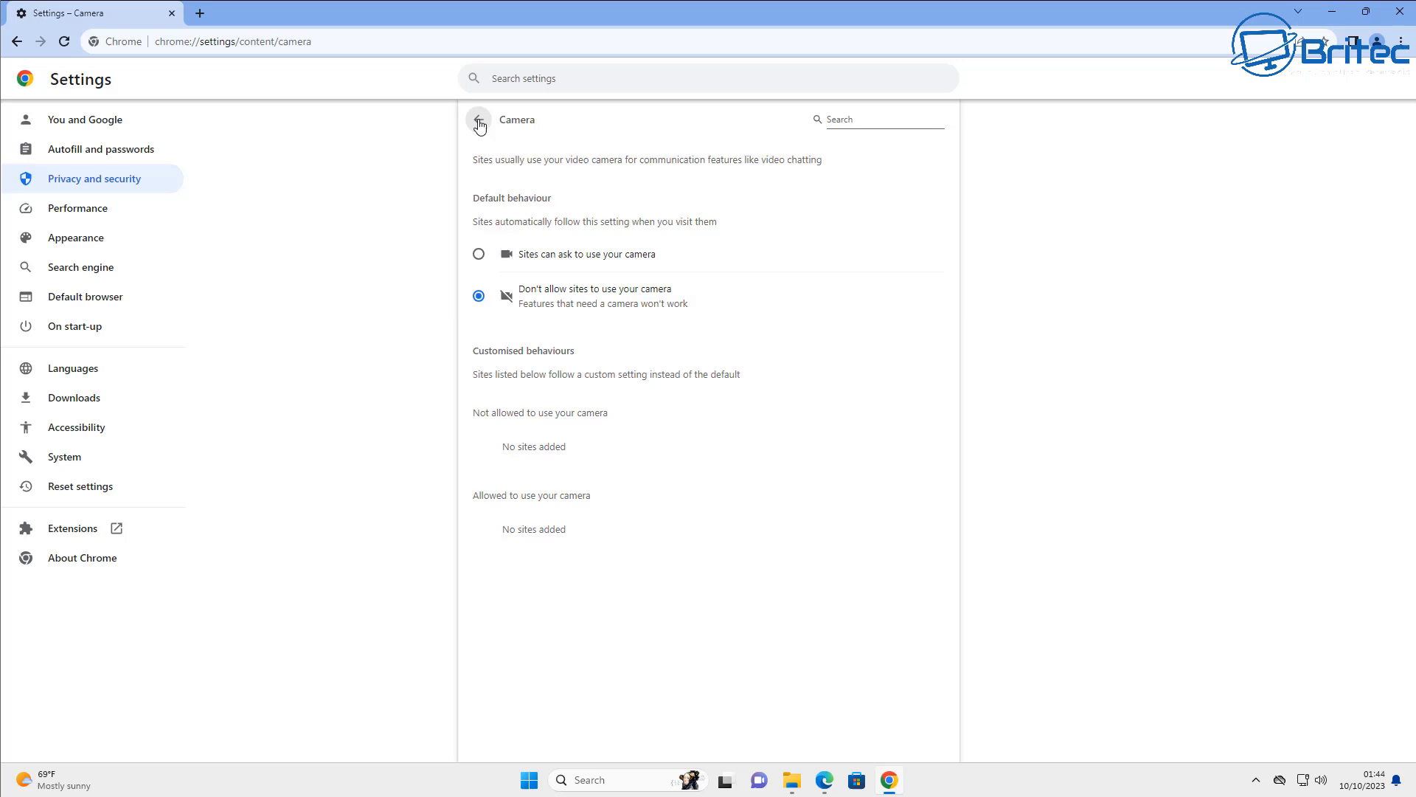
left_click(478, 119)
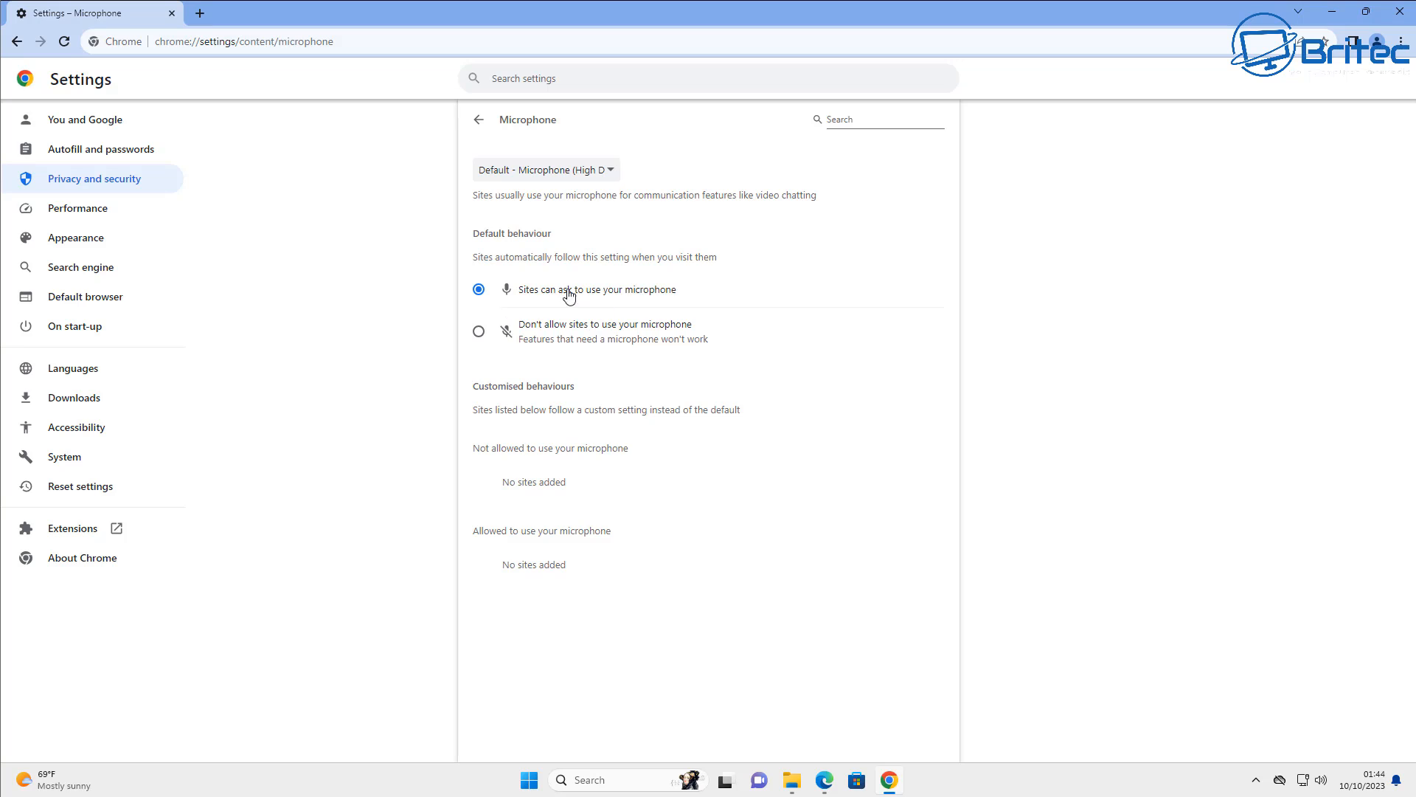
mouse_move(521, 320)
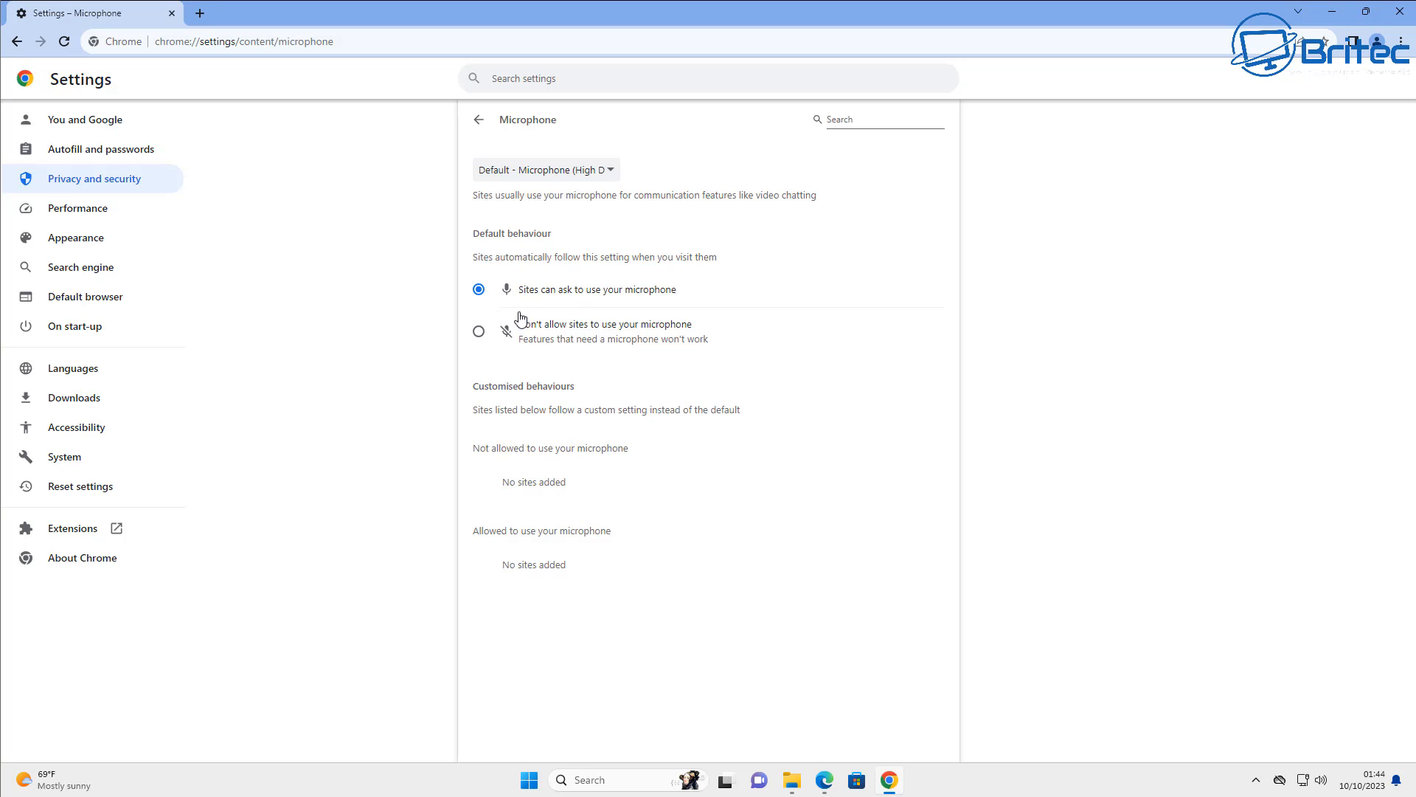
left_click(478, 330)
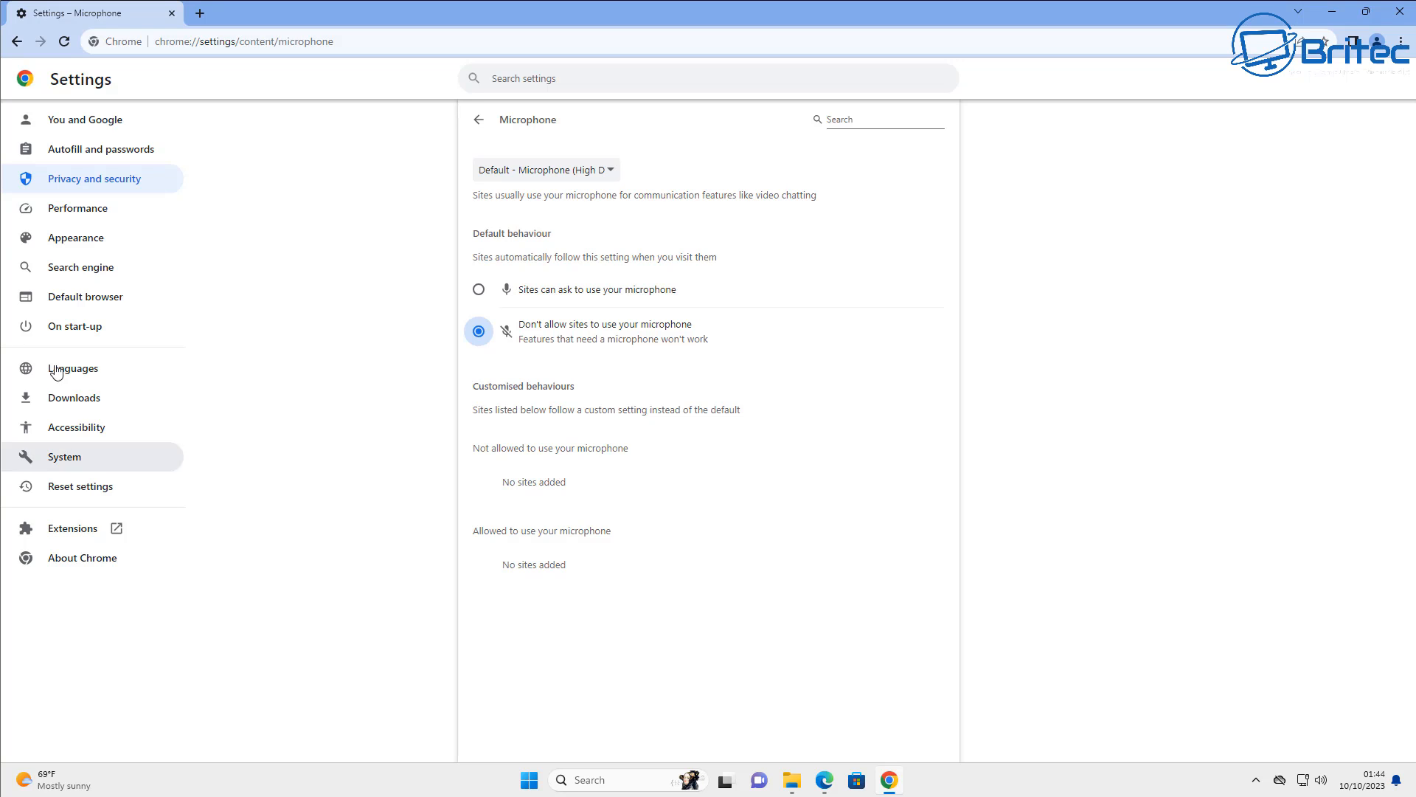
left_click(470, 119)
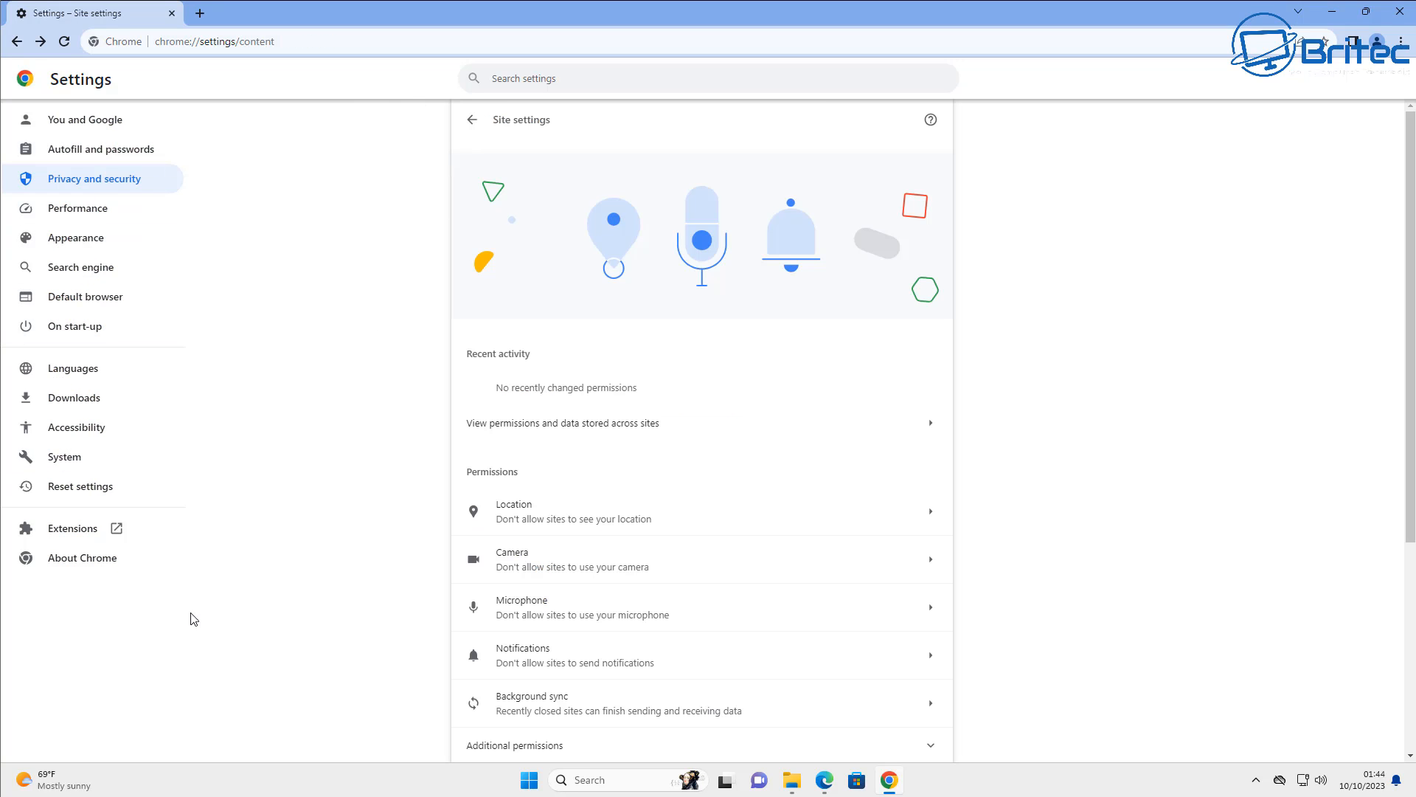
mouse_move(5, 787)
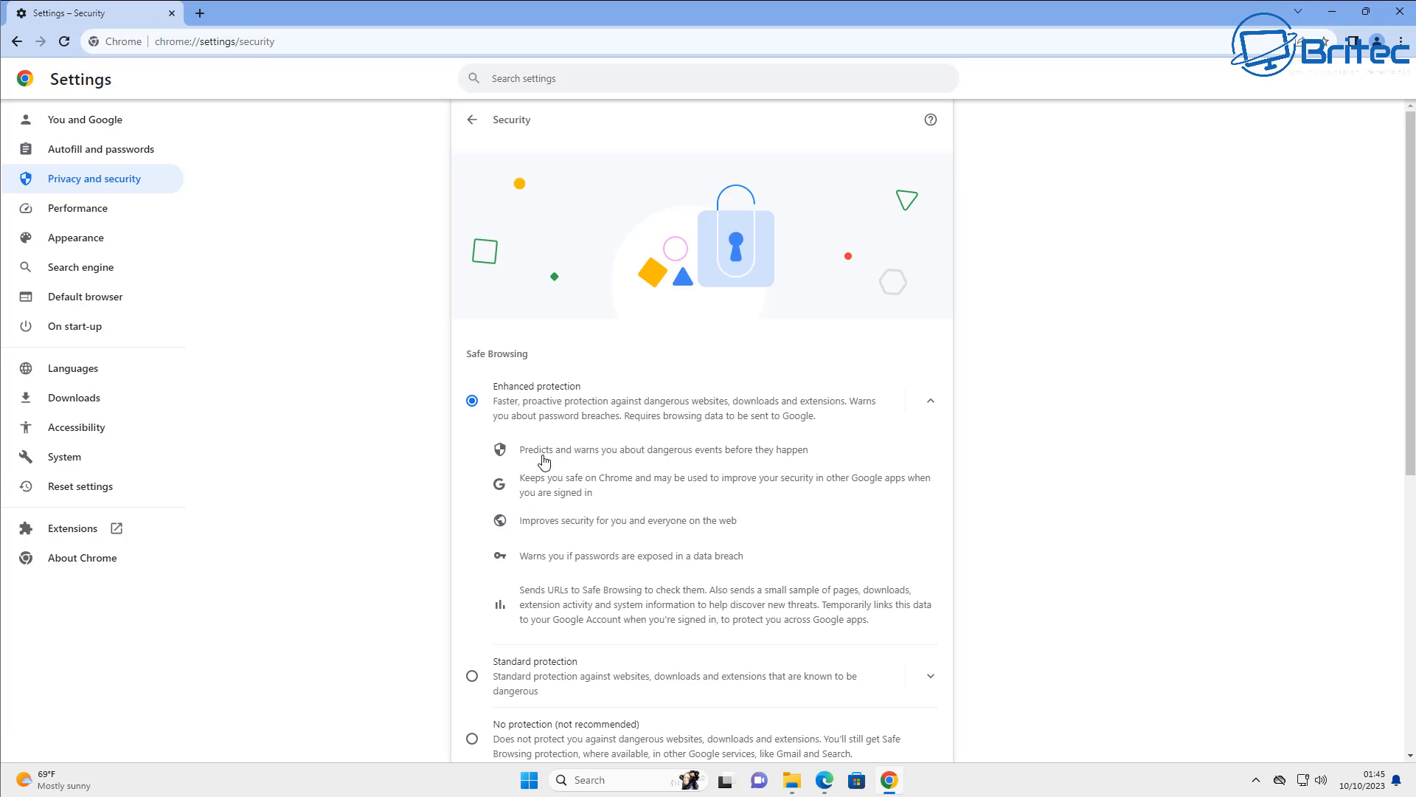
mouse_move(601, 431)
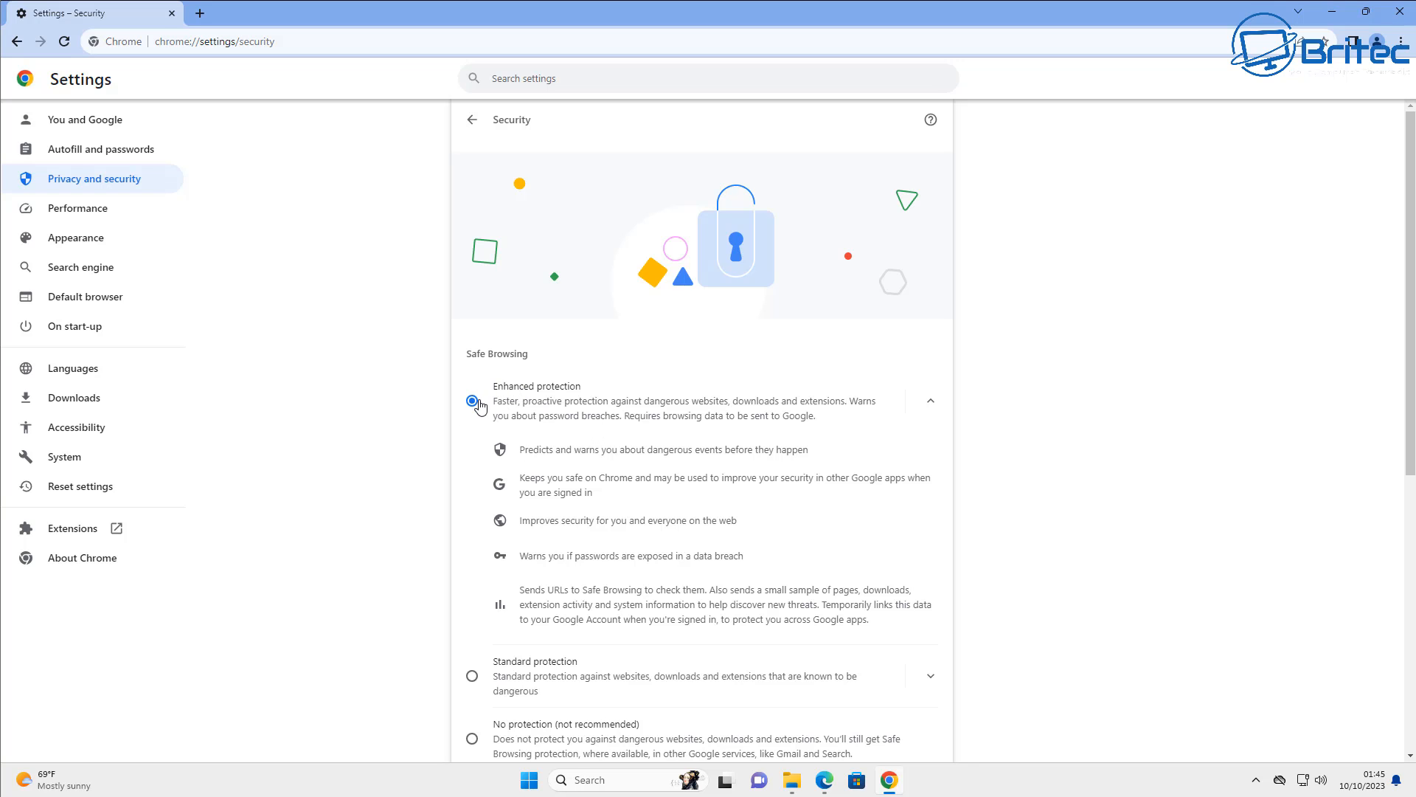
Step: Scroll the Security settings down to the Advanced section
scroll("down", 3)
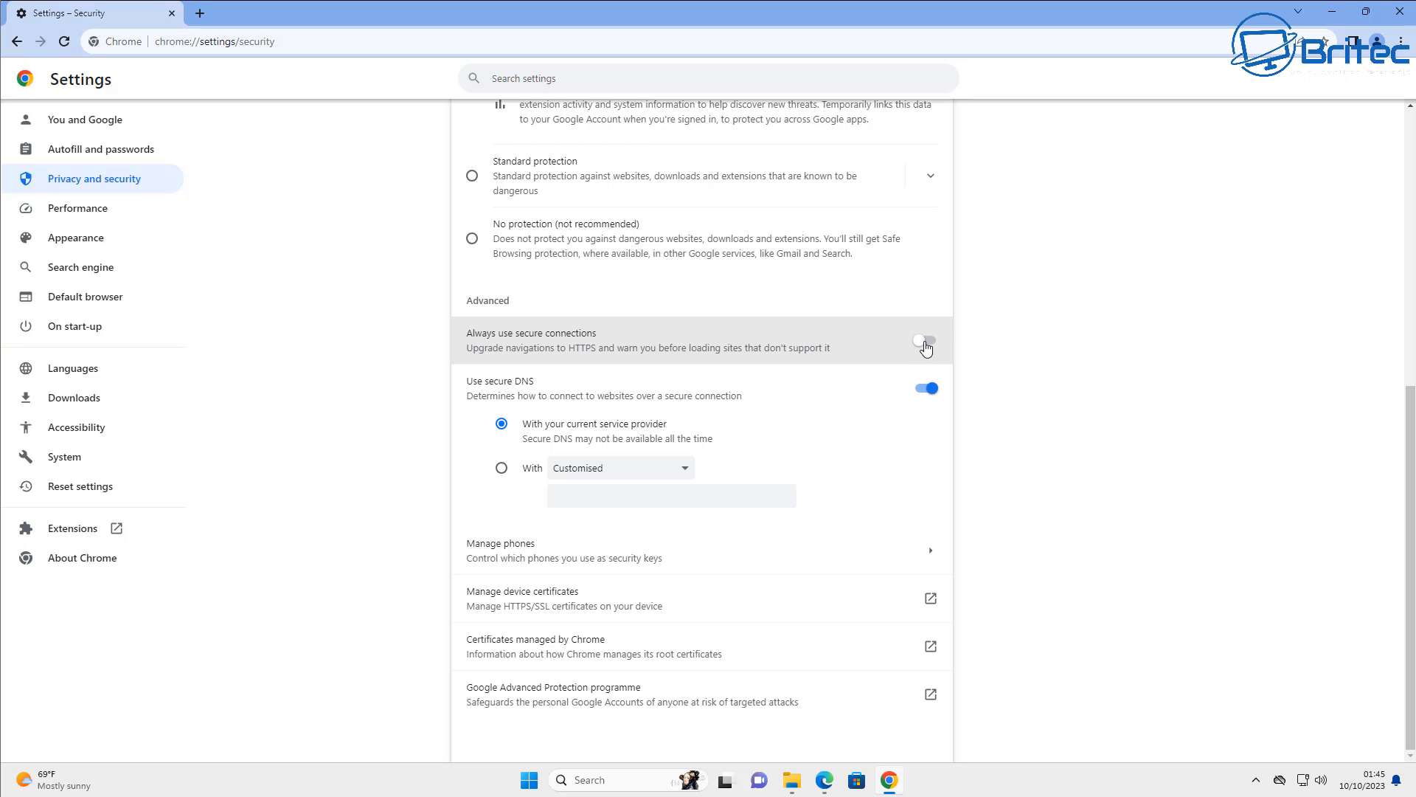
Step: Turn on 'Always use secure connections' and pick Cloudflare (1.1.1.1) as secure DNS provider
left_click(925, 341)
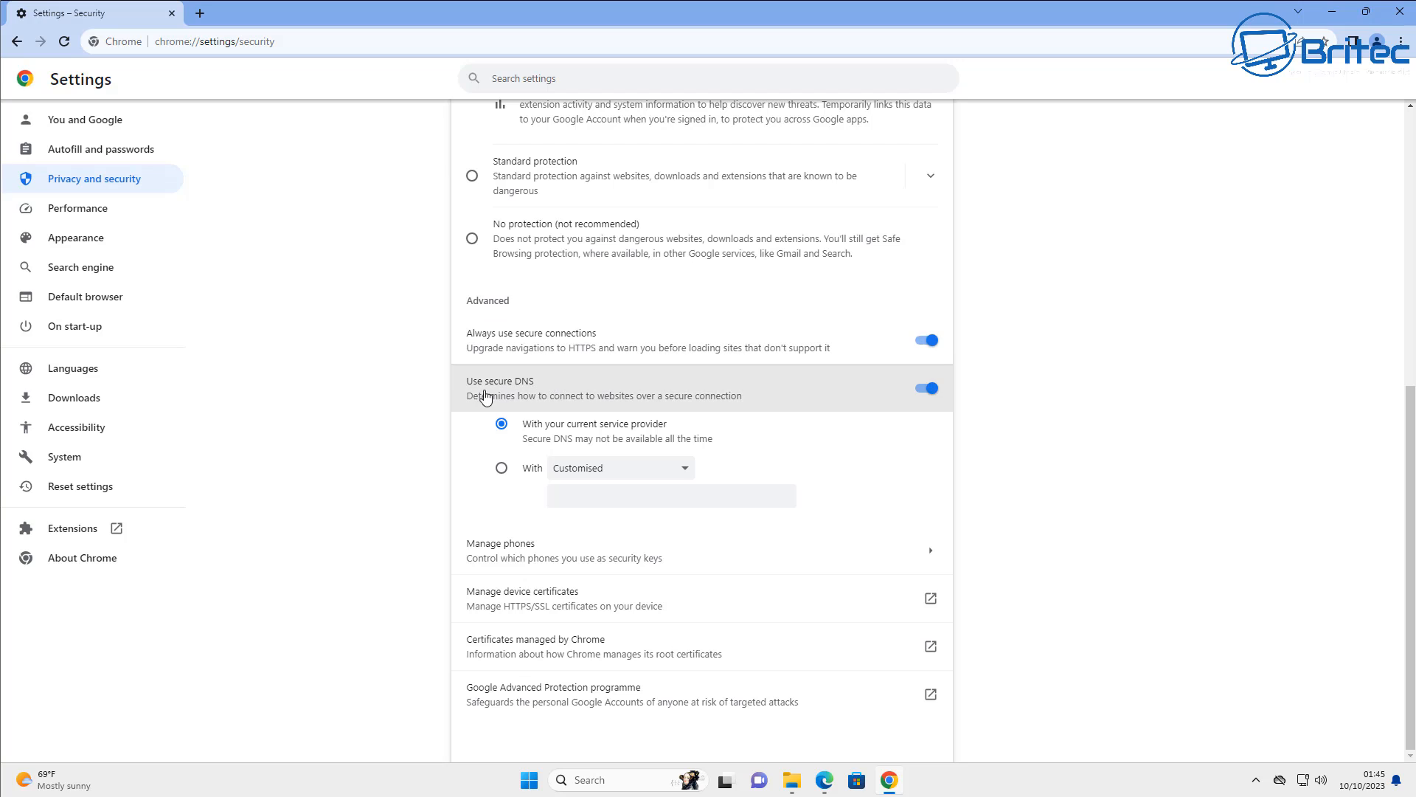
mouse_move(385, 683)
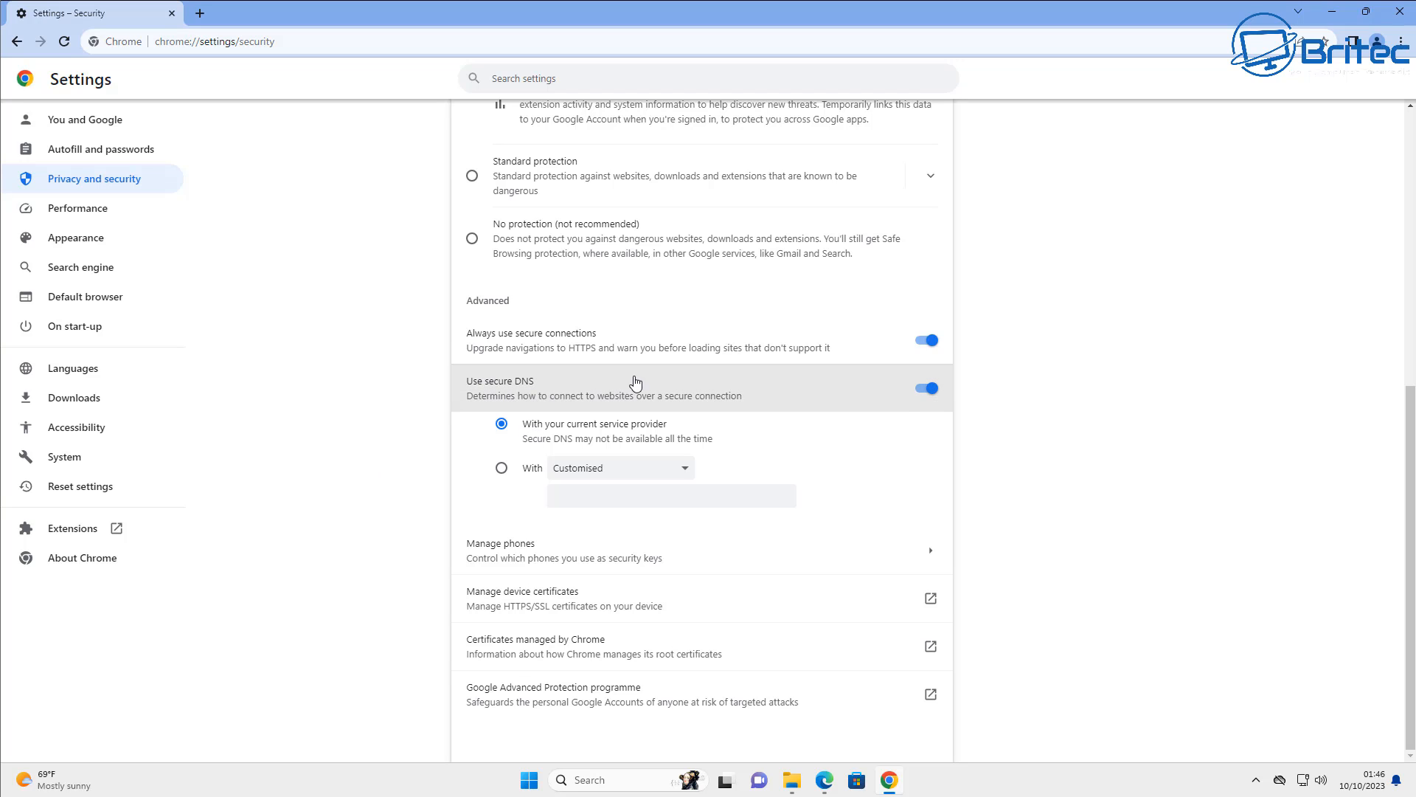
mouse_move(804, 422)
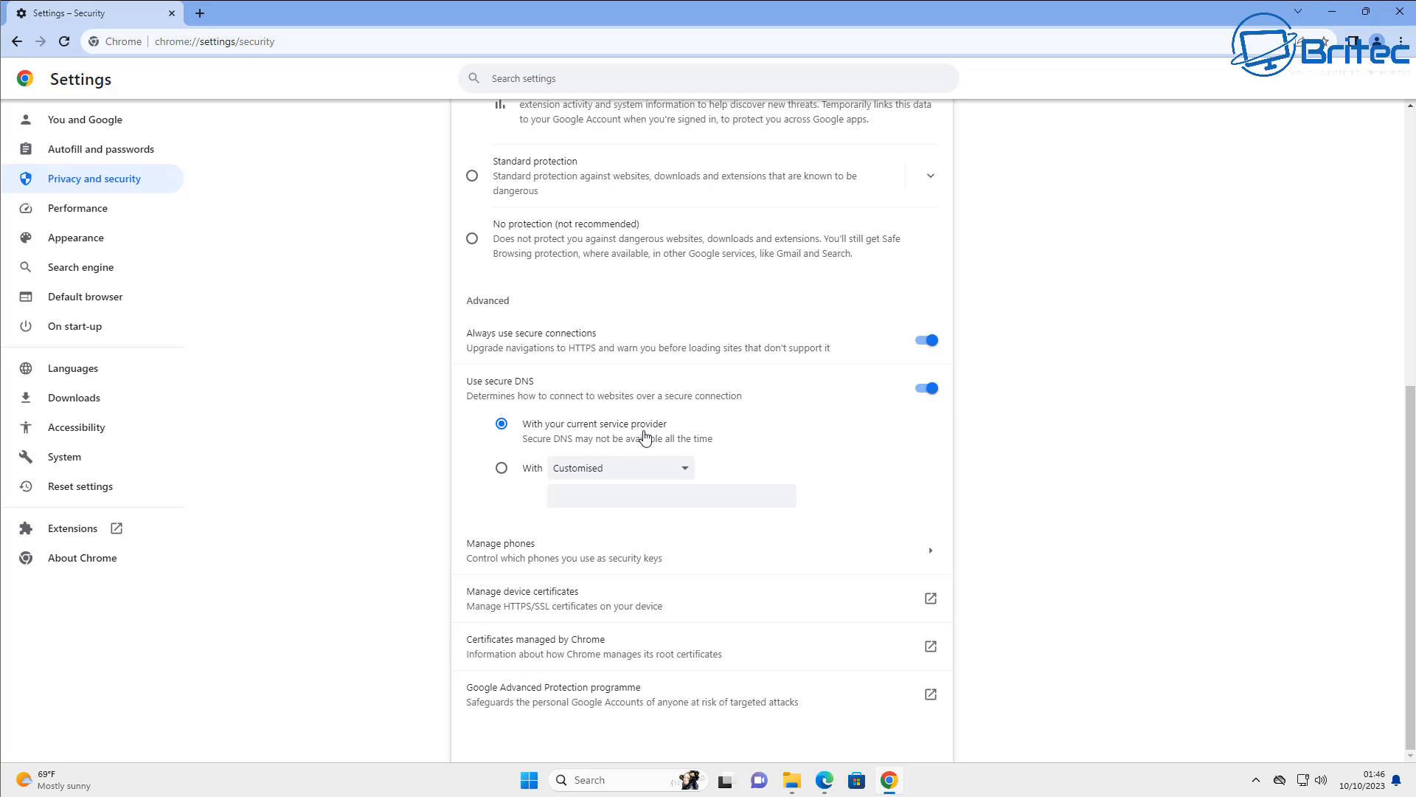
left_click(501, 467)
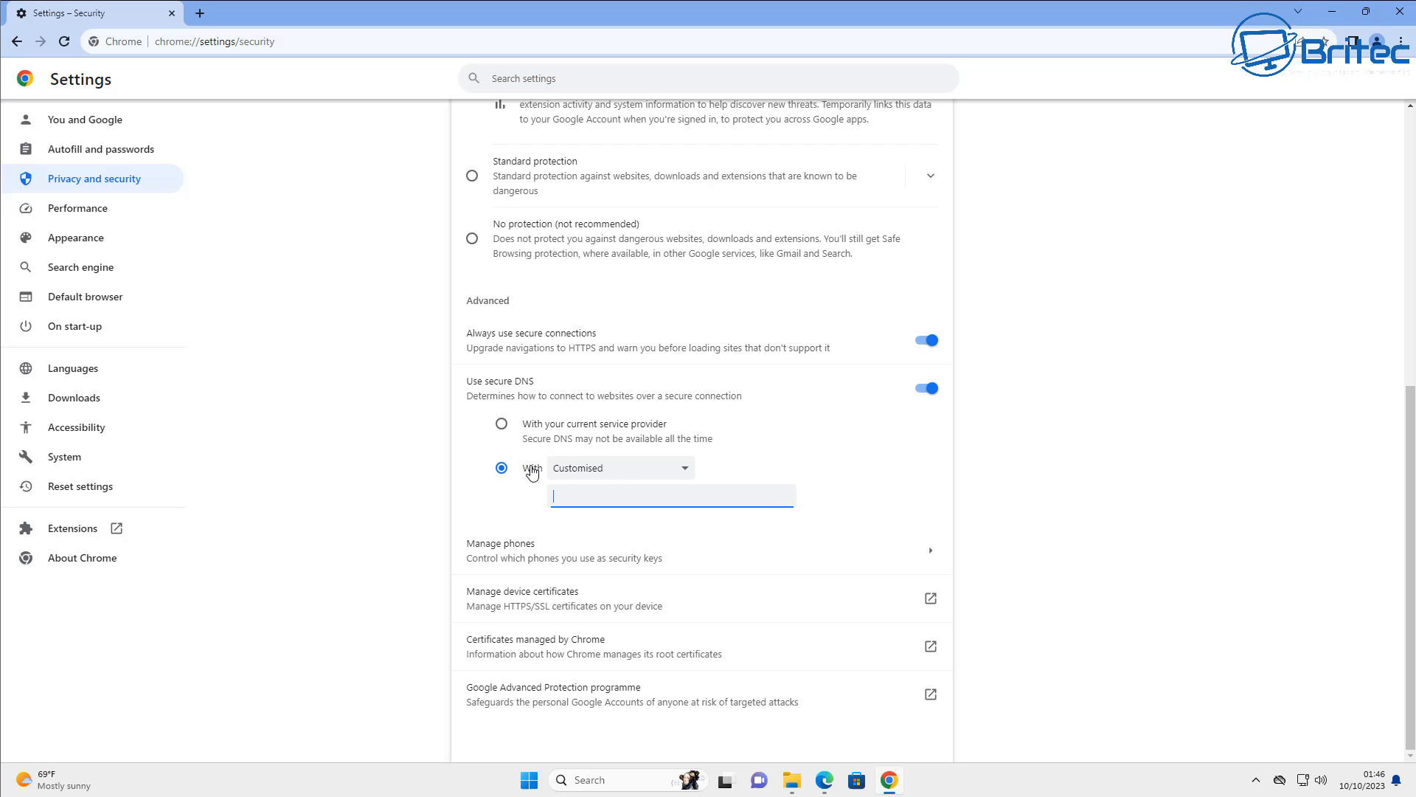
left_click(619, 468)
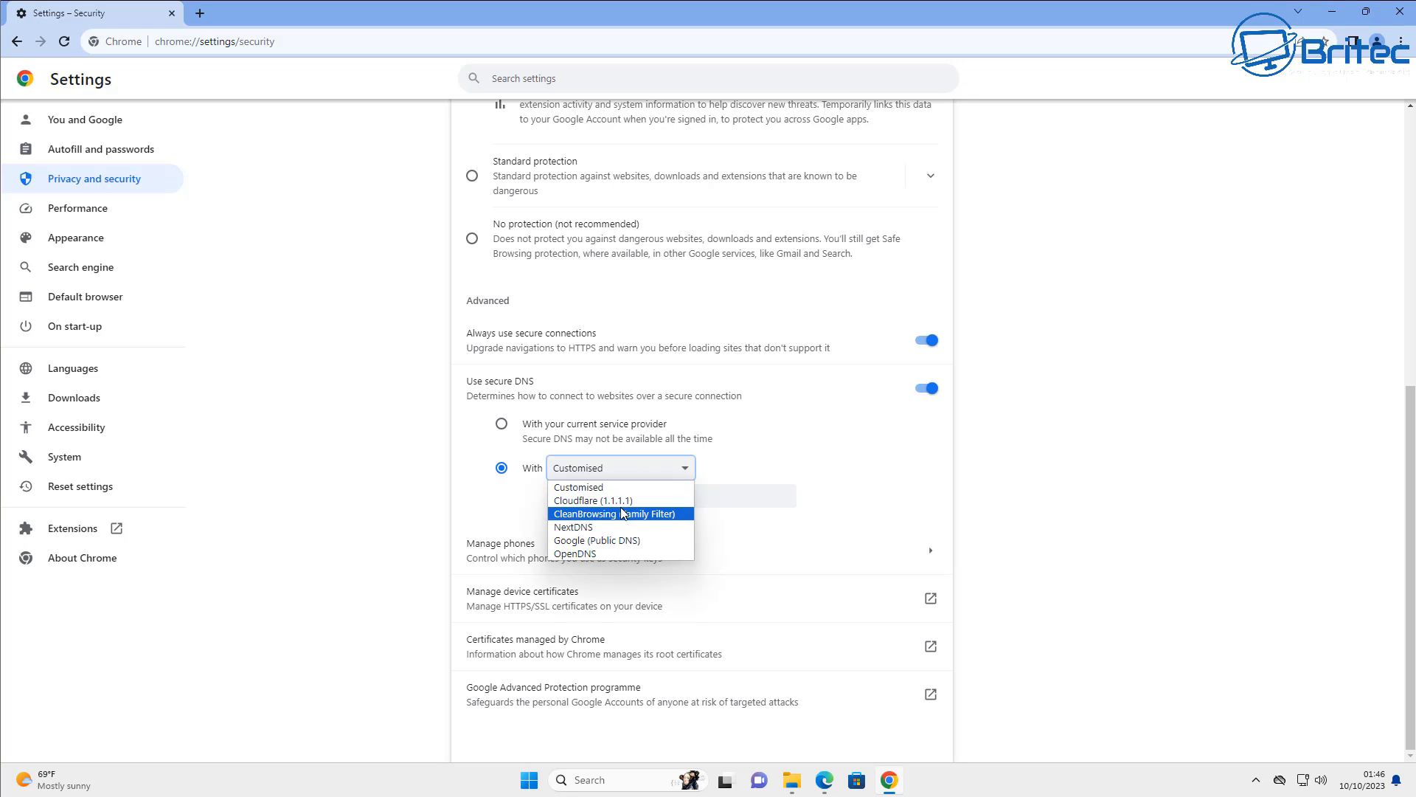
left_click(593, 500)
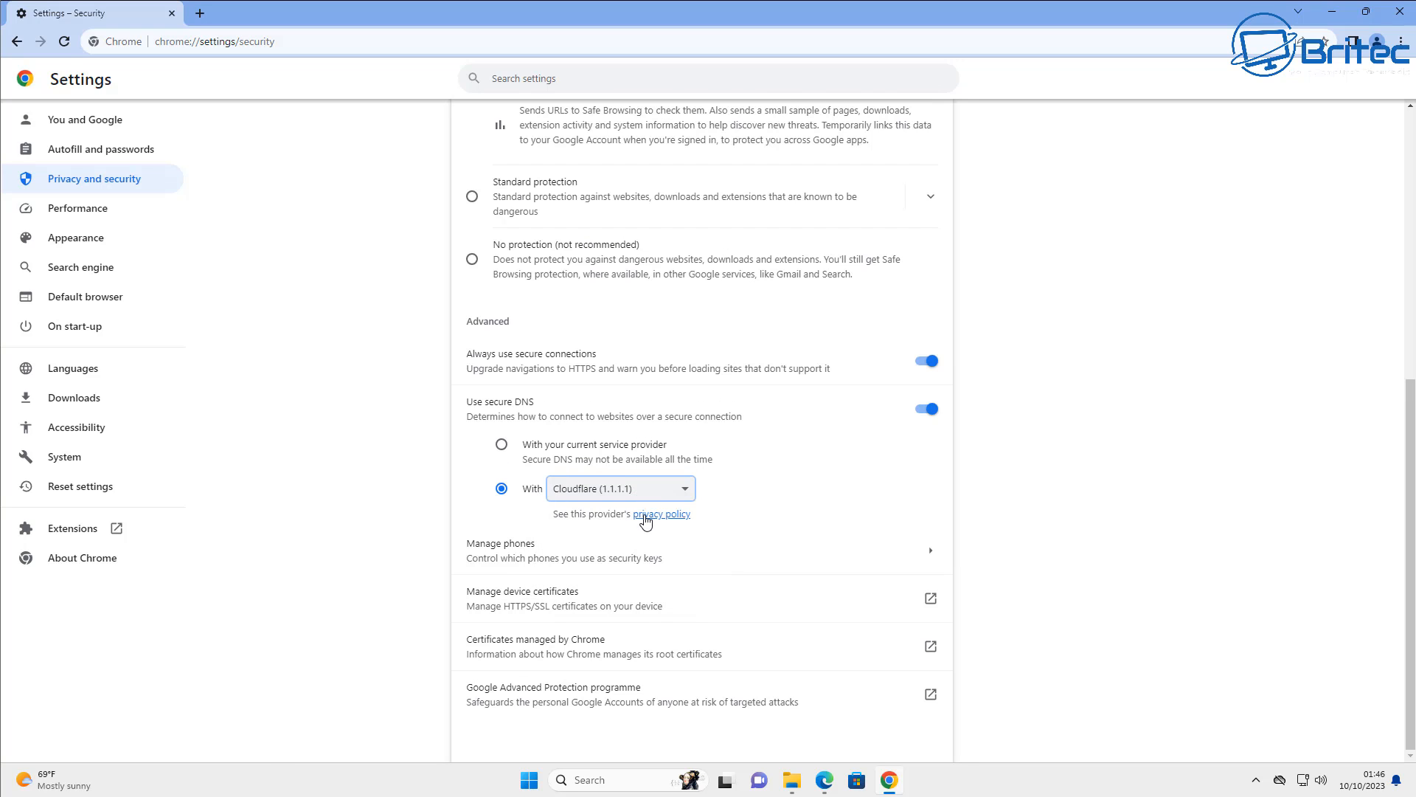
Step: Keep Cloudflare (1.1.1.1) selected and return to the Privacy and security overview
left_click(619, 488)
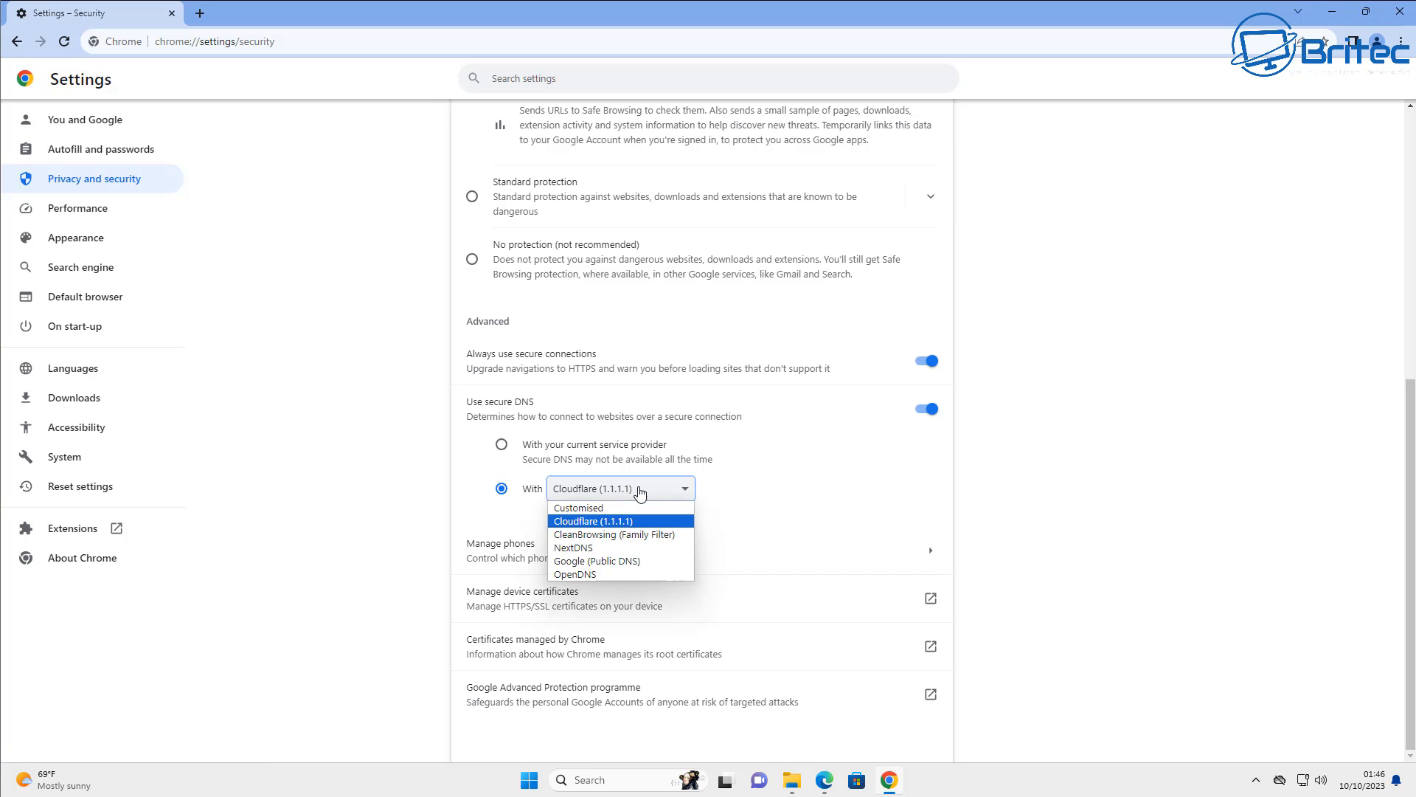
mouse_move(602, 516)
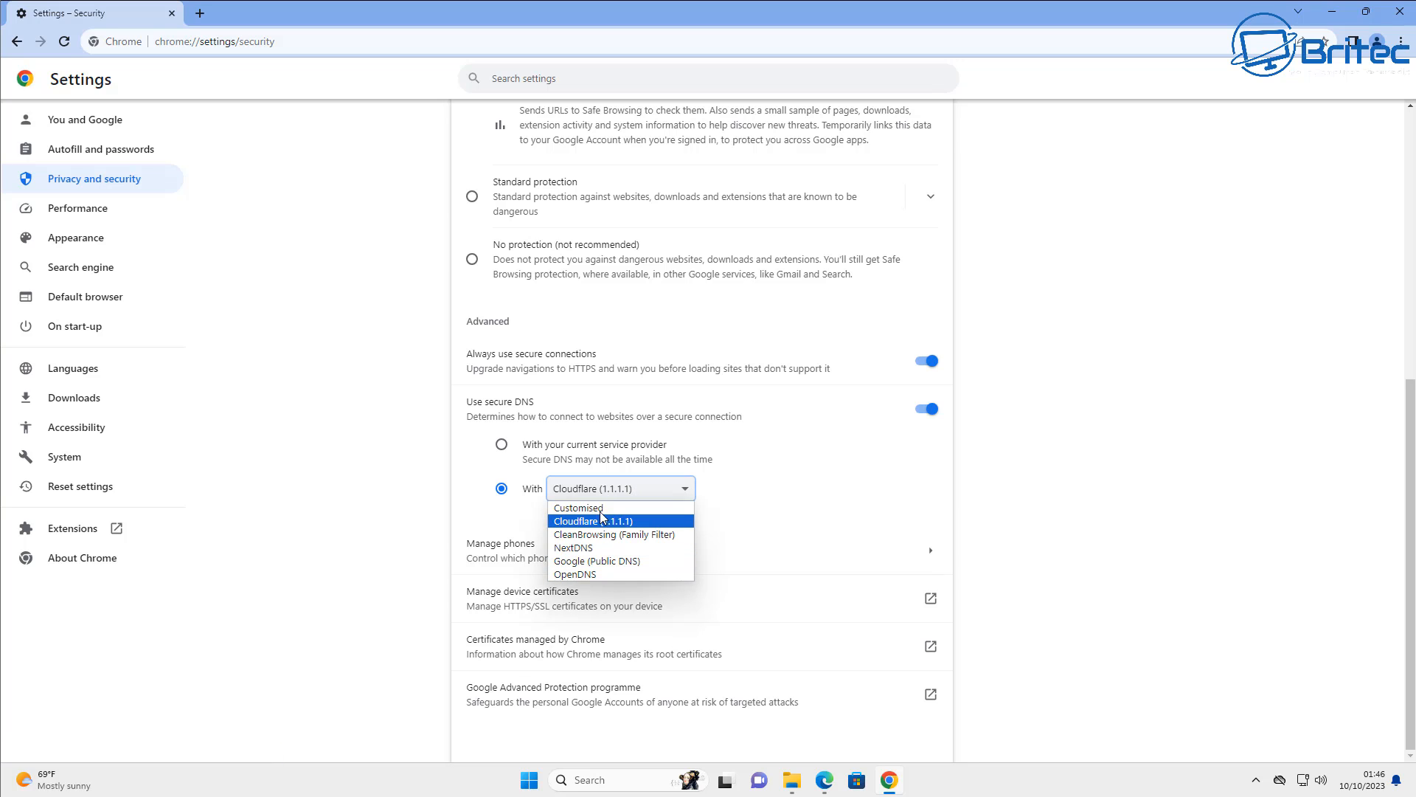
left_click(594, 521)
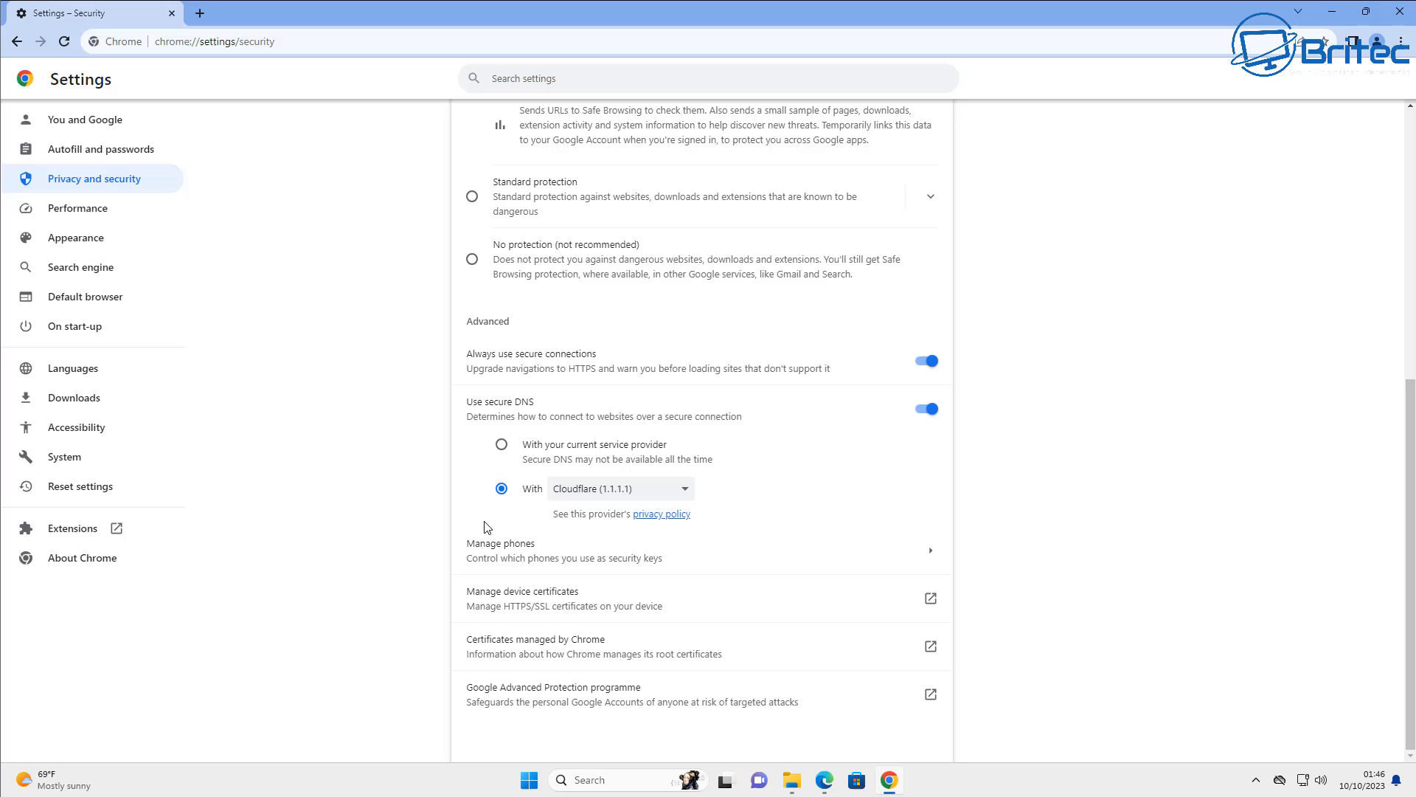
mouse_move(251, 522)
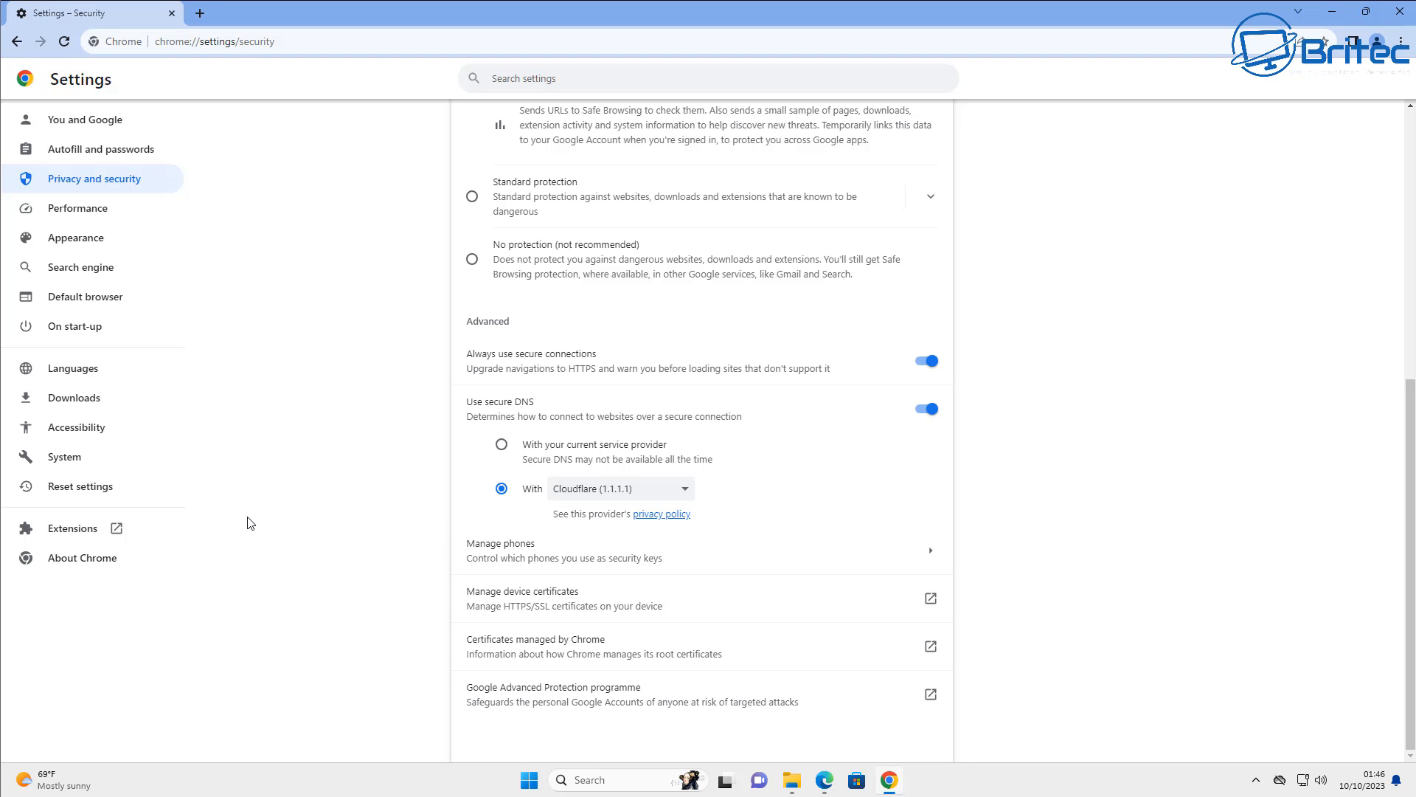
mouse_move(3, 593)
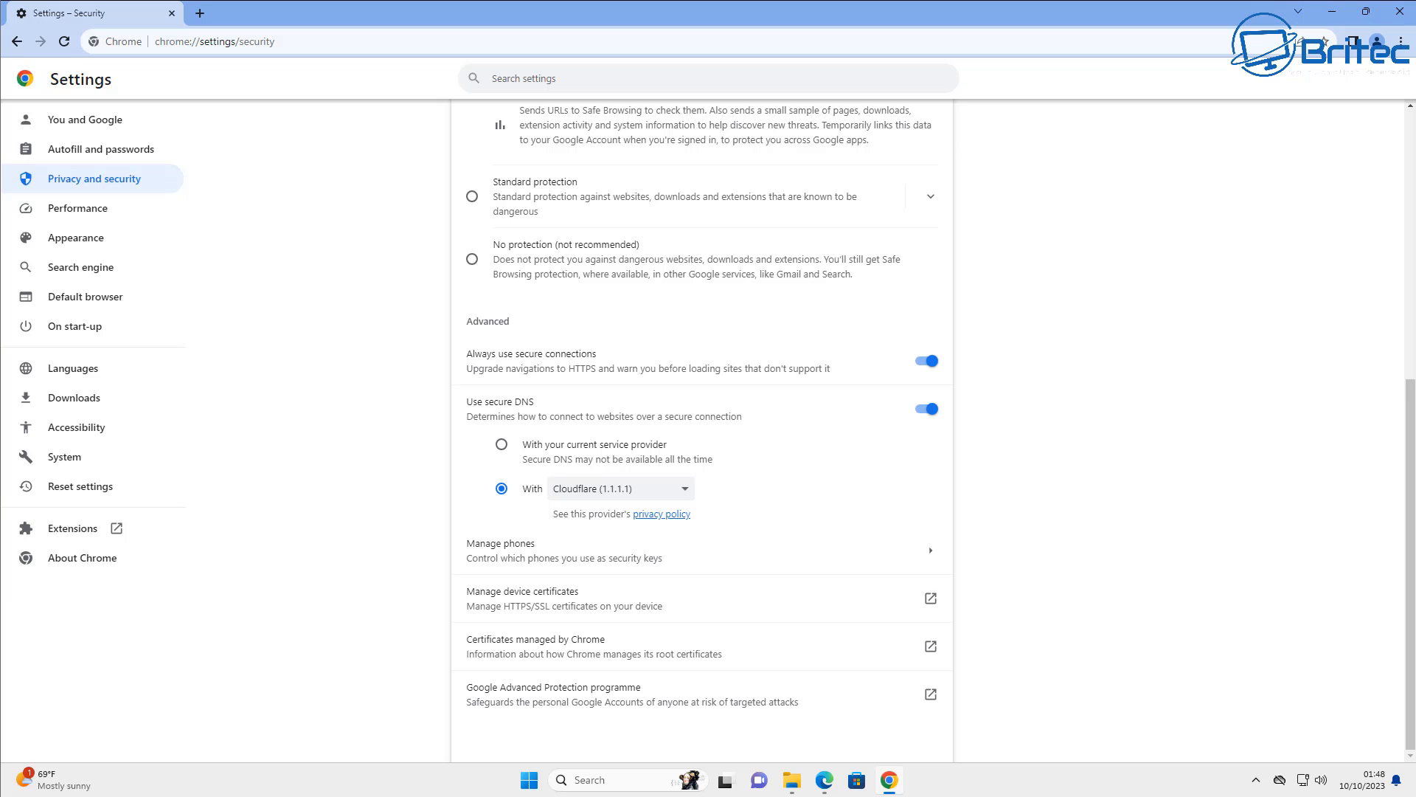
left_click(92, 179)
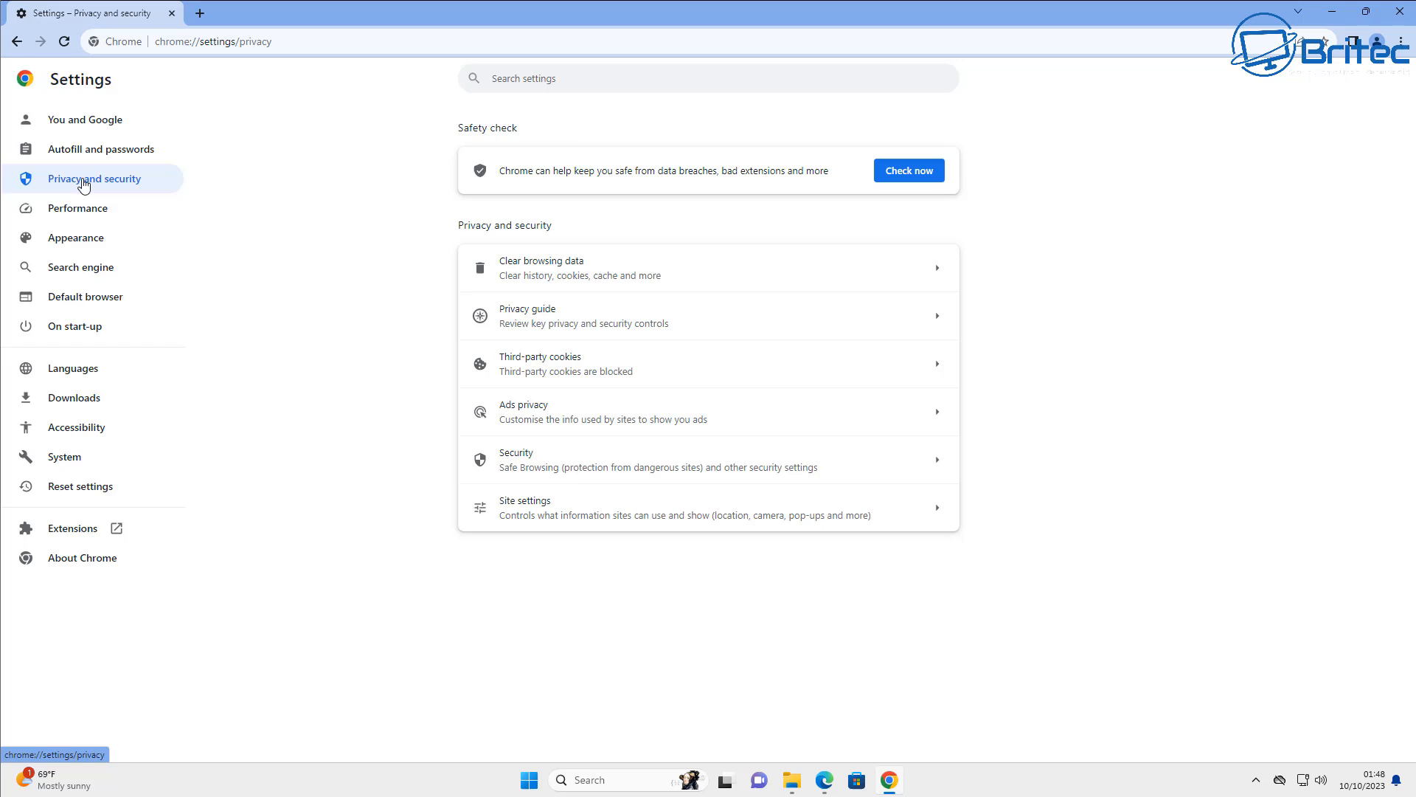
mouse_move(5, 726)
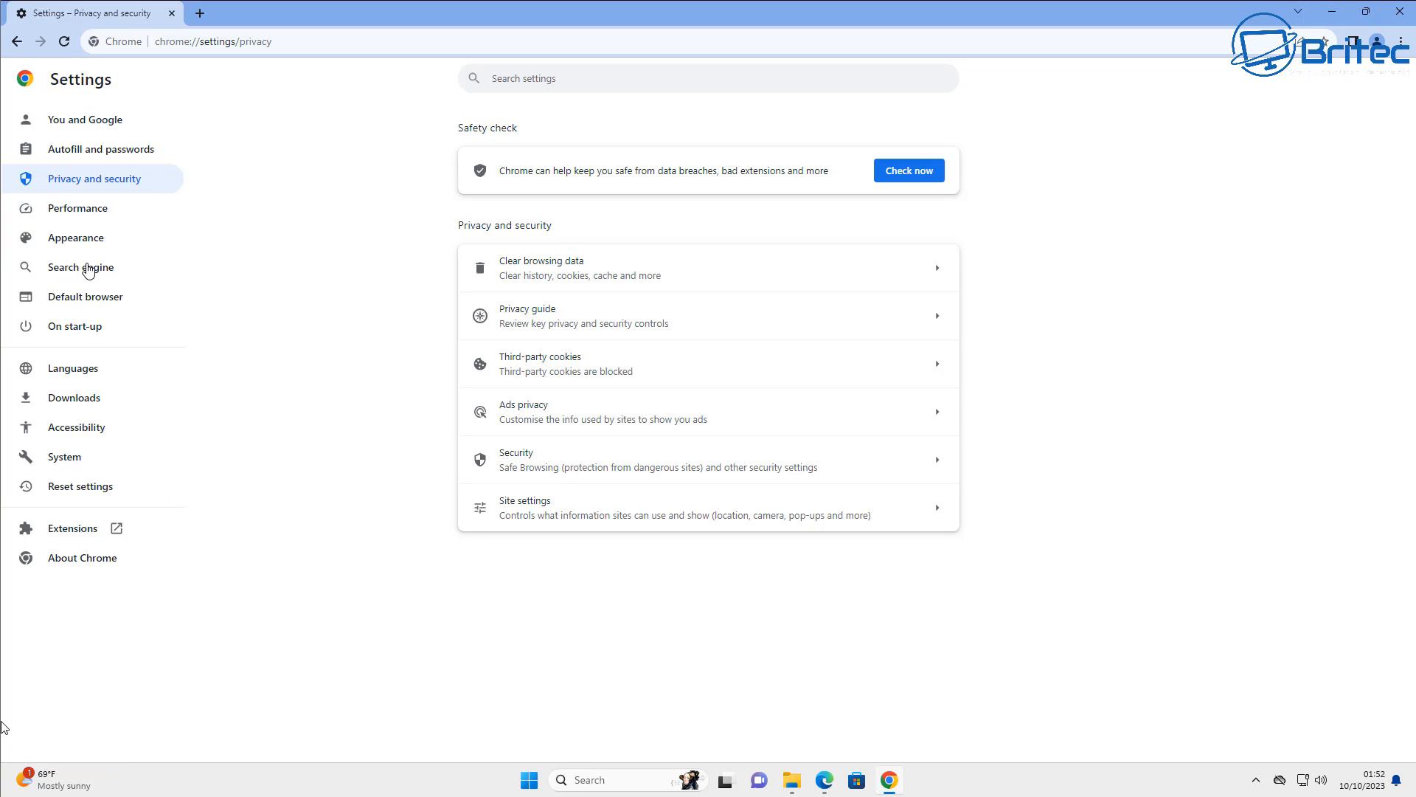
Step: Try DuckDuckGo as the address-bar search engine in Search engine settings
left_click(79, 267)
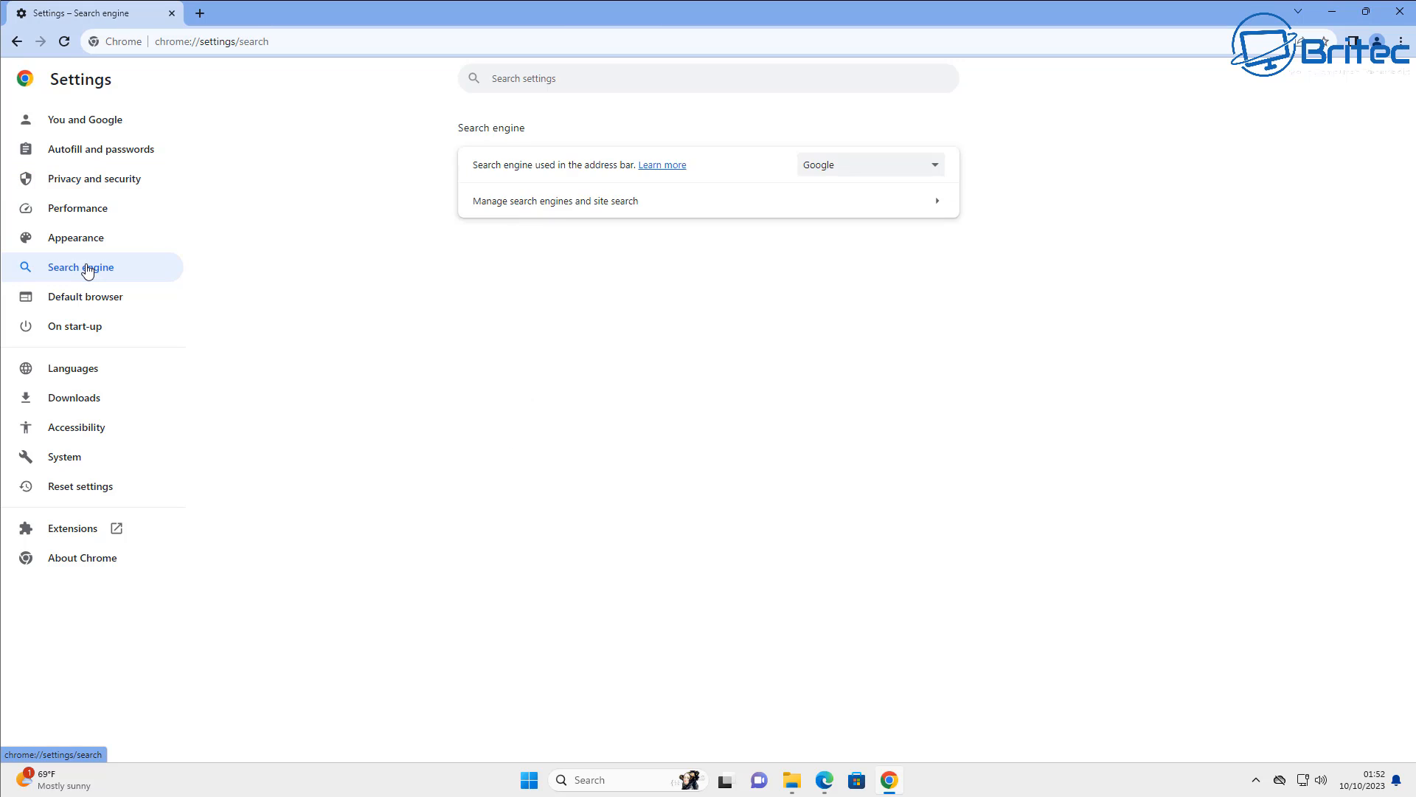
mouse_move(899, 172)
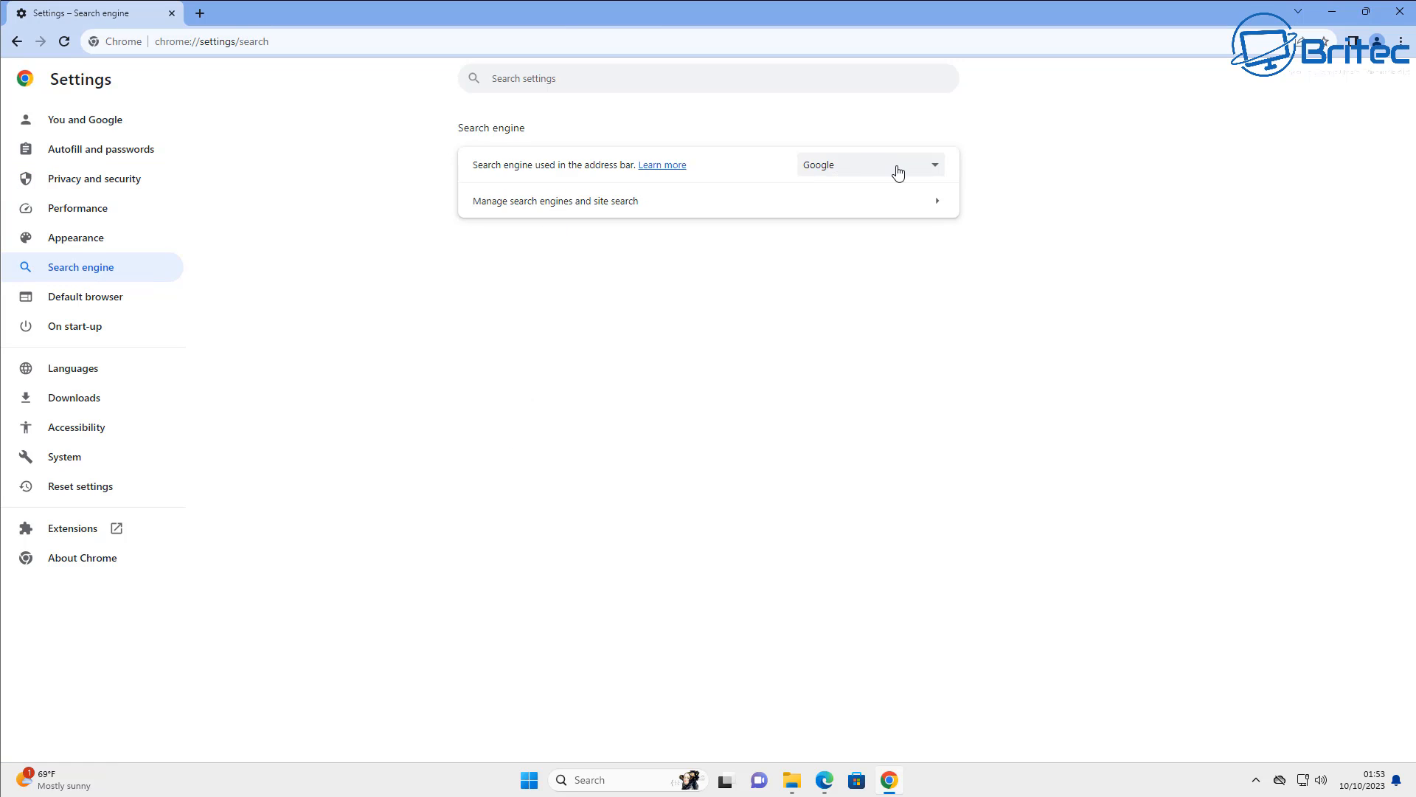
left_click(868, 163)
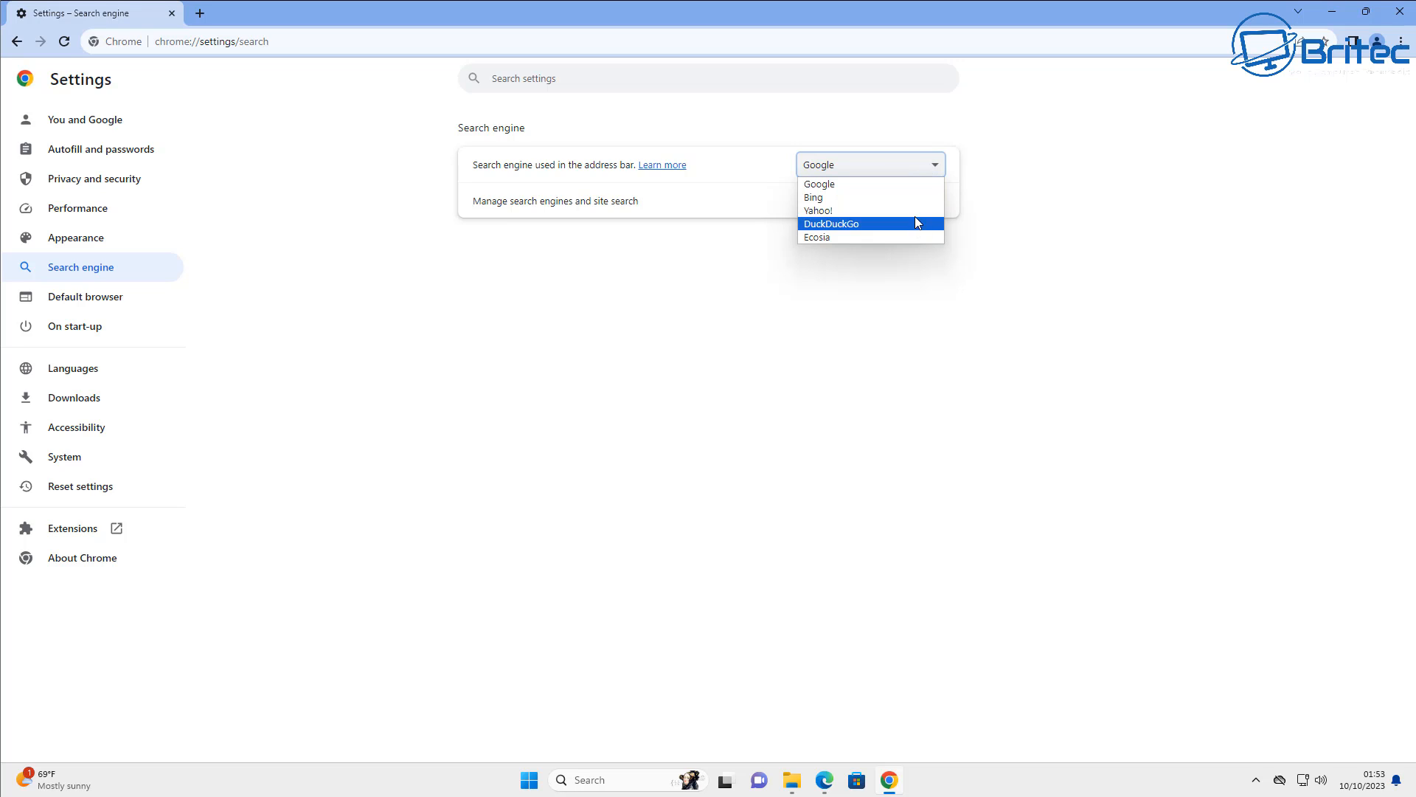
left_click(829, 223)
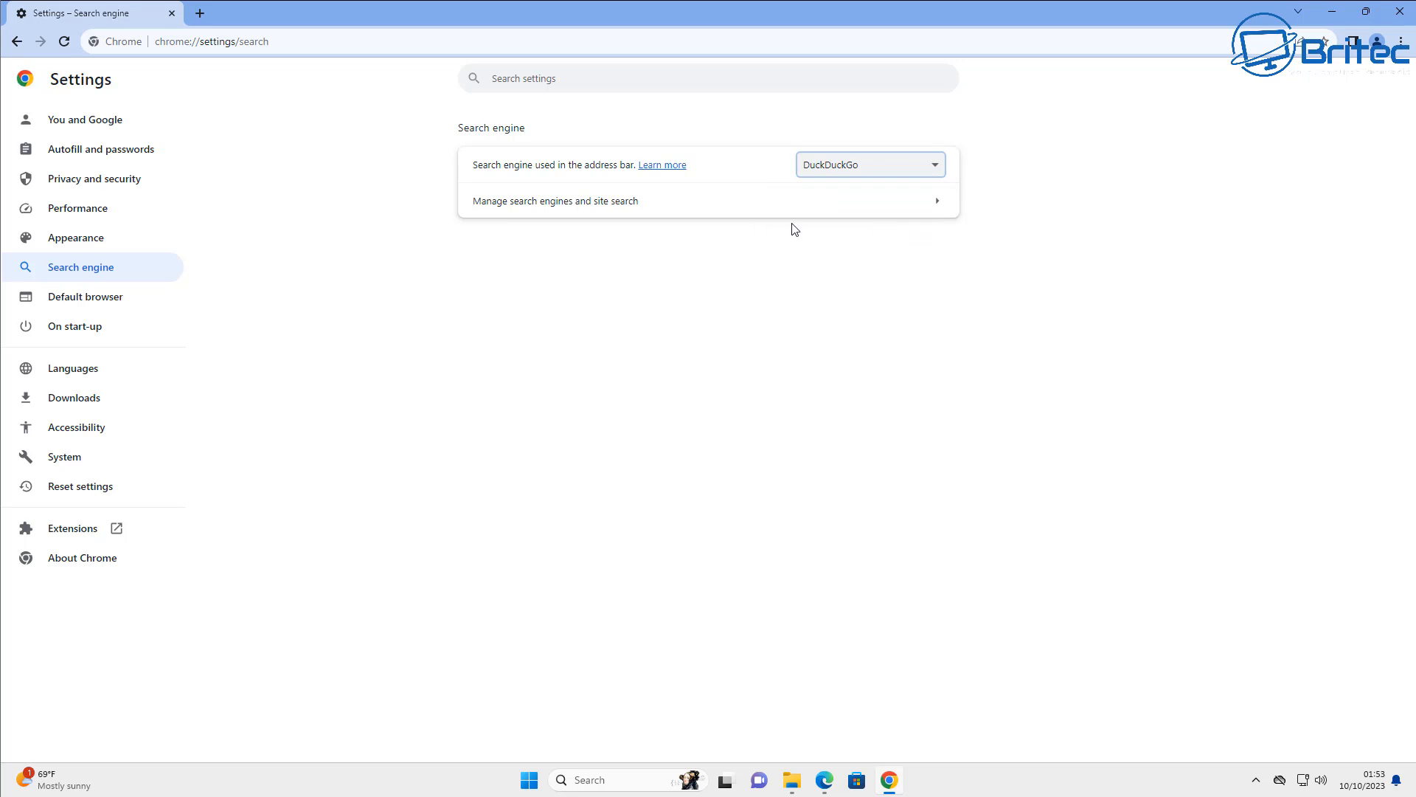
left_click(867, 164)
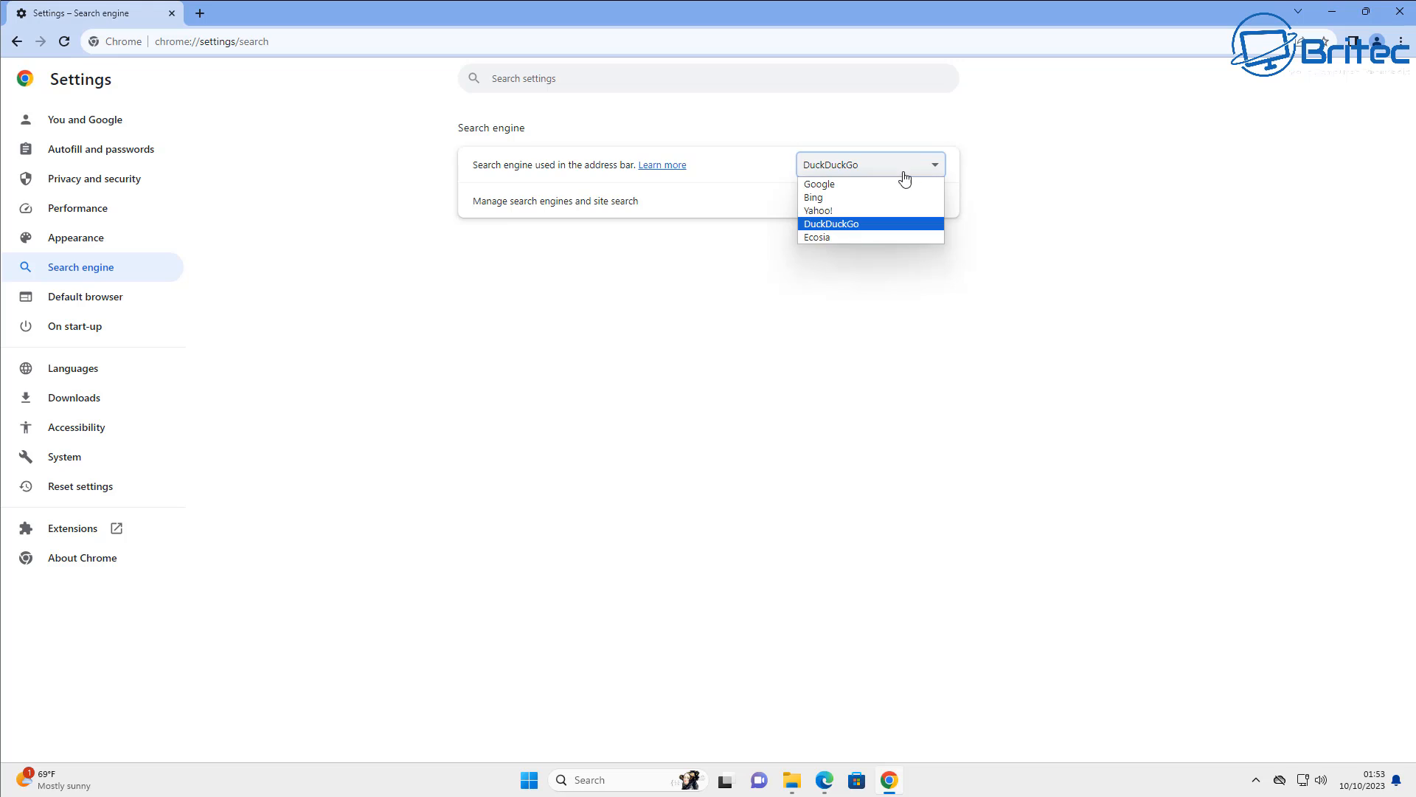
left_click(818, 182)
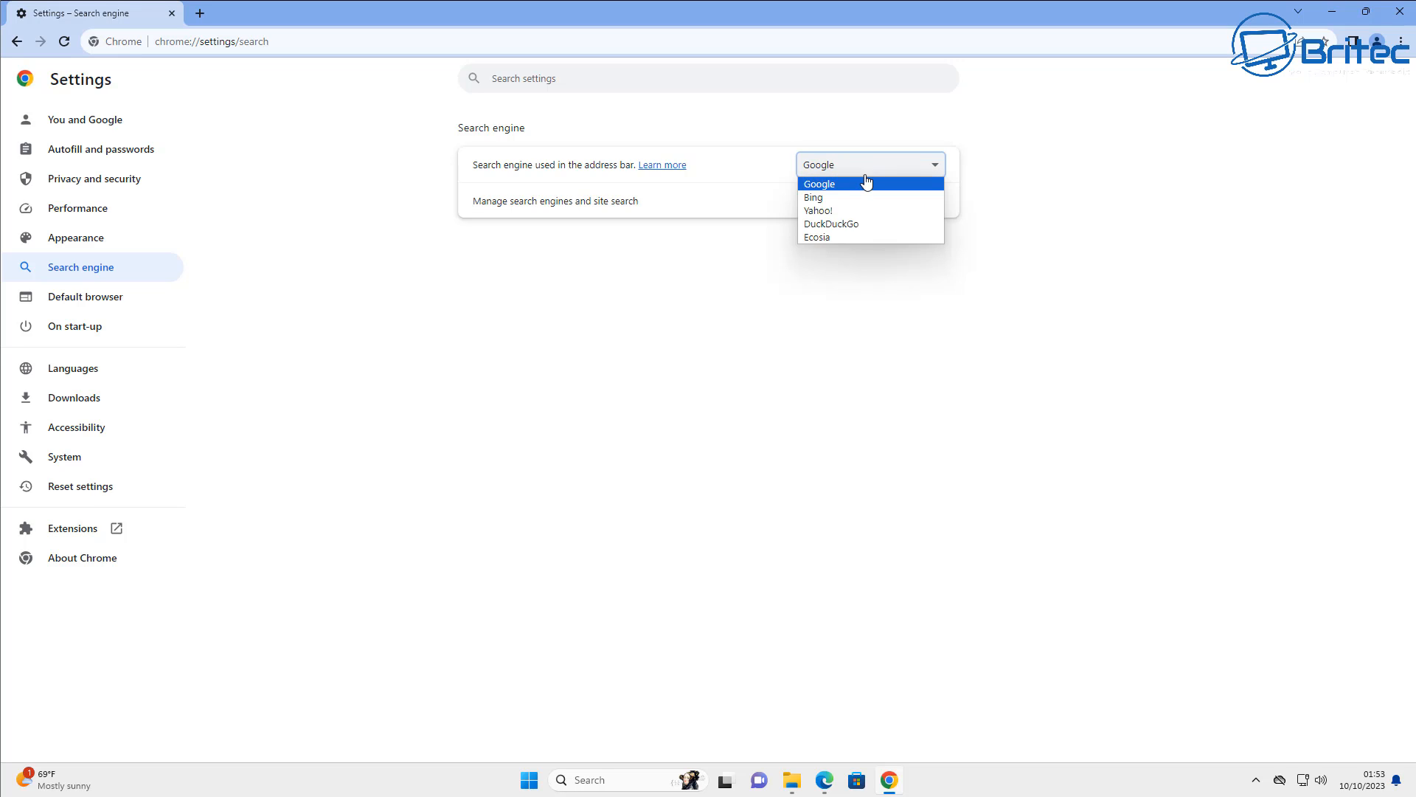
Step: Keep Google as the search engine, view Manage search engines, then go to Autofill and passwords
left_click(813, 196)
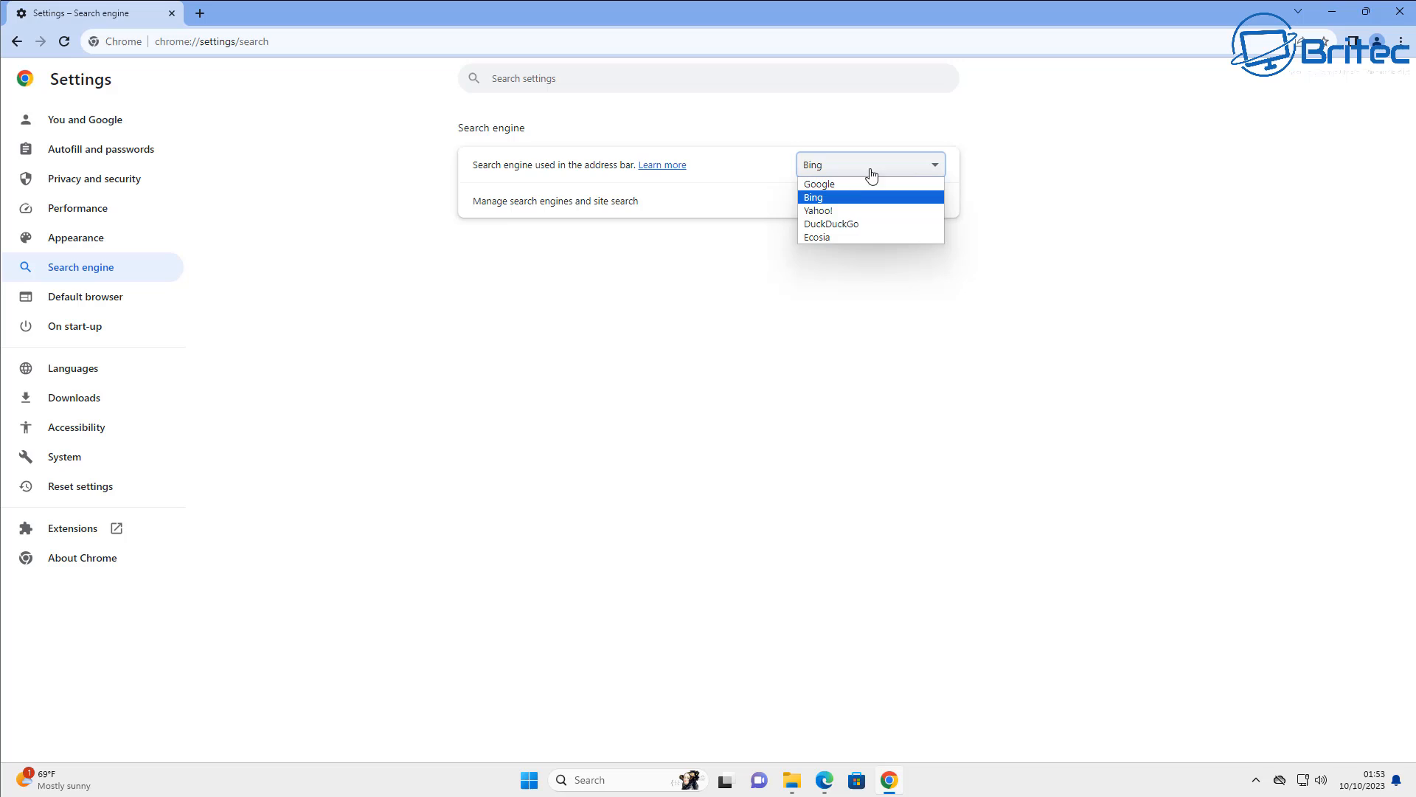
left_click(831, 223)
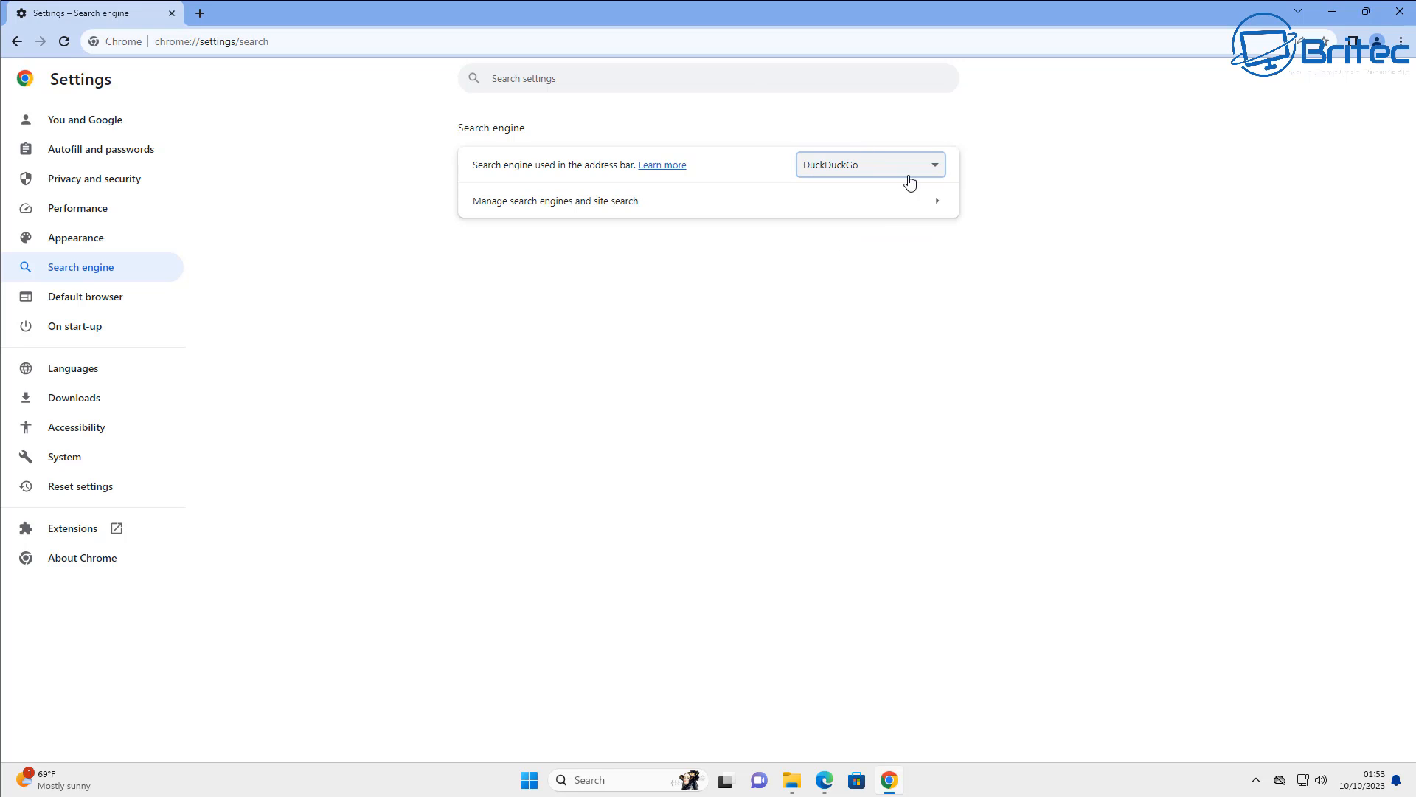
left_click(867, 163)
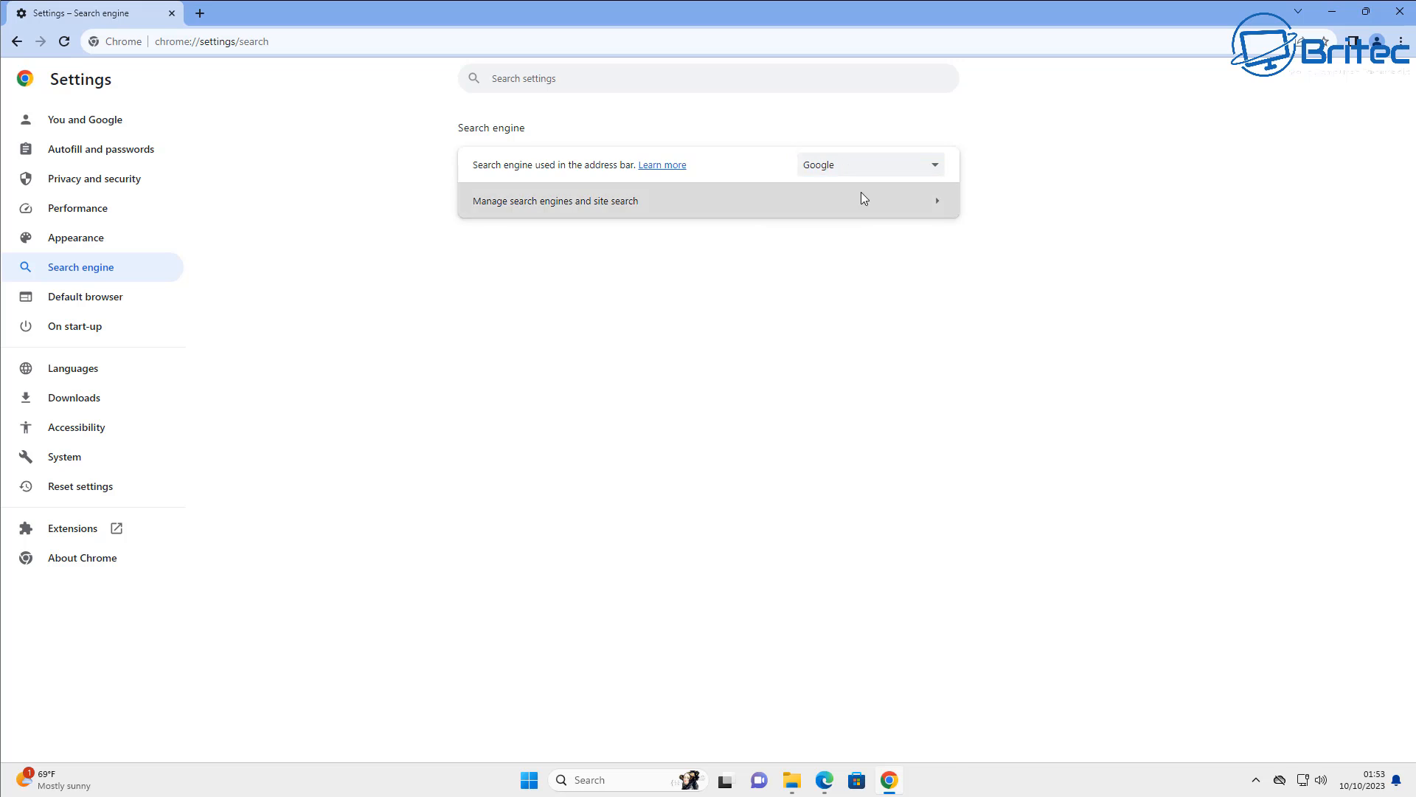
left_click(556, 201)
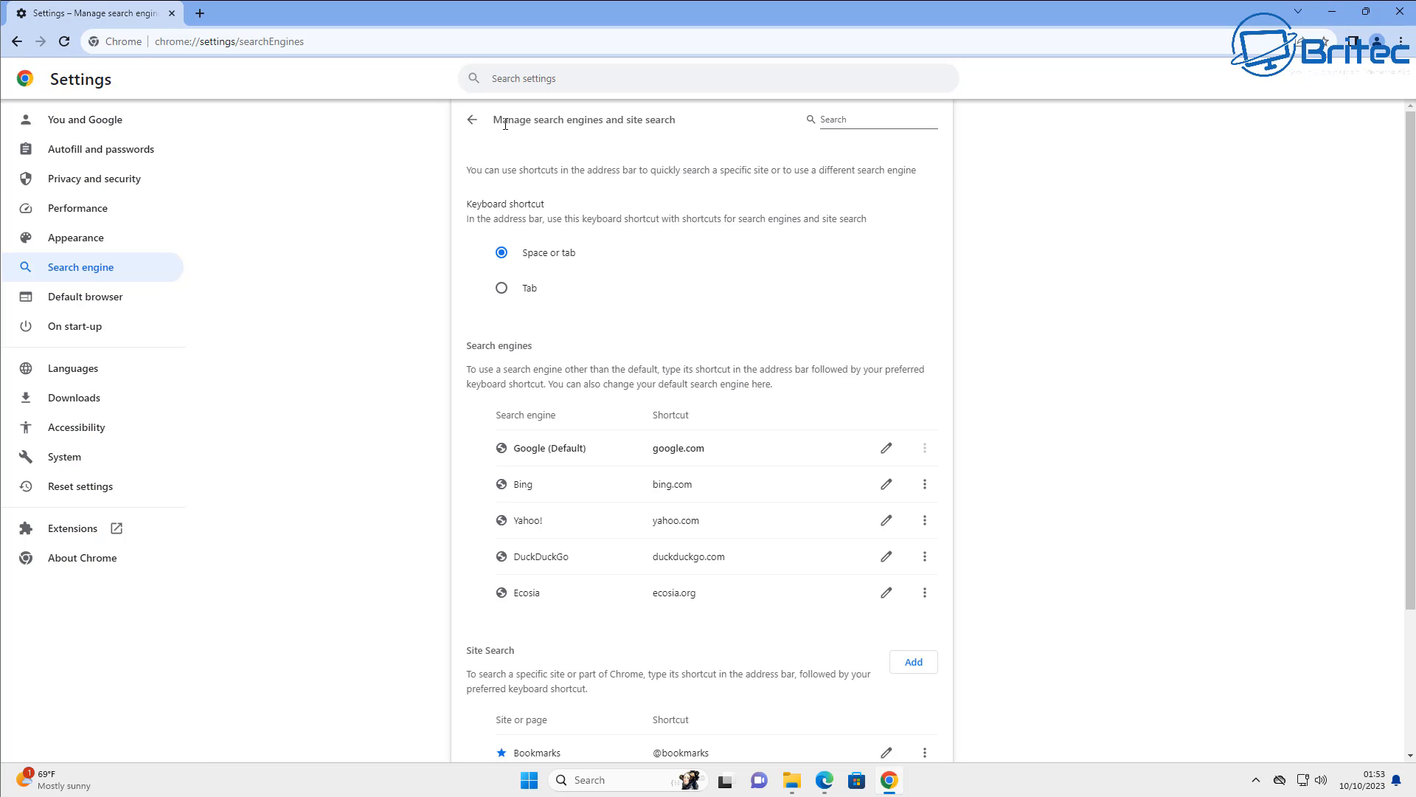
left_click(101, 147)
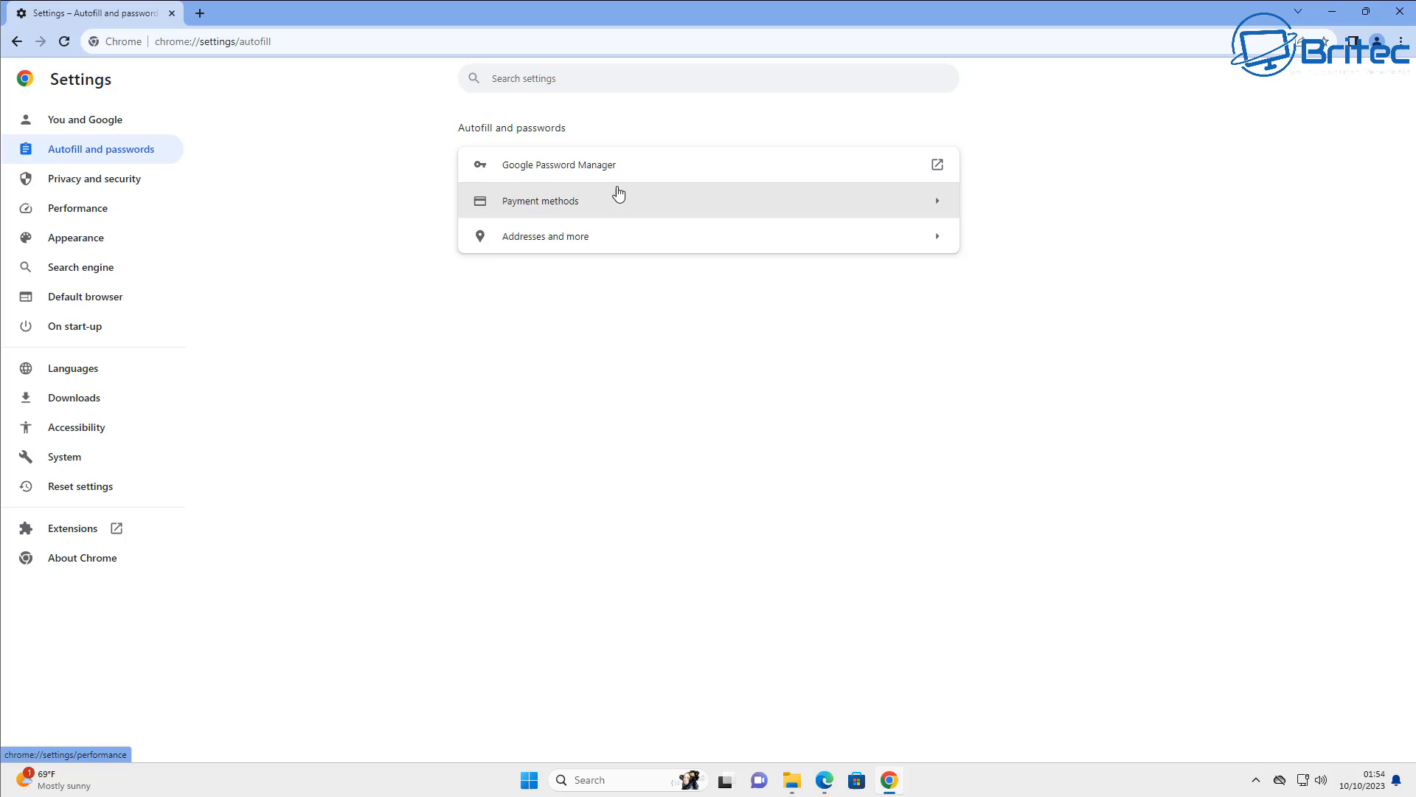
mouse_move(539, 167)
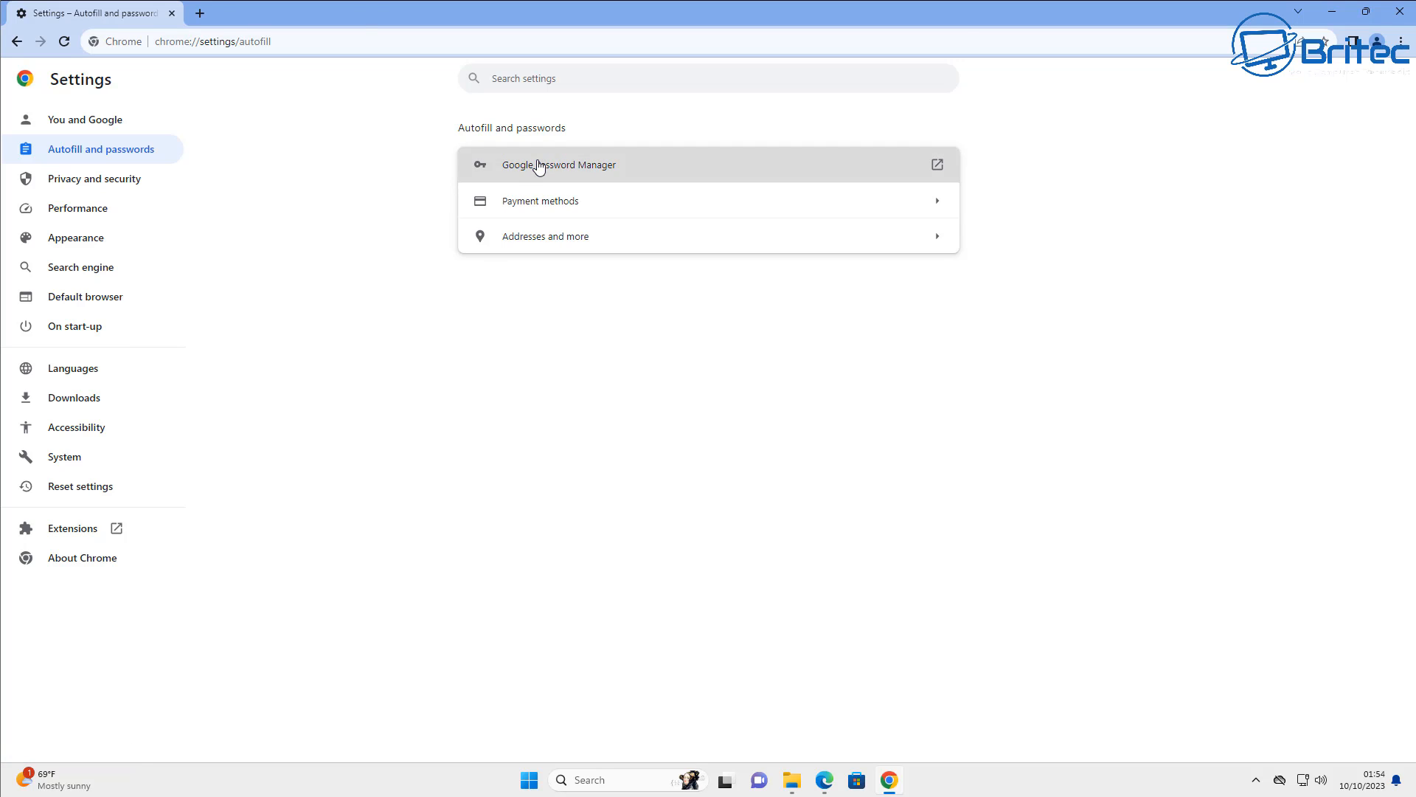
left_click(559, 163)
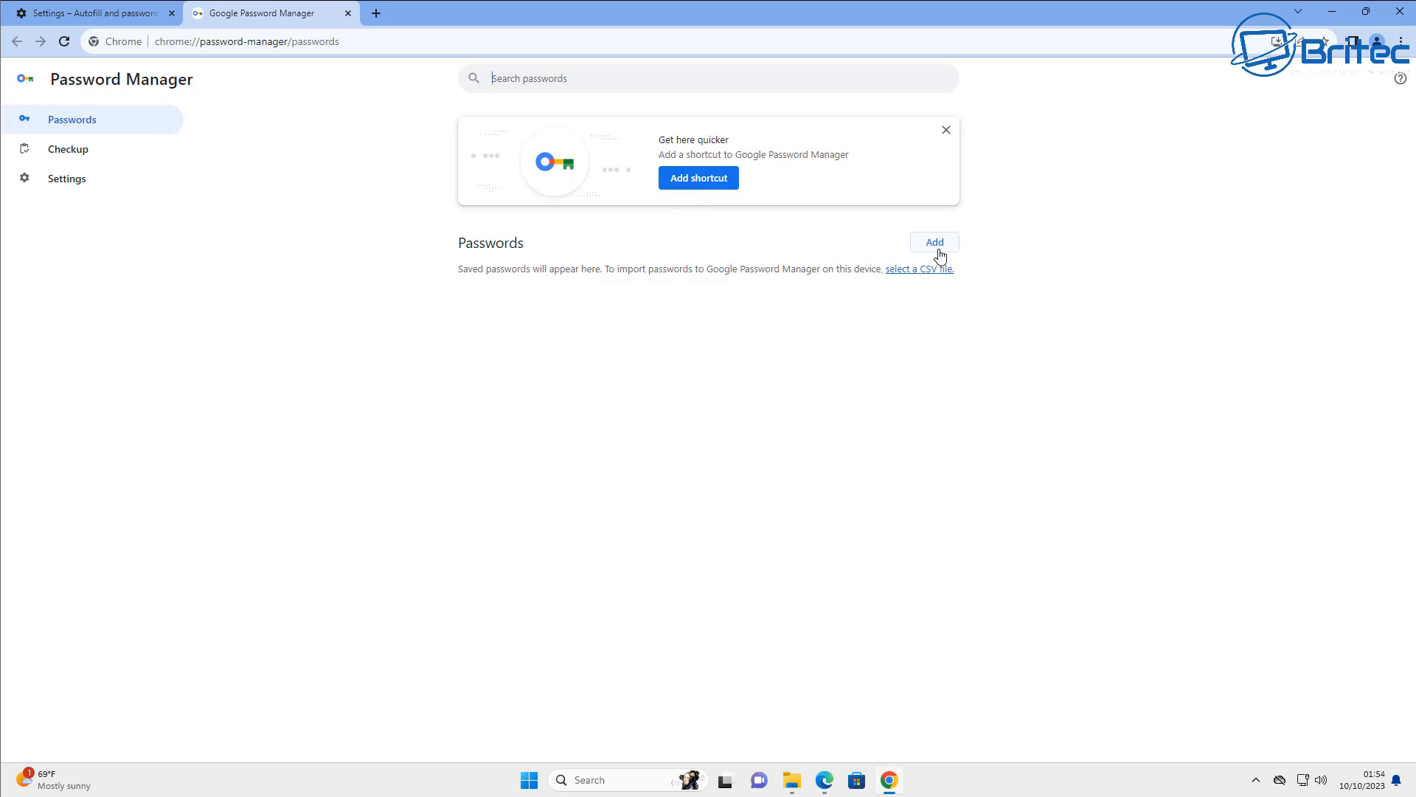
mouse_move(34, 86)
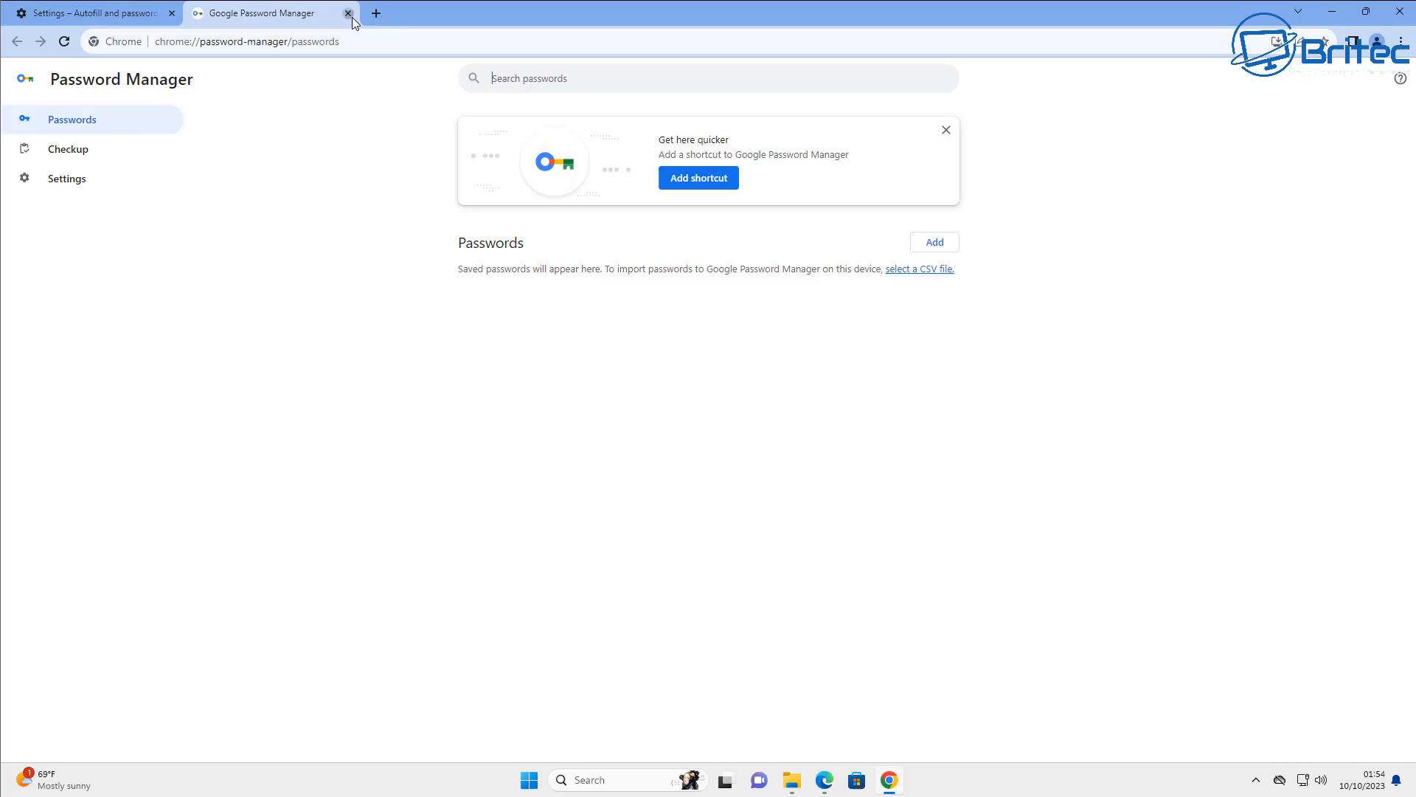
left_click(348, 14)
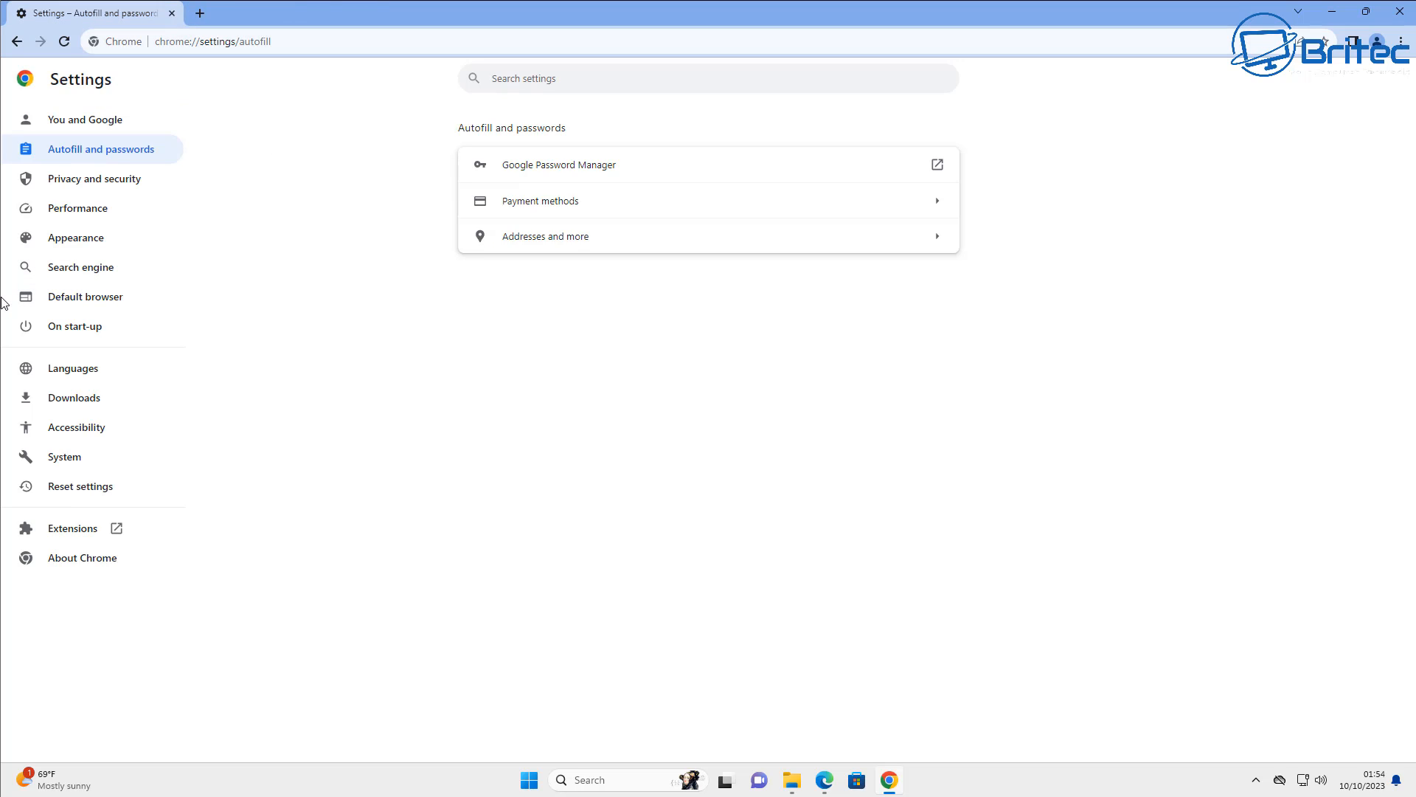
Step: Turn on Memory saver in the Performance settings
left_click(78, 208)
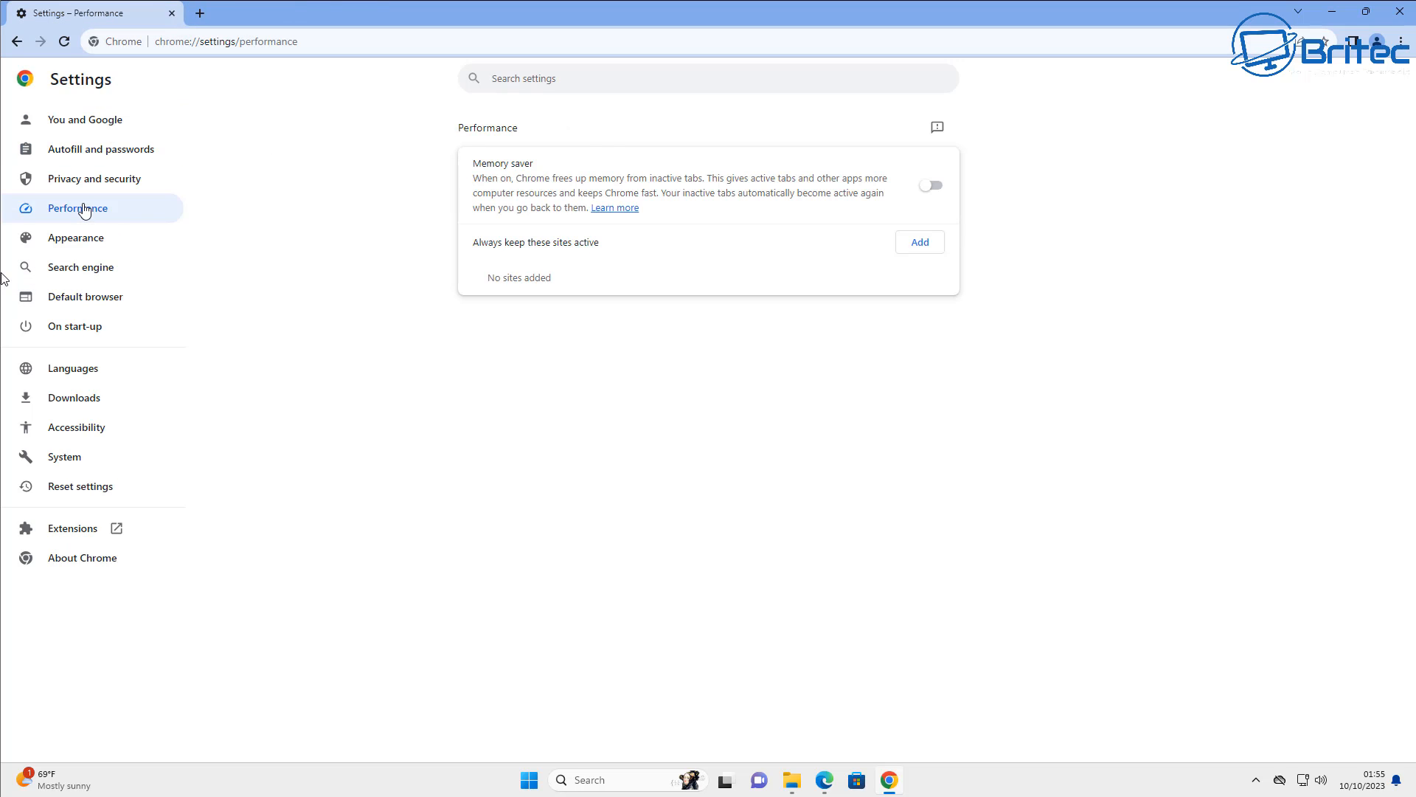
mouse_move(95, 210)
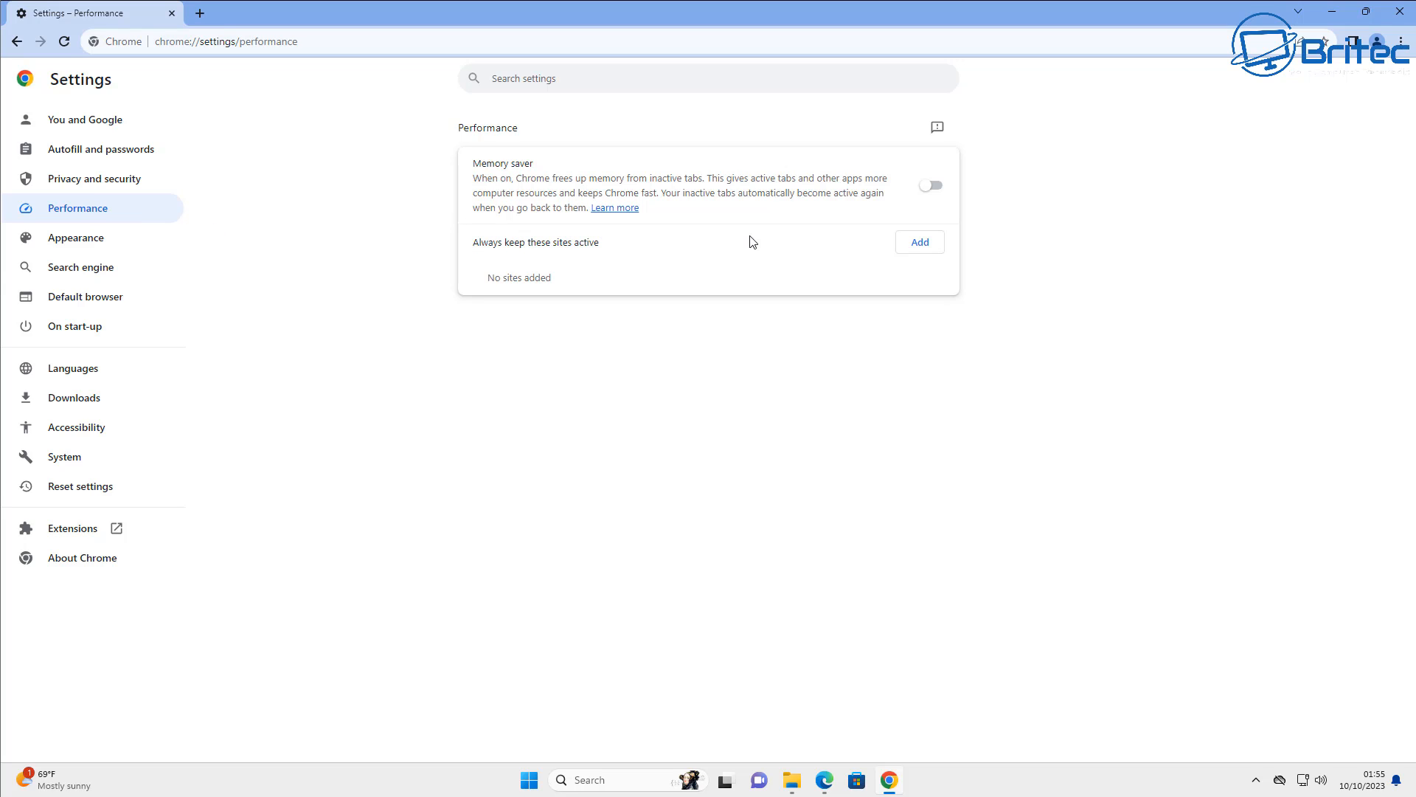
left_click(931, 186)
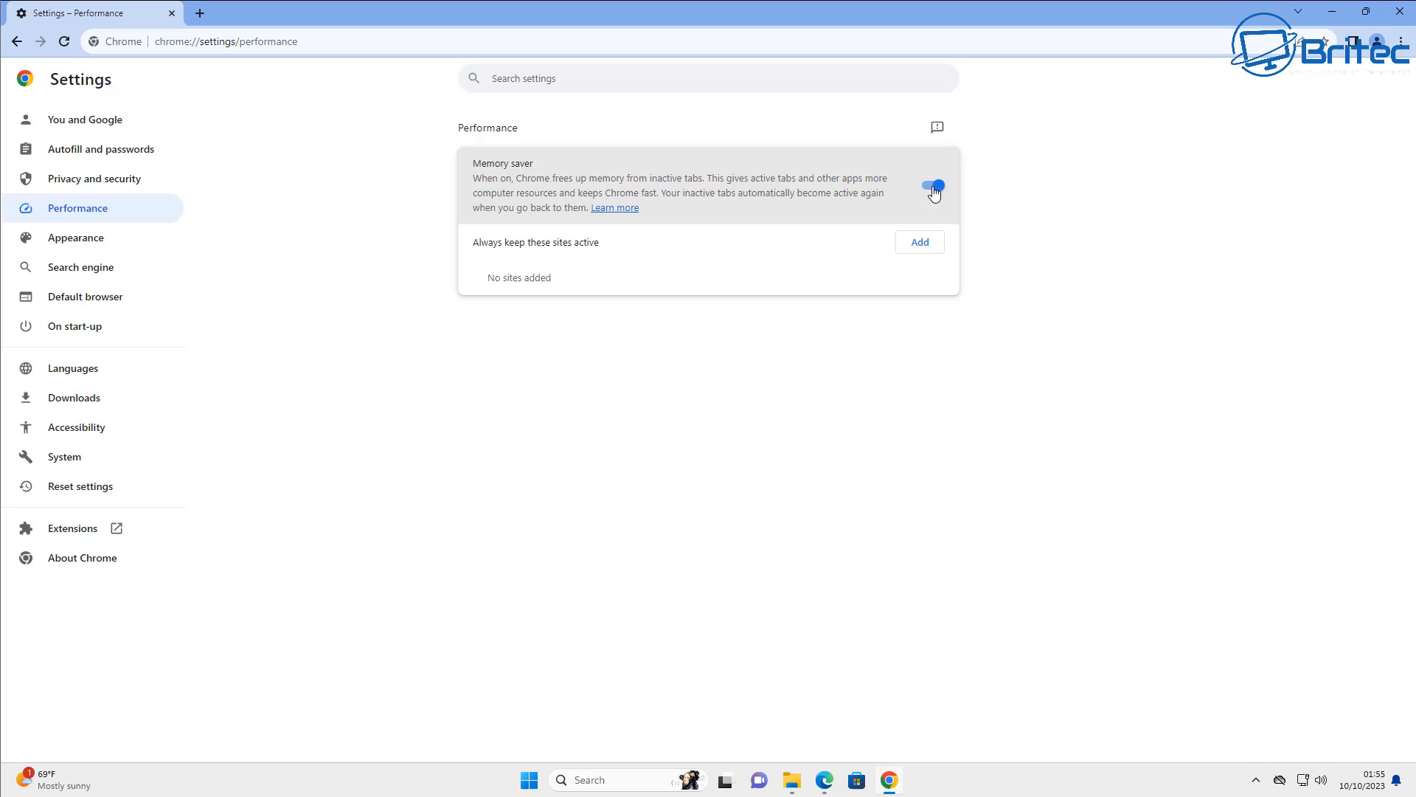
mouse_move(537, 211)
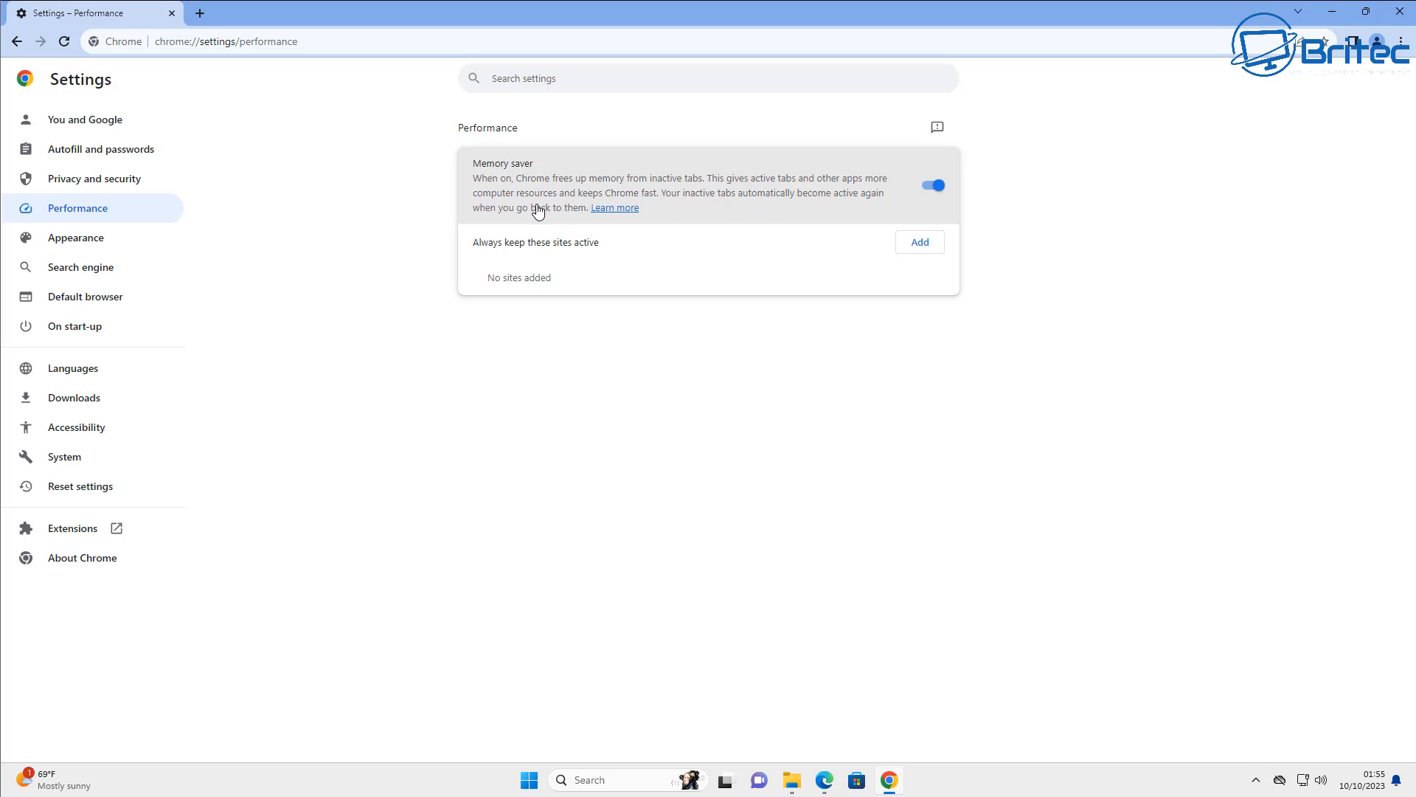
mouse_move(65, 211)
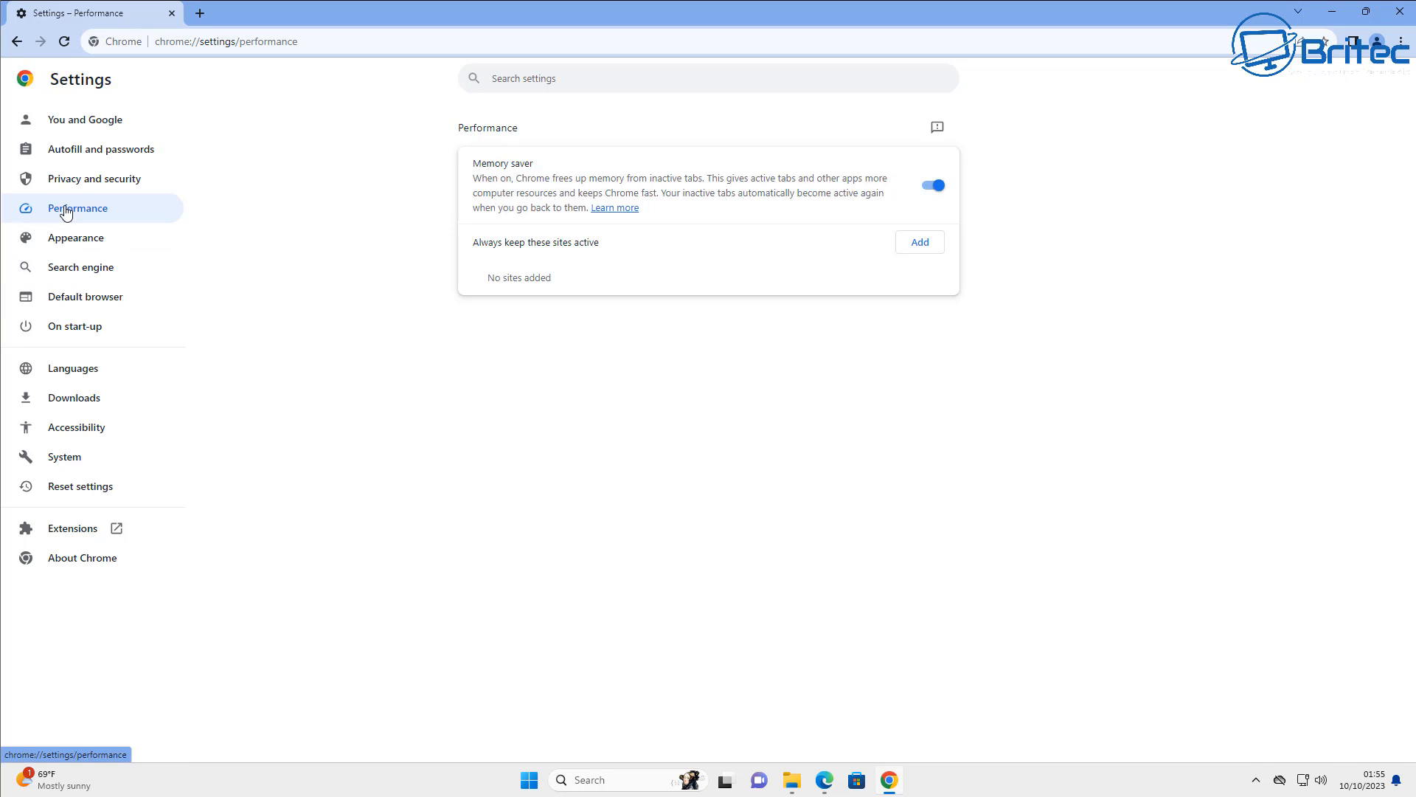
mouse_move(847, 195)
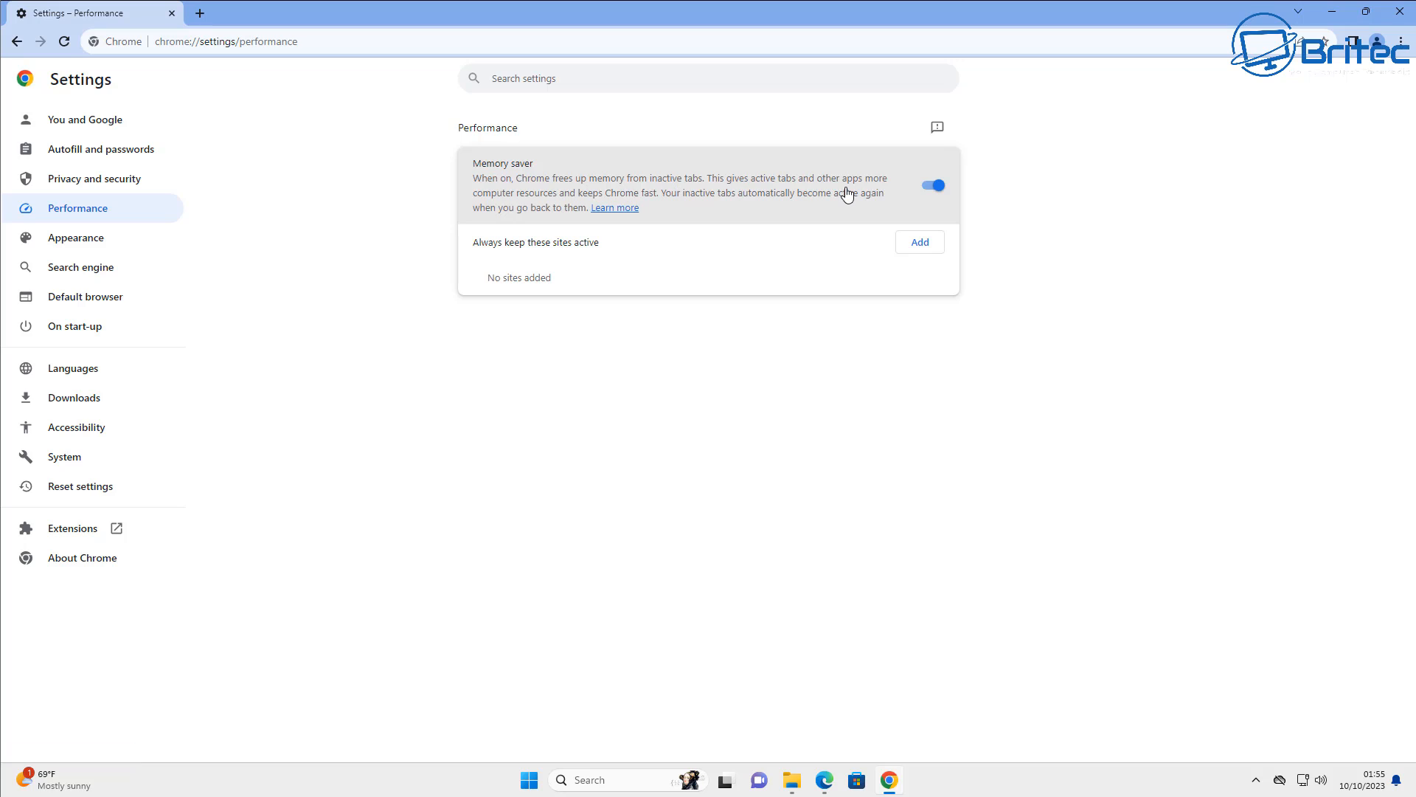
mouse_move(99, 463)
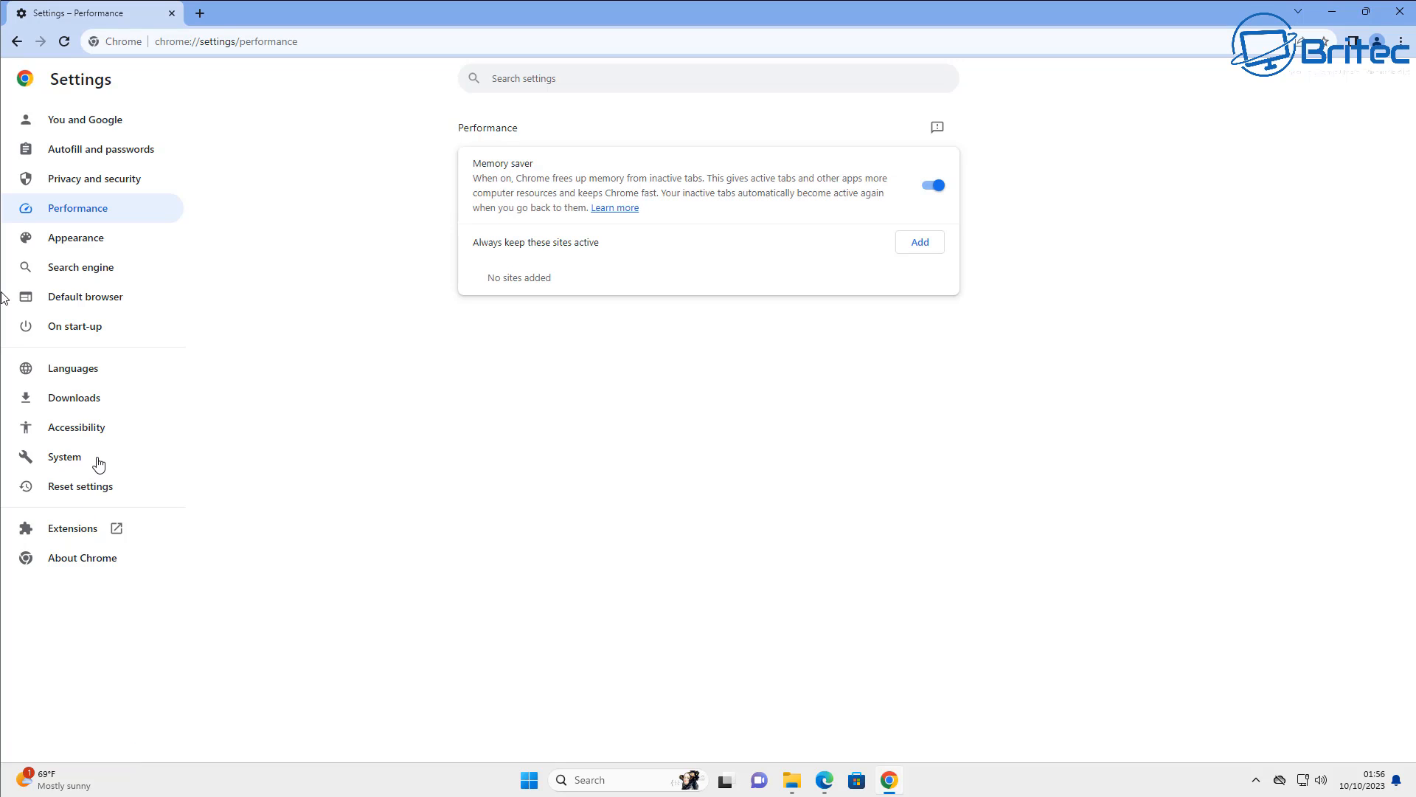
Step: Turn off 'Continue running background apps when Google Chrome is closed' in System settings
left_click(64, 458)
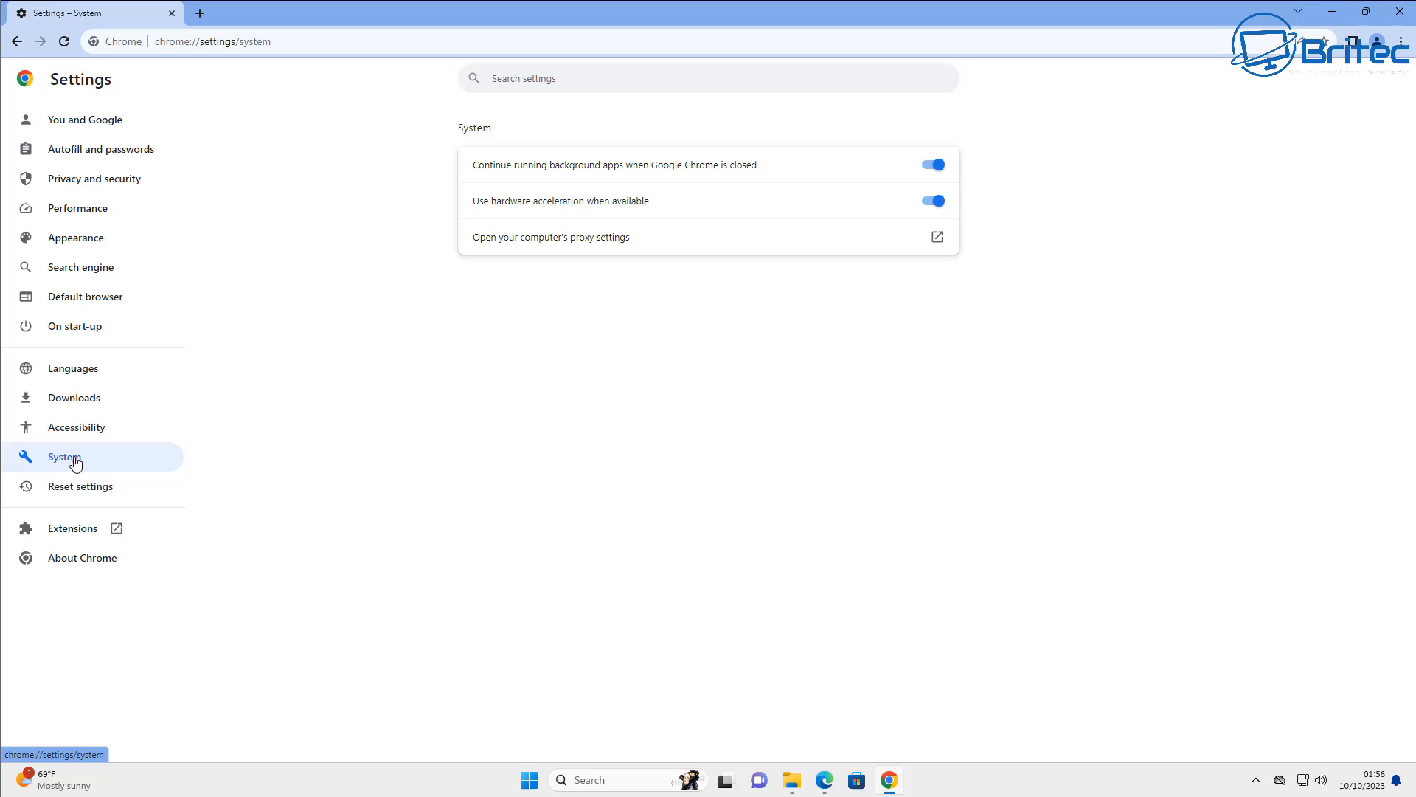
mouse_move(611, 176)
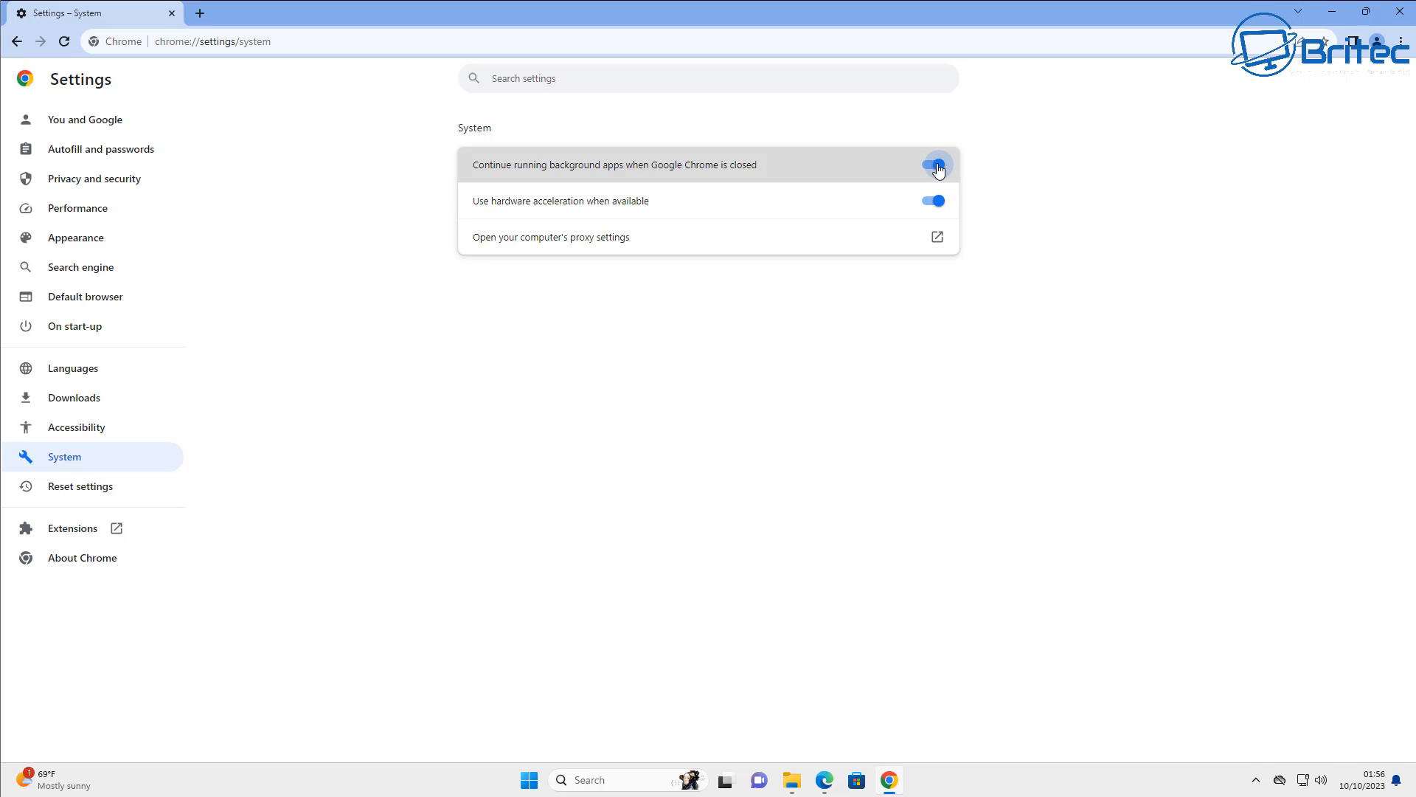
left_click(933, 163)
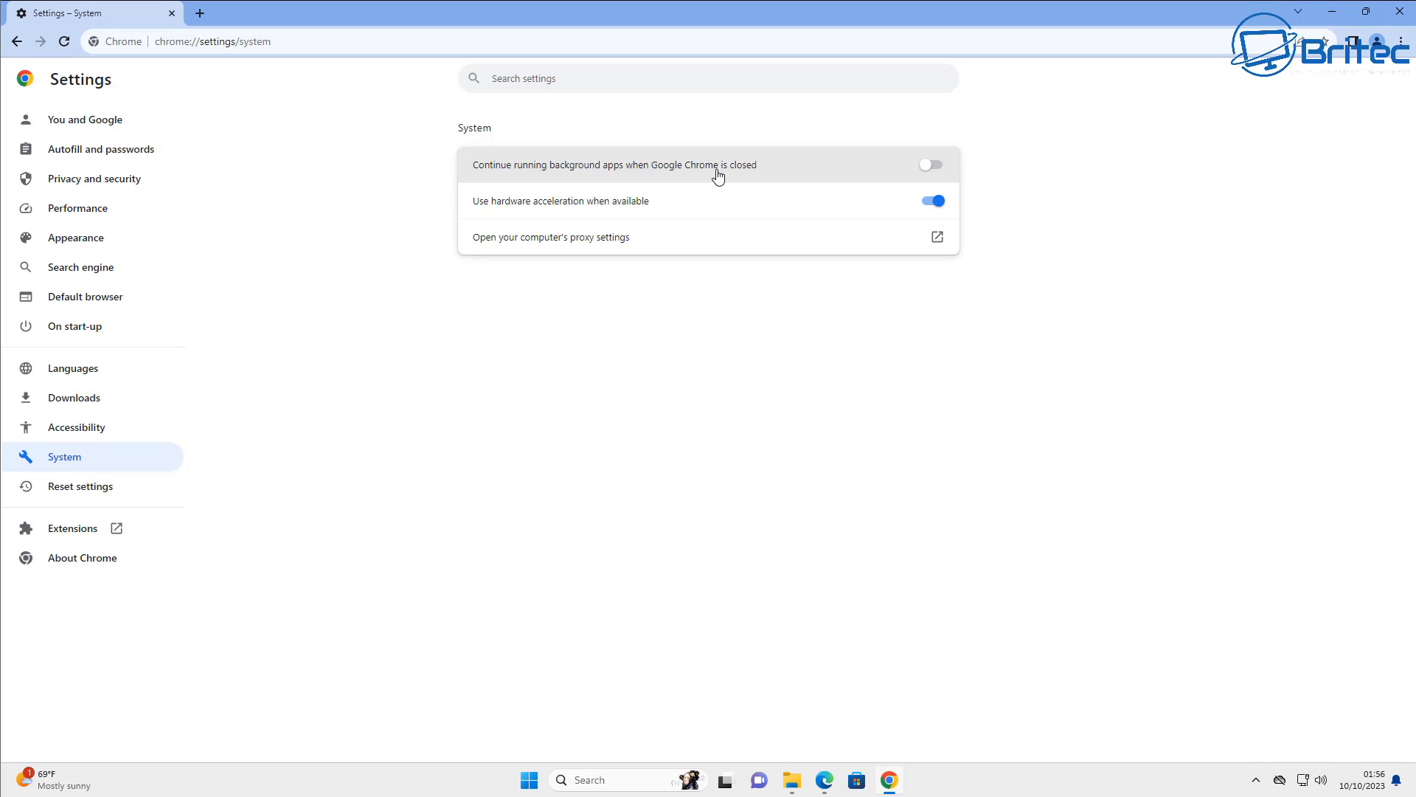
mouse_move(620, 207)
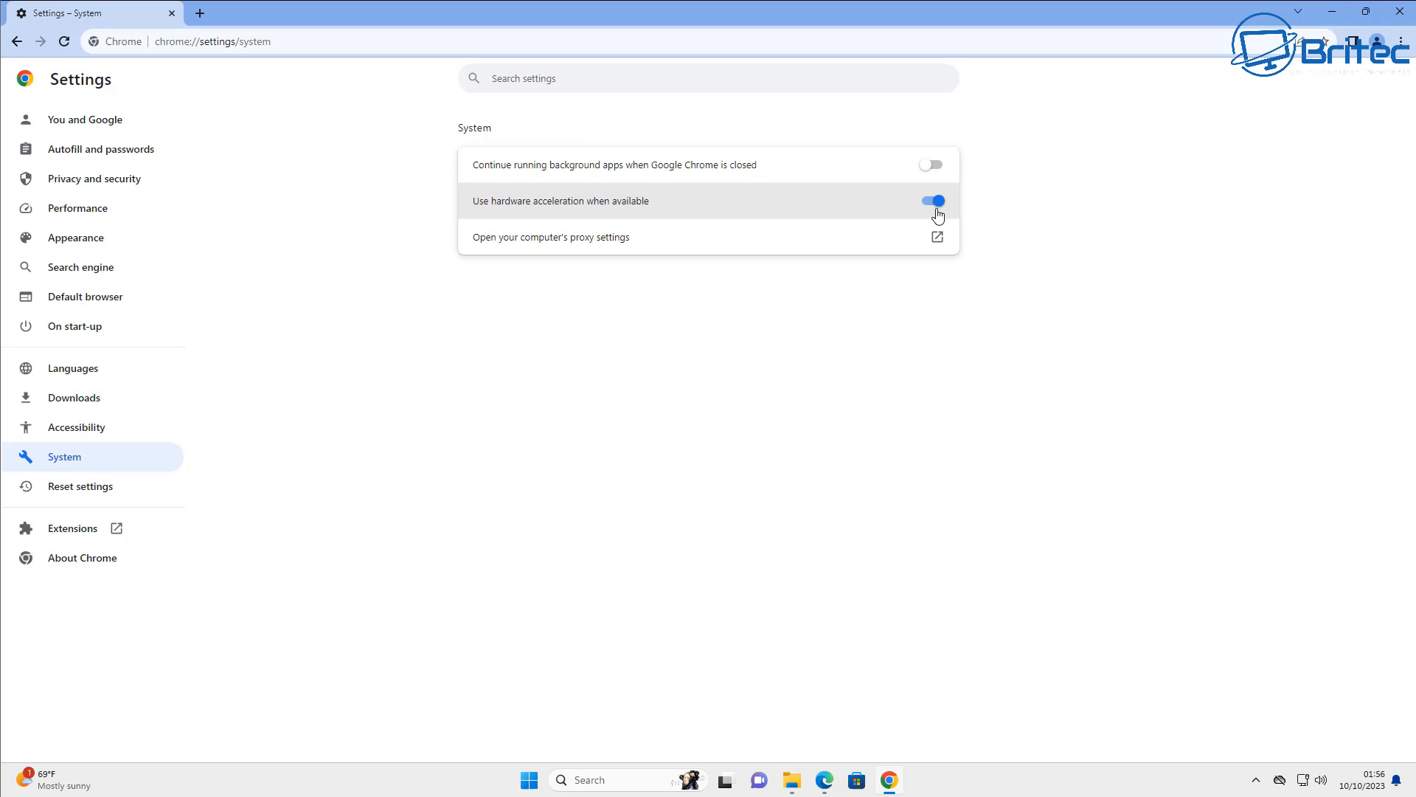
mouse_move(917, 209)
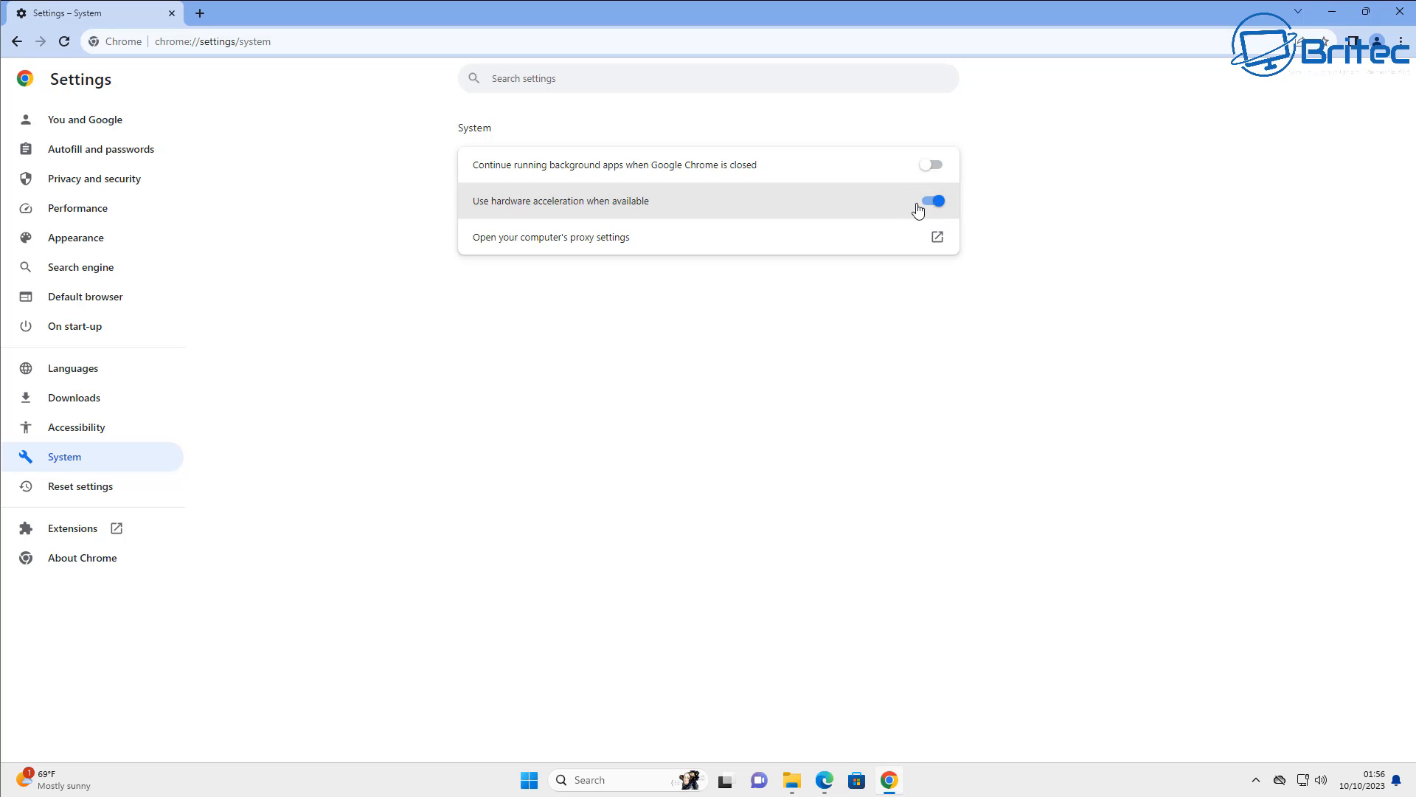
mouse_move(916, 204)
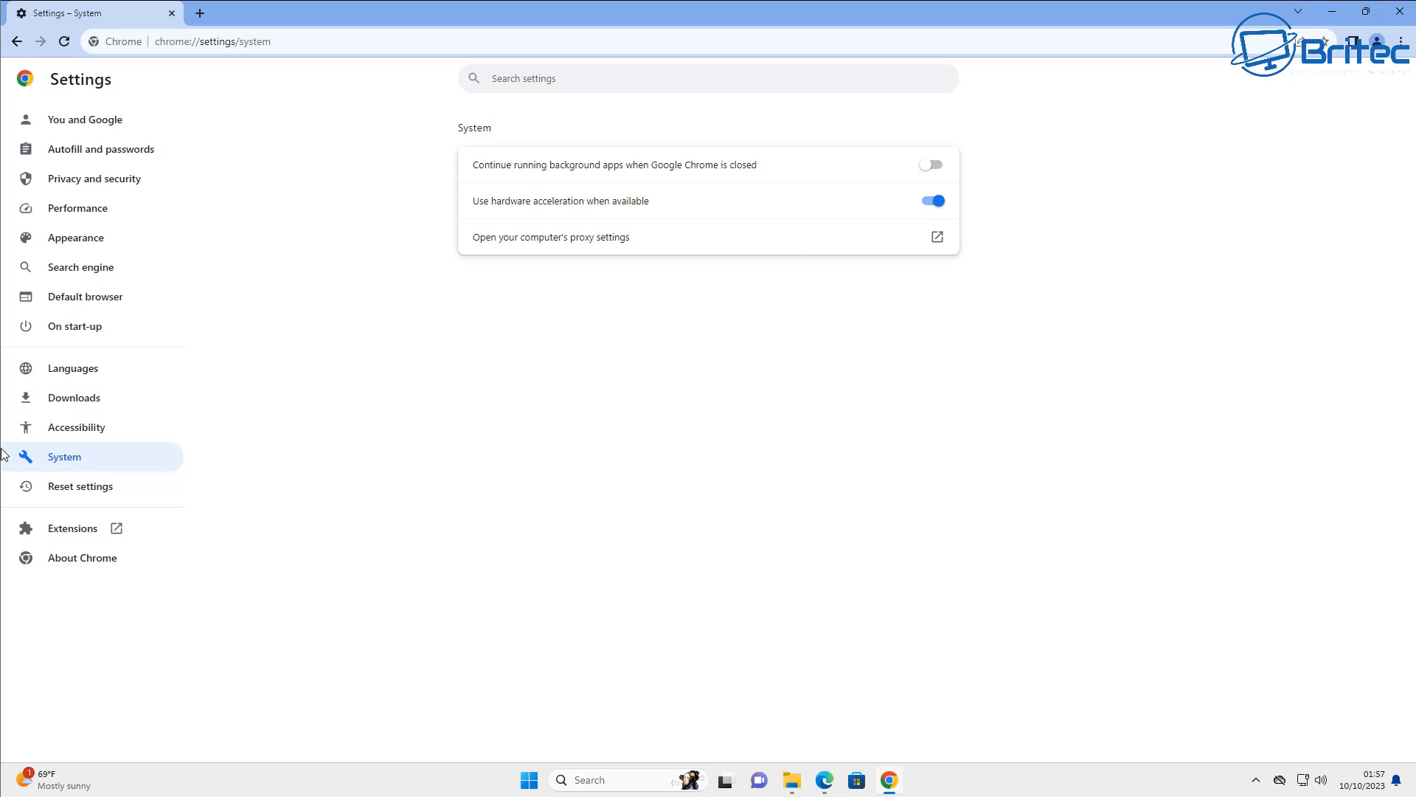
mouse_move(86, 371)
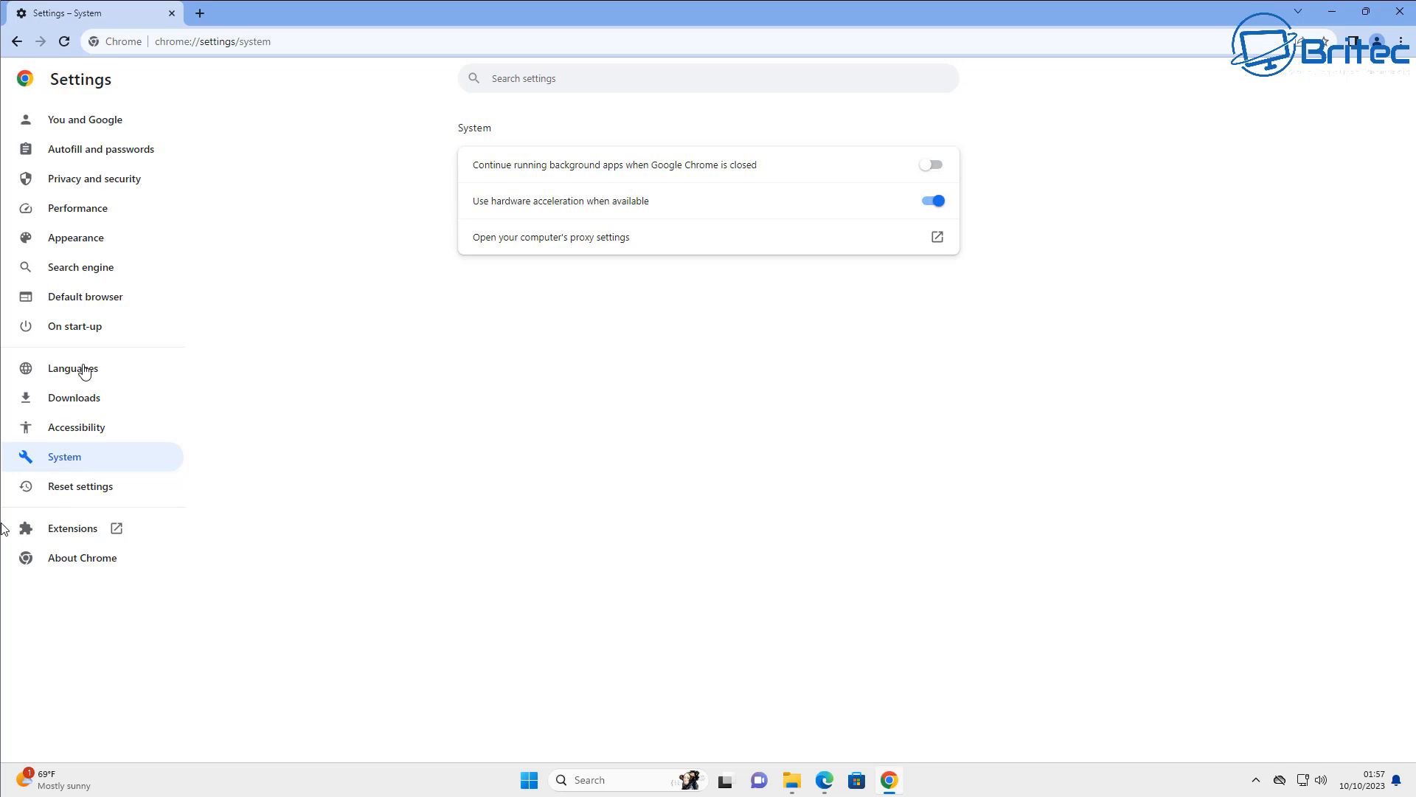
Step: Switch Languages spell checking to Enhanced spell check for English (United Kingdom)
left_click(72, 369)
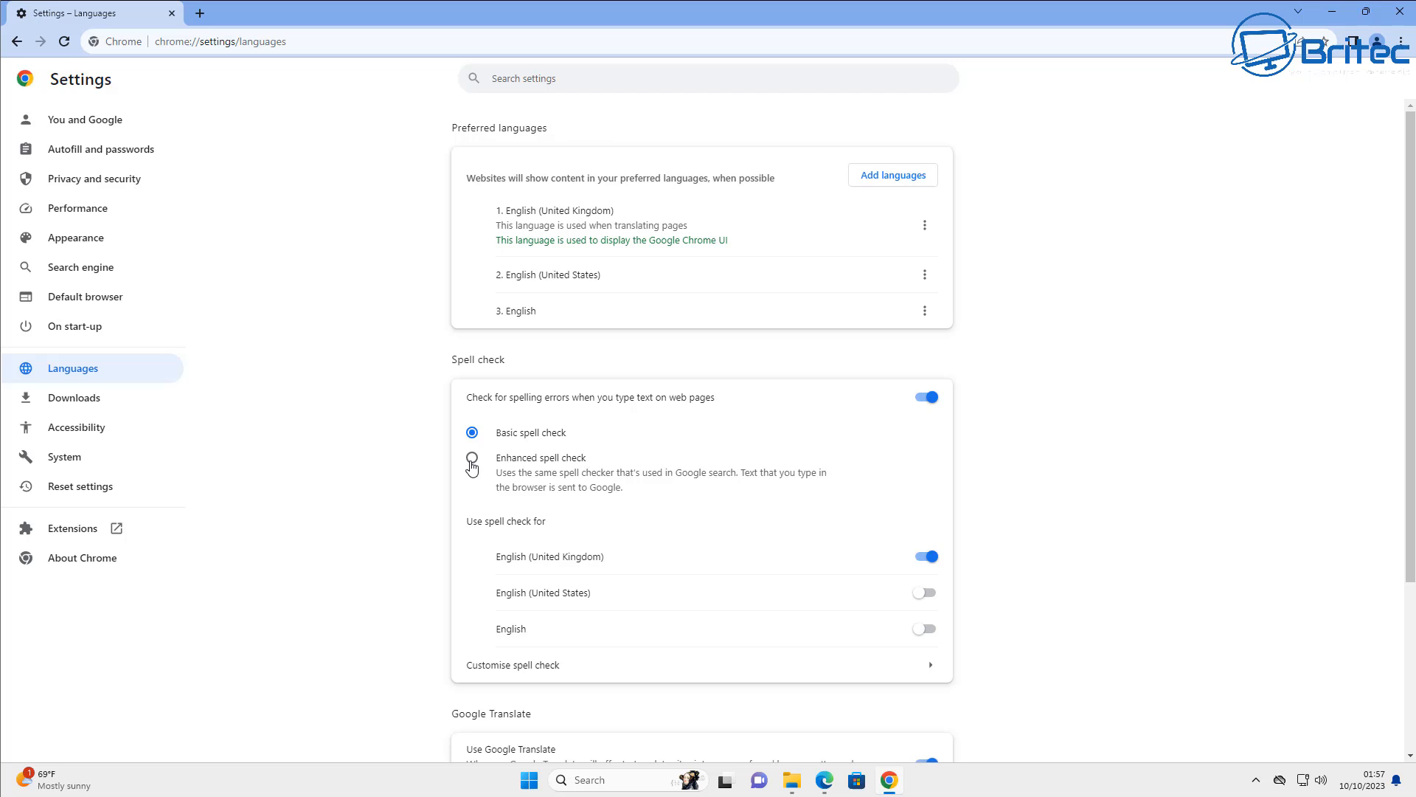
left_click(472, 458)
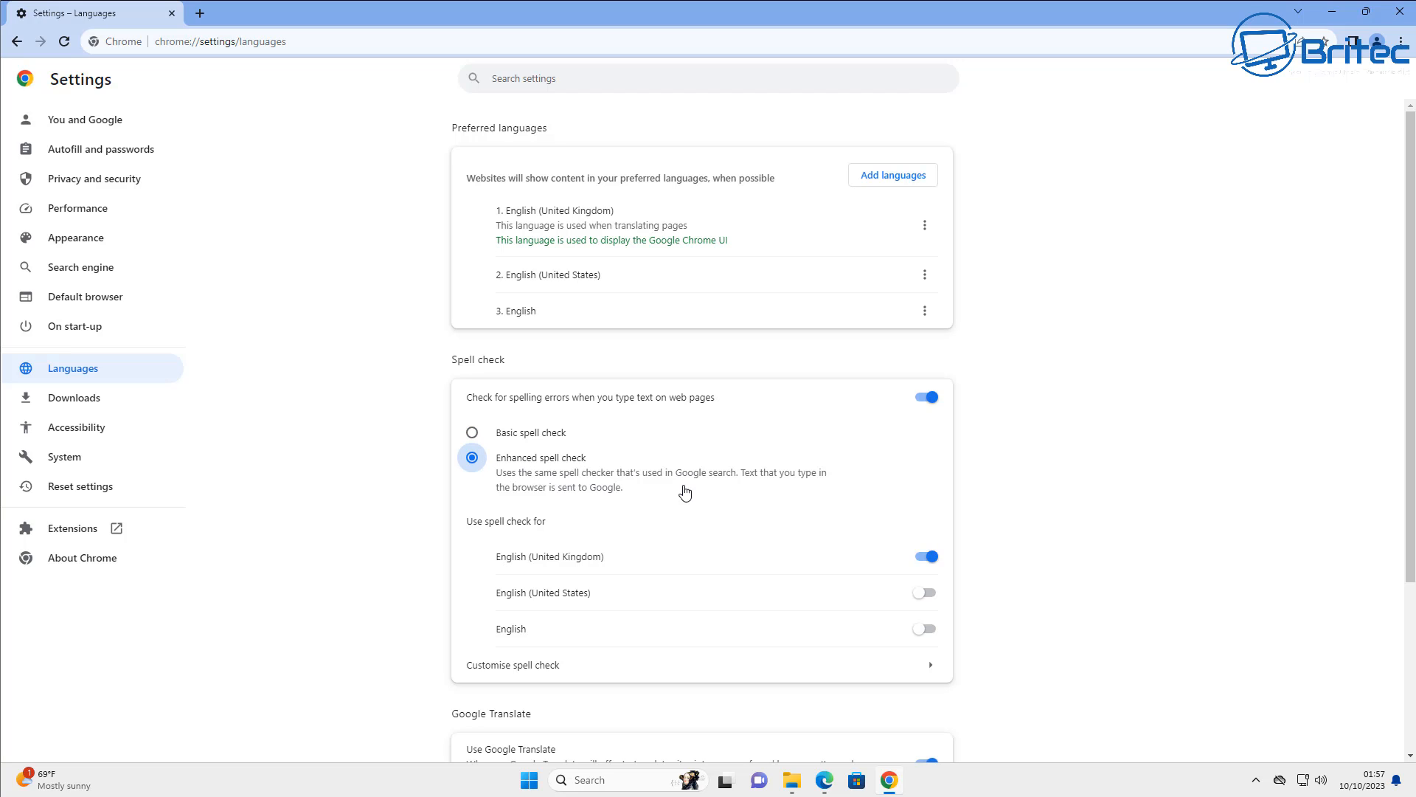
mouse_move(740, 487)
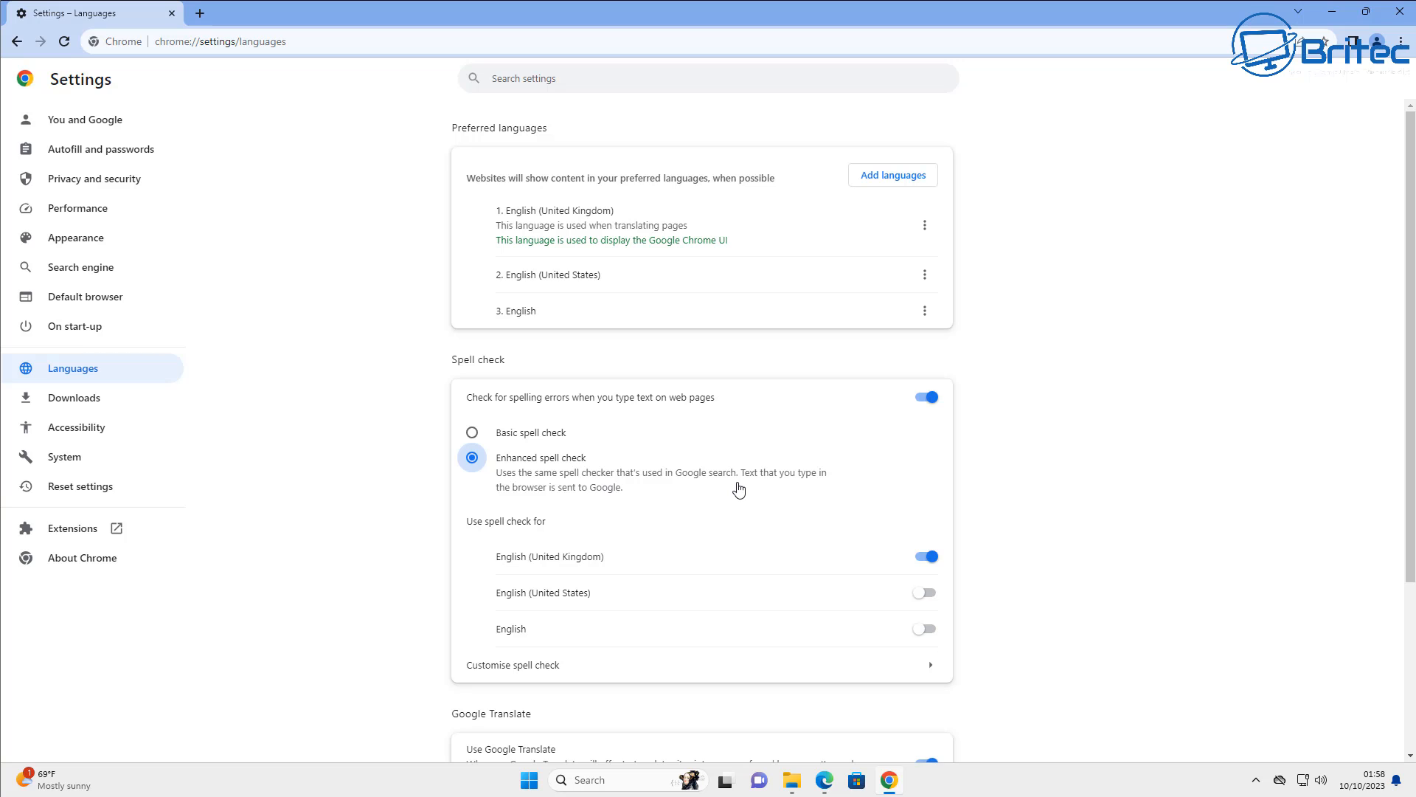
scroll("down", 3)
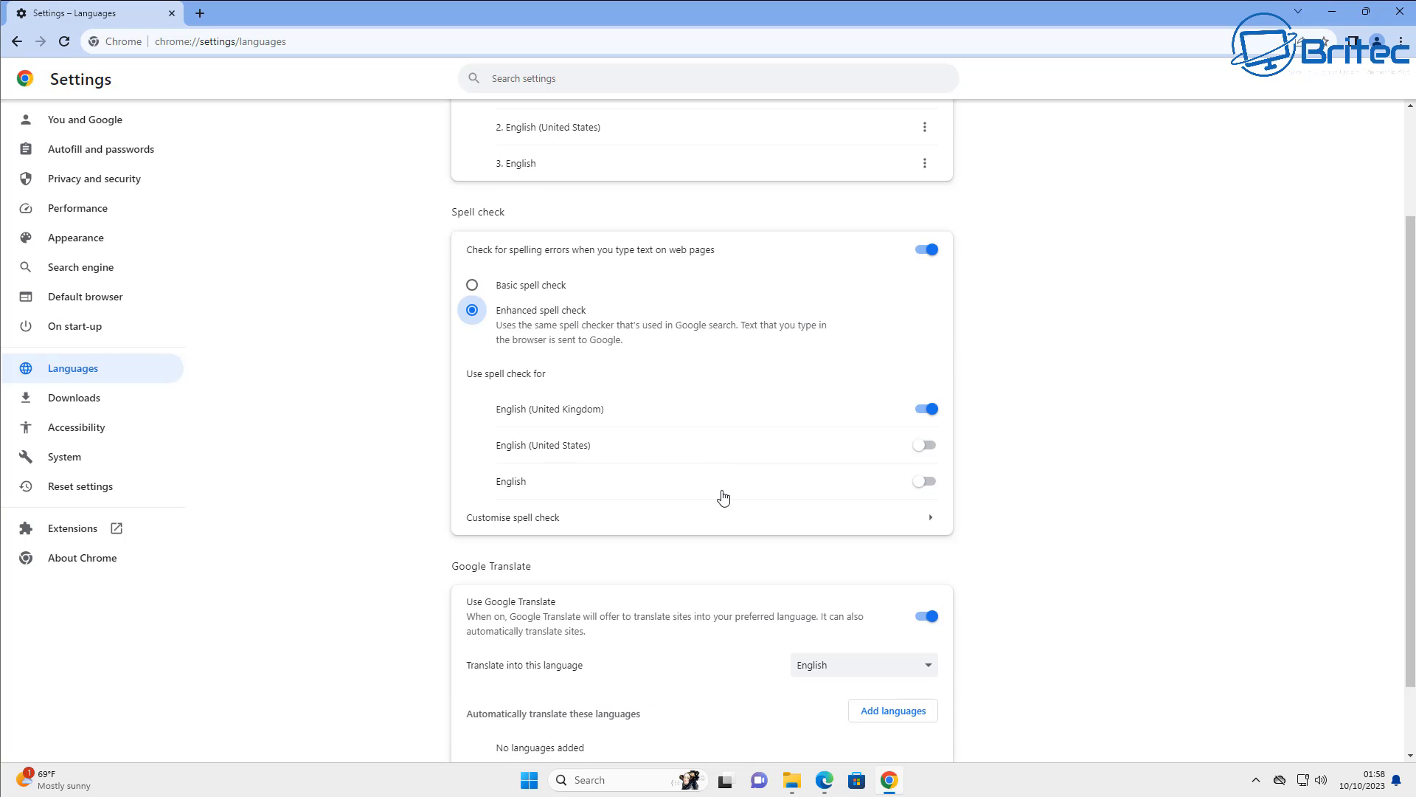
mouse_move(1072, 617)
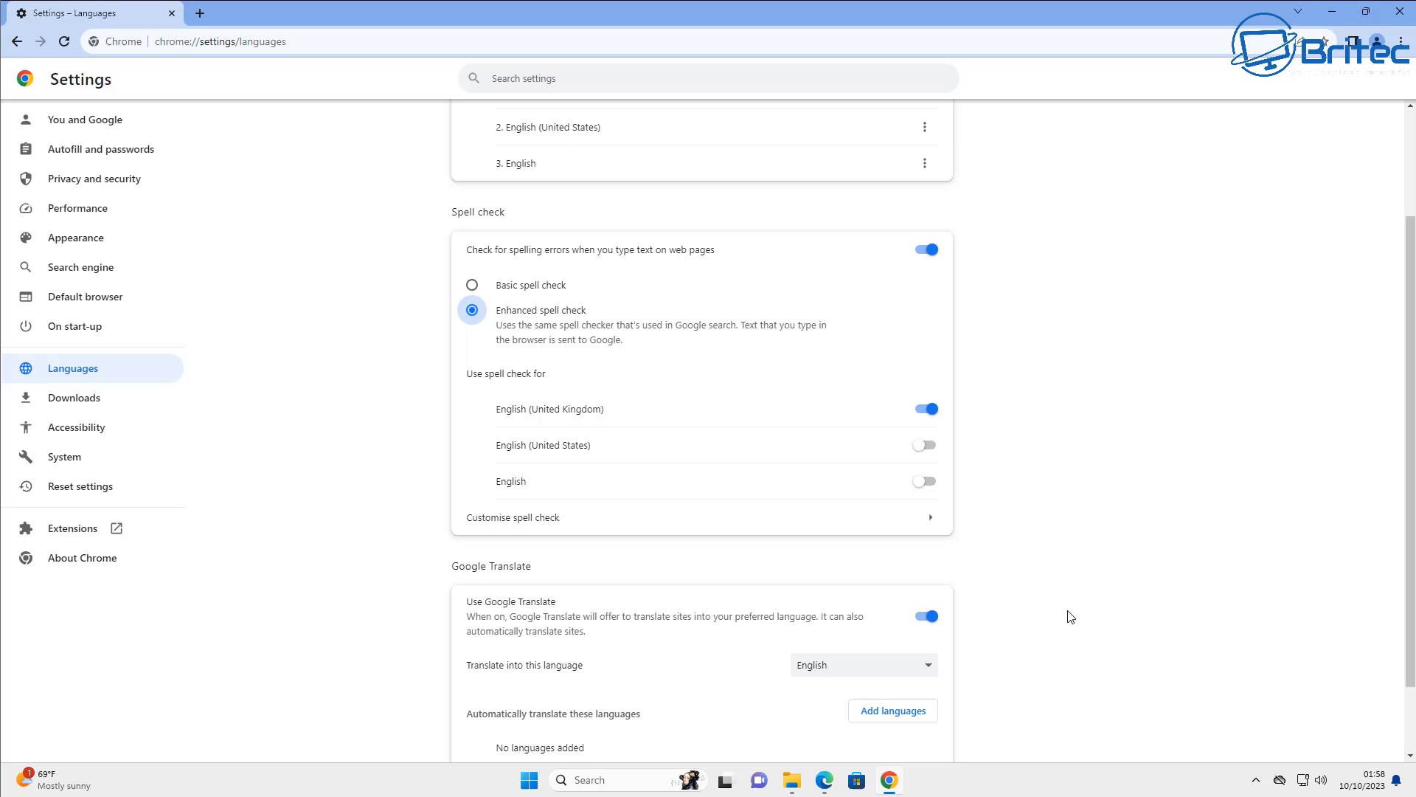
scroll("down", 3)
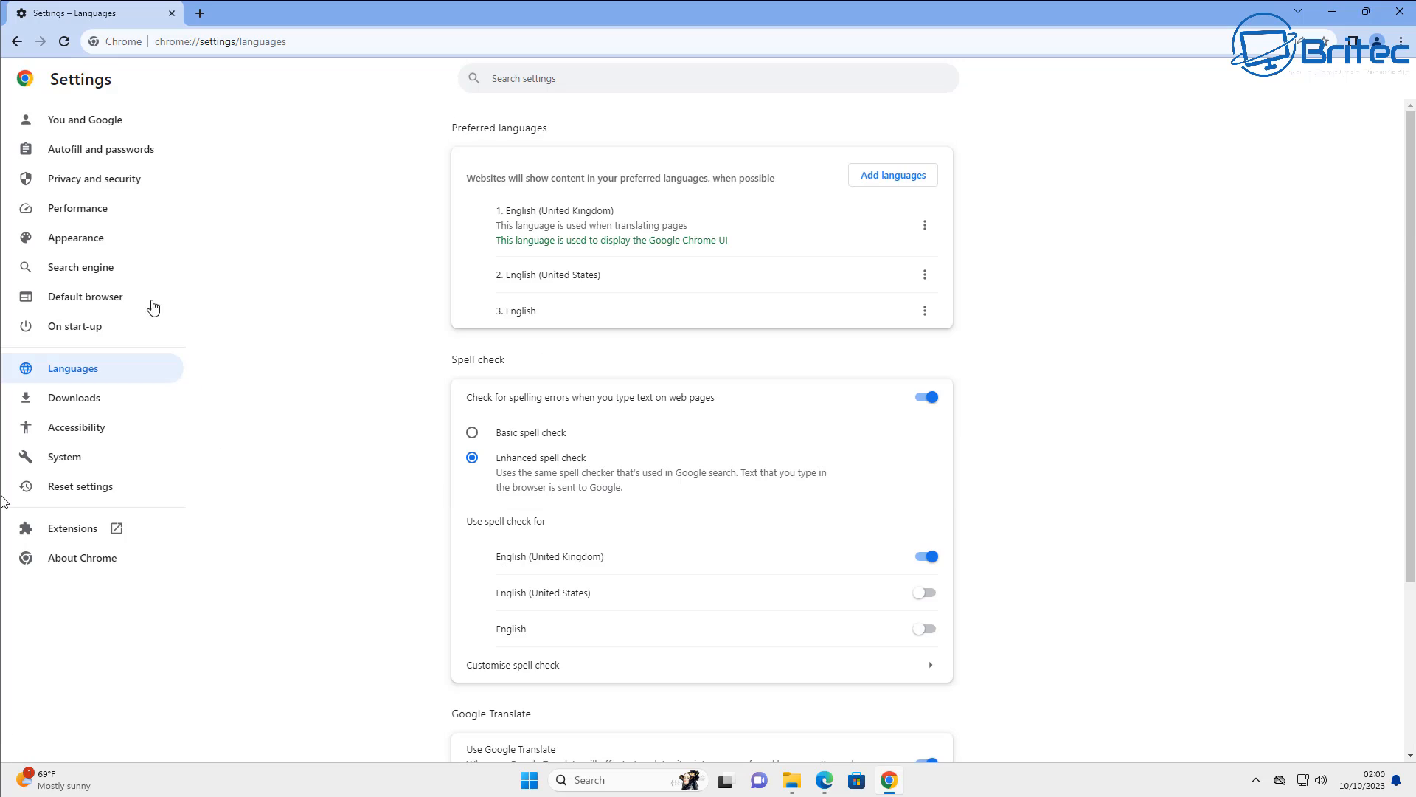
mouse_move(82, 118)
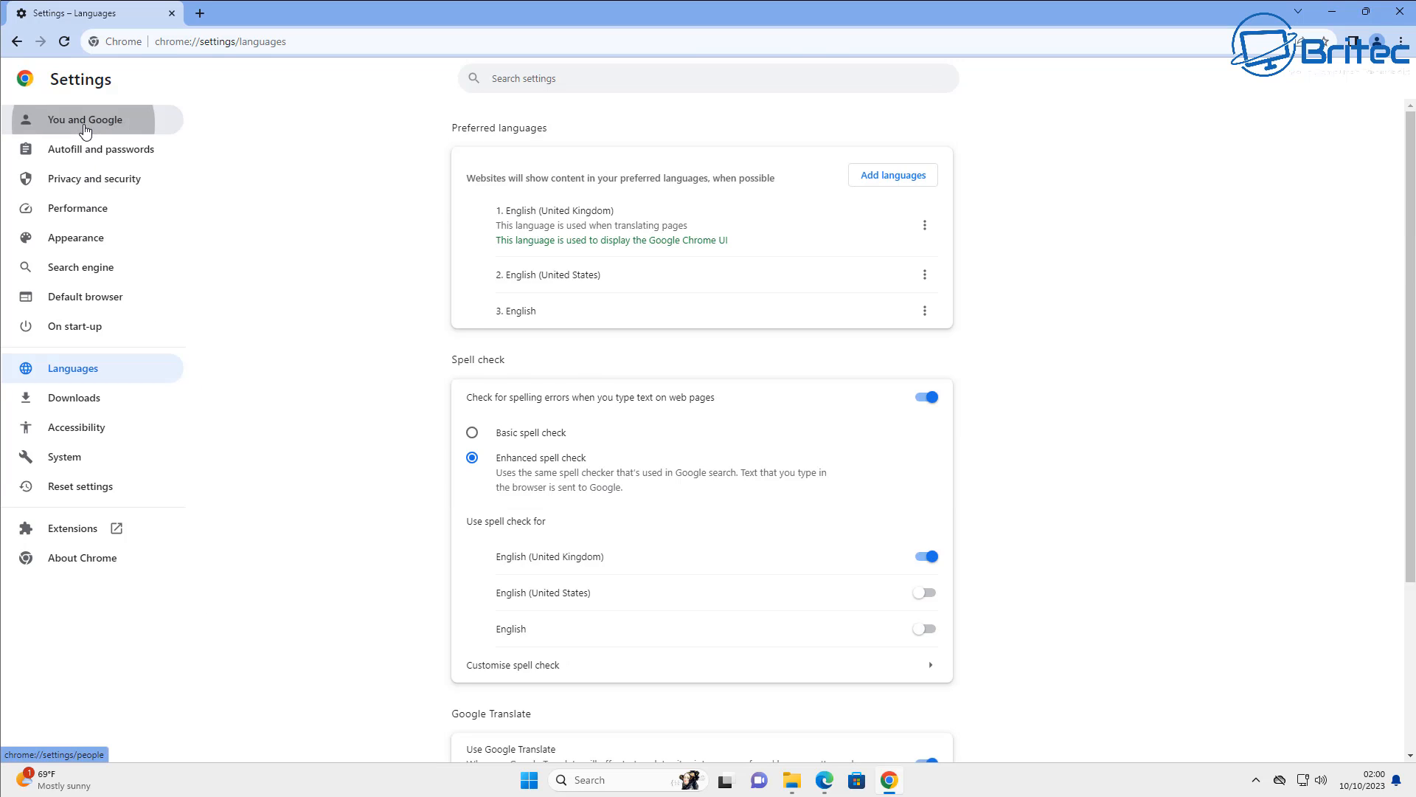
Step: Turn off 'Make searches and browsing better' under Sync and Google services
left_click(79, 118)
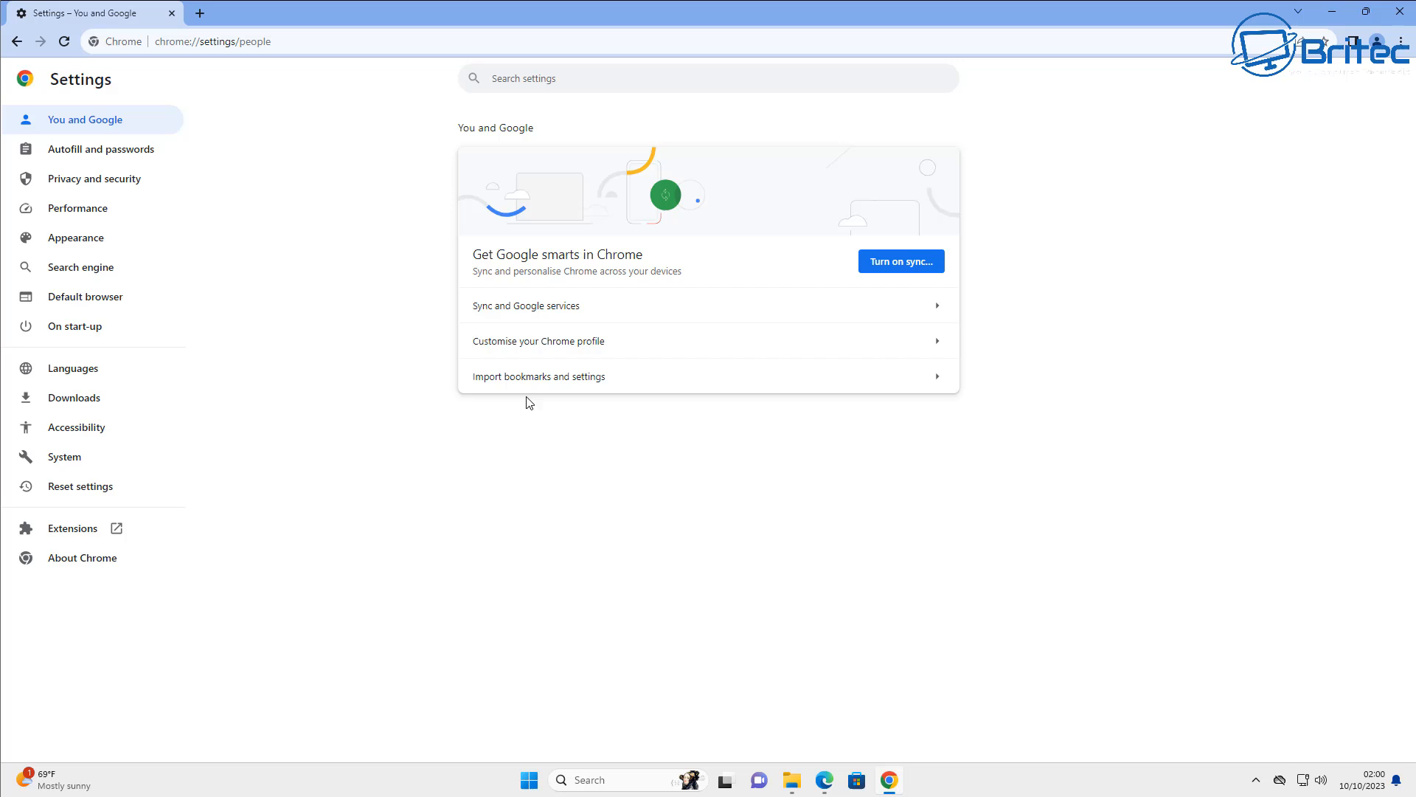
left_click(525, 305)
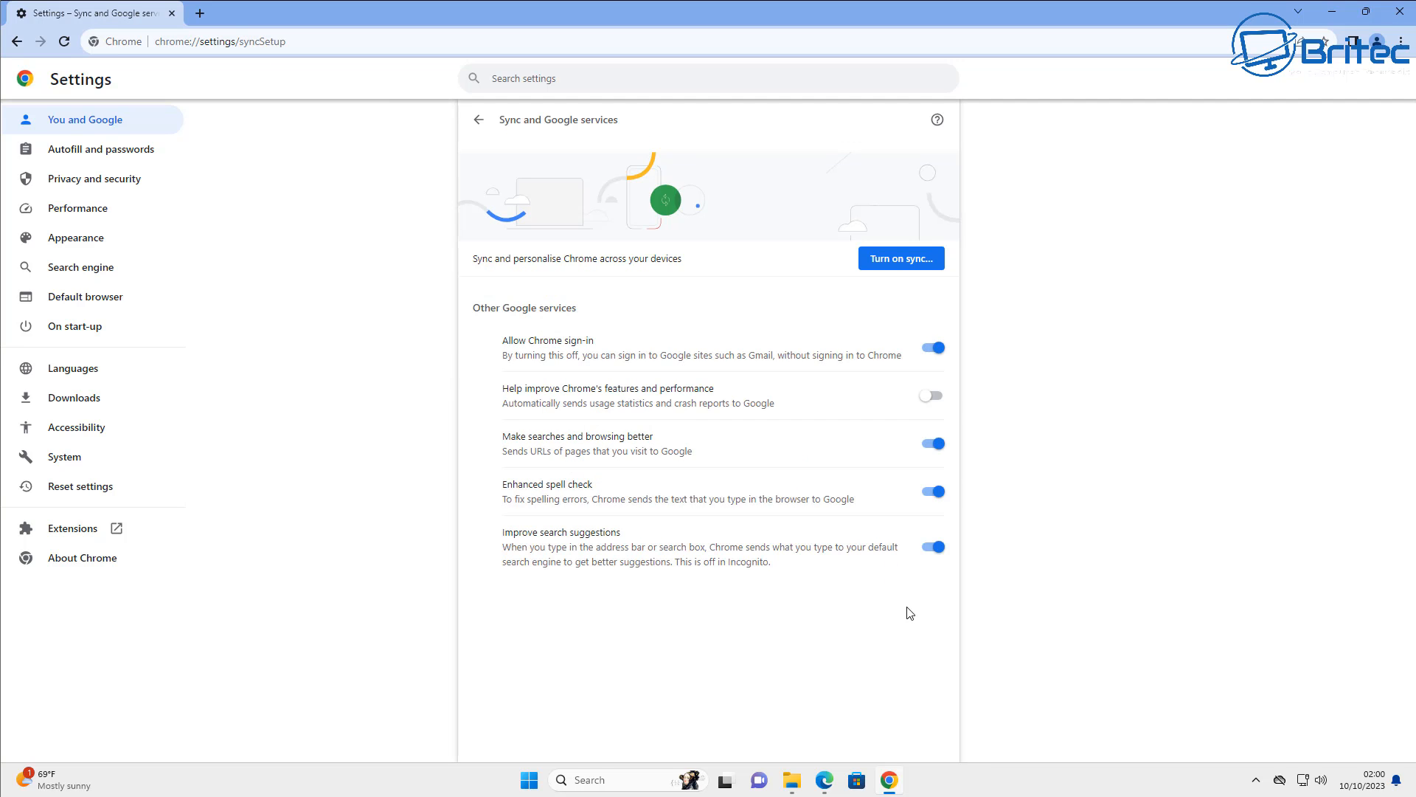
mouse_move(493, 497)
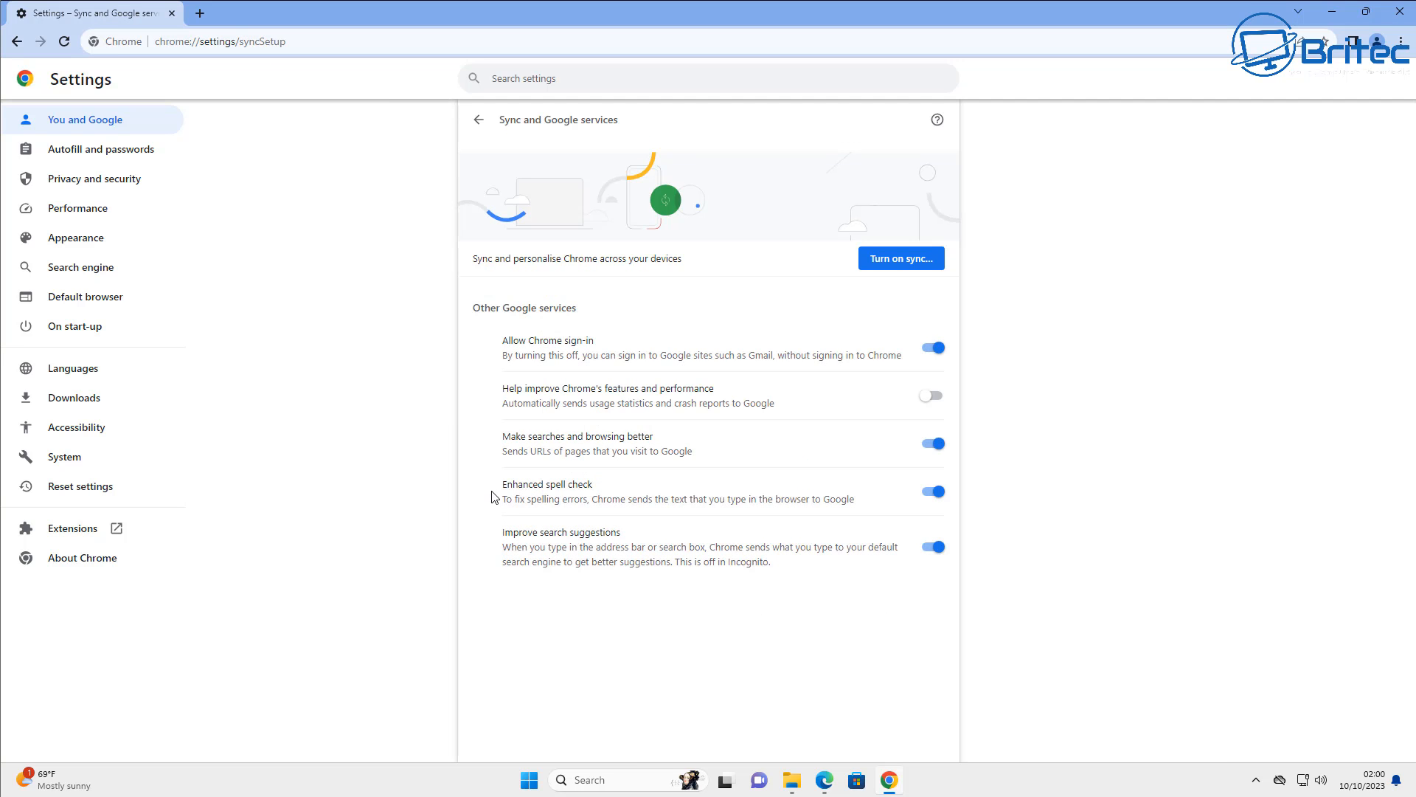
mouse_move(689, 526)
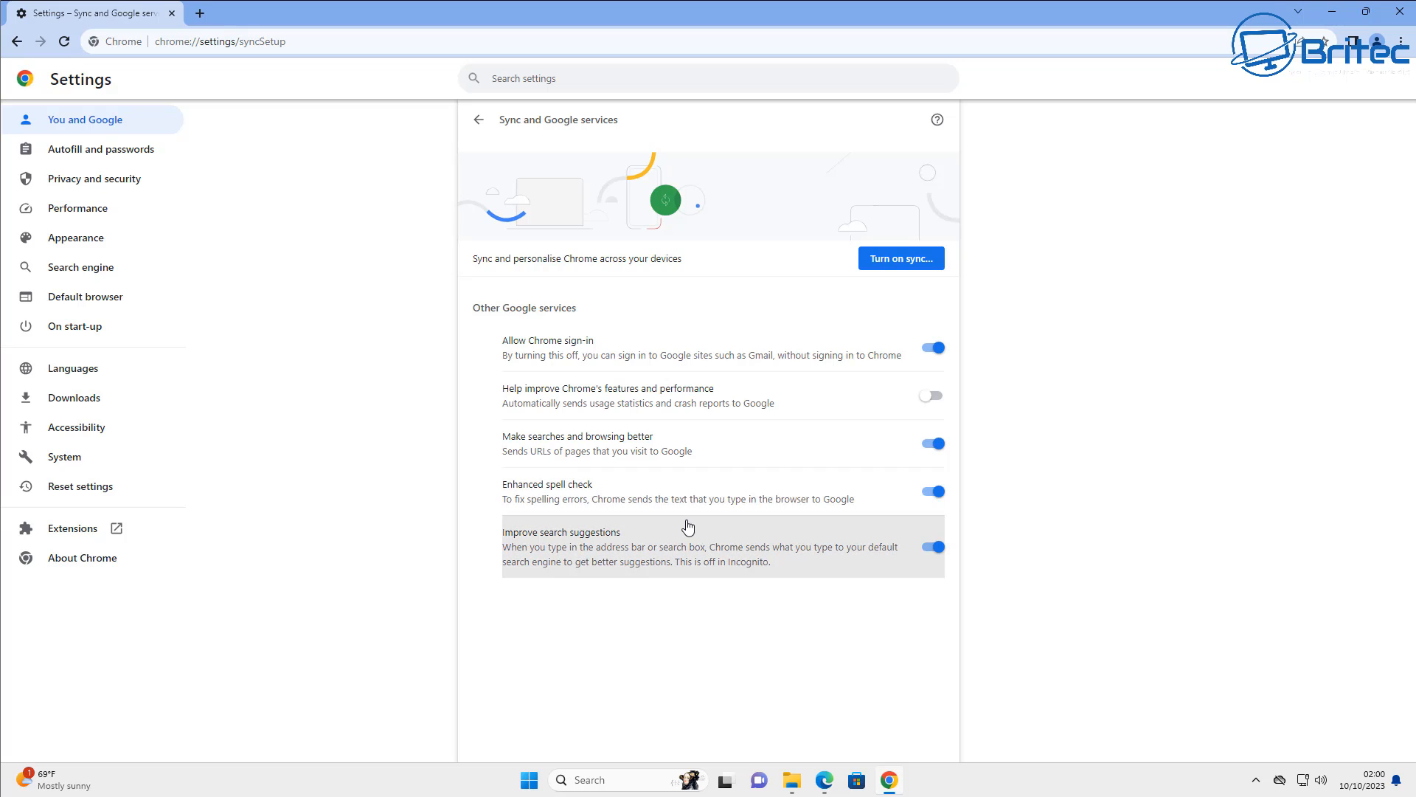
mouse_move(570, 570)
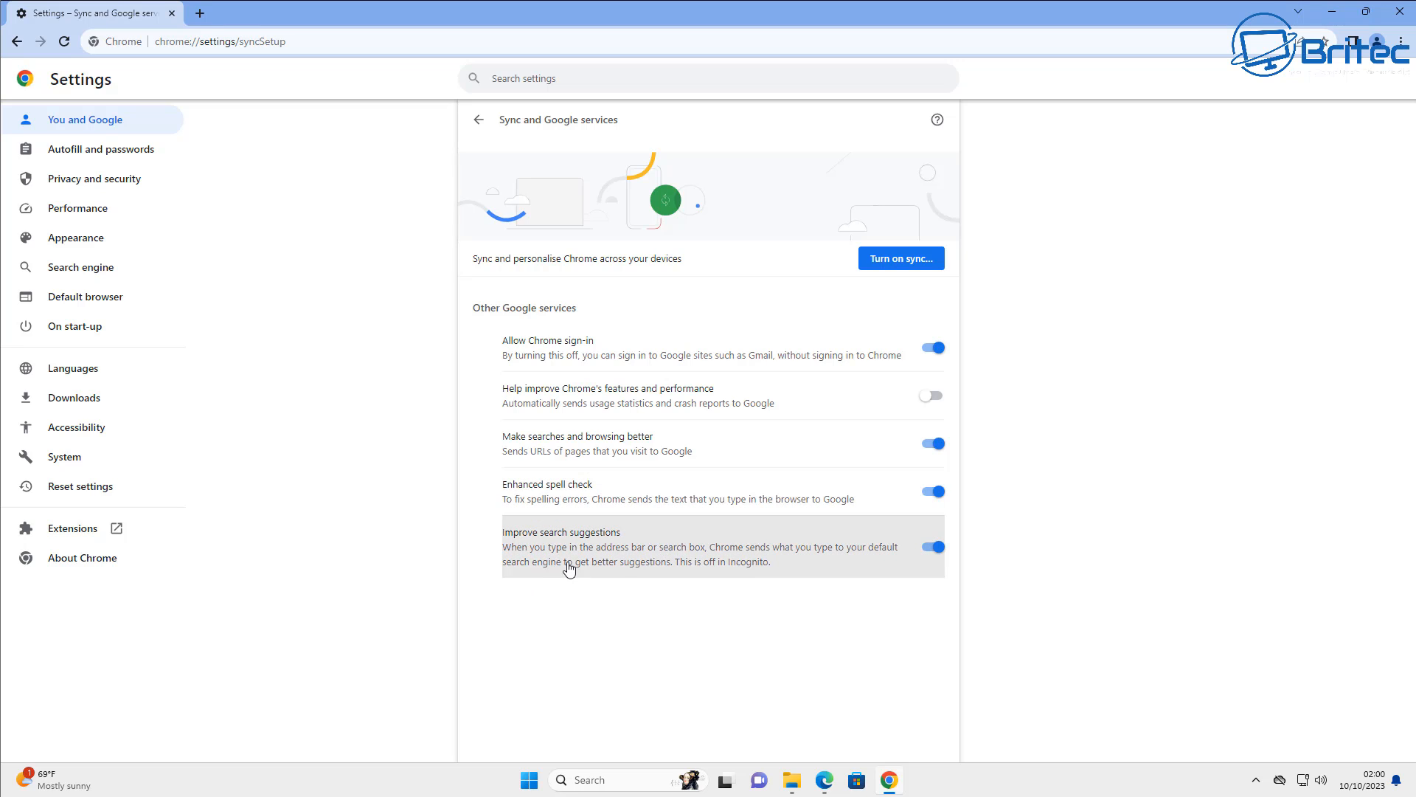
mouse_move(767, 559)
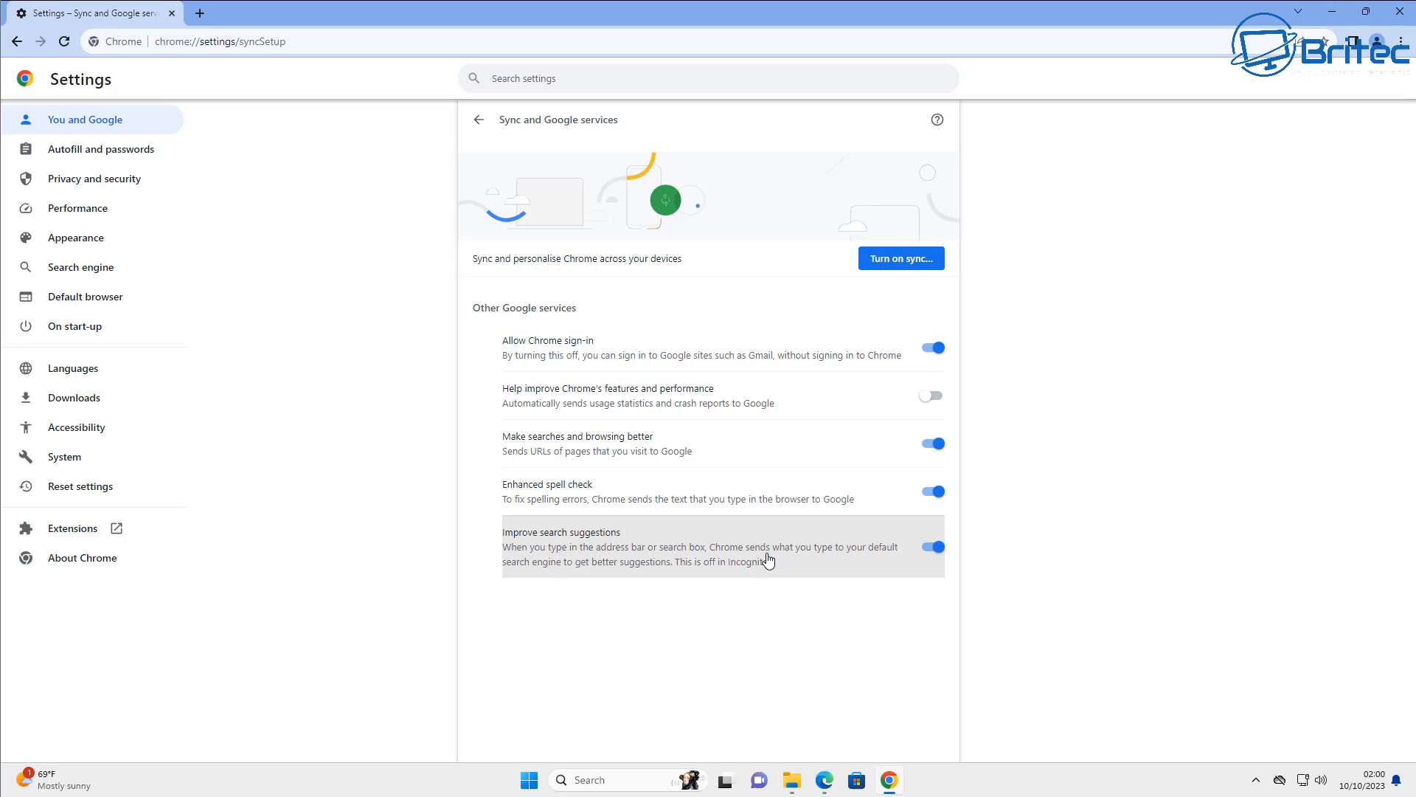
mouse_move(894, 562)
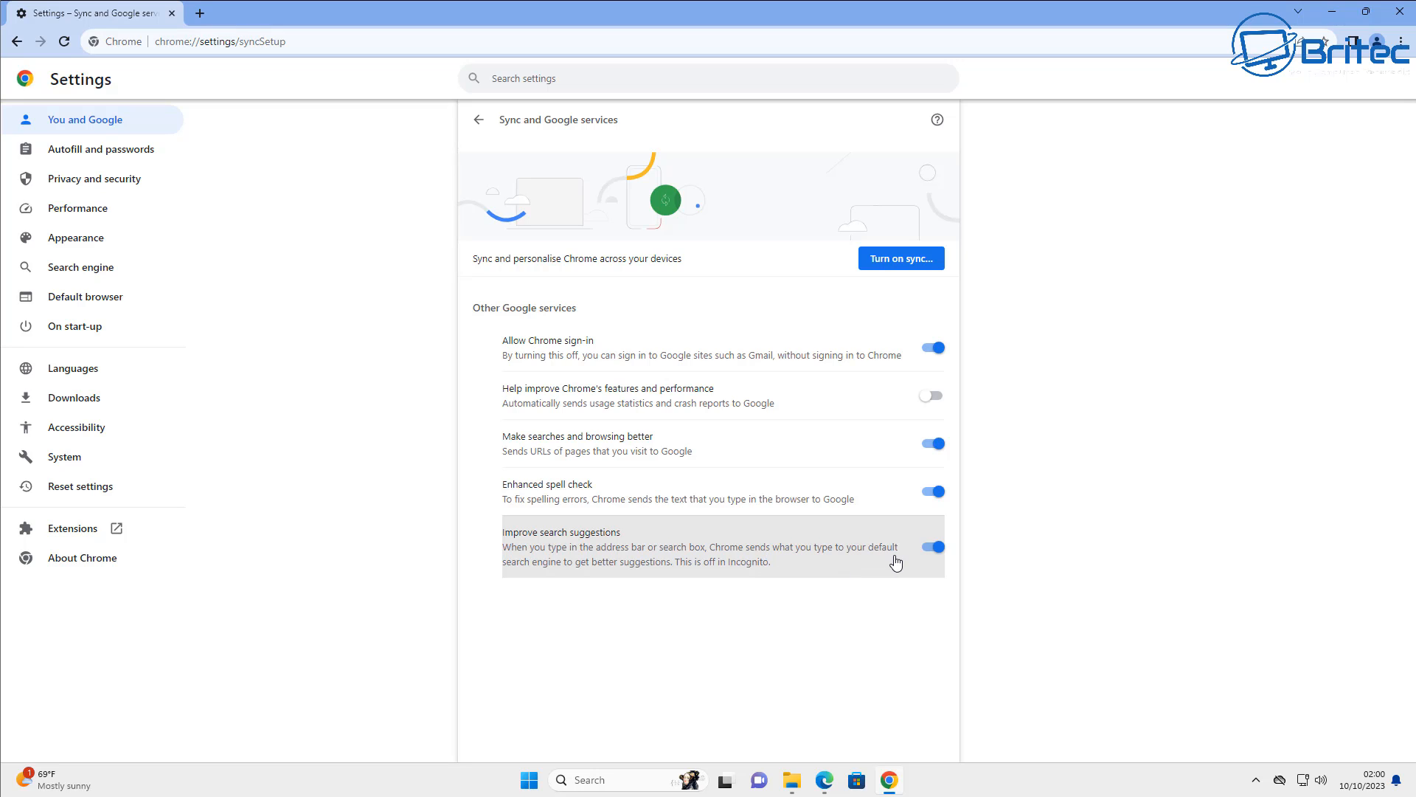
mouse_move(594, 459)
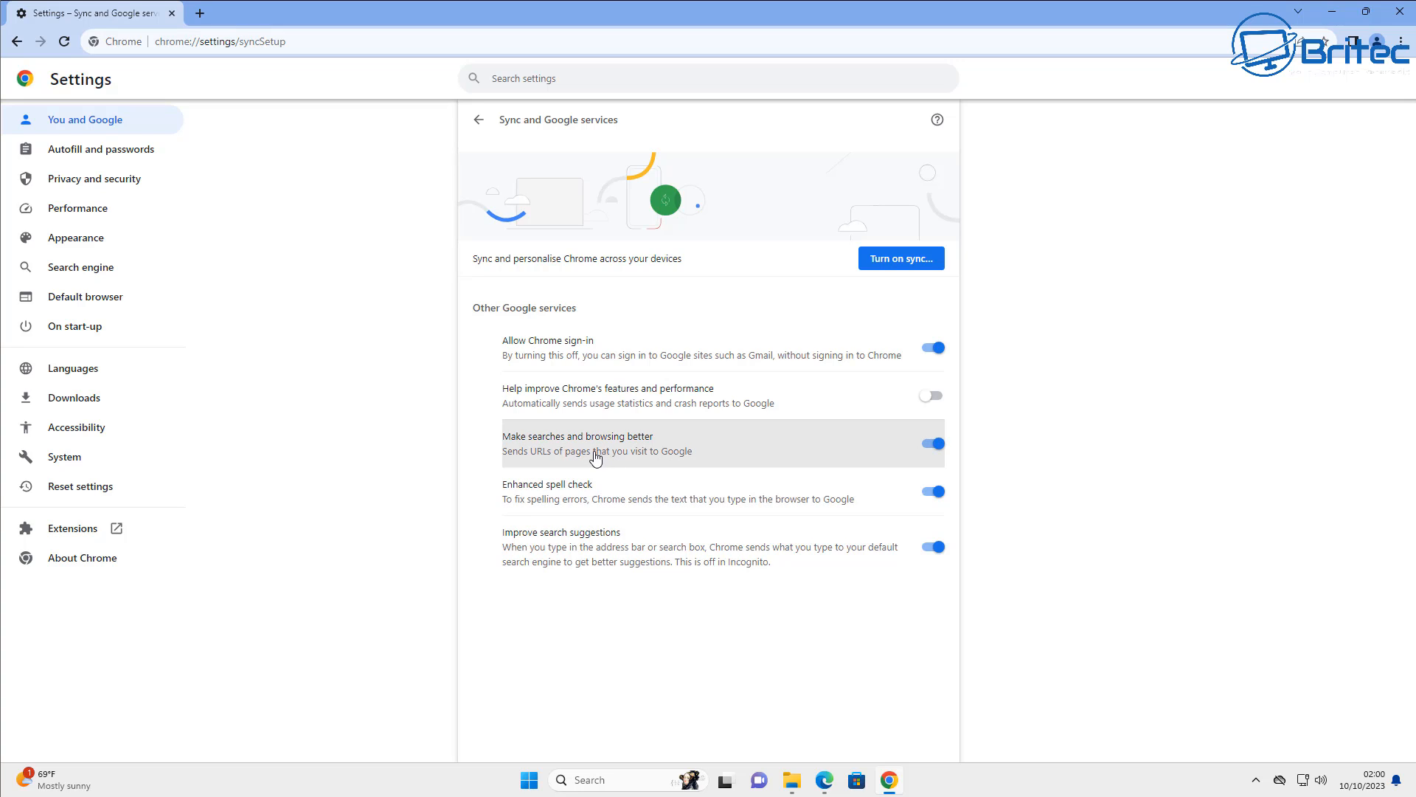
mouse_move(514, 468)
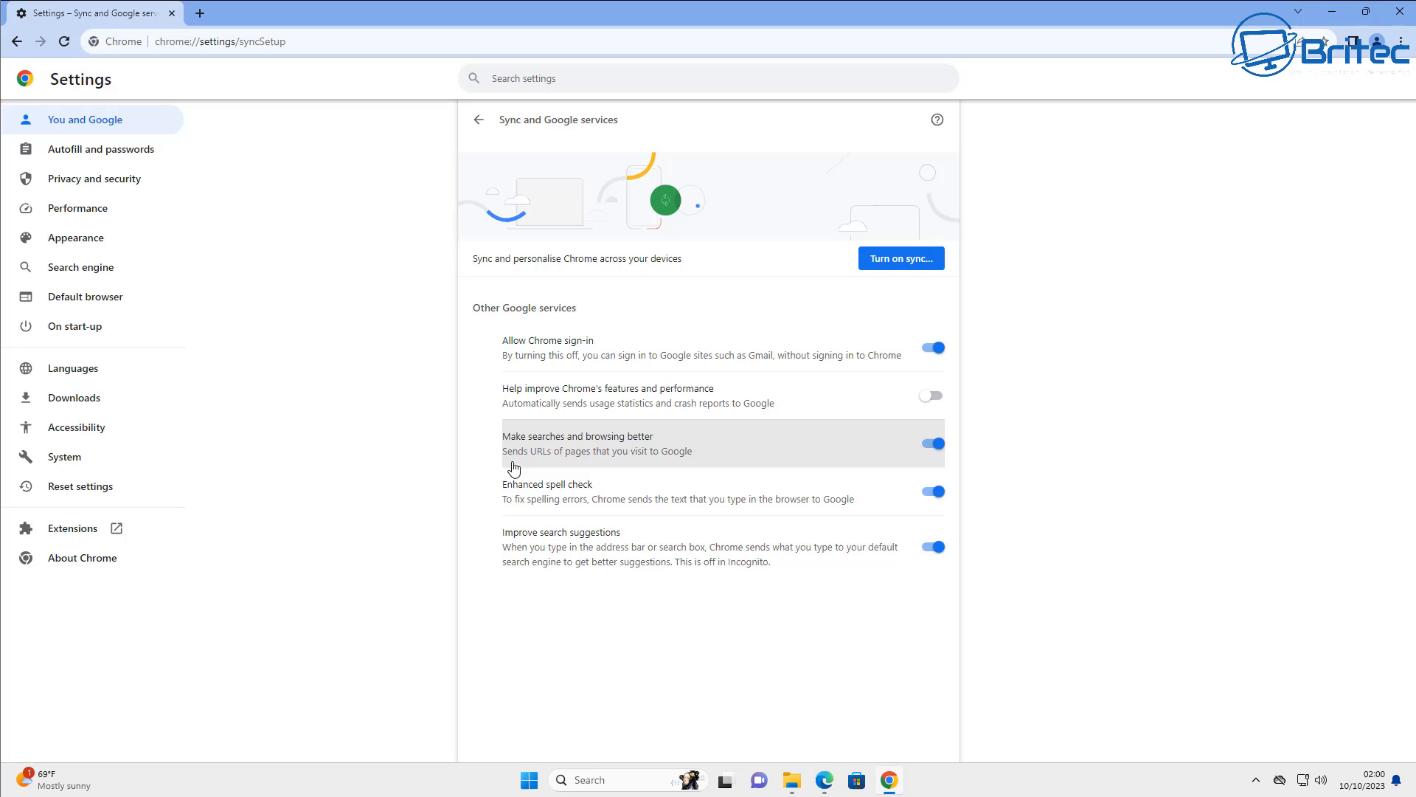
mouse_move(711, 469)
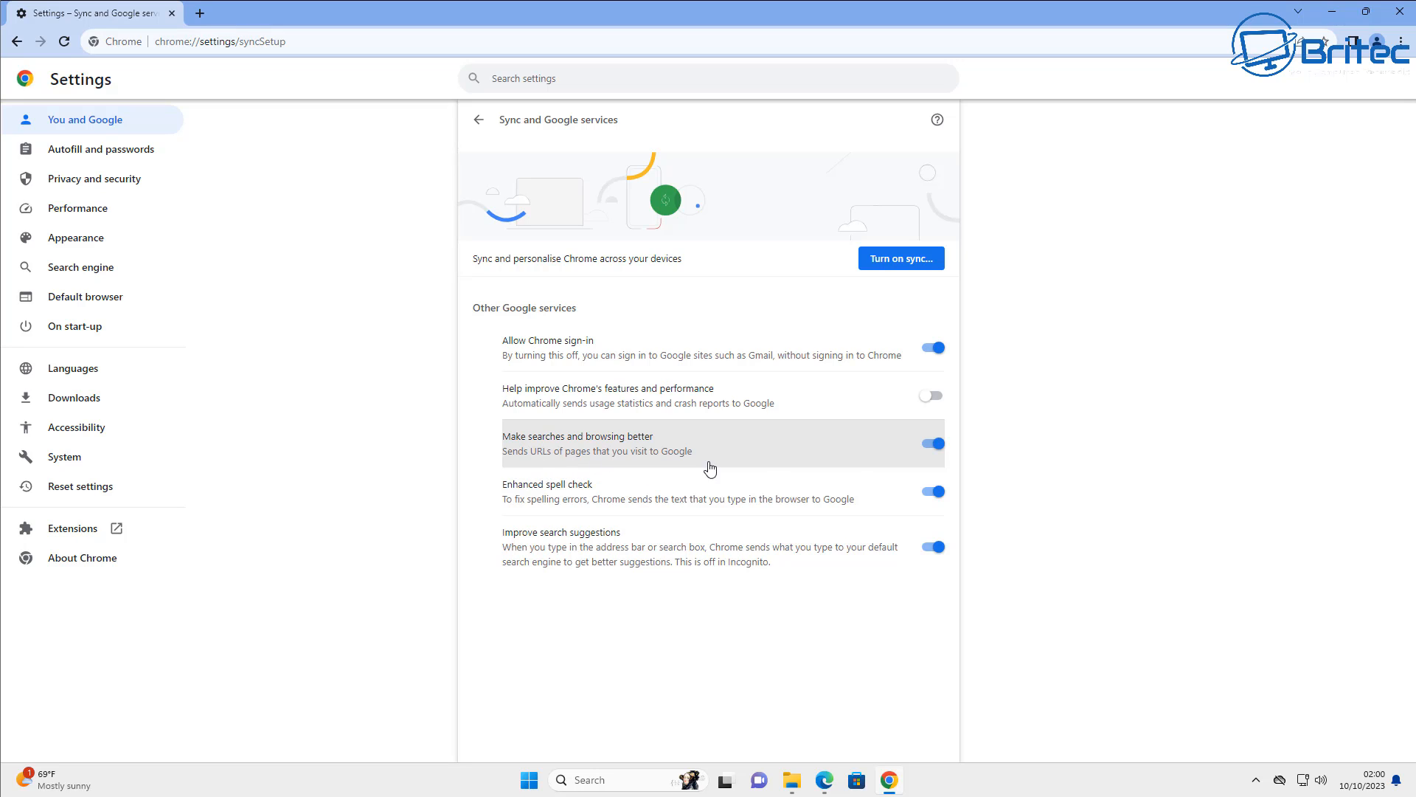
left_click(933, 444)
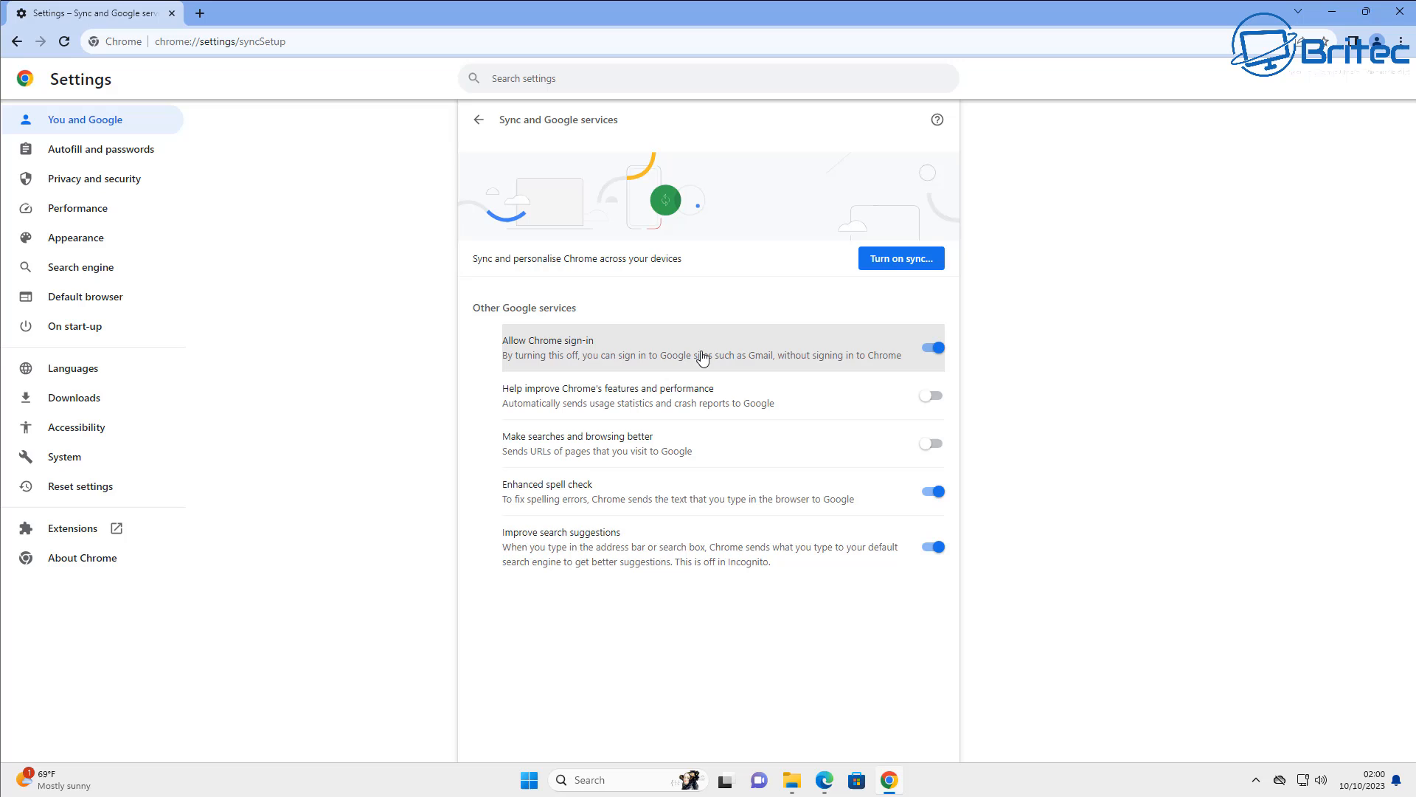
mouse_move(727, 500)
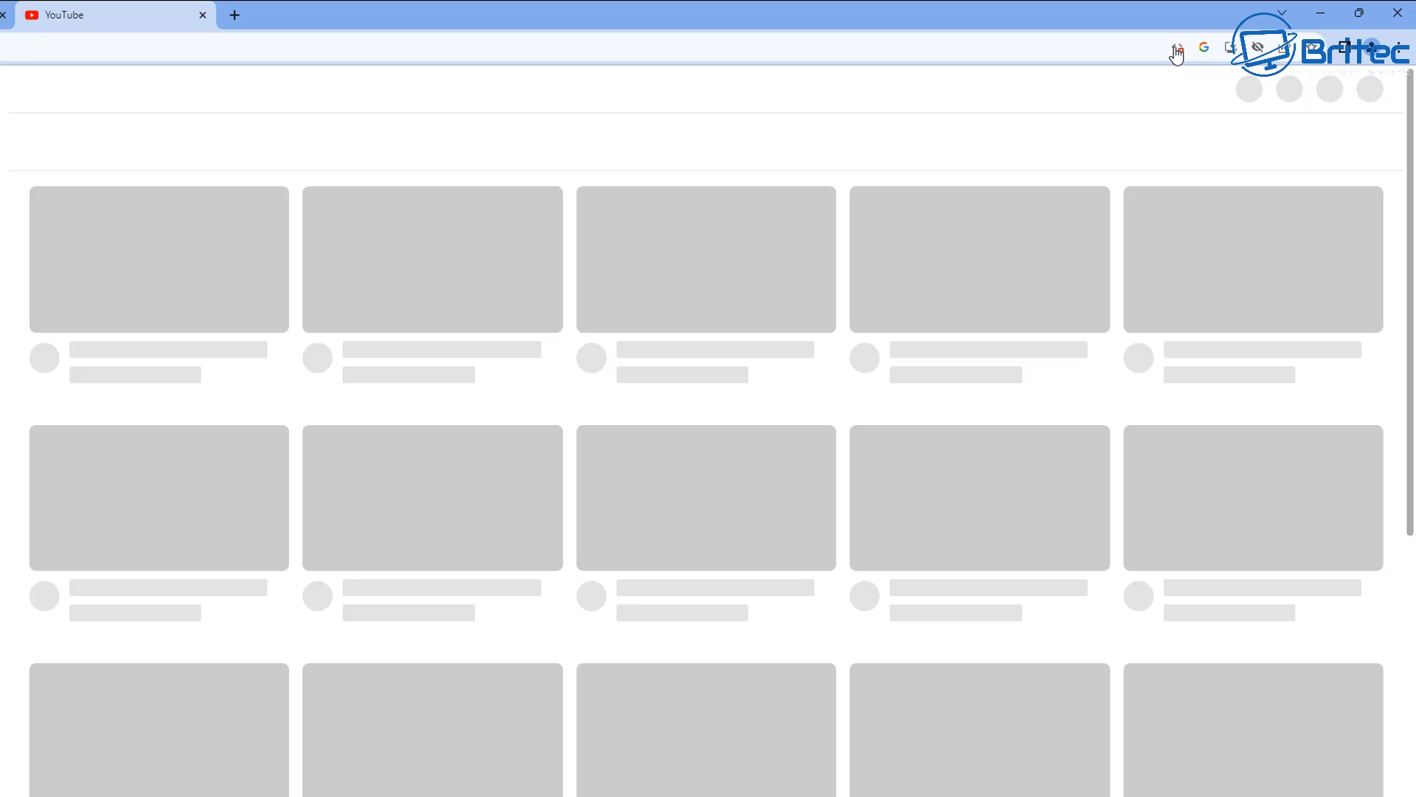
left_click(1178, 47)
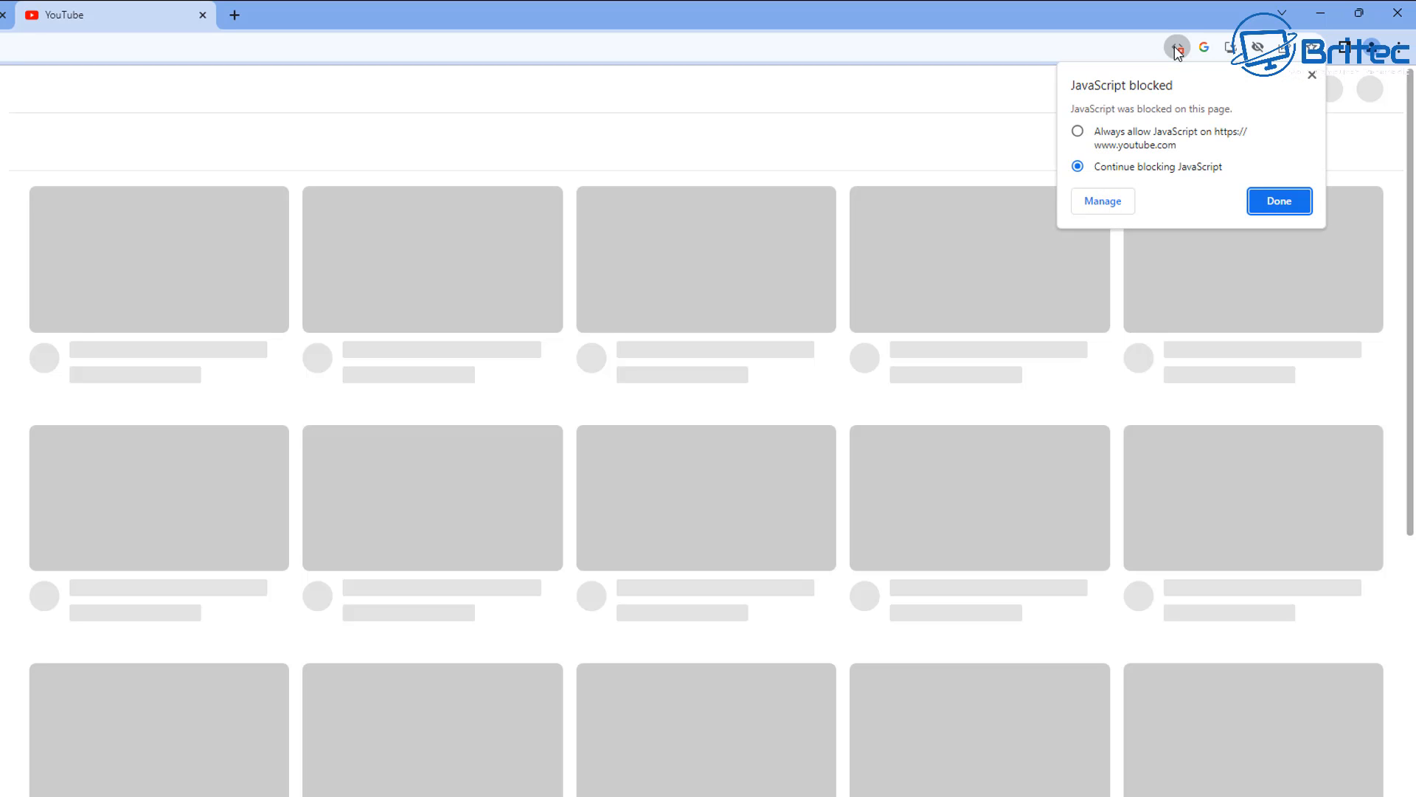
left_click(1077, 131)
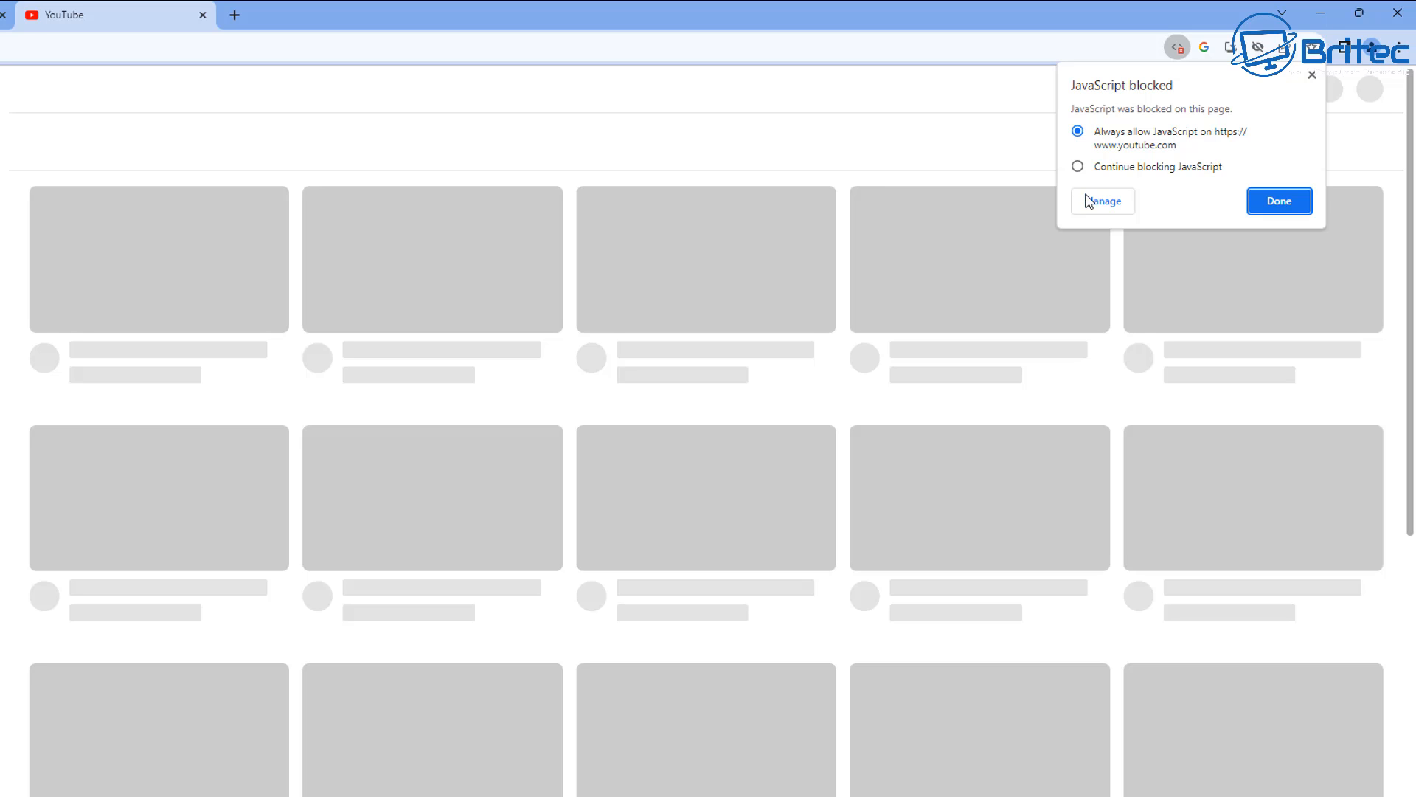
left_click(1278, 201)
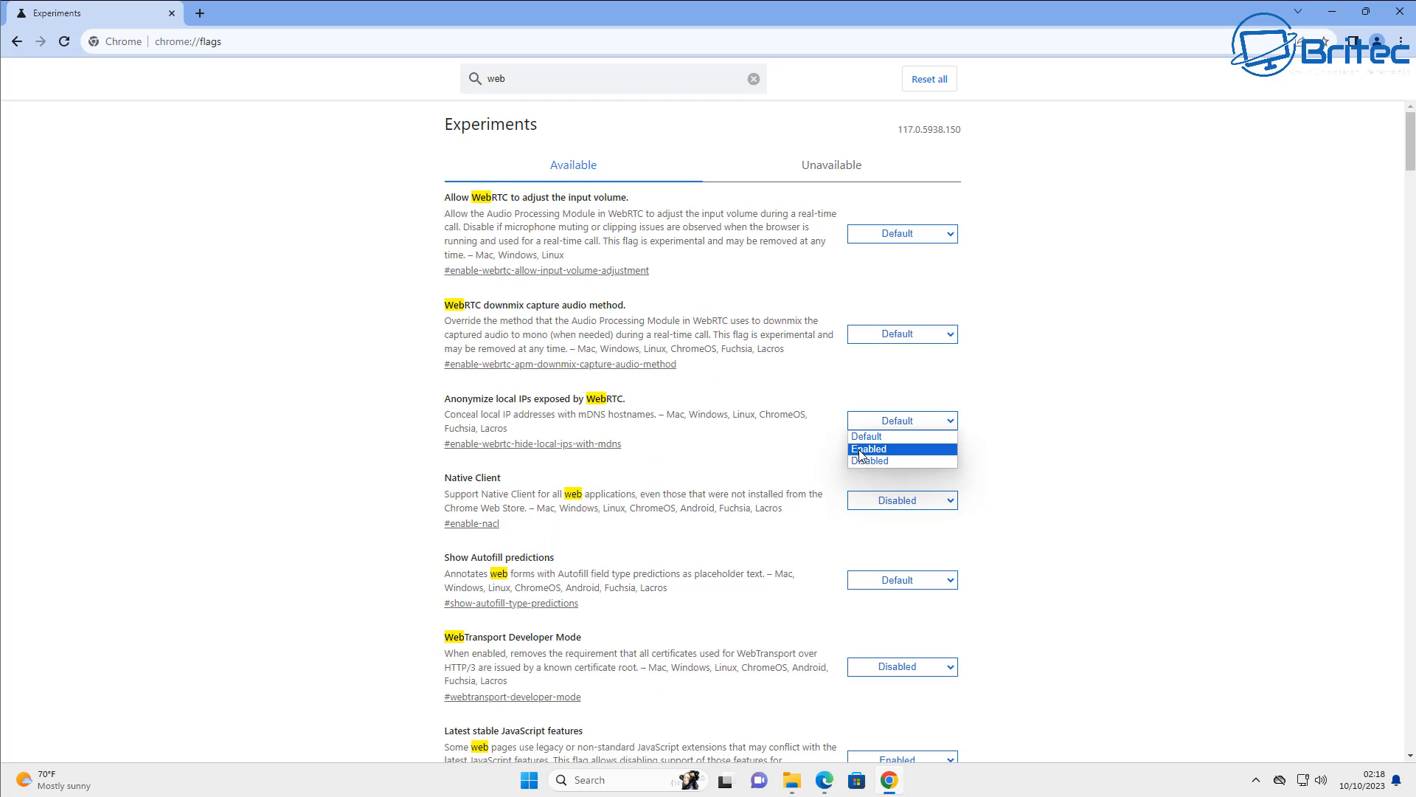
Step: Set 'Anonymize local IPs exposed by WebRTC' to Enabled, typing 'd', 'ns', 'clear' in the search
left_click(867, 449)
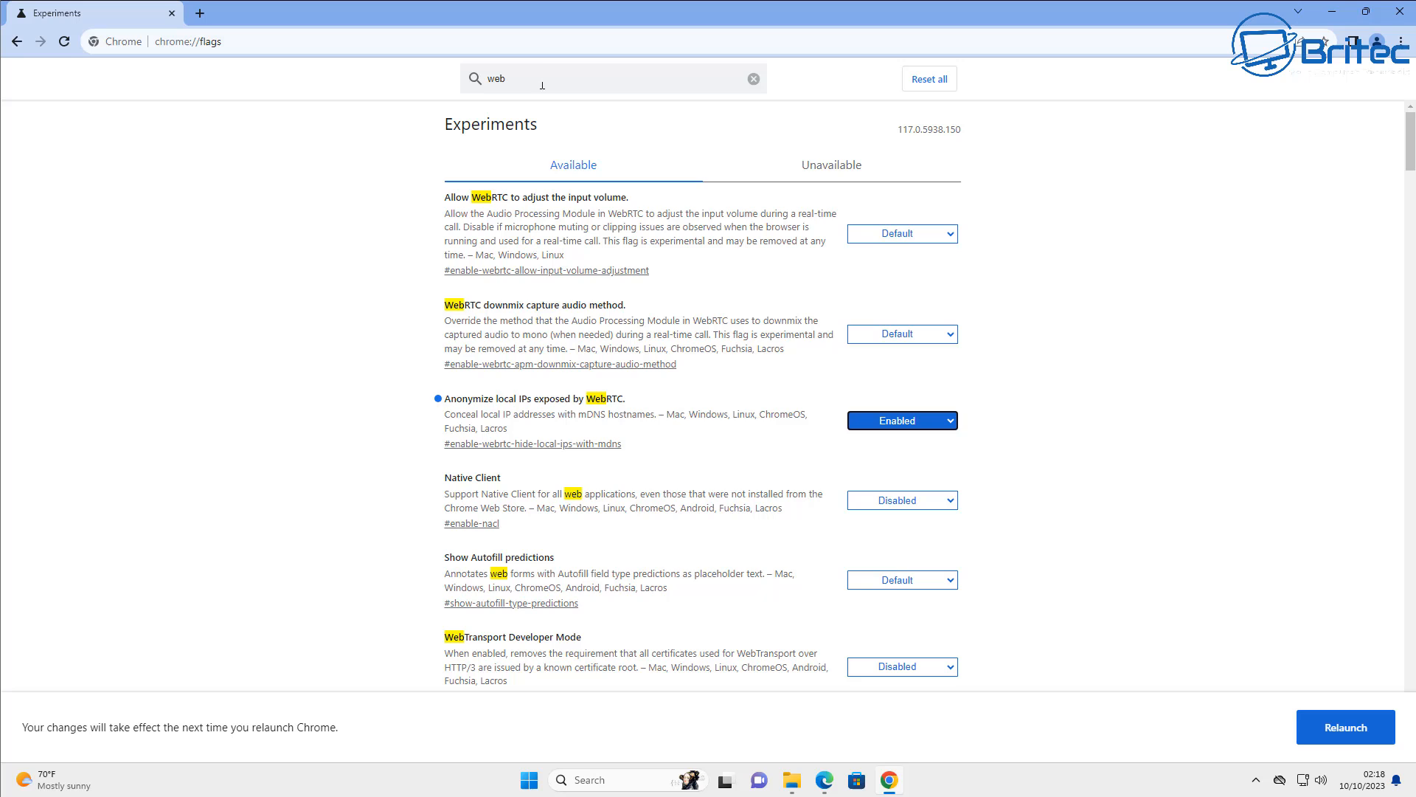
type("d")
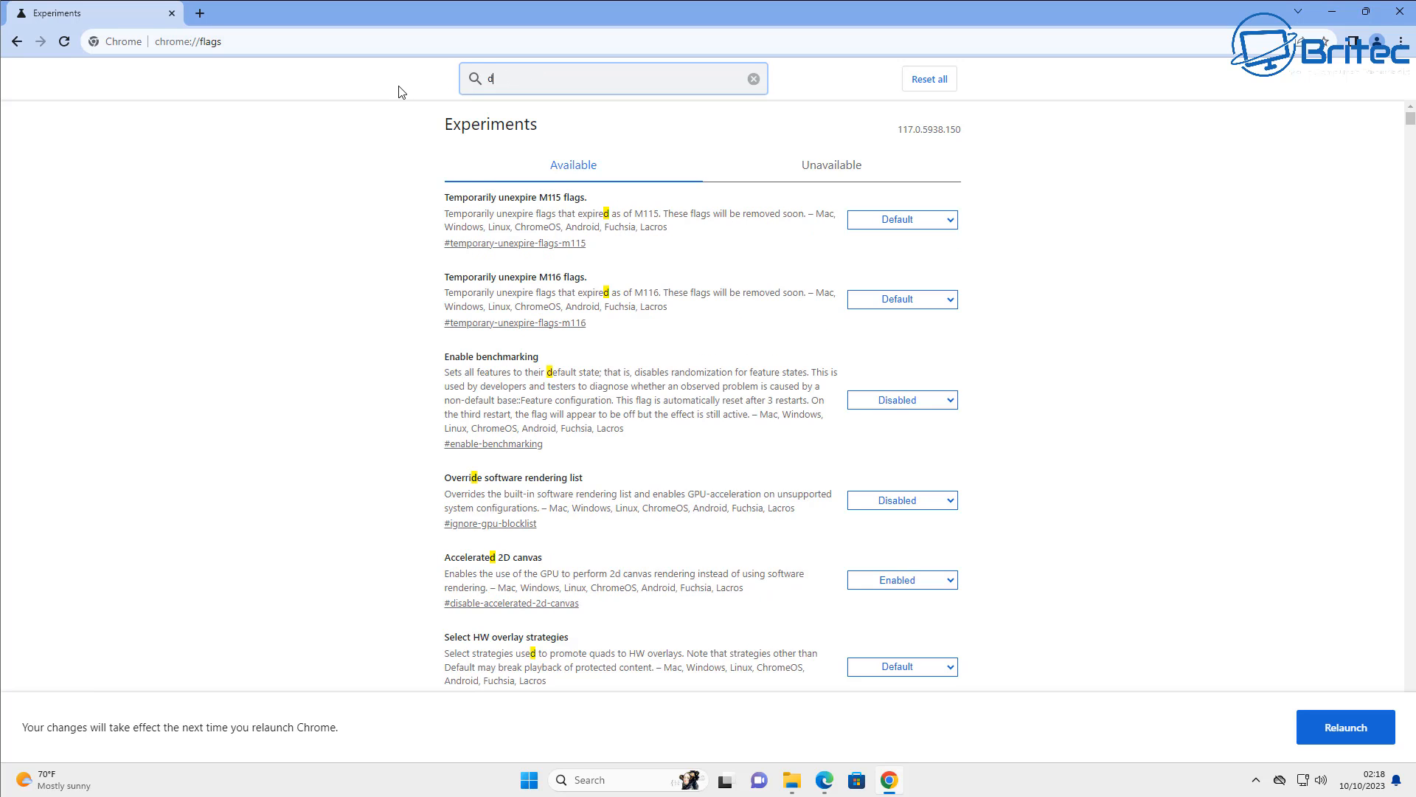
type("ns")
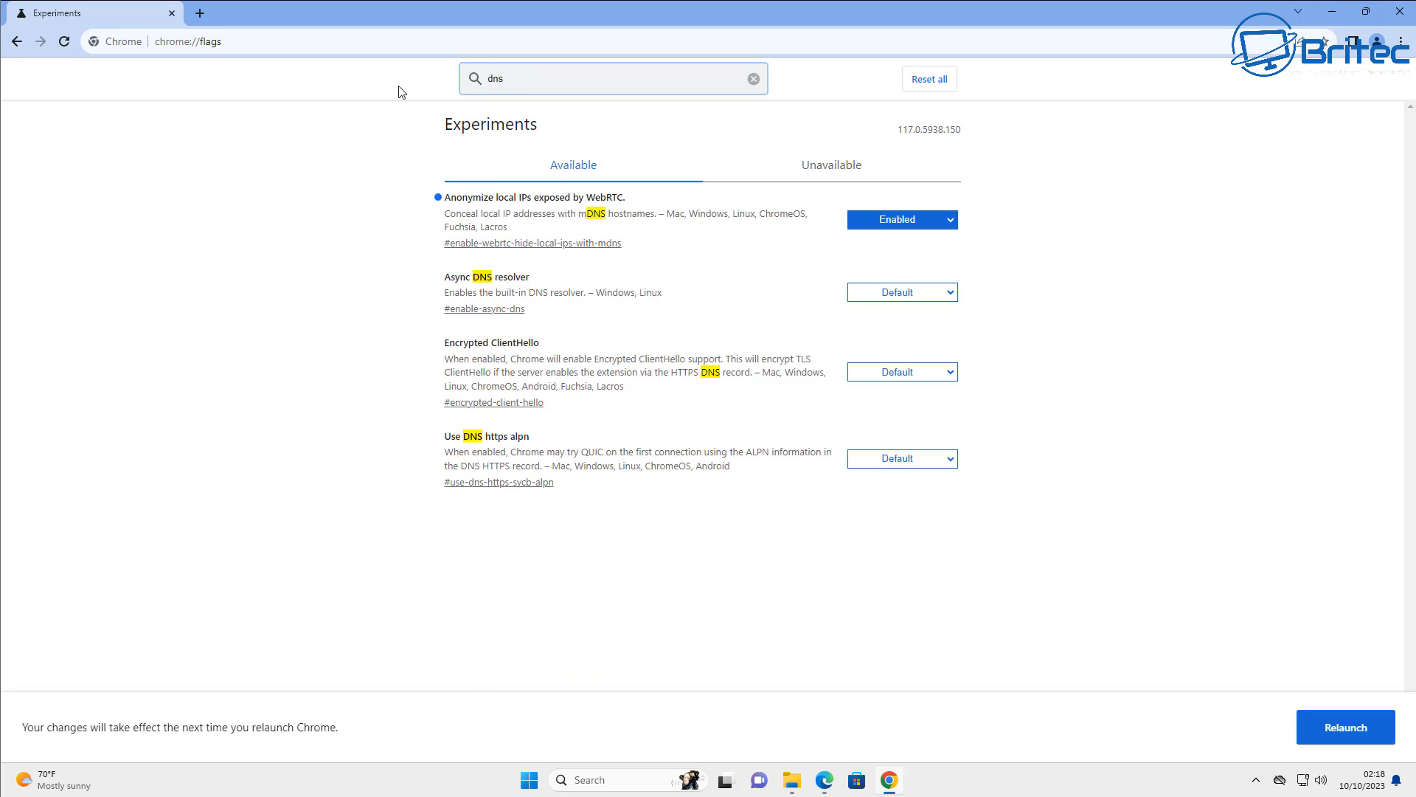
mouse_move(87, 313)
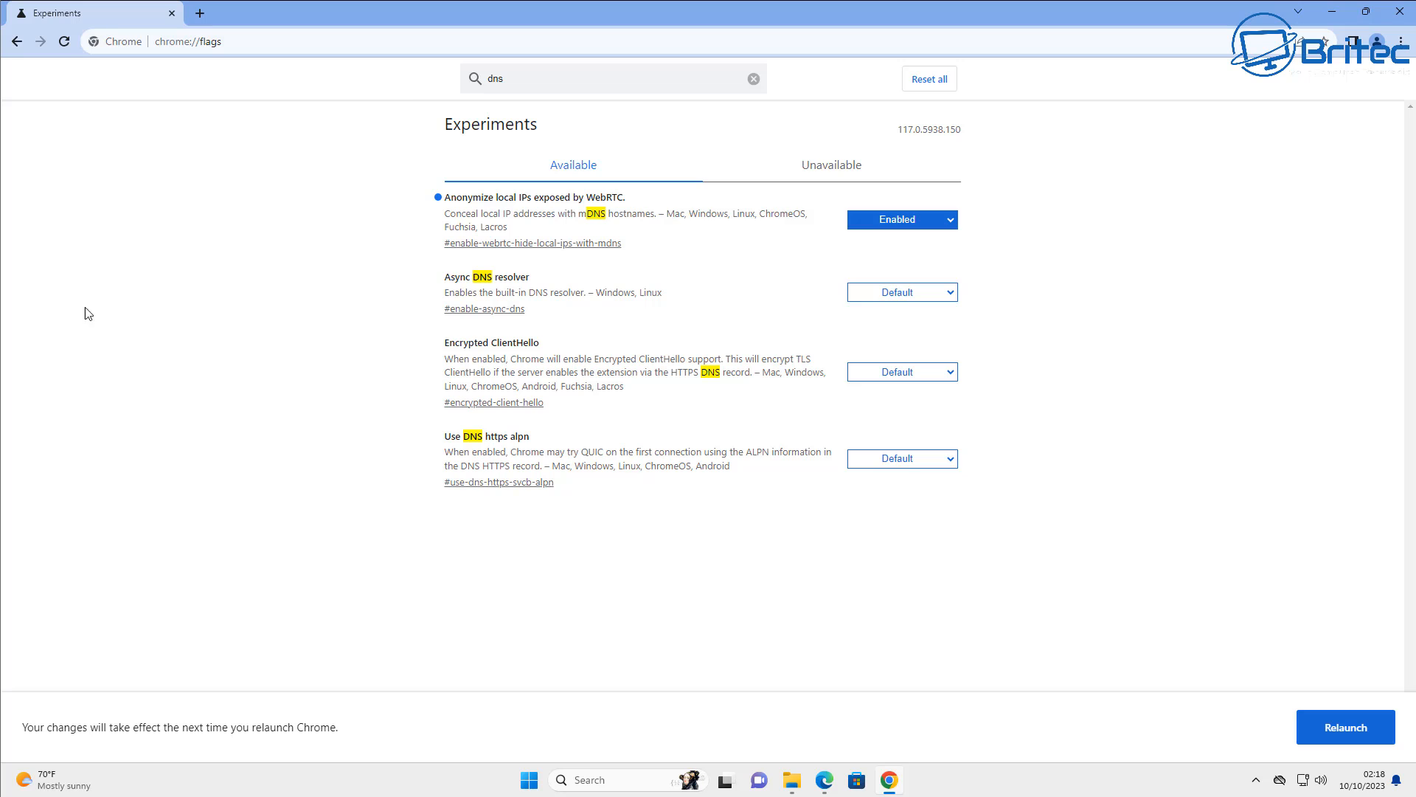
mouse_move(6, 787)
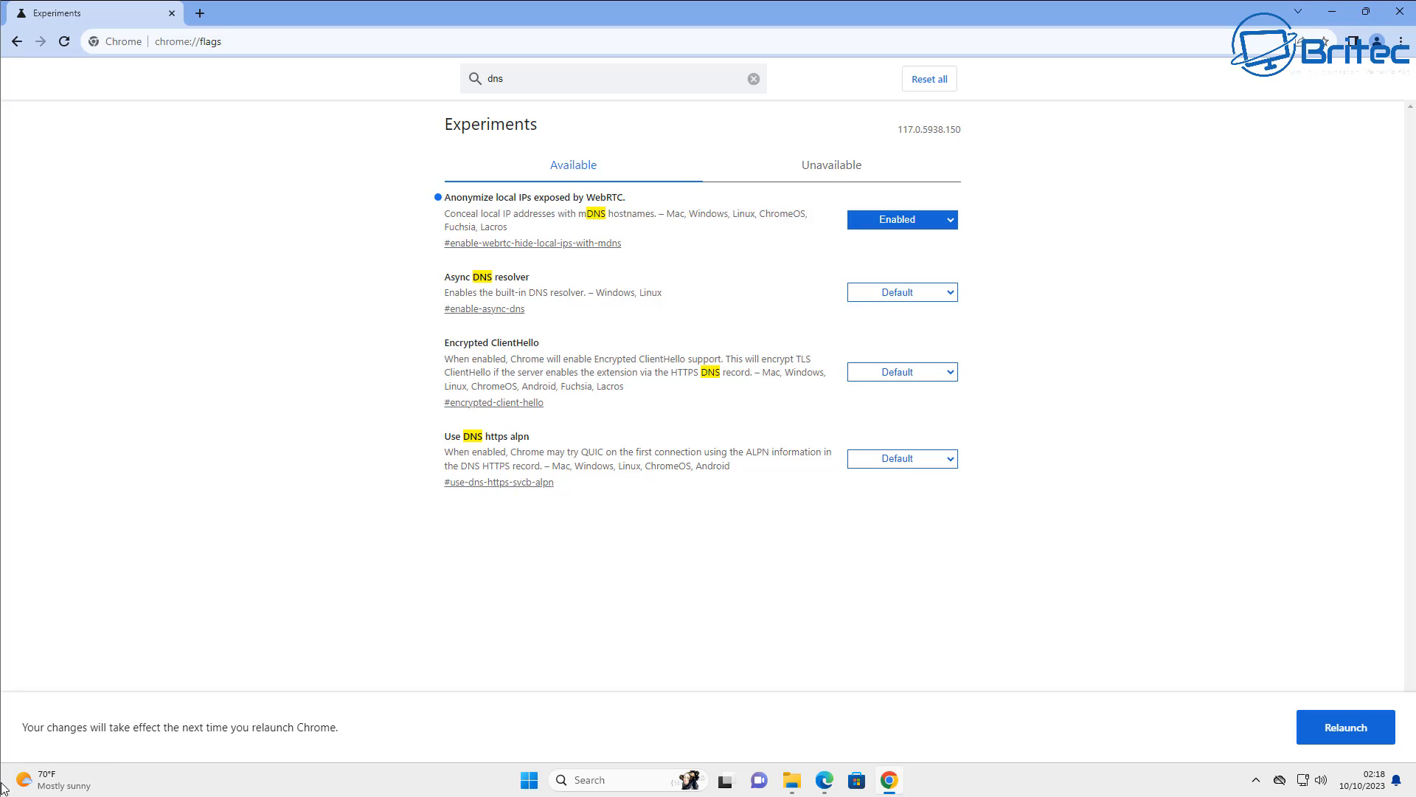
type("clear")
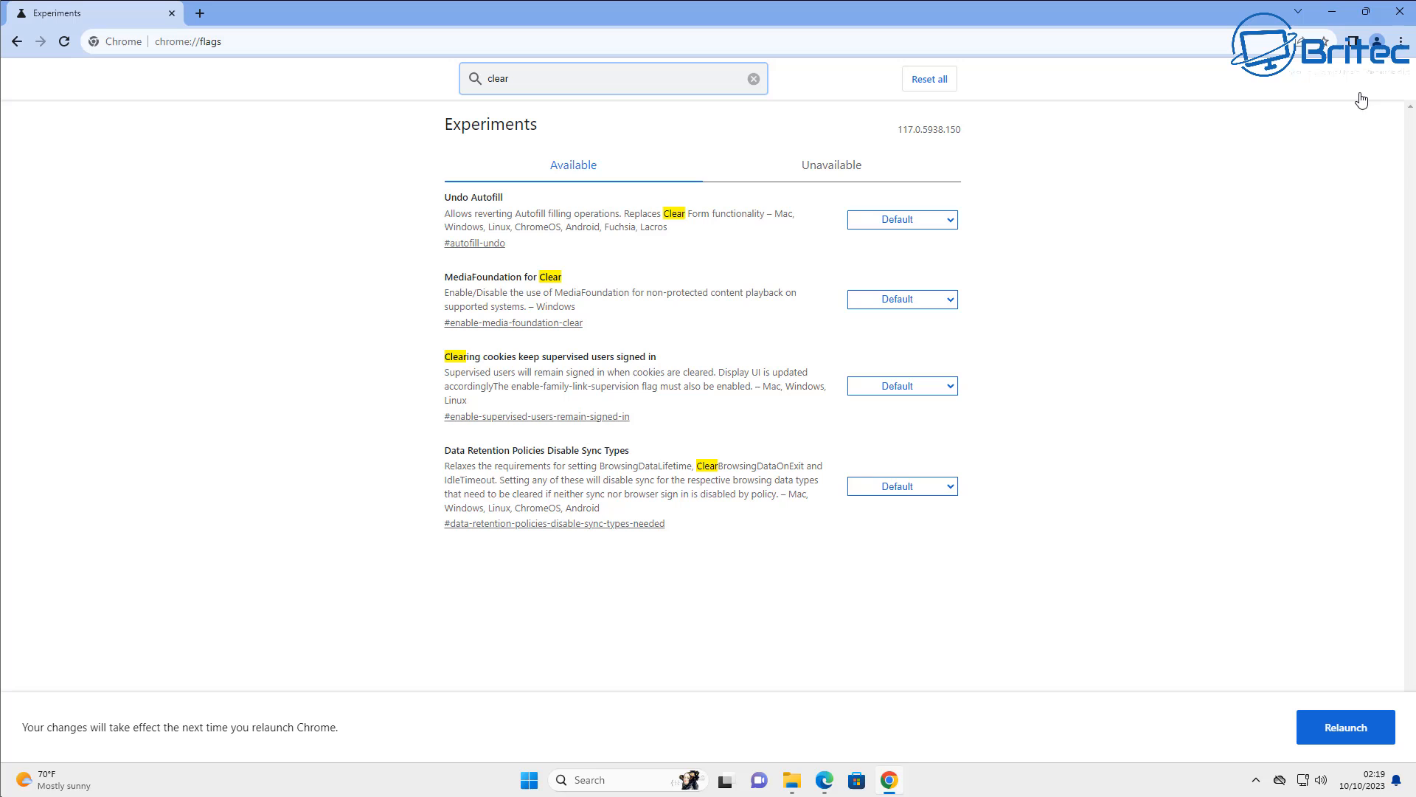
mouse_move(1357, 717)
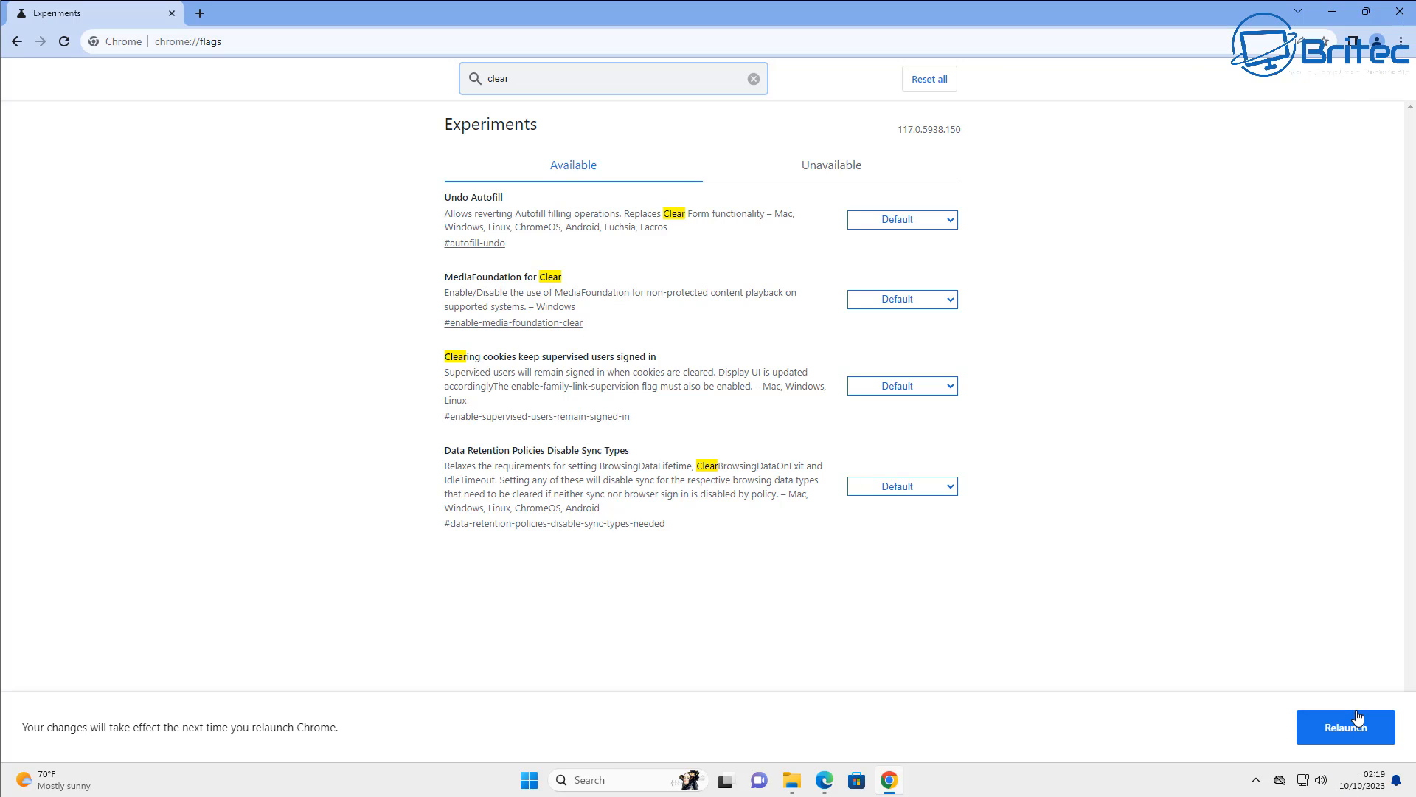
Step: Relaunch Chrome so the flag takes effect, then close the browser
left_click(754, 78)
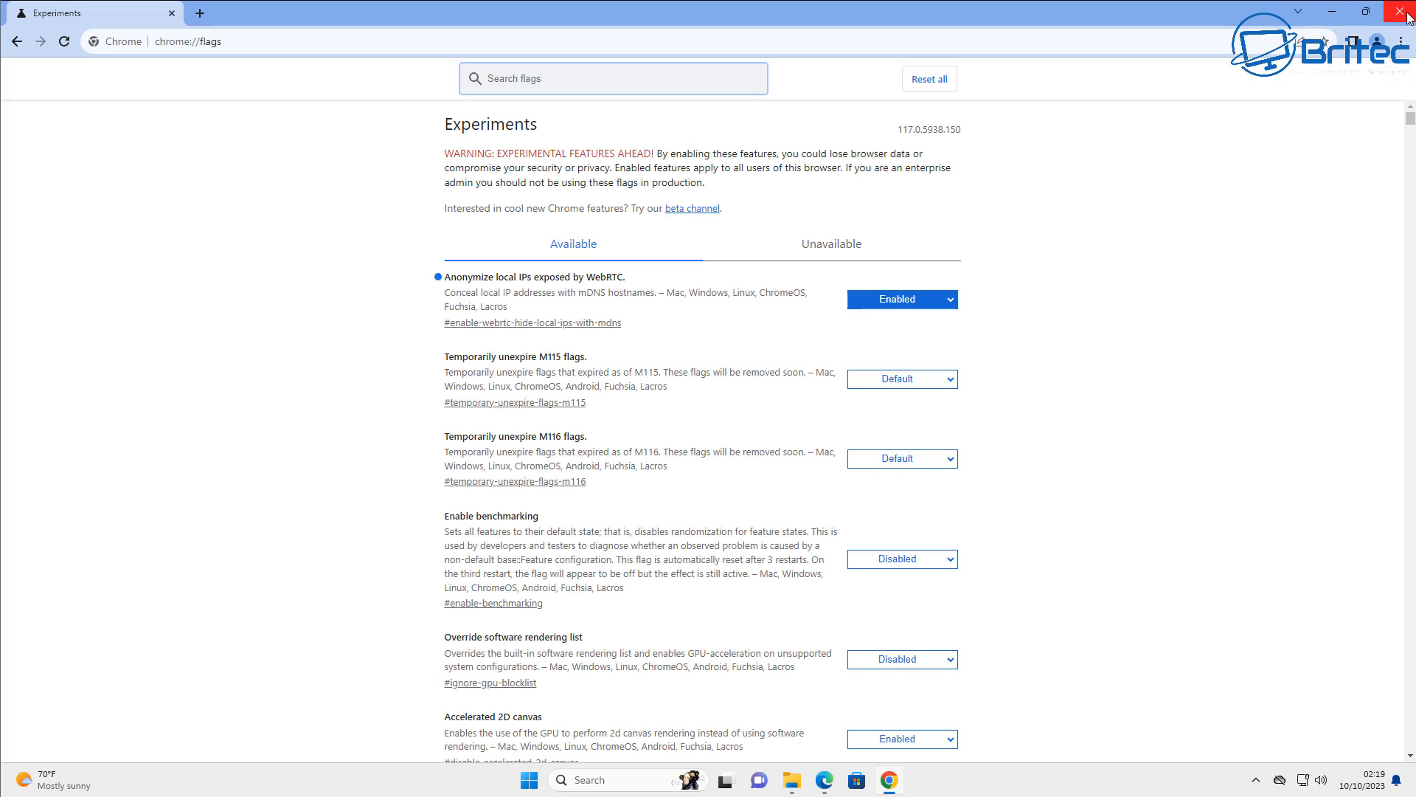
left_click(1403, 12)
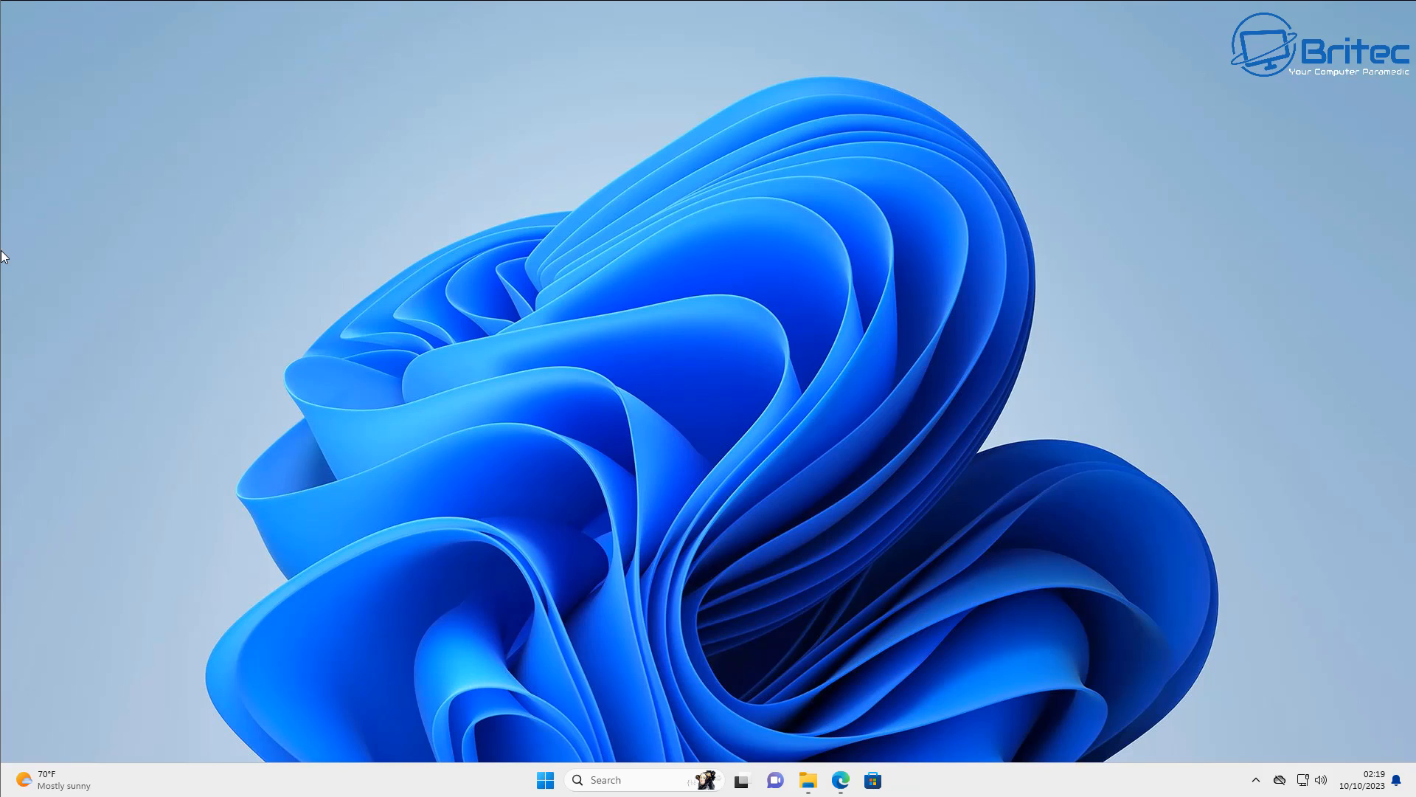